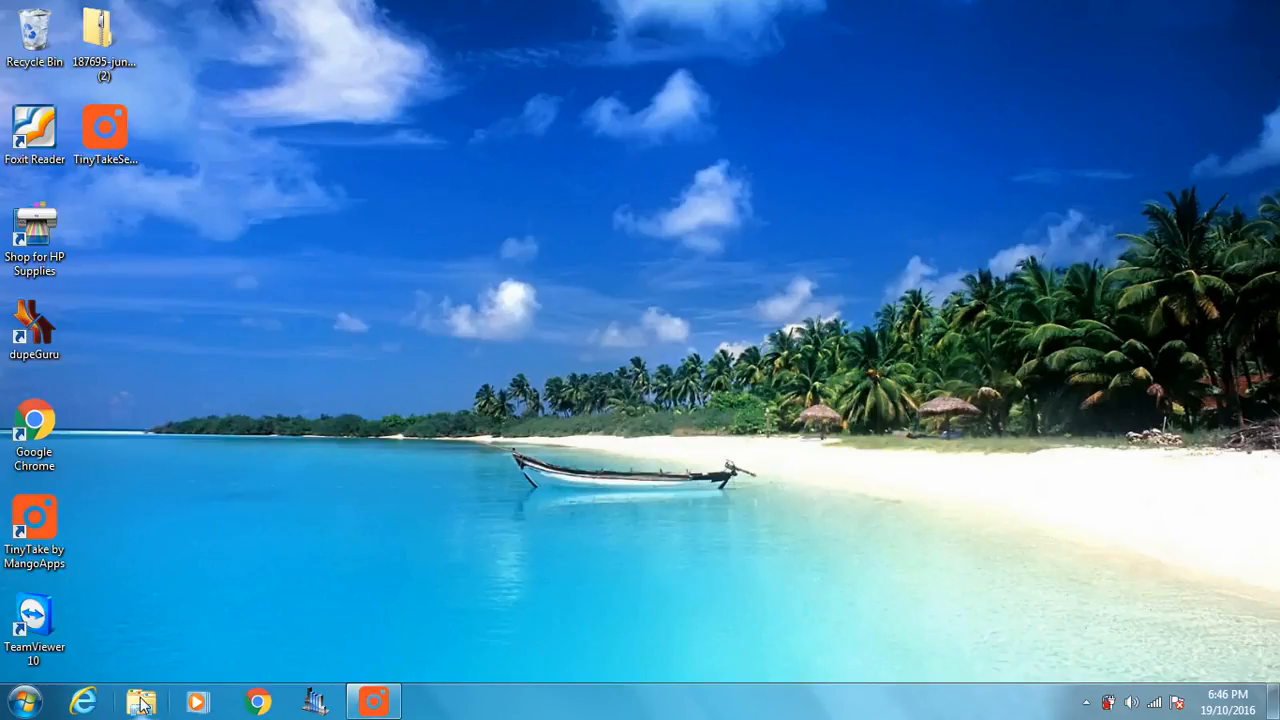
# Browse to Documents > Chapter19 and view the Open with options for the powerpoint outline file.
pyautogui.click(140, 700)
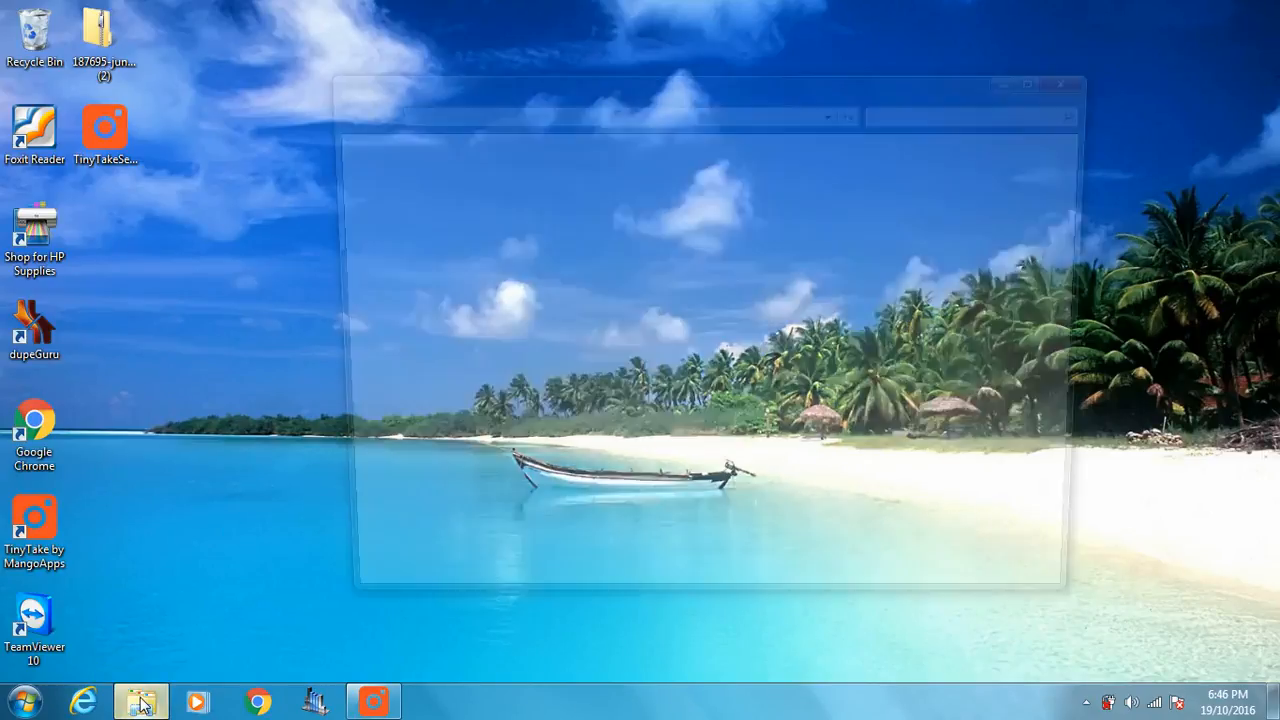
pyautogui.click(140, 700)
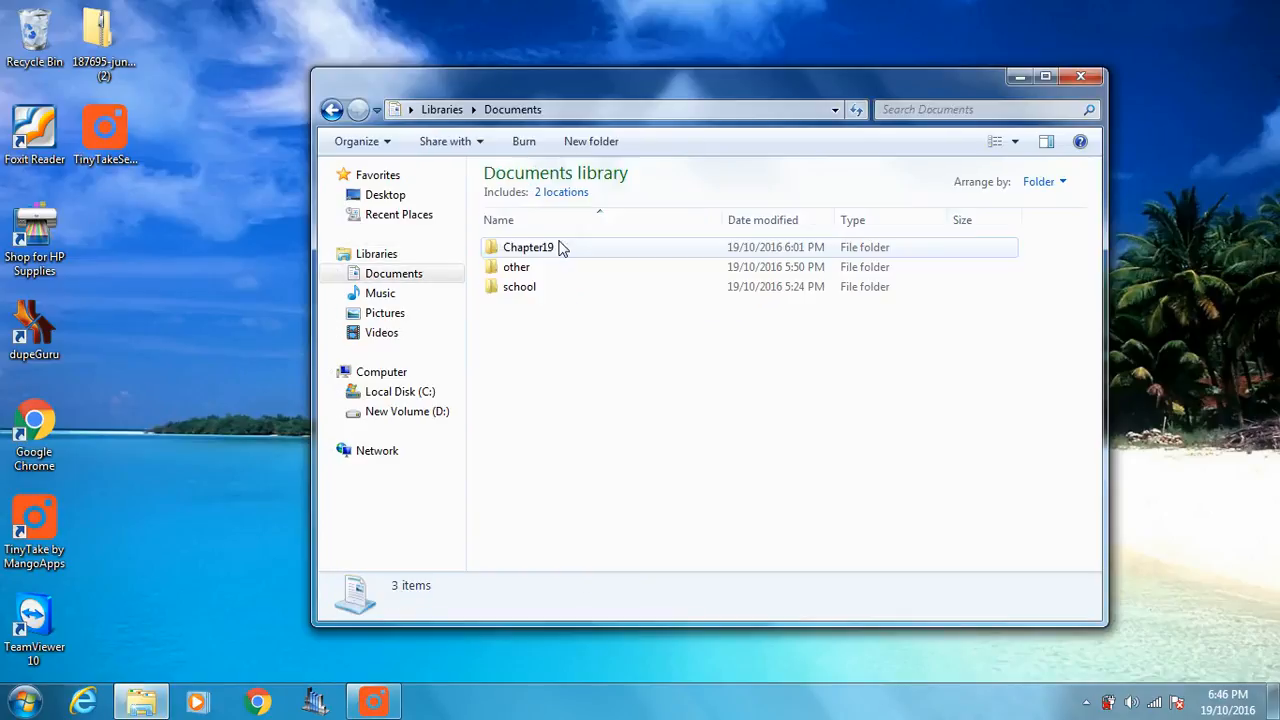
pyautogui.doubleClick(528, 248)
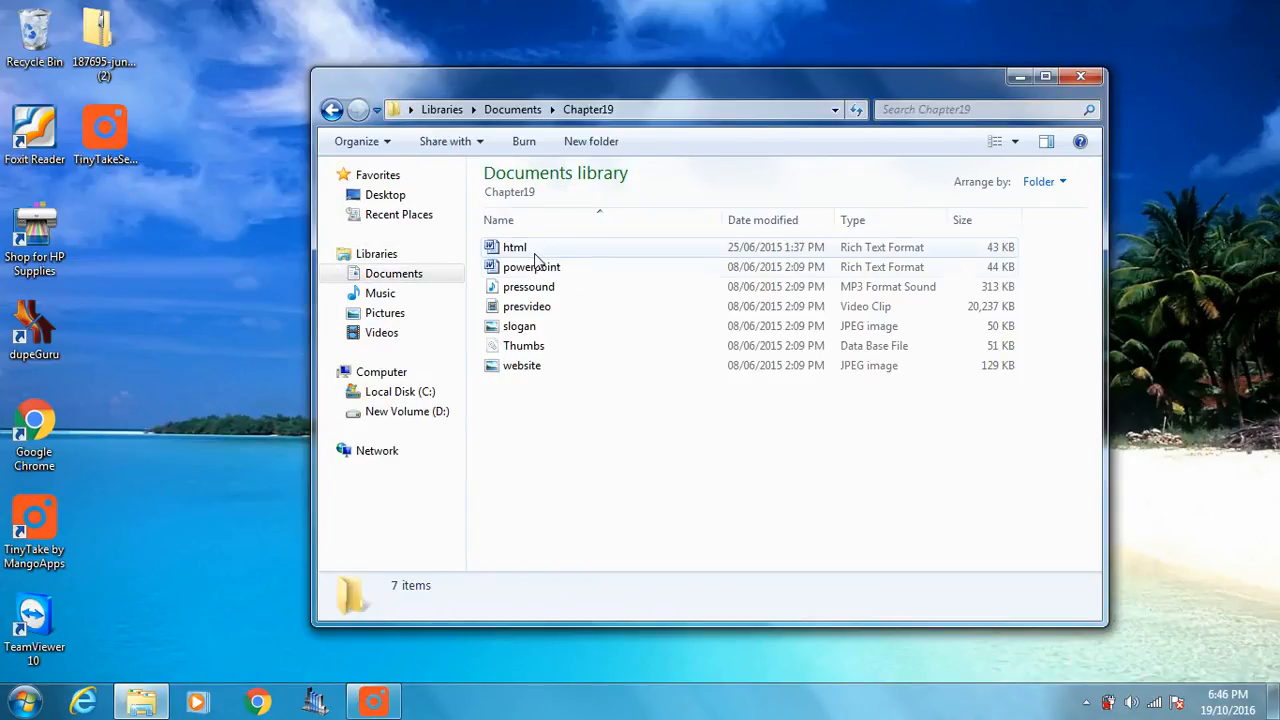
pyautogui.click(532, 266)
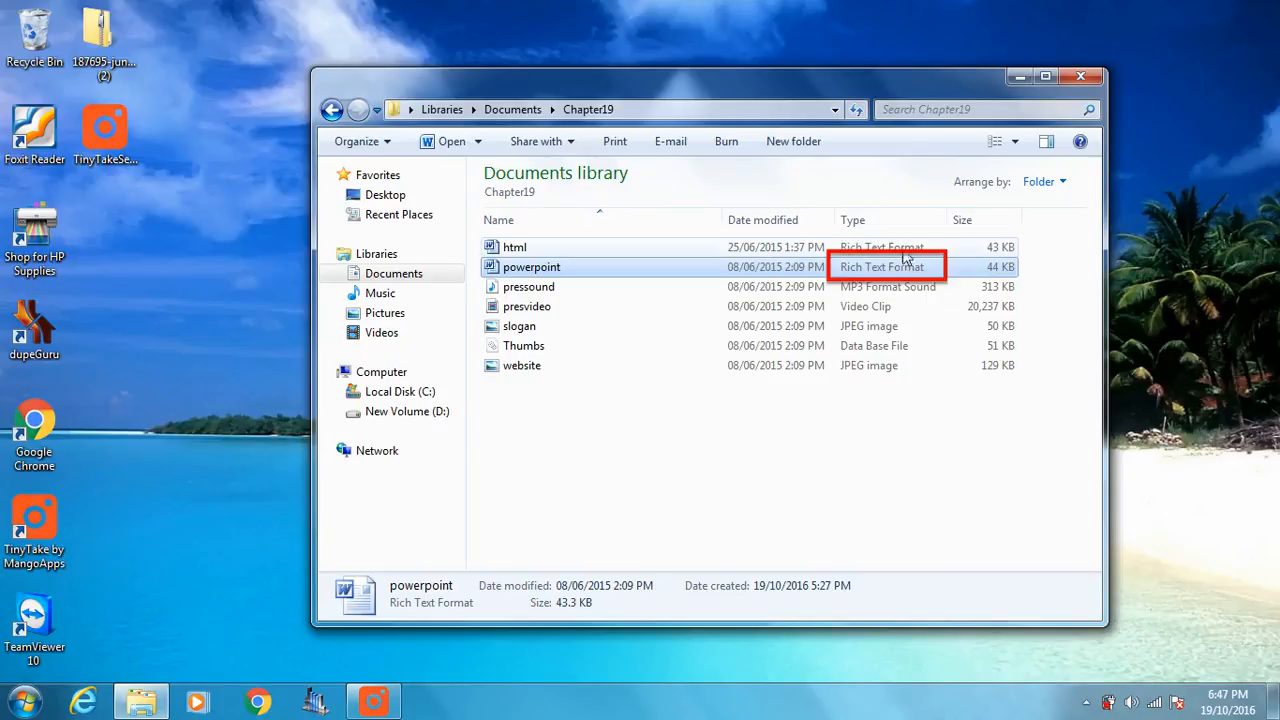
pyautogui.moveTo(240, 444)
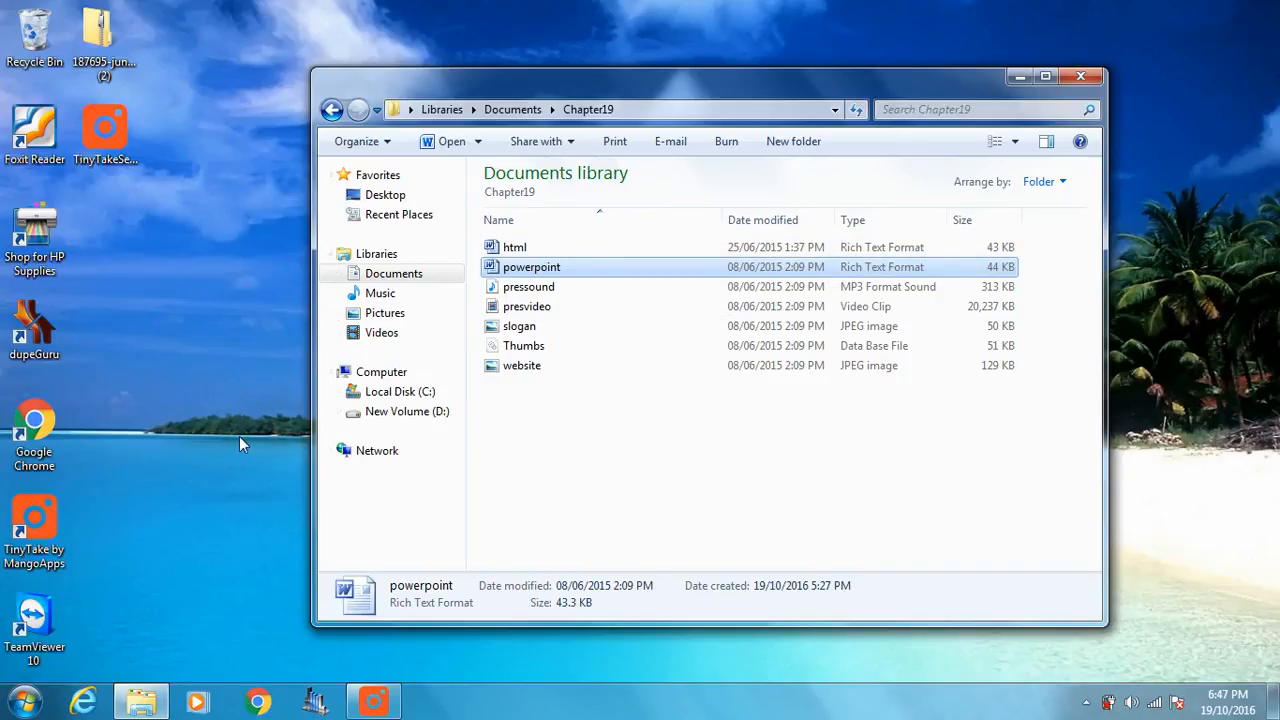
pyautogui.moveTo(656, 270)
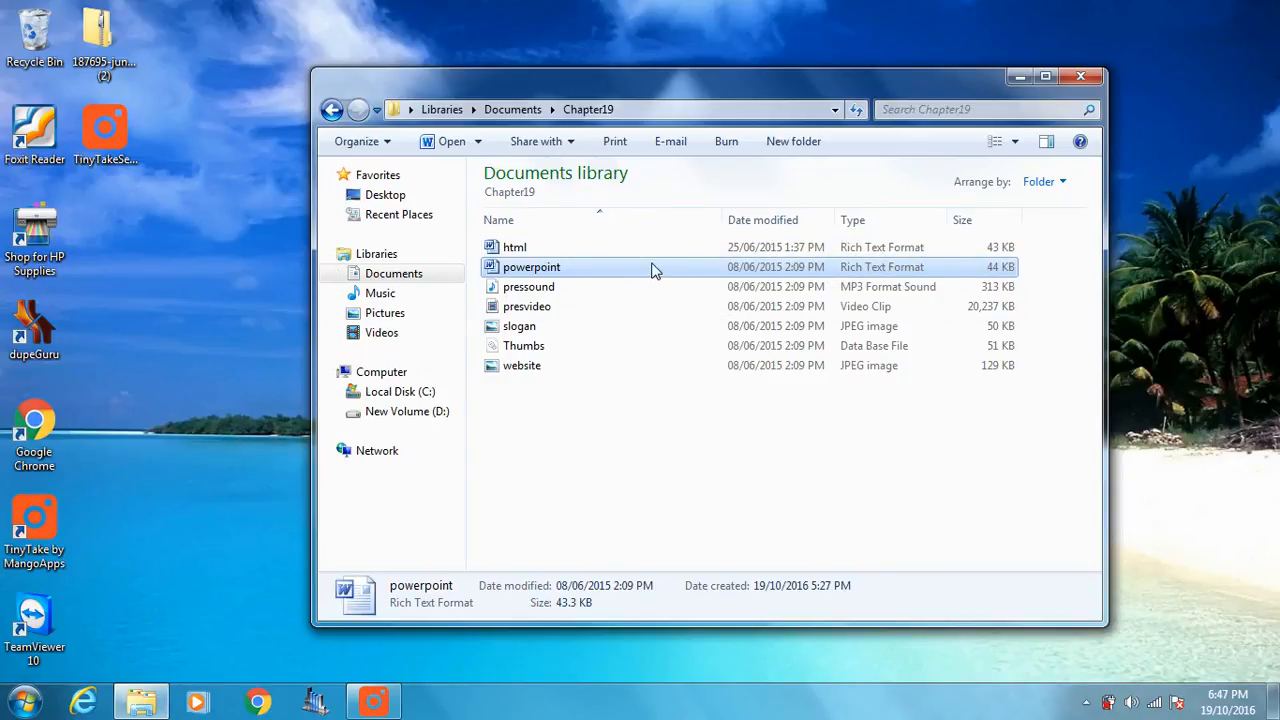
pyautogui.rightClick(532, 268)
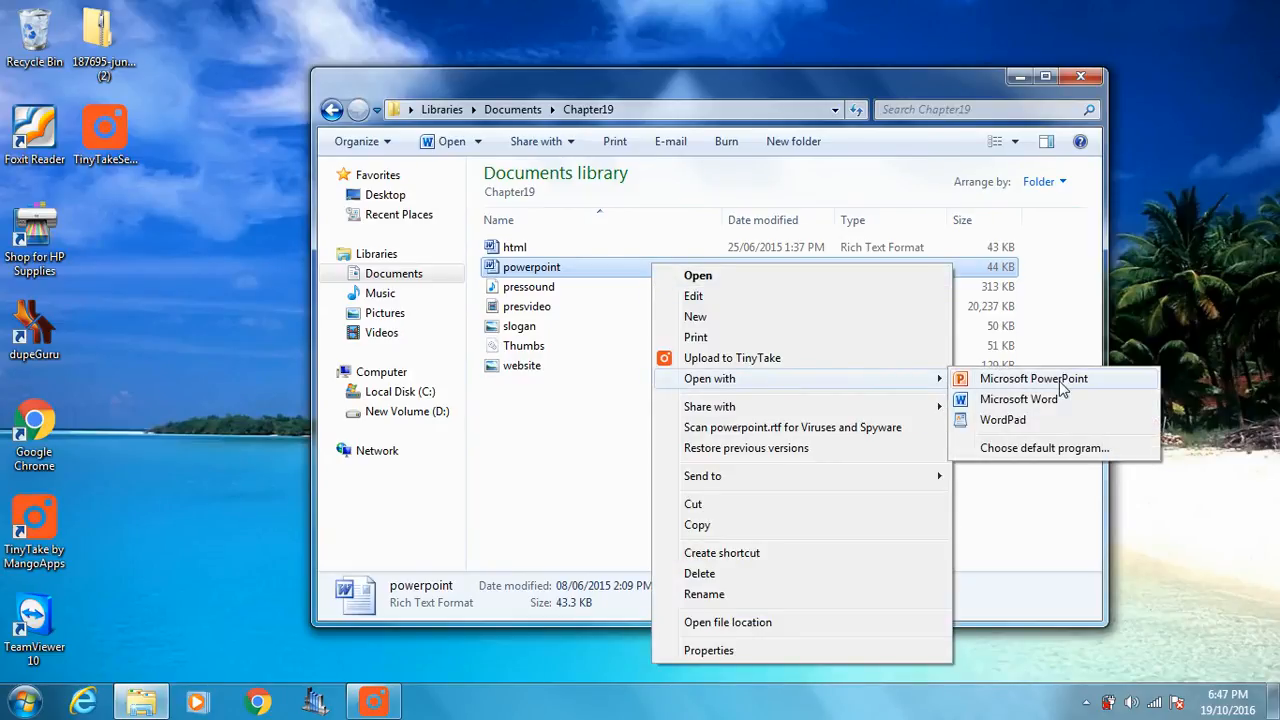
pyautogui.moveTo(1024, 378)
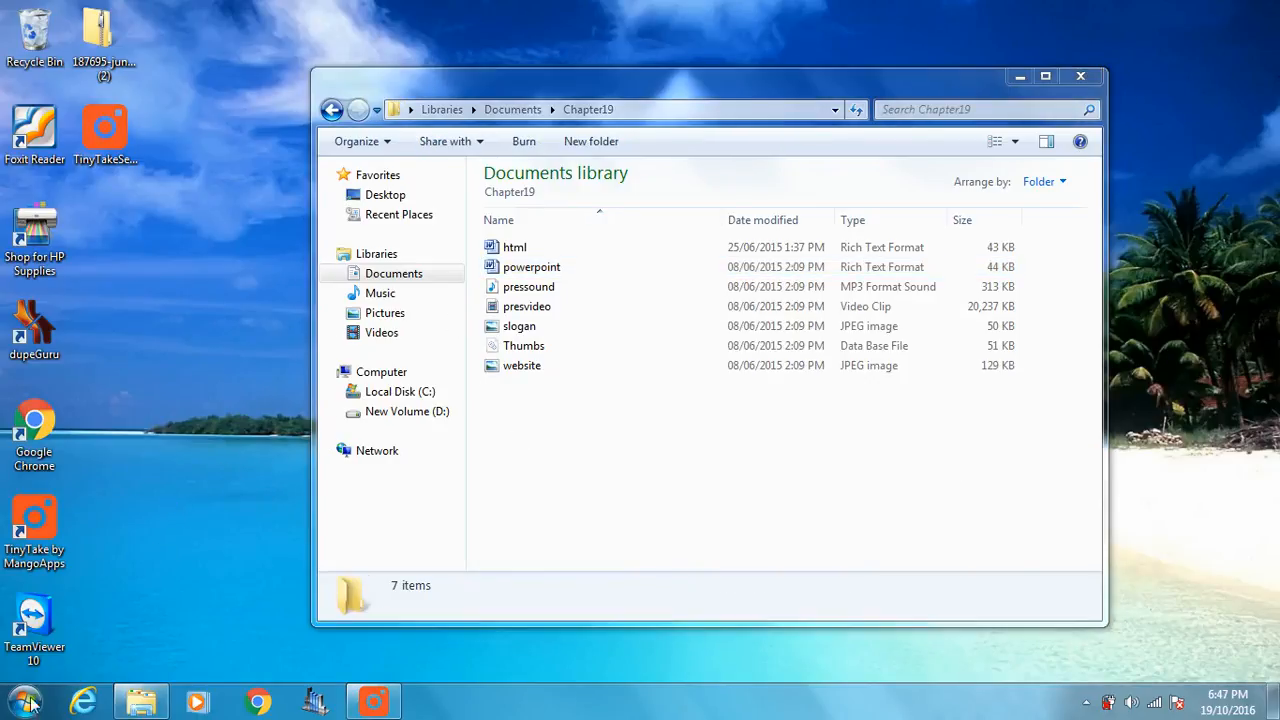
# Start PowerPoint and open the powerpoint RTF from Chapter19 with file type set to All Files.
pyautogui.doubleClick(532, 266)
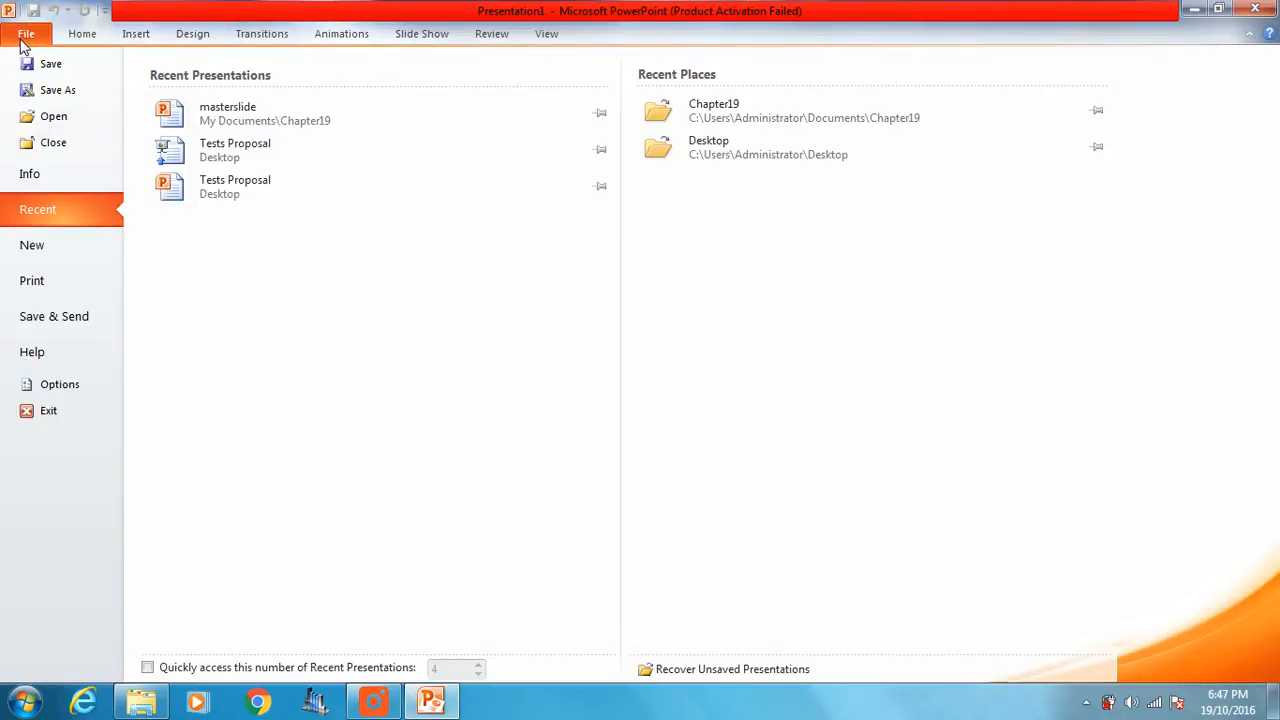
pyautogui.click(52, 116)
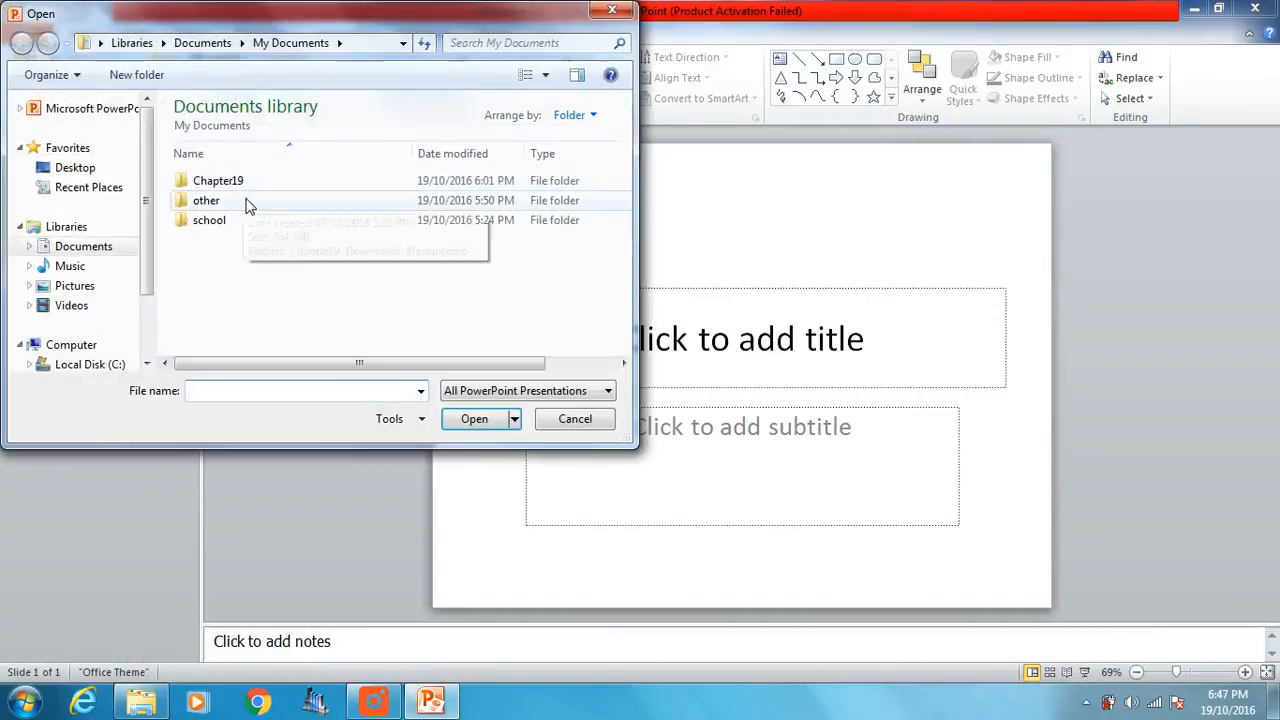
pyautogui.doubleClick(218, 180)
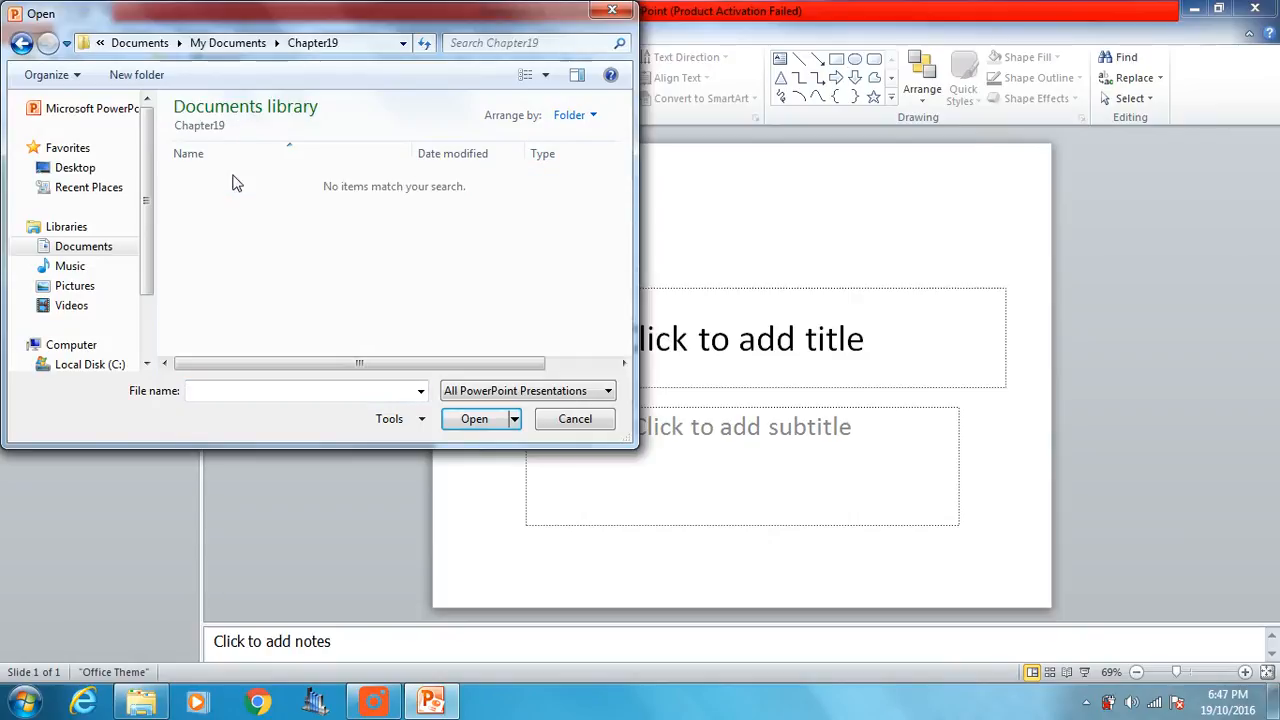
pyautogui.moveTo(296, 176)
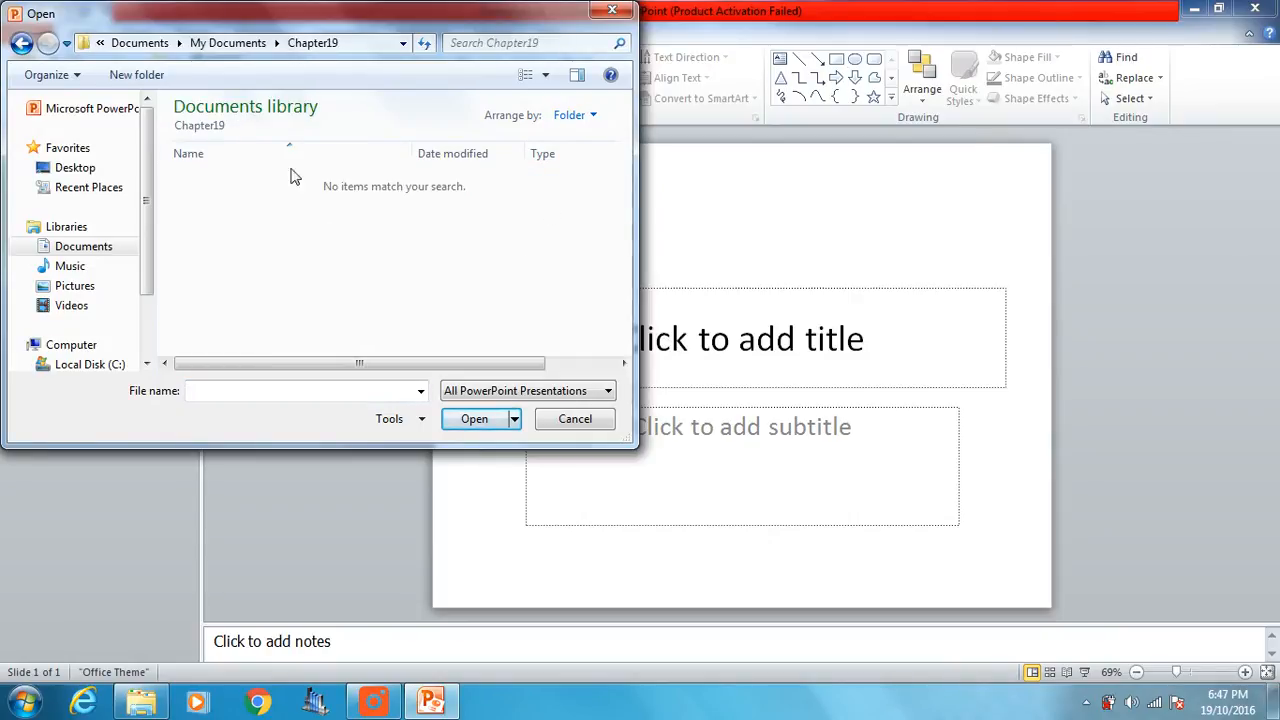
pyautogui.moveTo(434, 248)
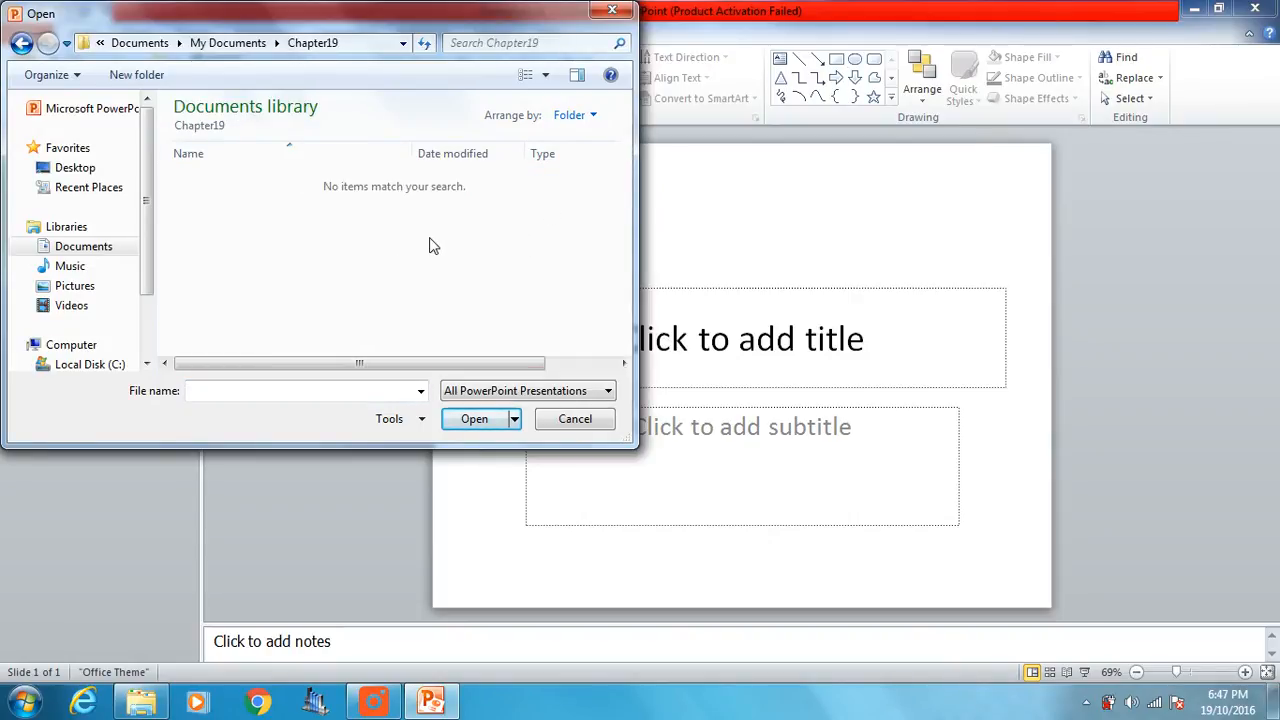
pyautogui.click(528, 390)
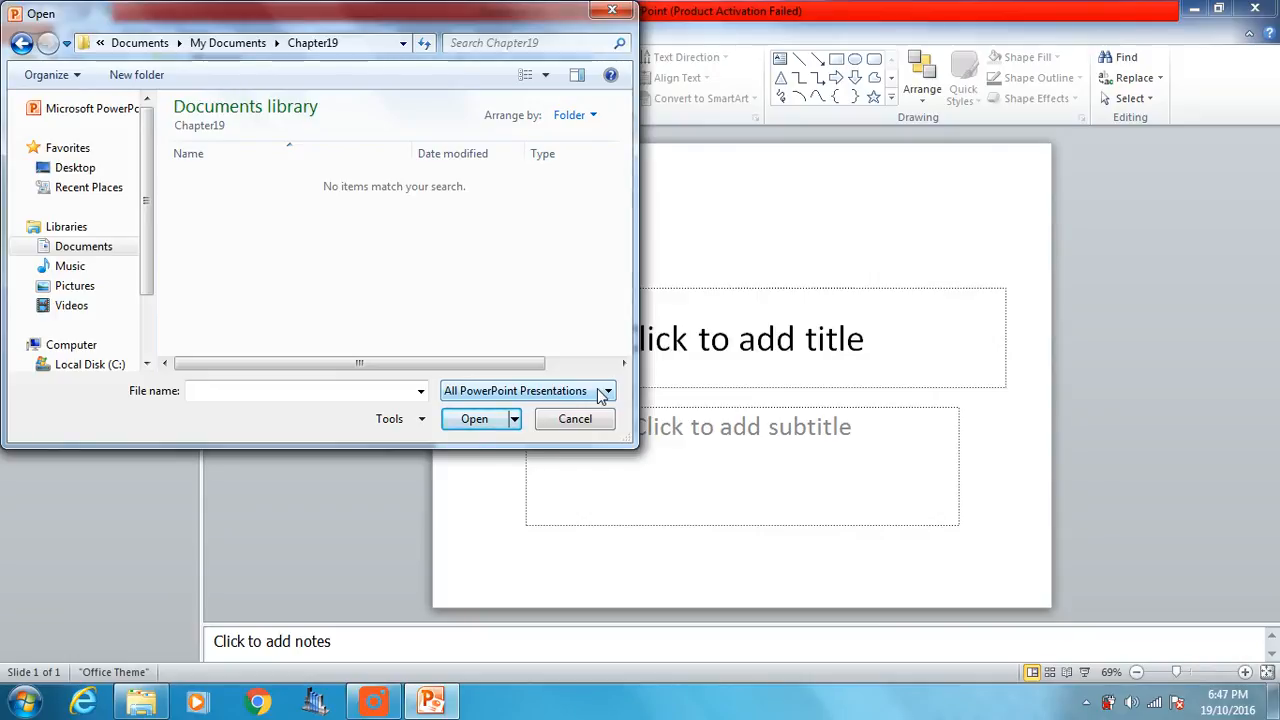
pyautogui.click(608, 390)
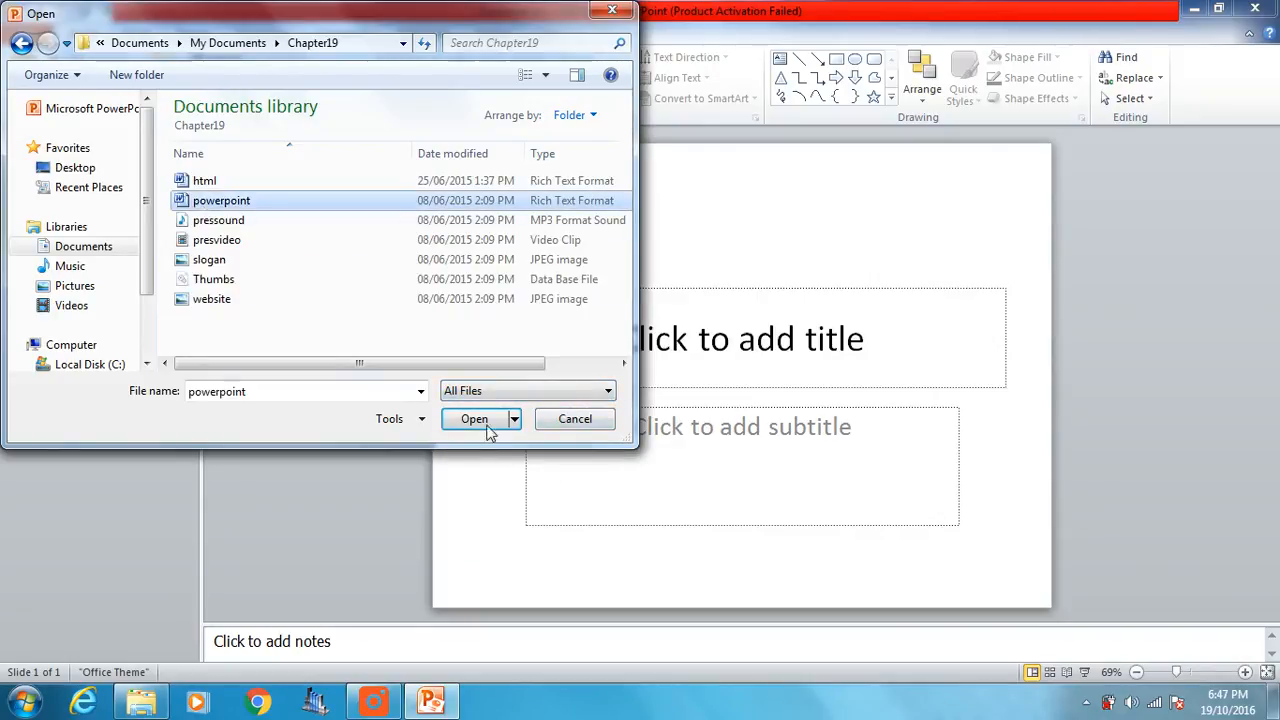
pyautogui.click(474, 420)
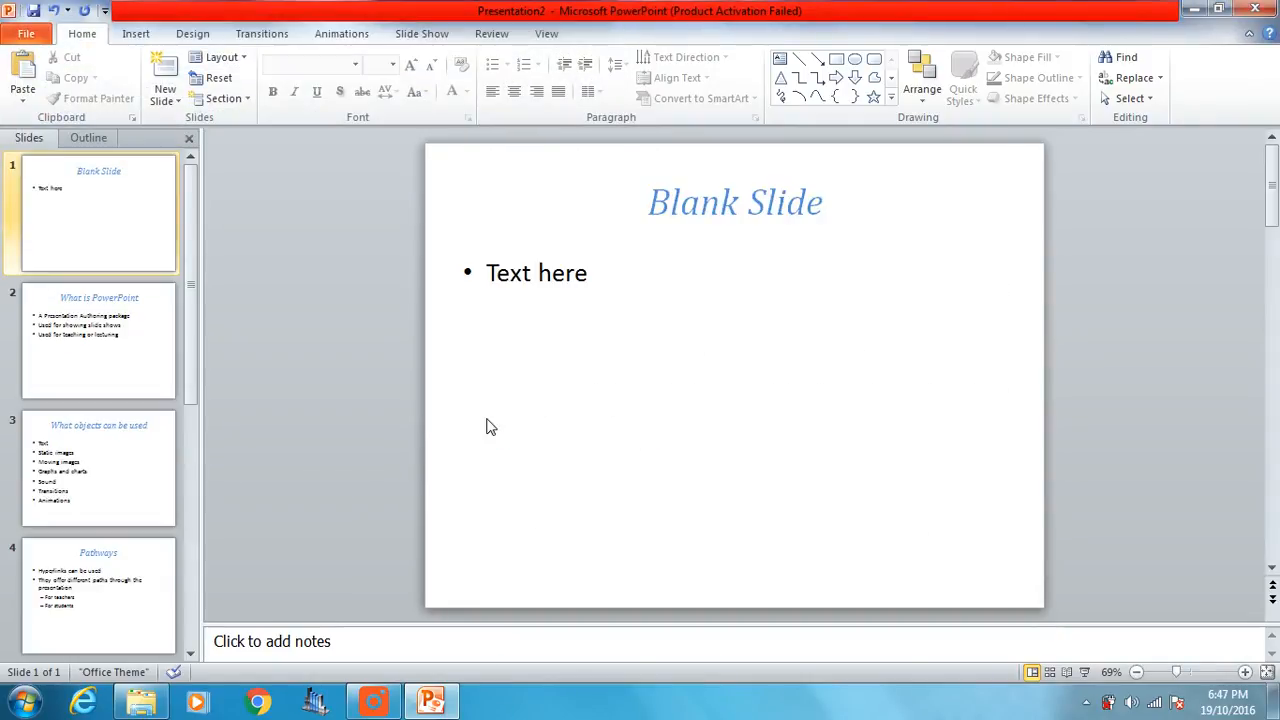
pyautogui.click(100, 340)
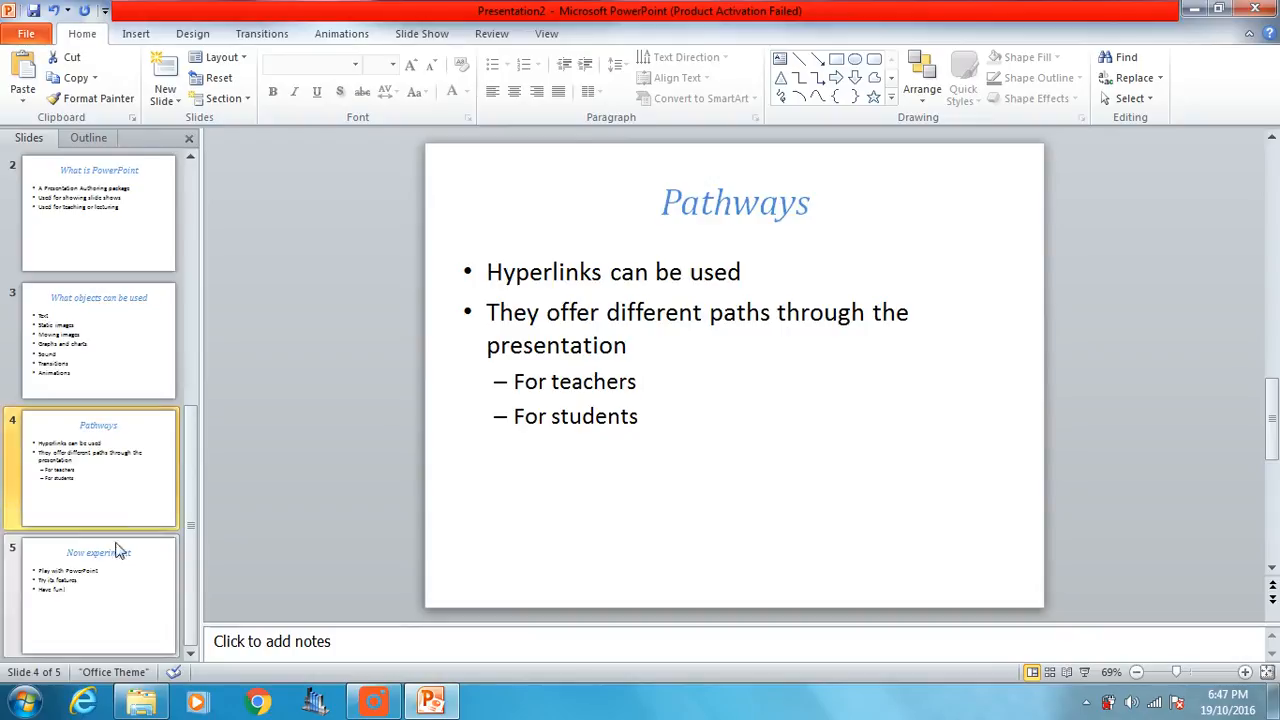
pyautogui.click(98, 340)
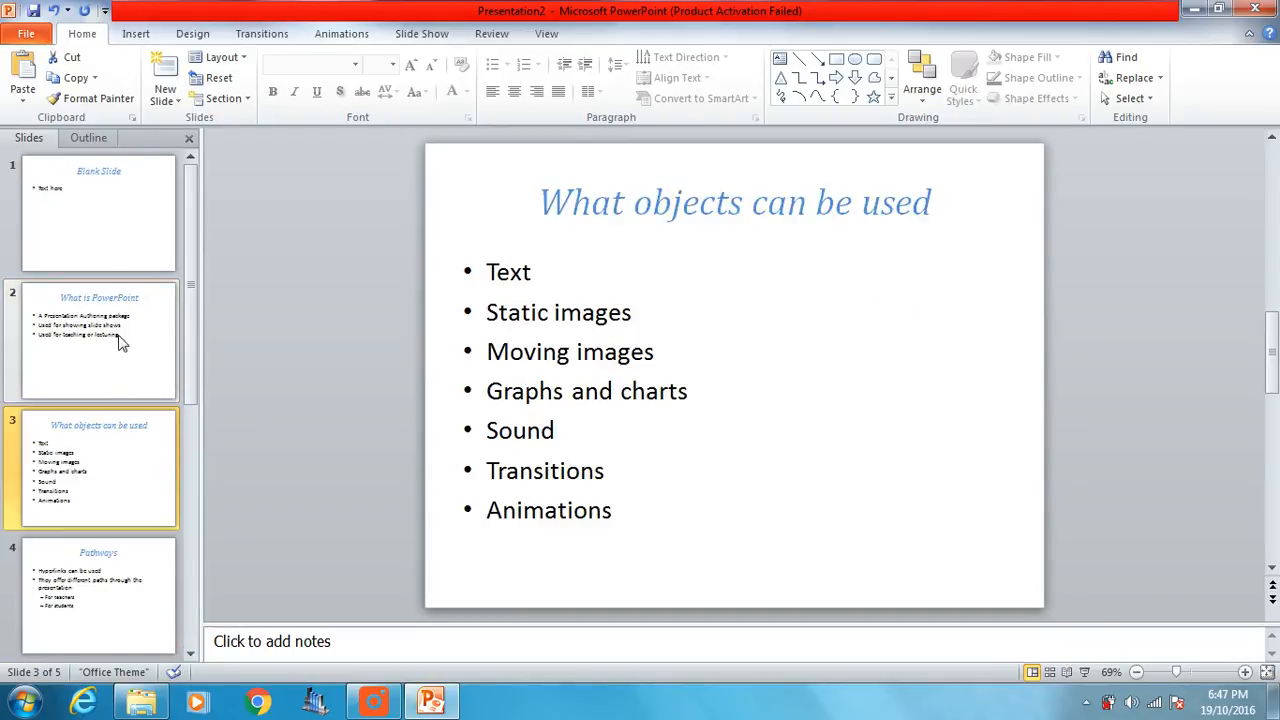
pyautogui.moveTo(108, 468)
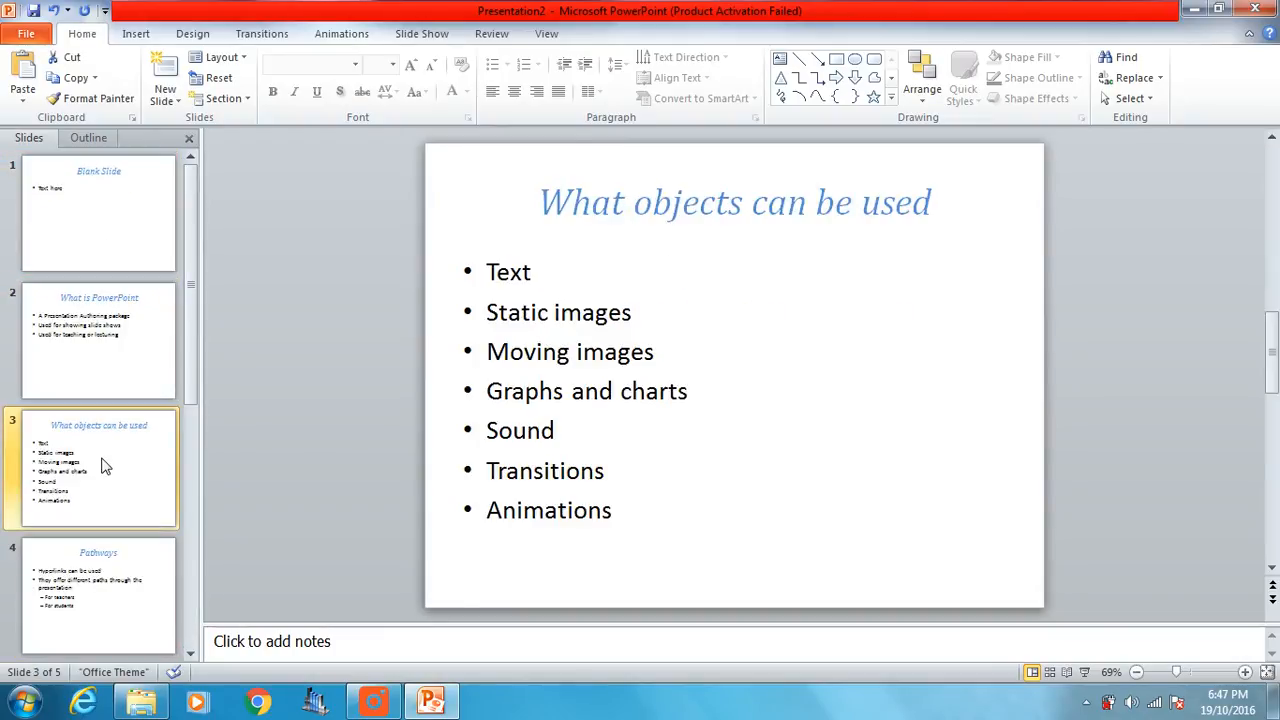
pyautogui.click(98, 212)
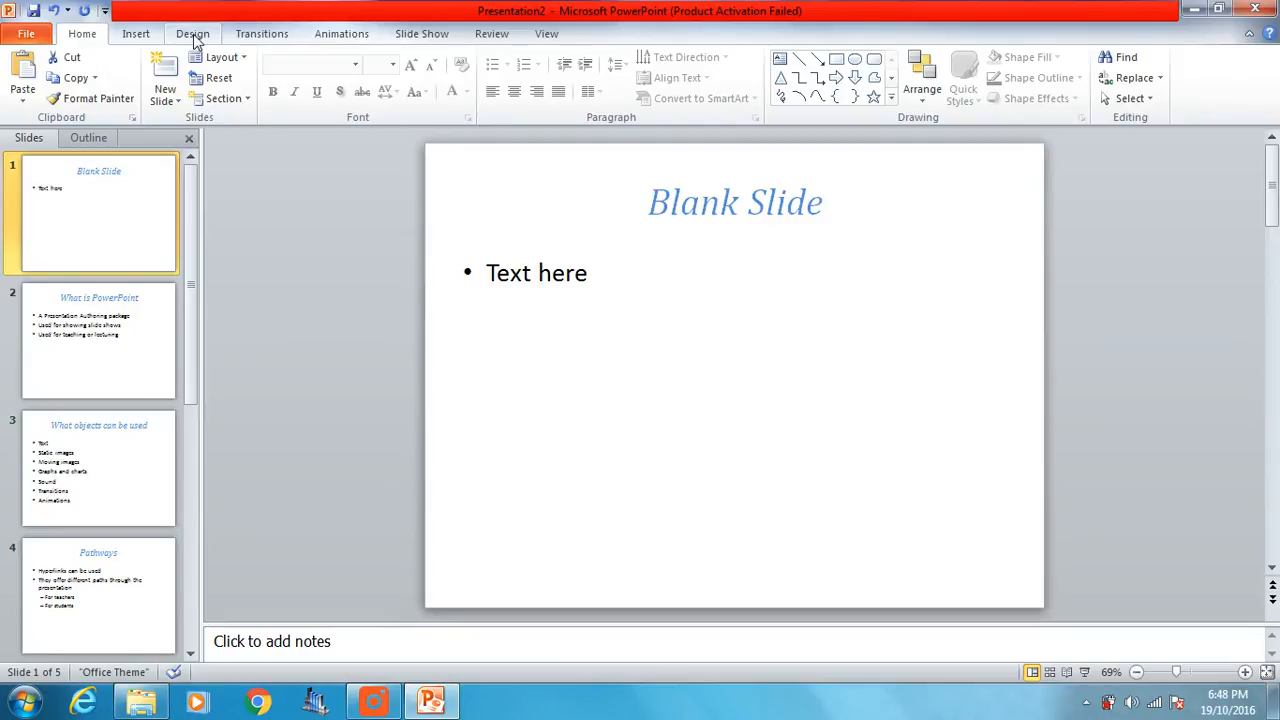
# Preview a few design themes from the gallery without applying any, keeping the Office Theme.
pyautogui.click(192, 32)
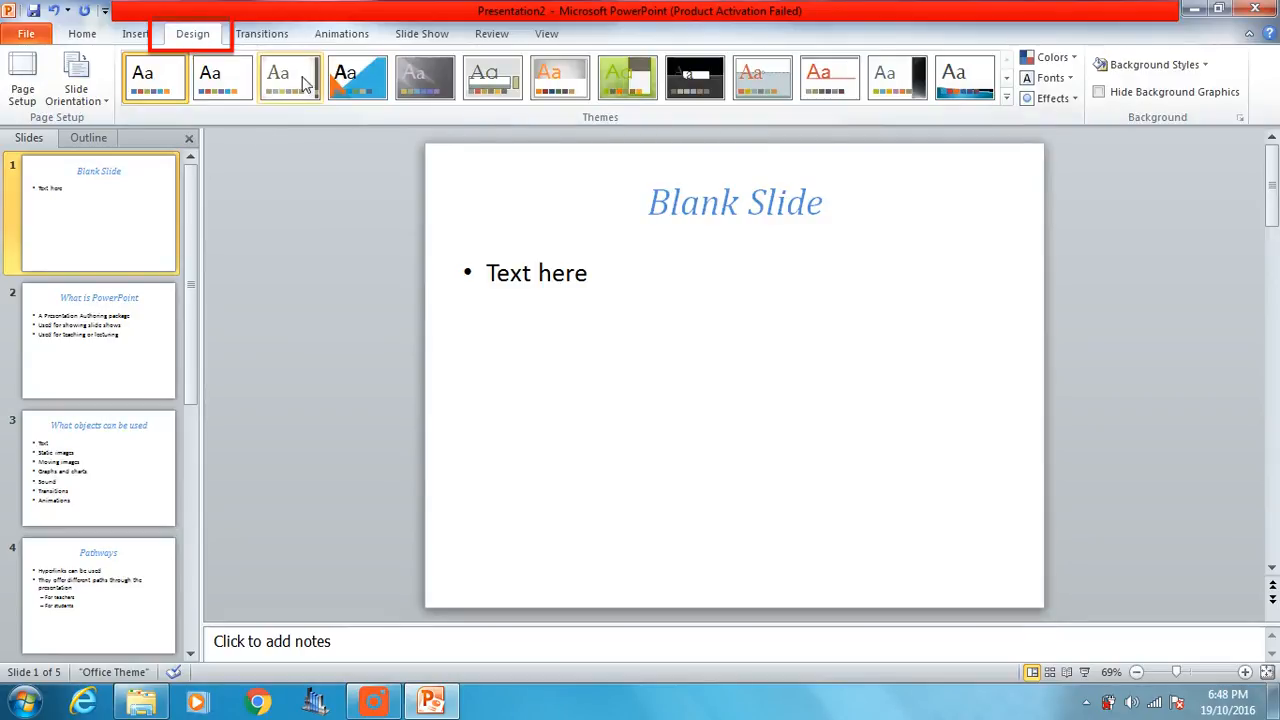
pyautogui.click(424, 76)
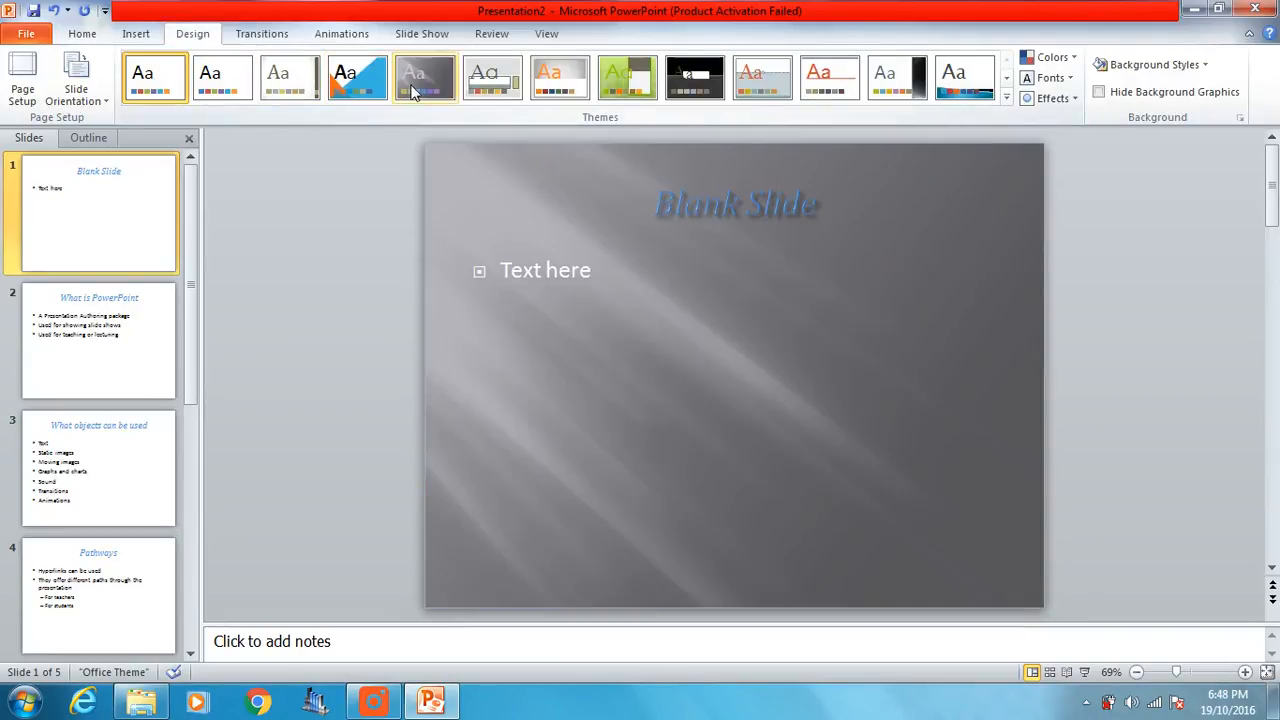
pyautogui.click(628, 76)
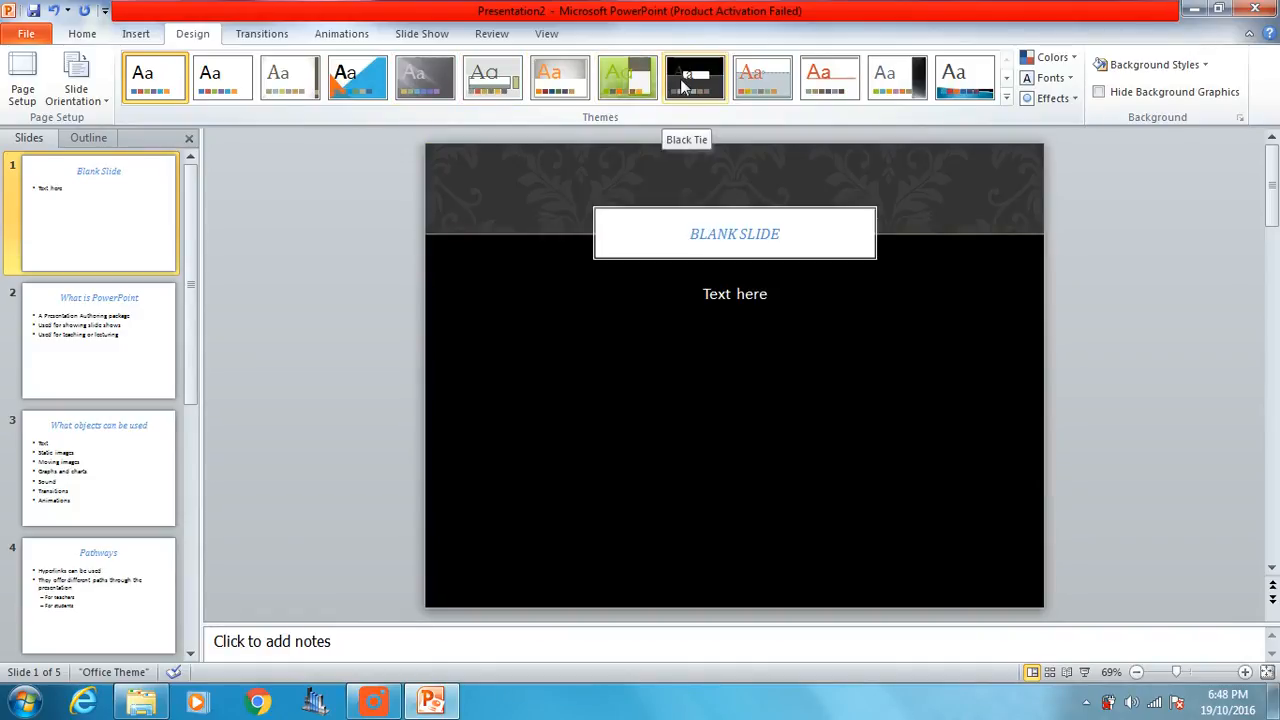
pyautogui.click(154, 76)
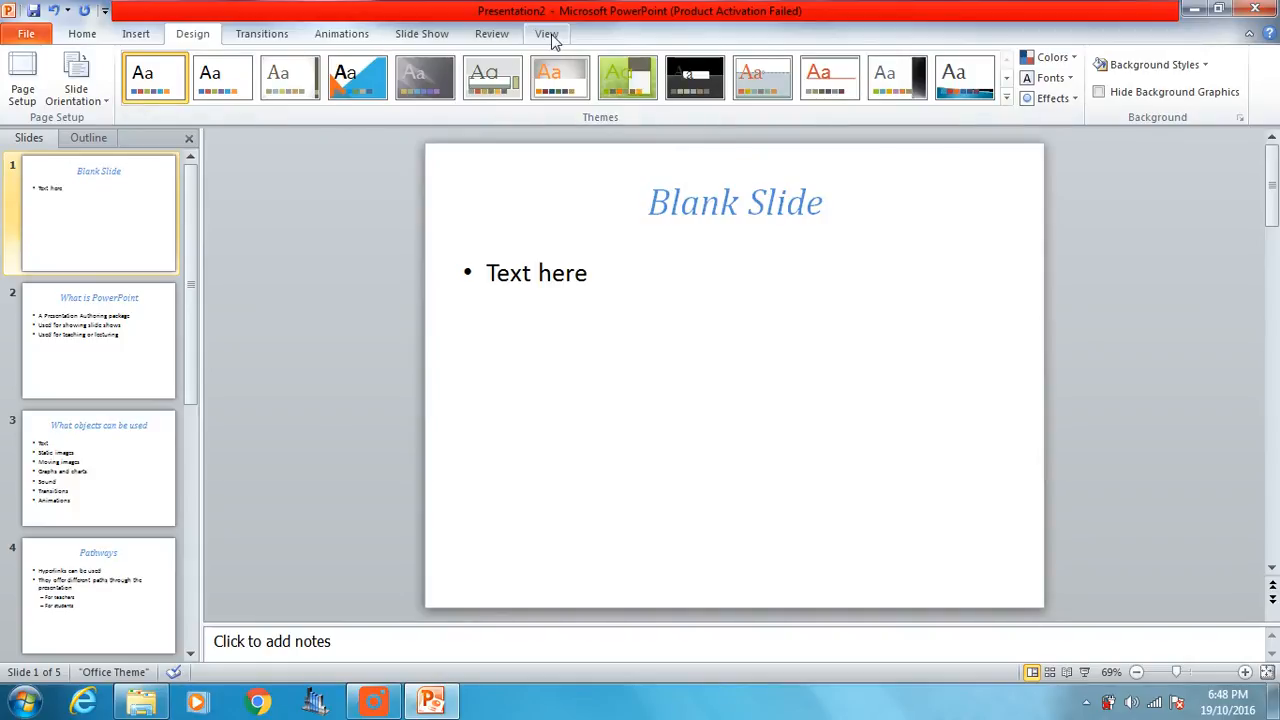
pyautogui.click(546, 32)
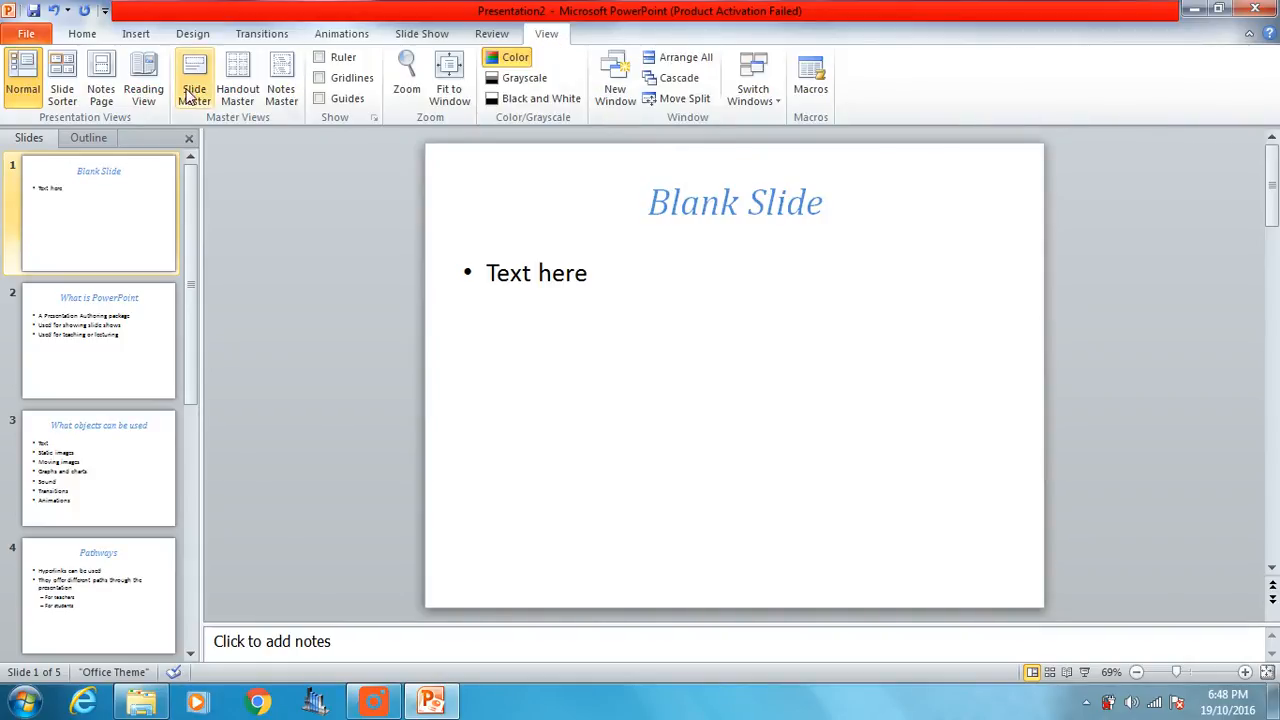
pyautogui.click(194, 76)
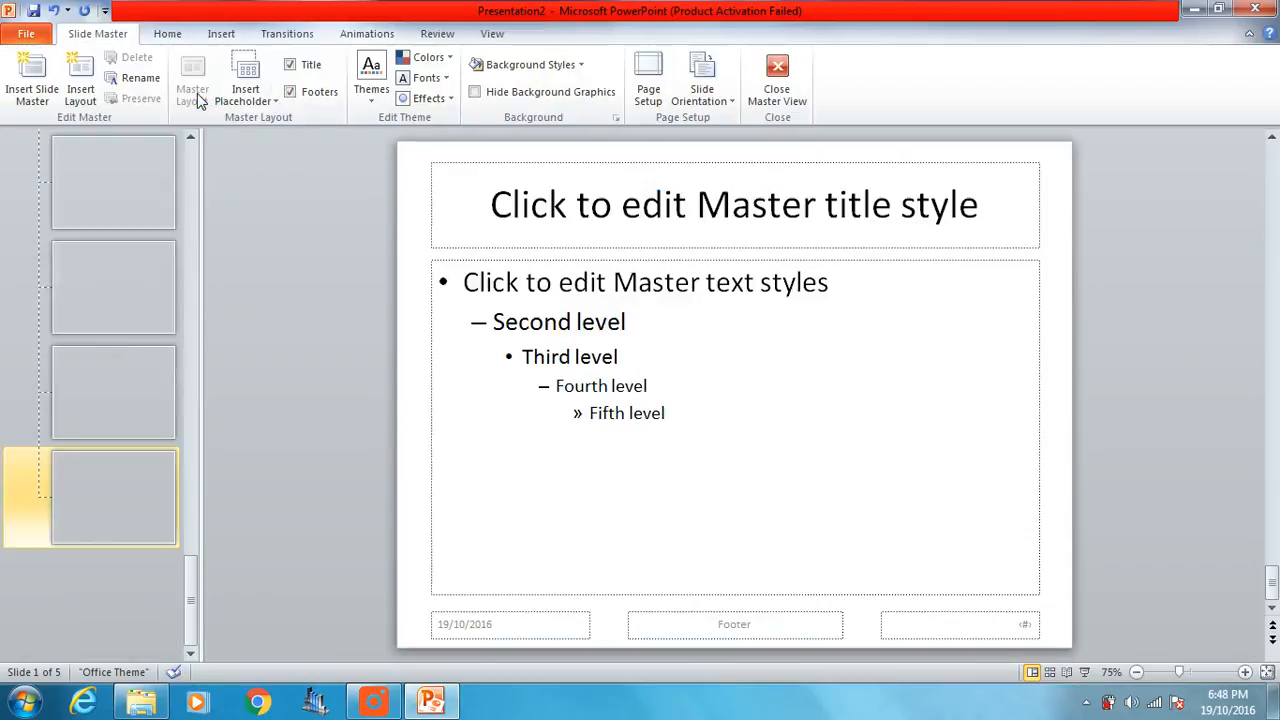
pyautogui.moveTo(192, 80)
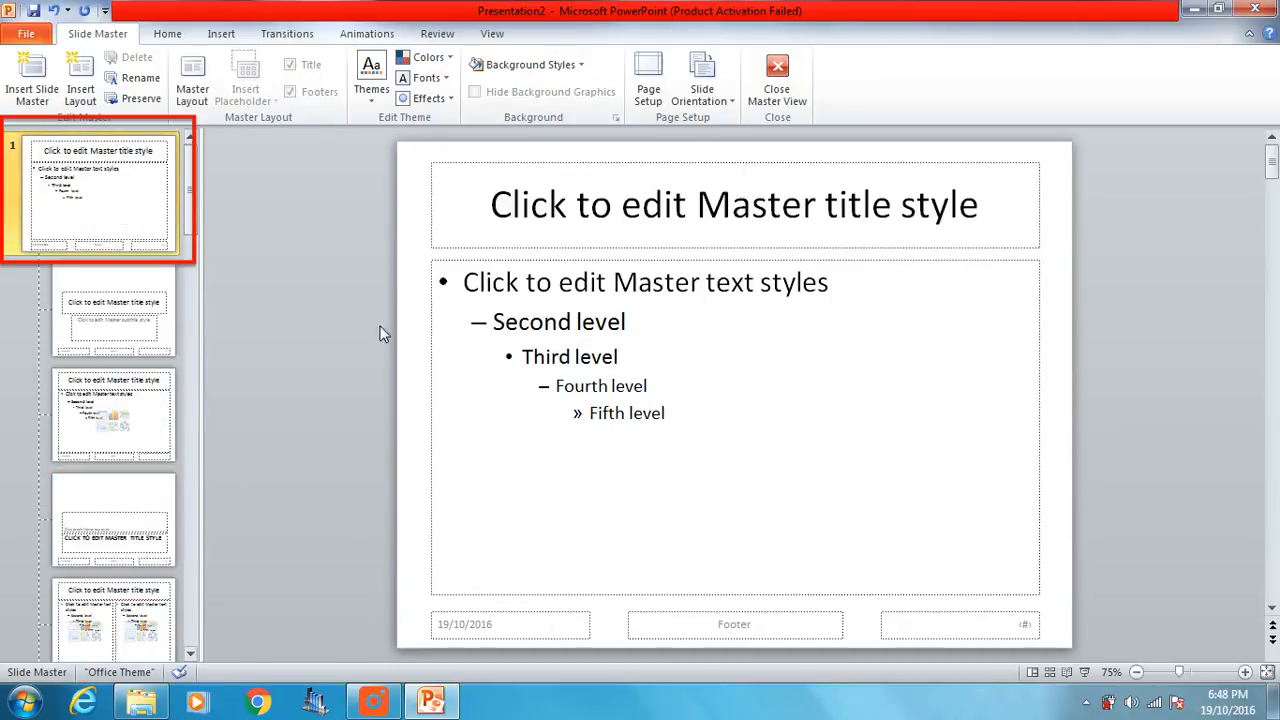
pyautogui.moveTo(50, 124)
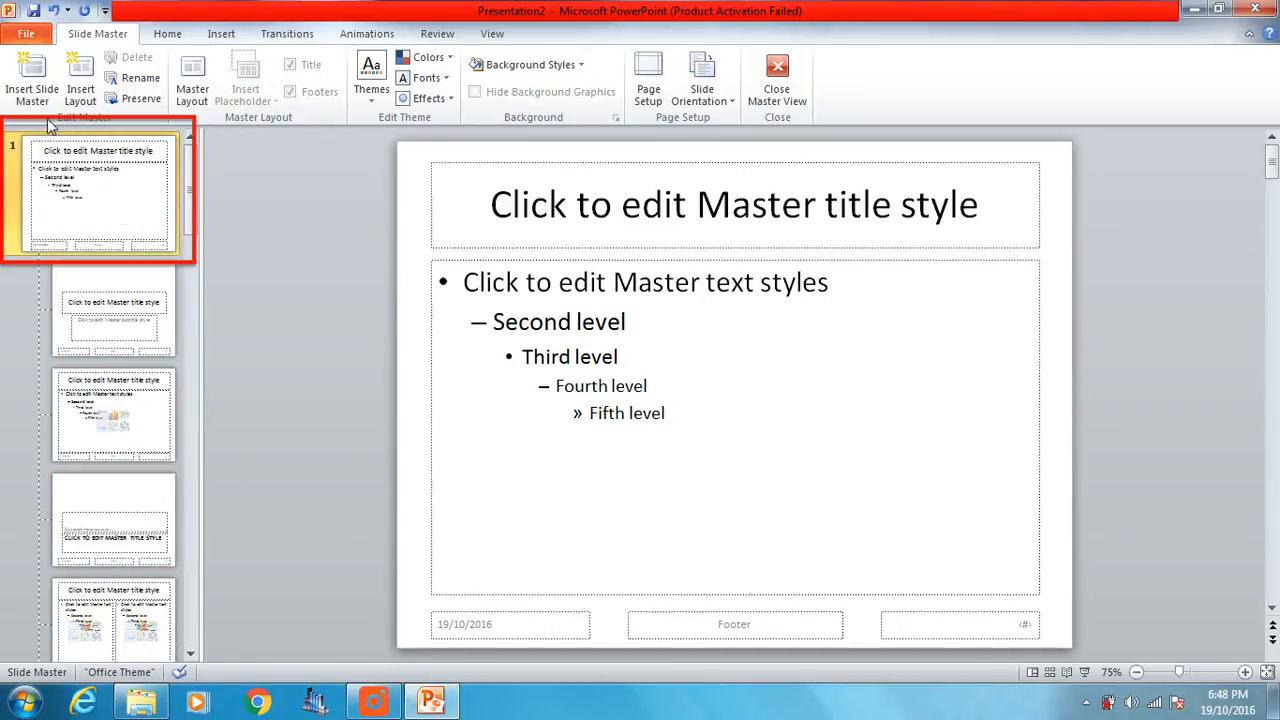
pyautogui.moveTo(88, 312)
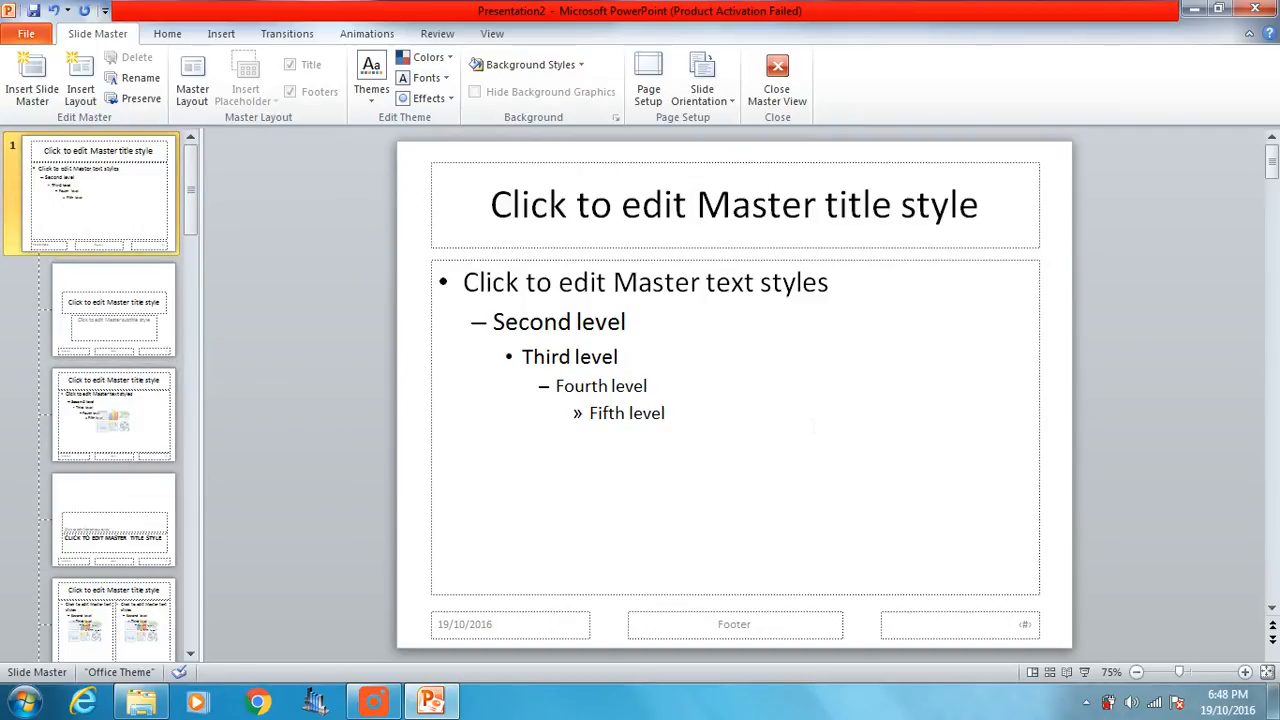
pyautogui.moveTo(894, 176)
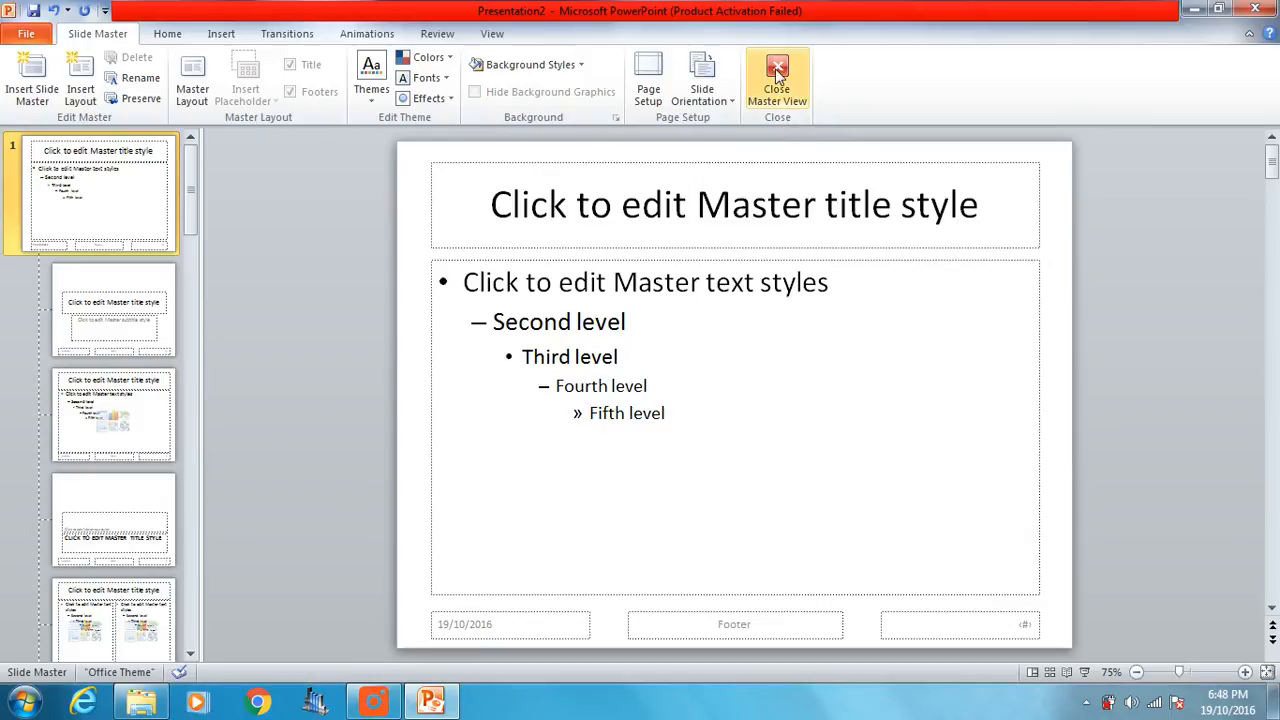
pyautogui.click(776, 80)
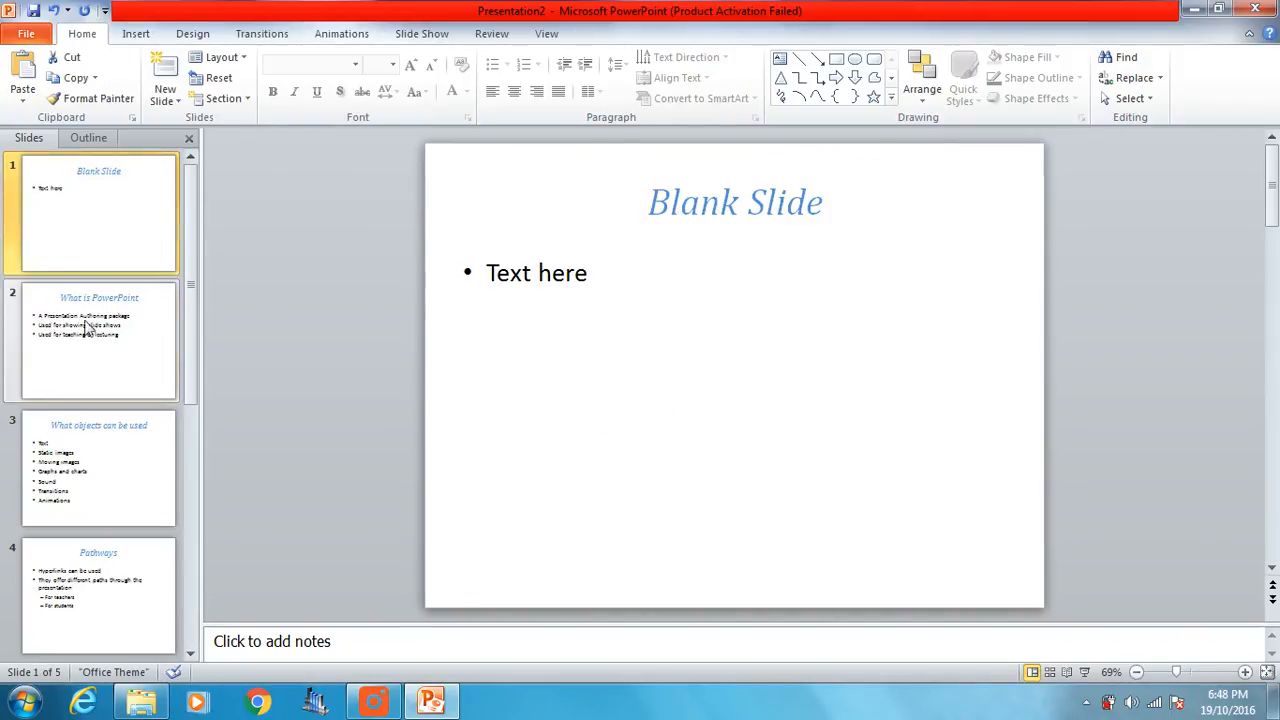
pyautogui.click(98, 596)
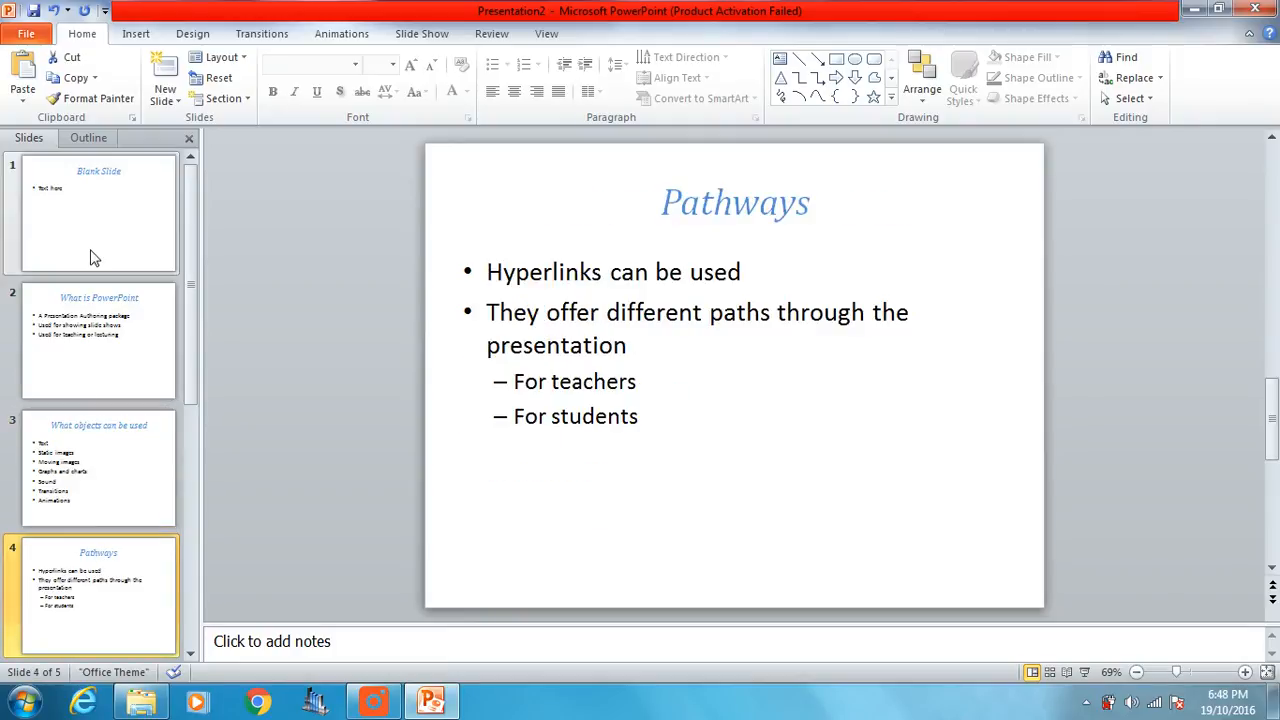
pyautogui.click(96, 212)
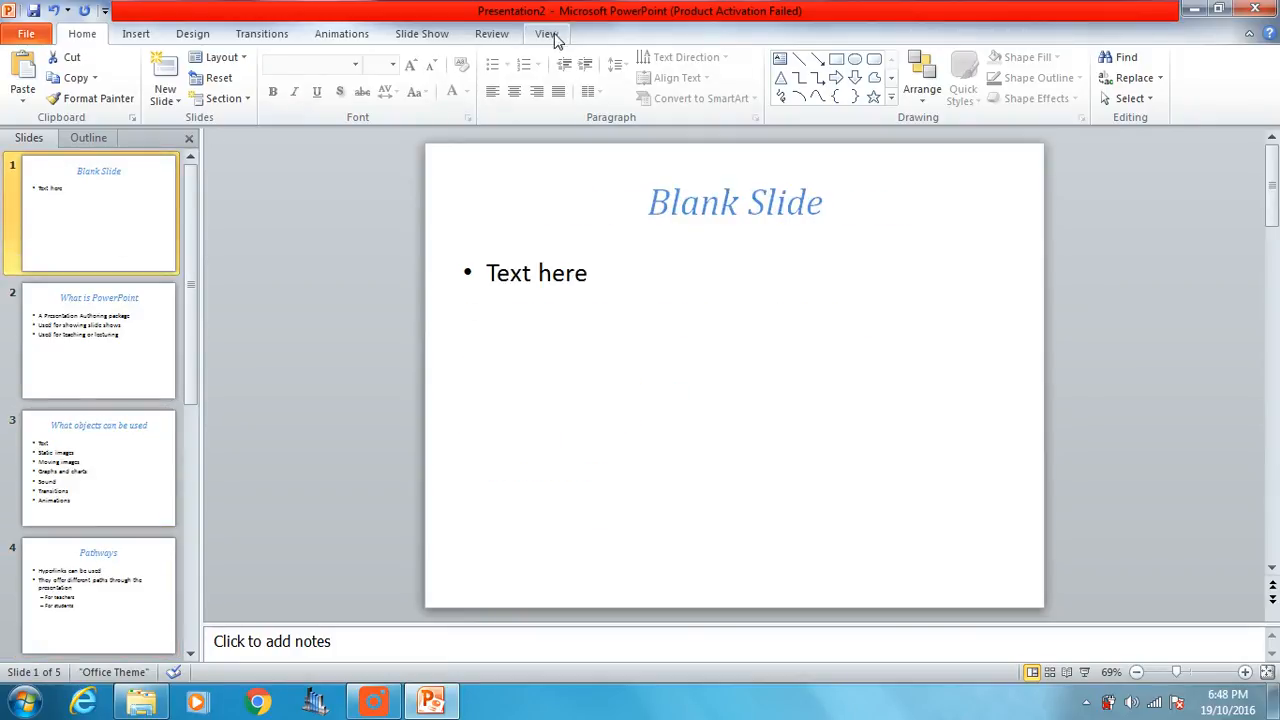
pyautogui.click(546, 32)
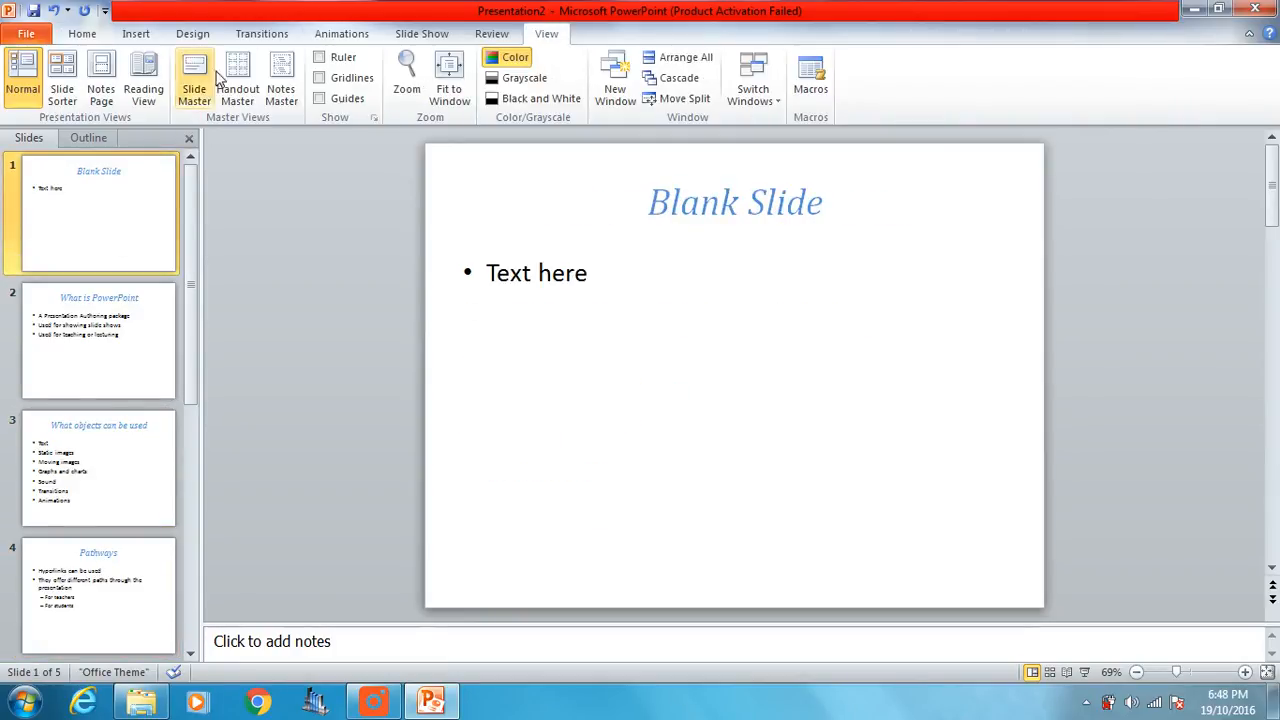
pyautogui.click(194, 80)
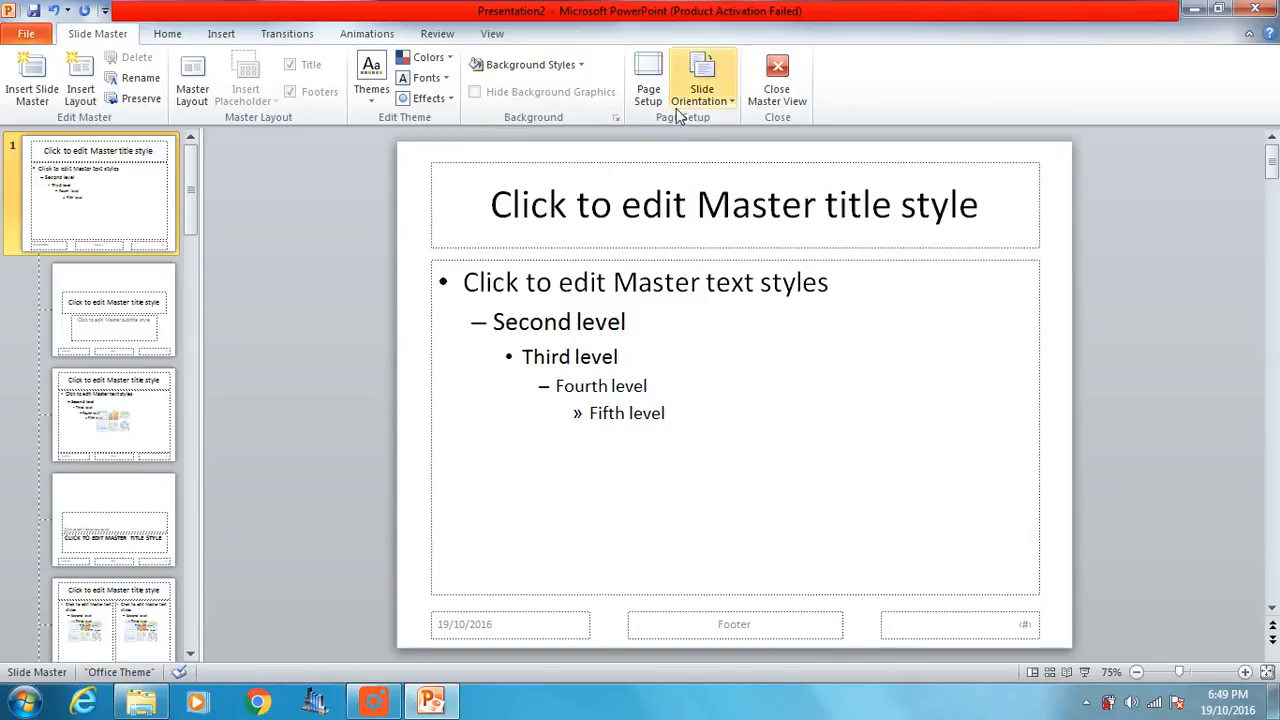
pyautogui.moveTo(648, 78)
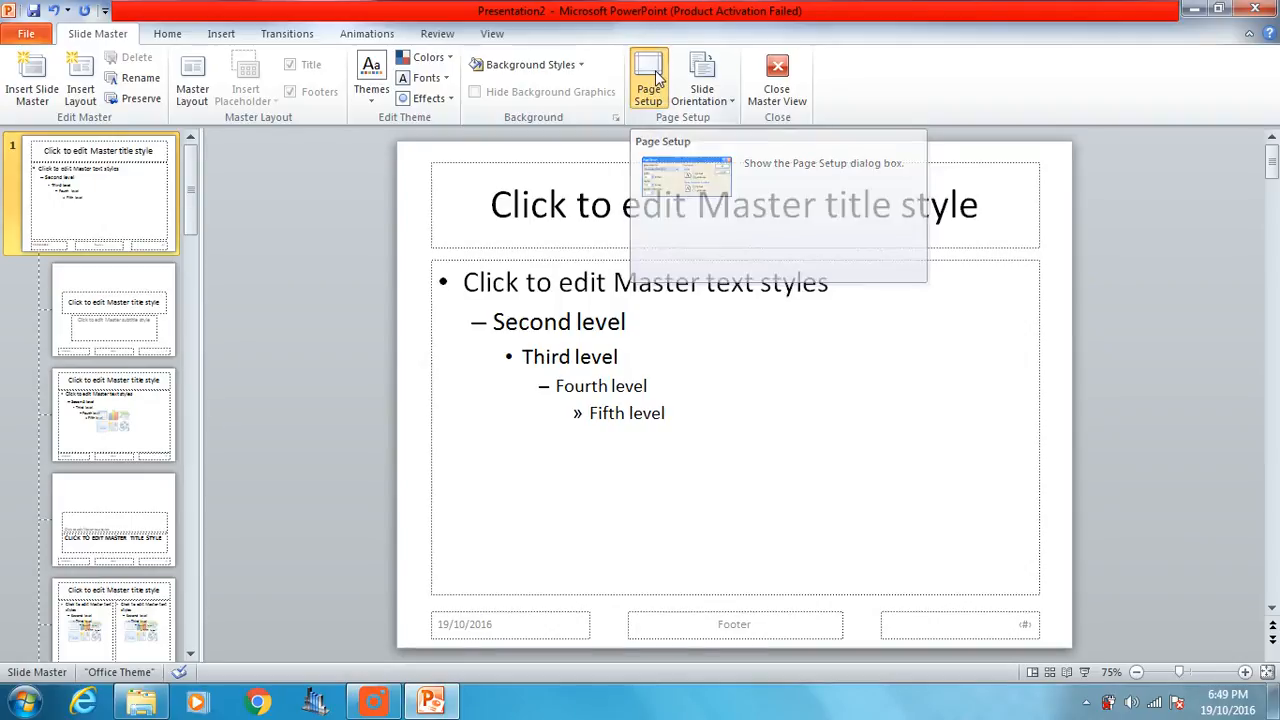
pyautogui.click(648, 76)
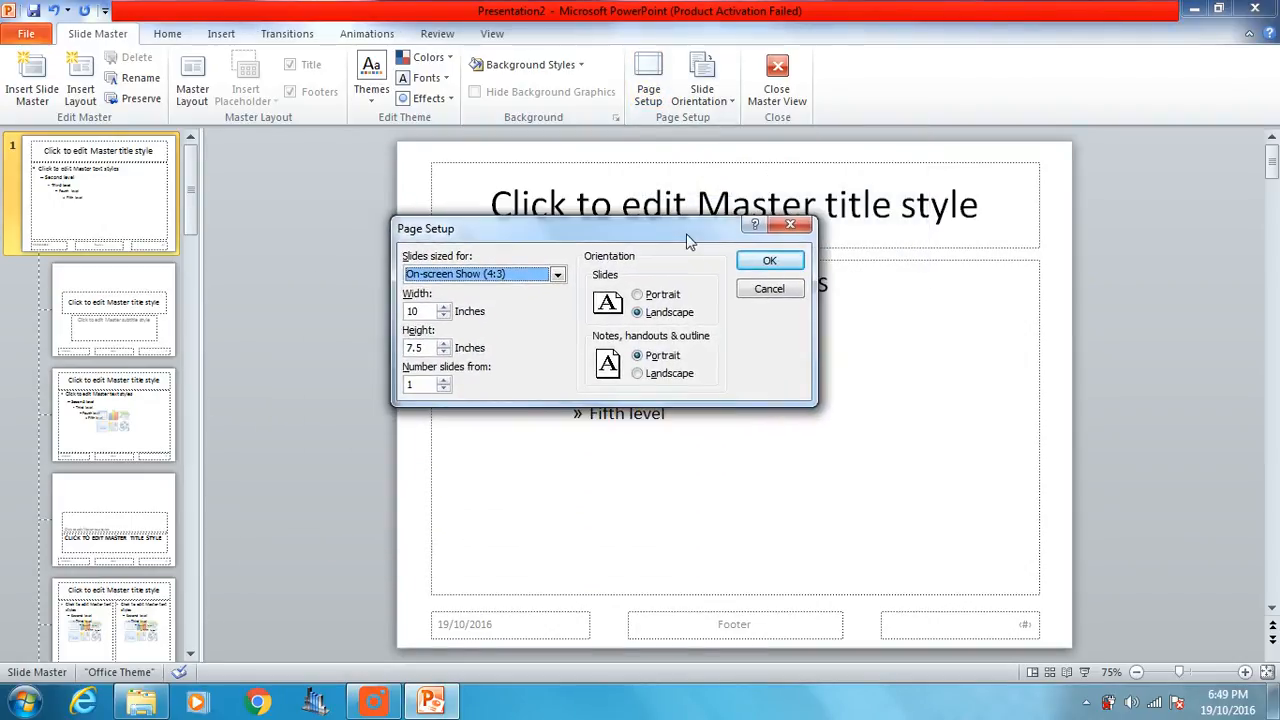
pyautogui.click(556, 274)
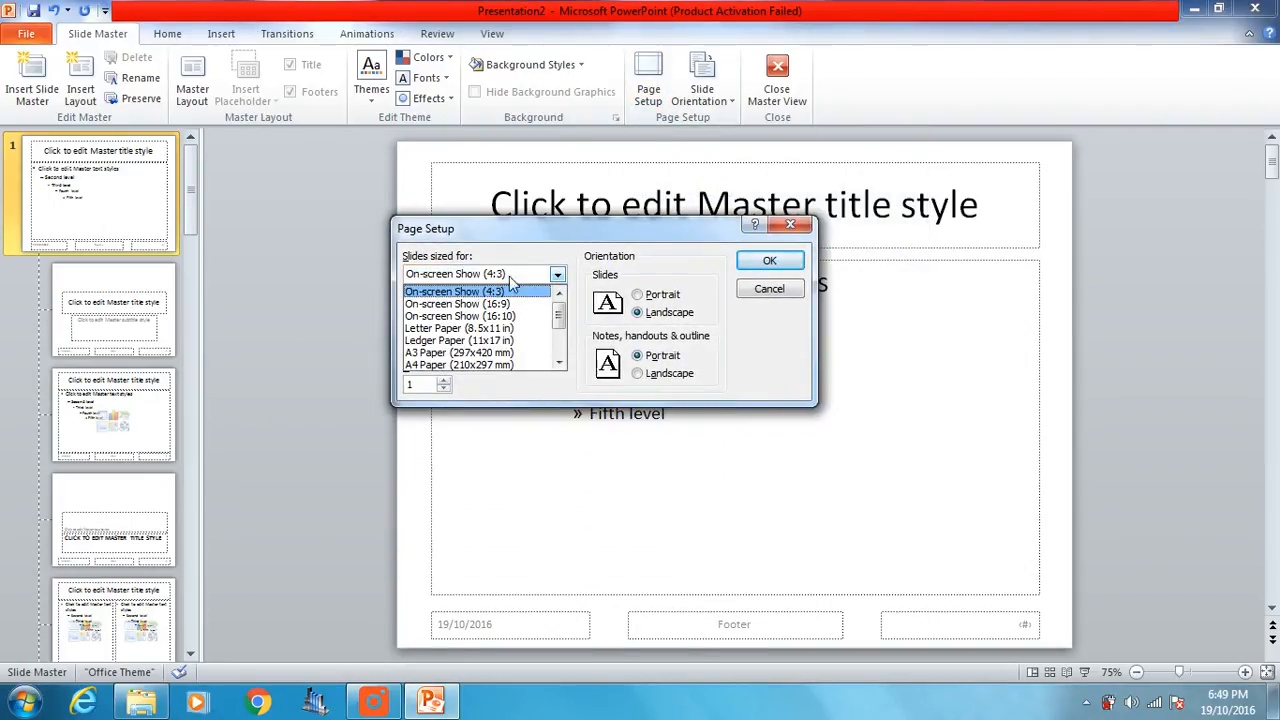
pyautogui.moveTo(504, 304)
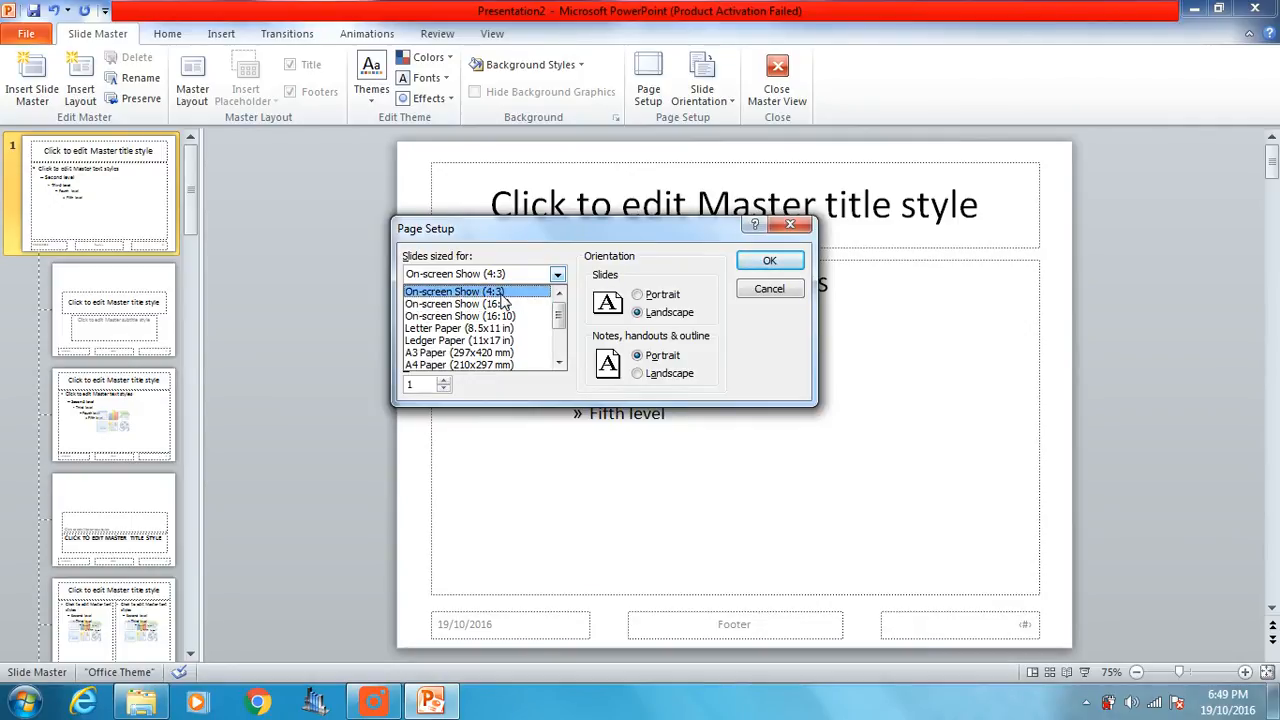
pyautogui.click(454, 292)
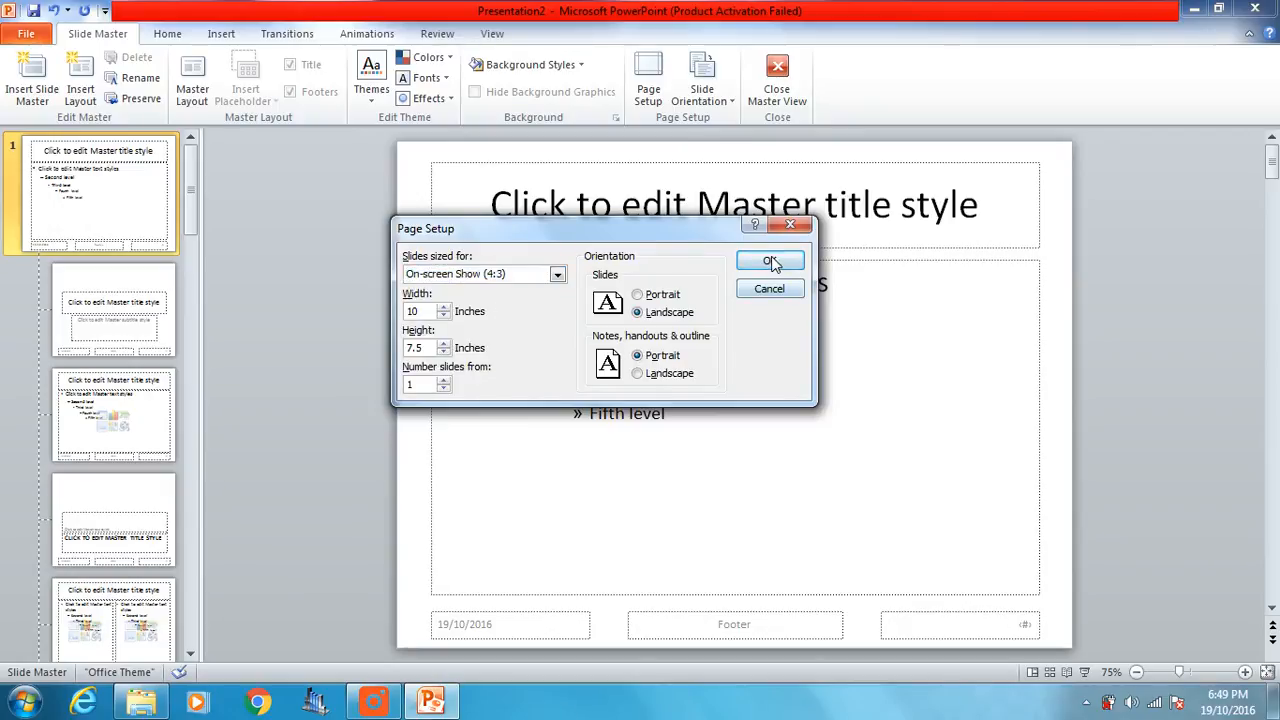
pyautogui.click(770, 260)
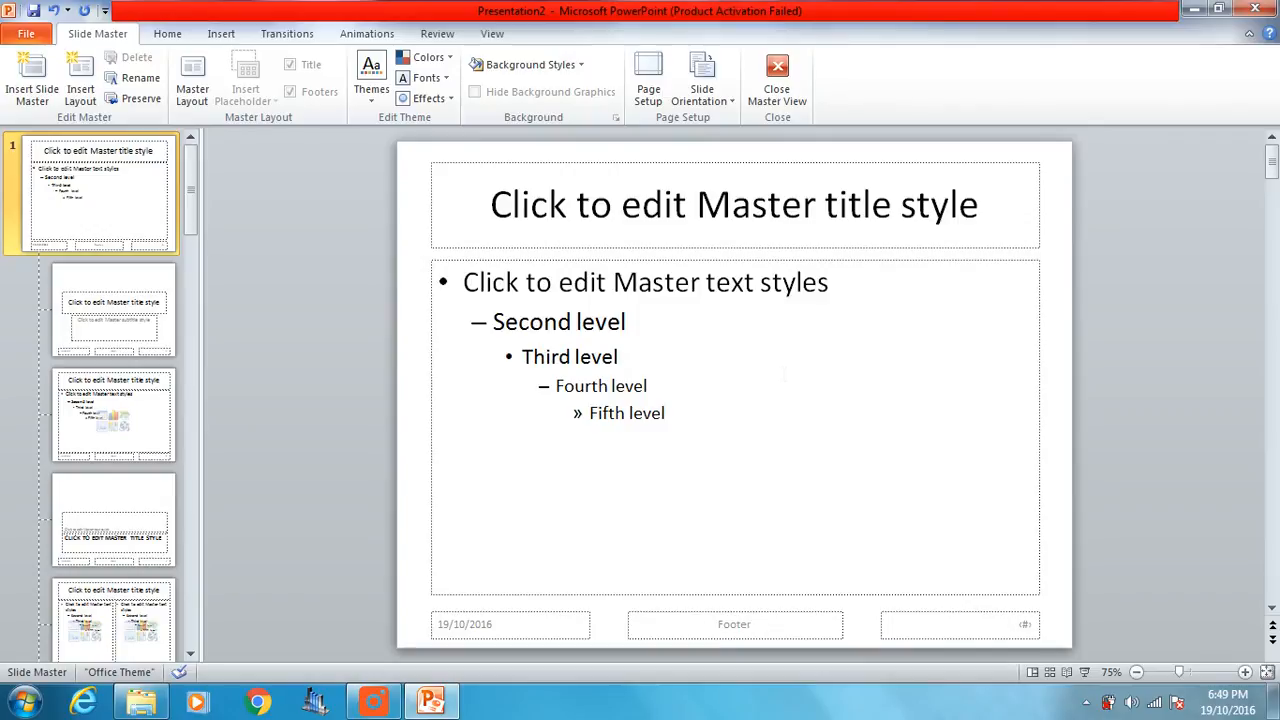
pyautogui.moveTo(976, 284)
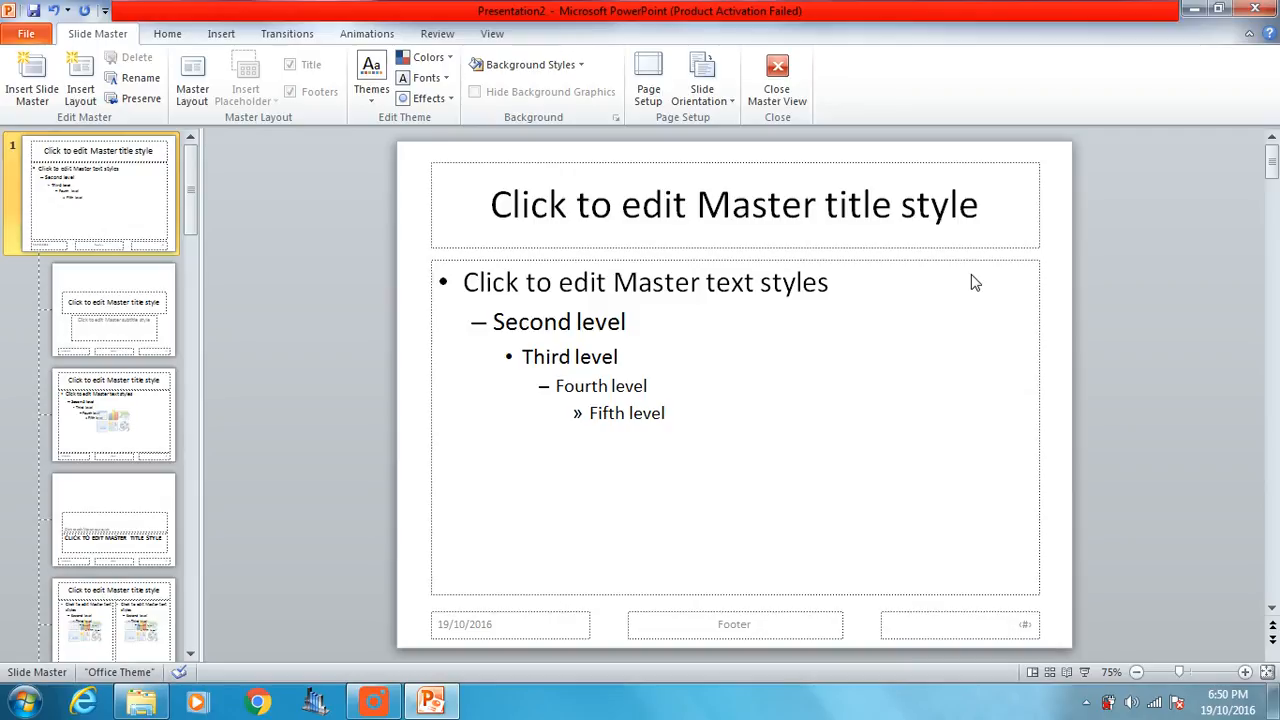
pyautogui.moveTo(1040, 220)
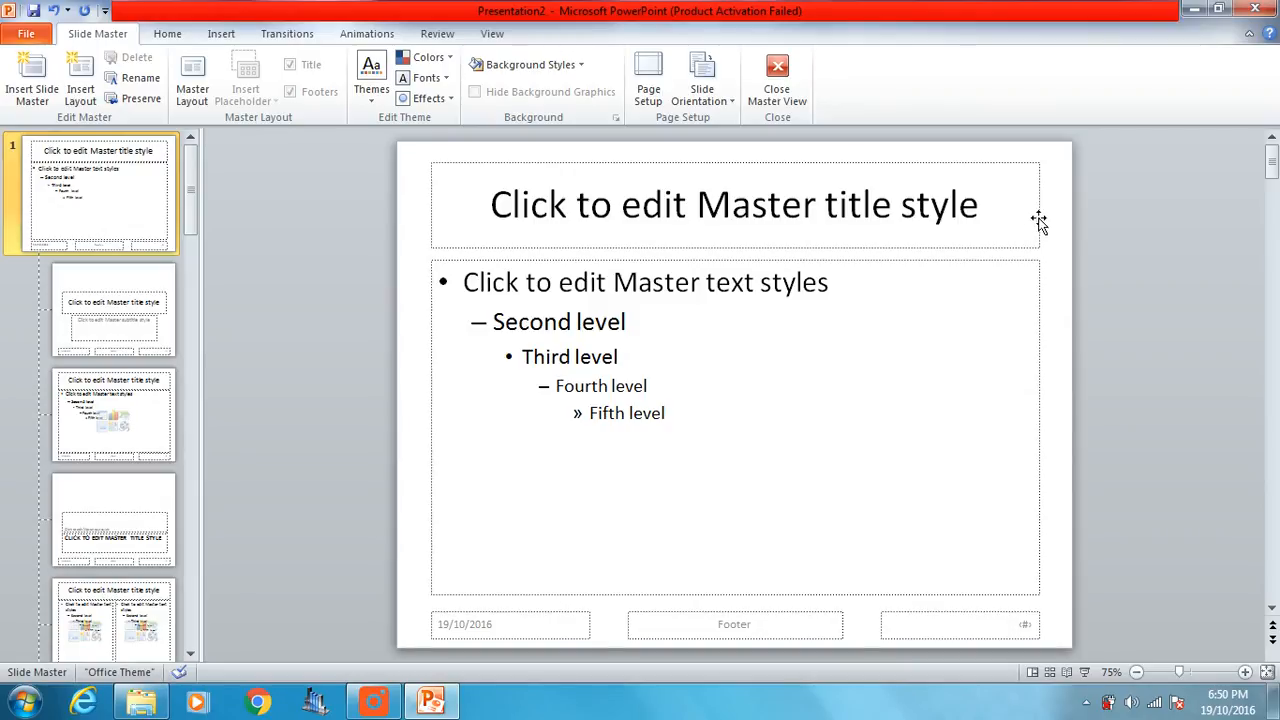
pyautogui.moveTo(1046, 212)
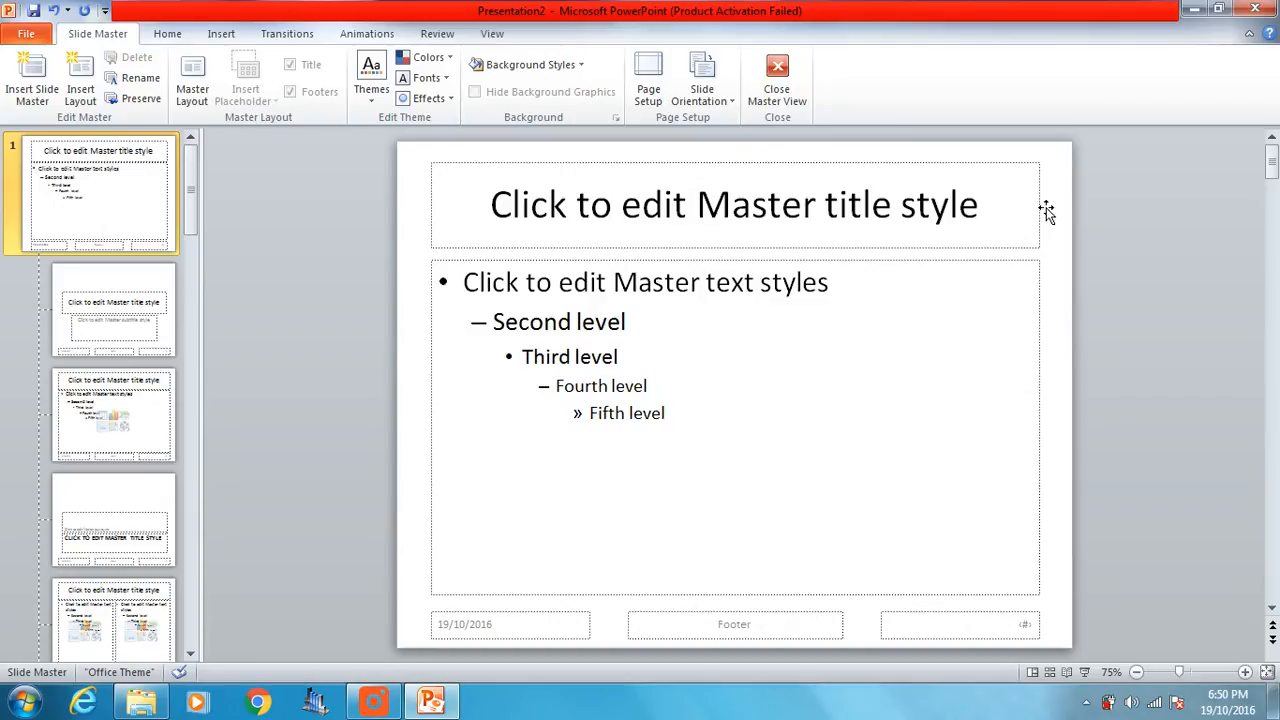
# Drag the title and body placeholders to about two-thirds width and select the date footer box.
pyautogui.click(734, 204)
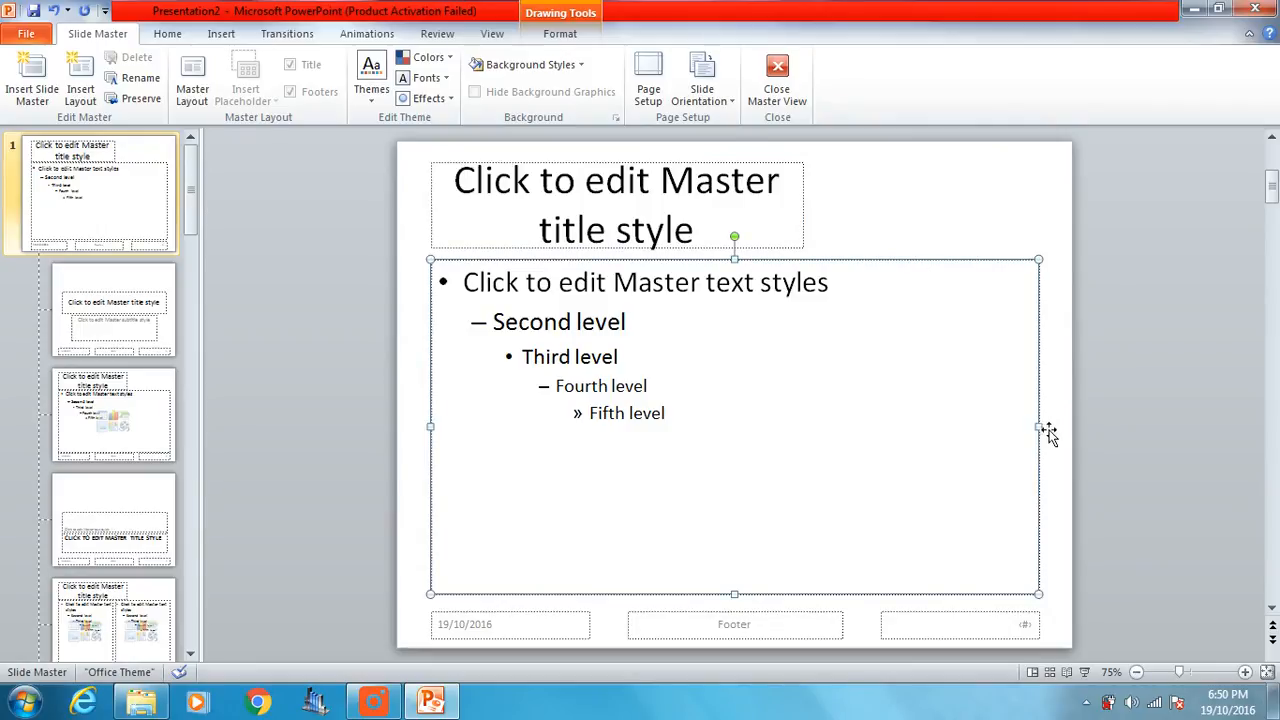
pyautogui.moveTo(1040, 428); pyautogui.dragTo(808, 428)
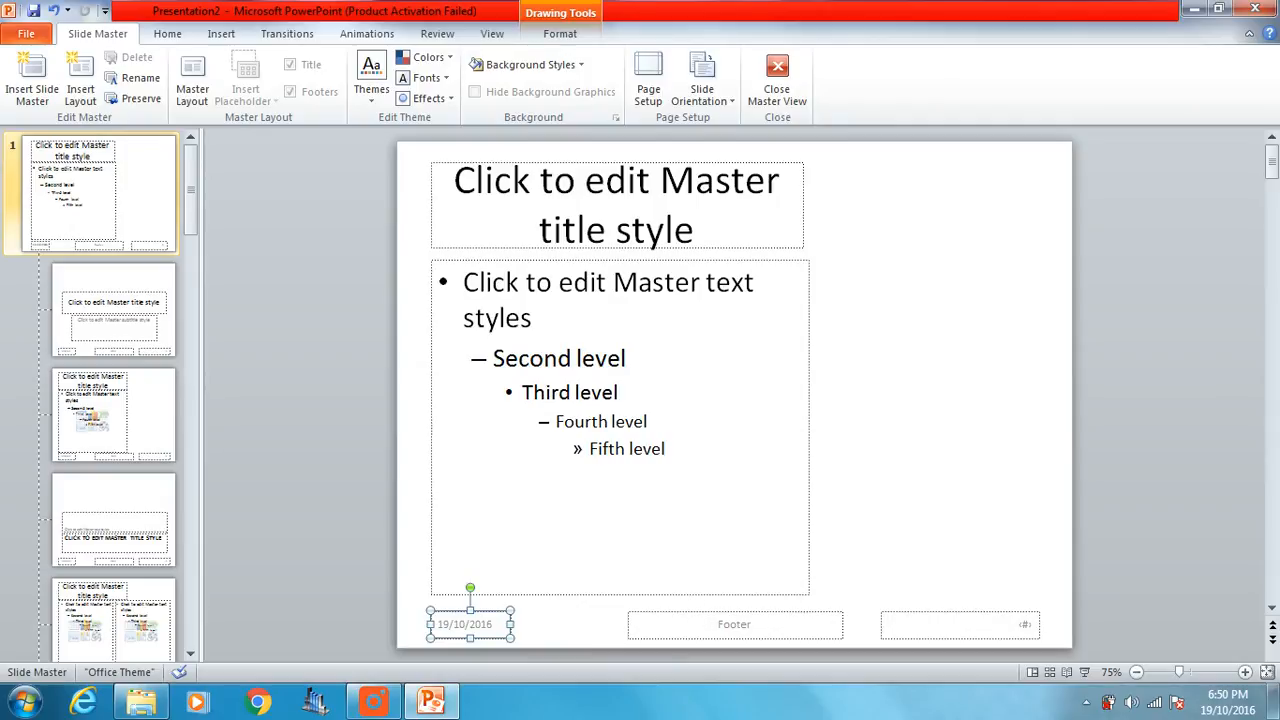
pyautogui.click(734, 624)
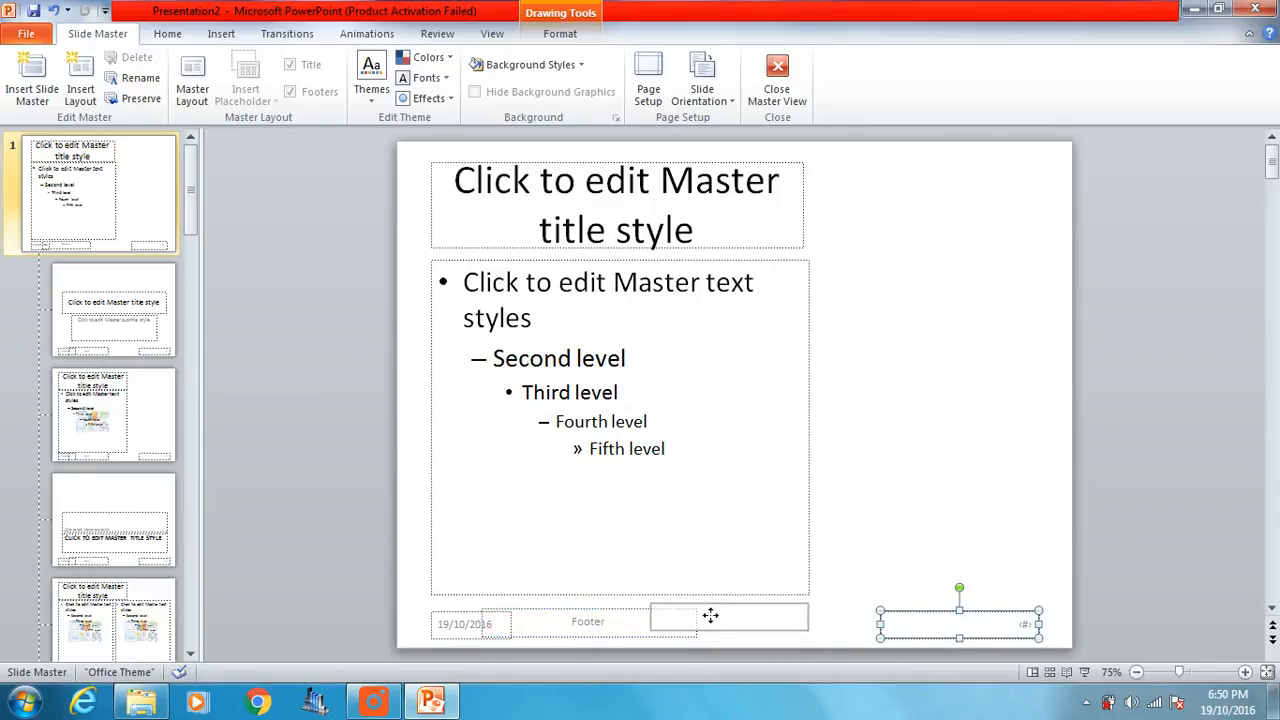
# Draw a rectangle shape covering the empty right-hand side of the slide master.
pyautogui.click(904, 258)
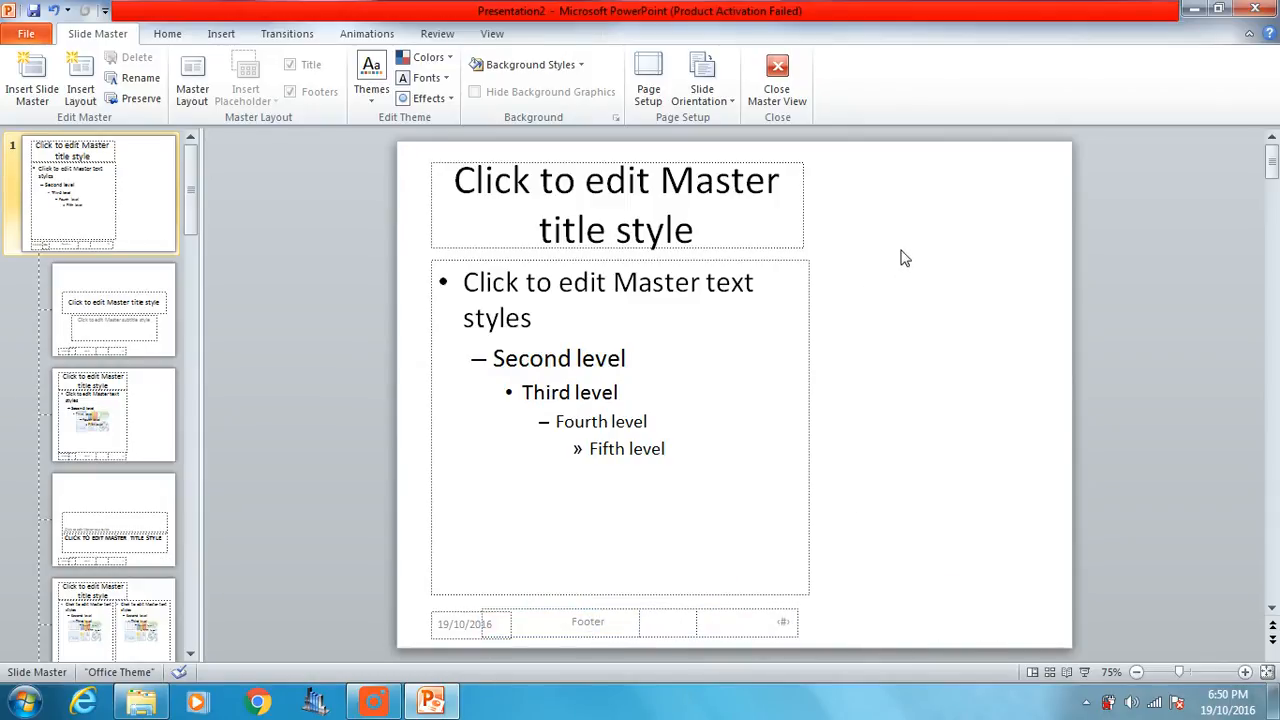
pyautogui.moveTo(252, 124)
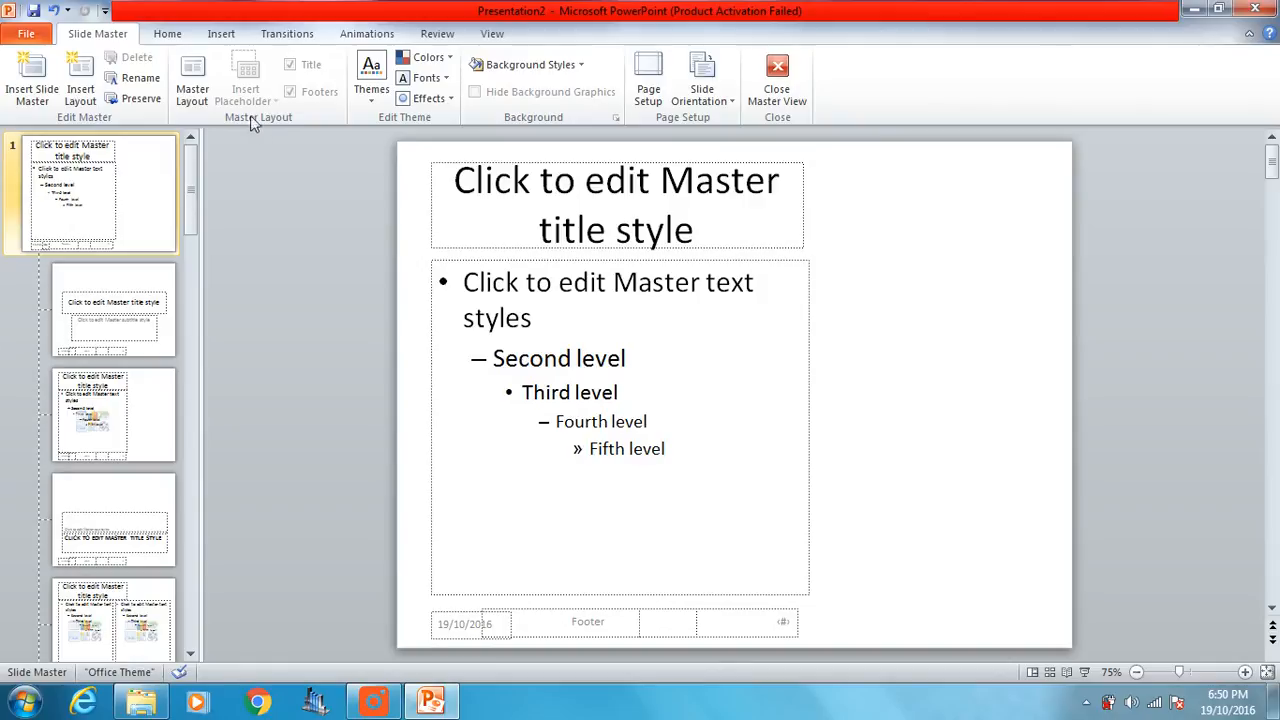
pyautogui.click(220, 32)
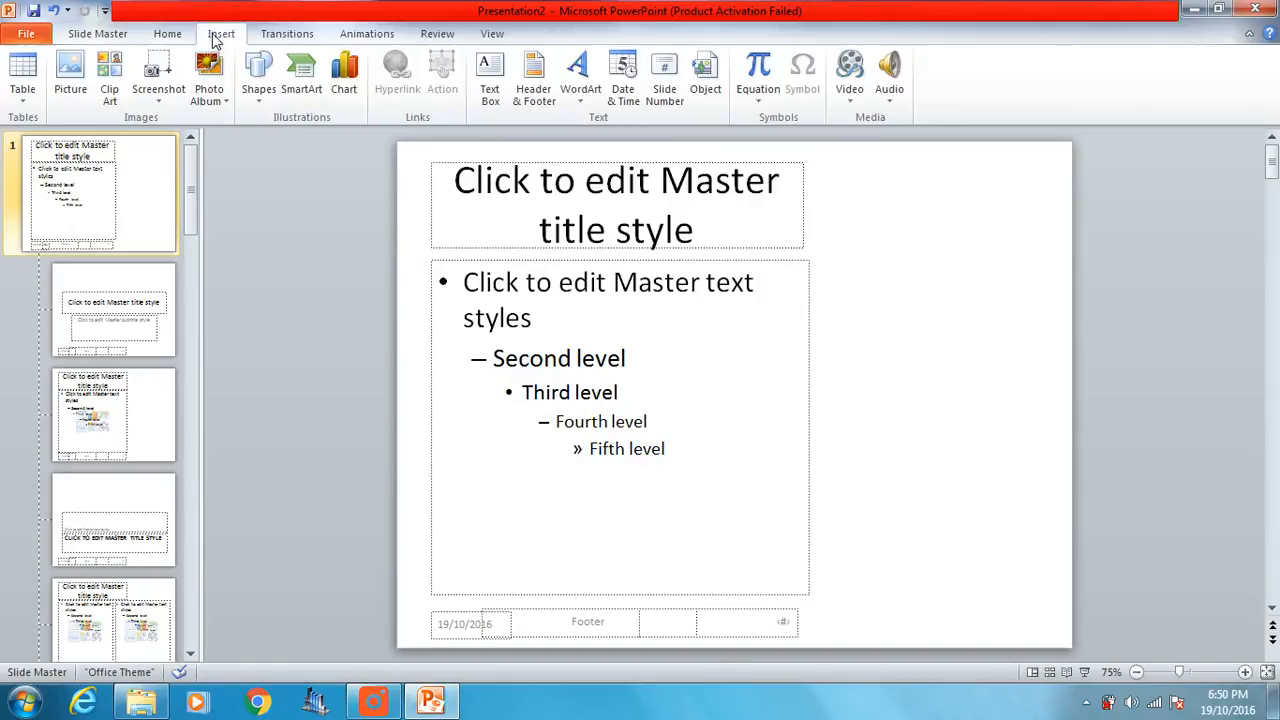
pyautogui.click(258, 76)
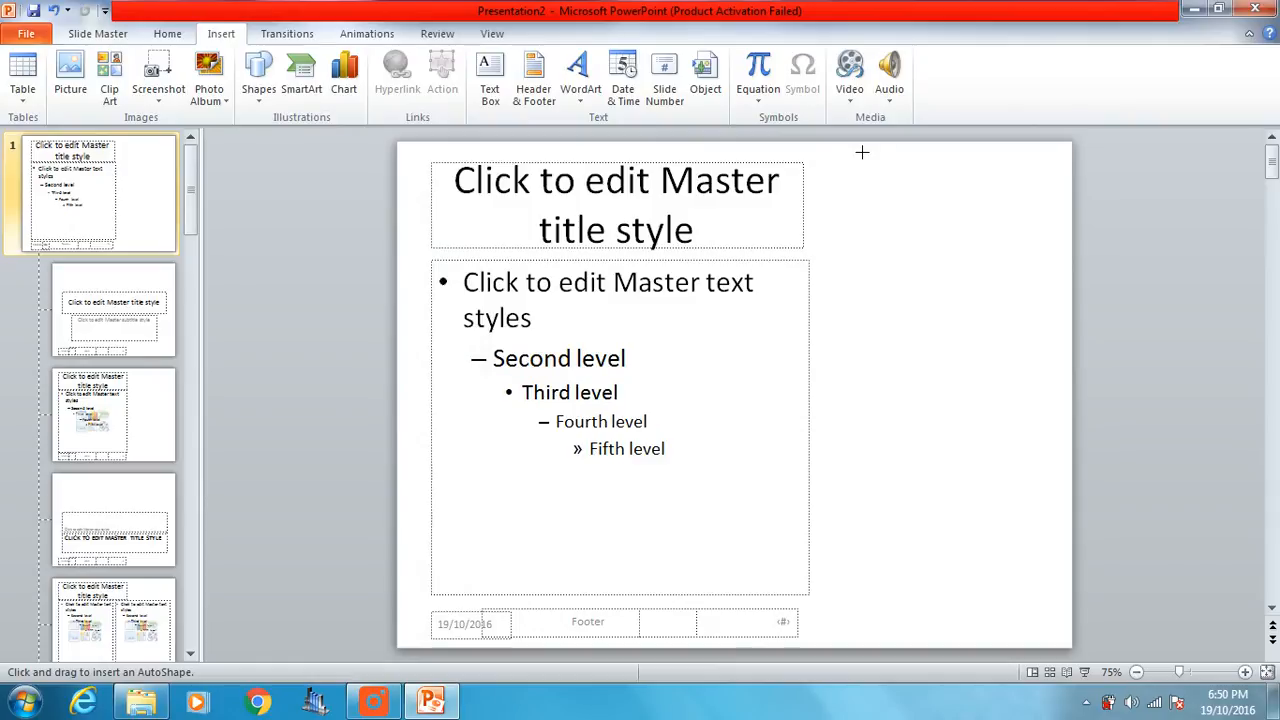
pyautogui.moveTo(886, 156)
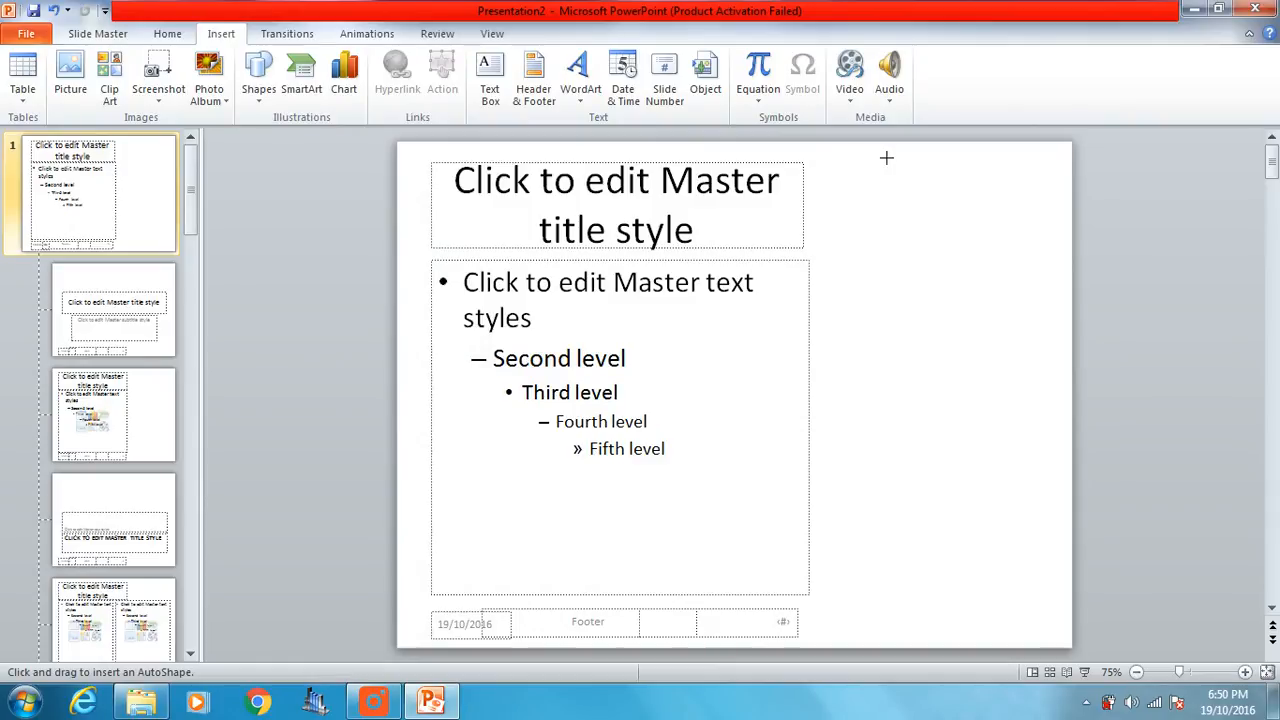
pyautogui.moveTo(886, 158); pyautogui.dragTo(1092, 658)
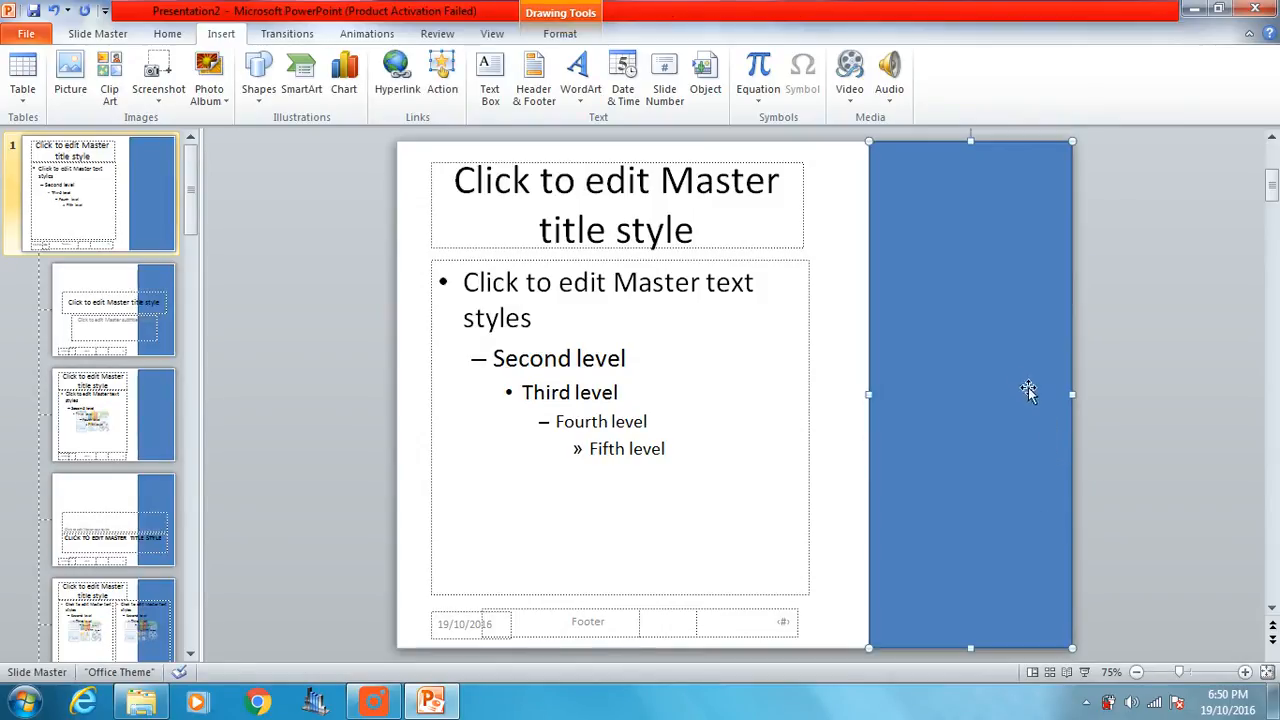
pyautogui.moveTo(1012, 372)
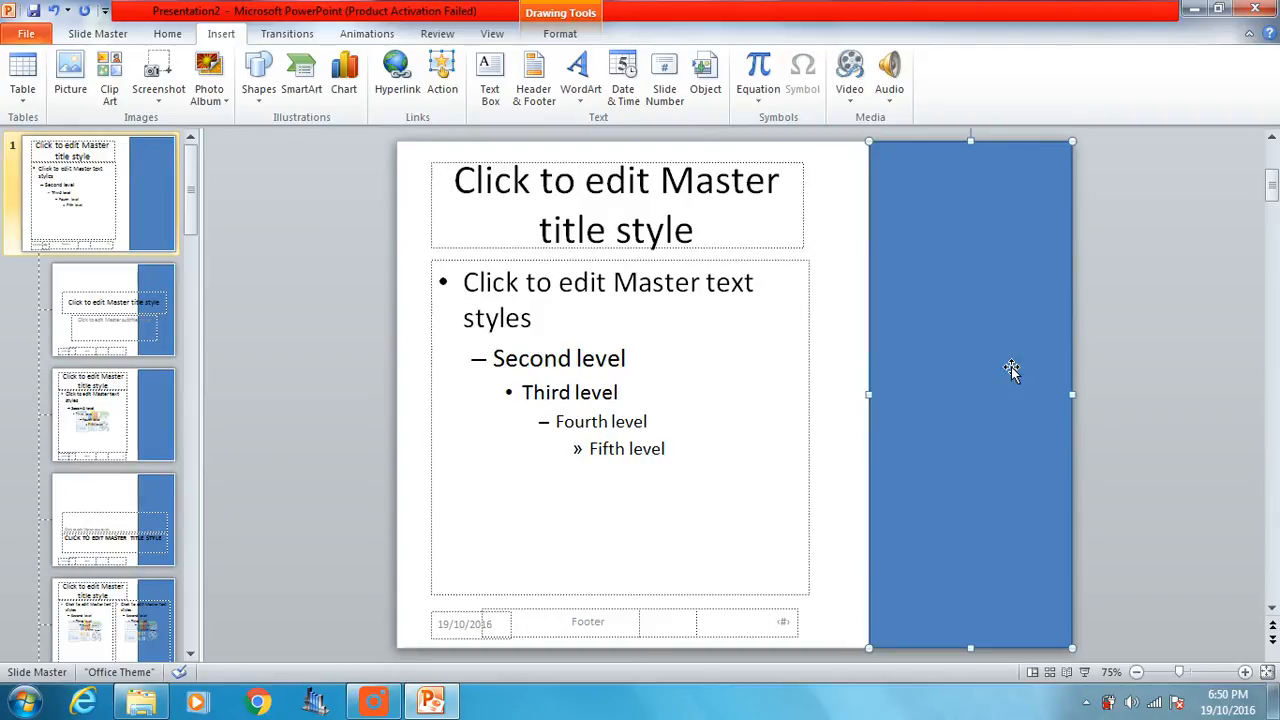
pyautogui.moveTo(944, 306)
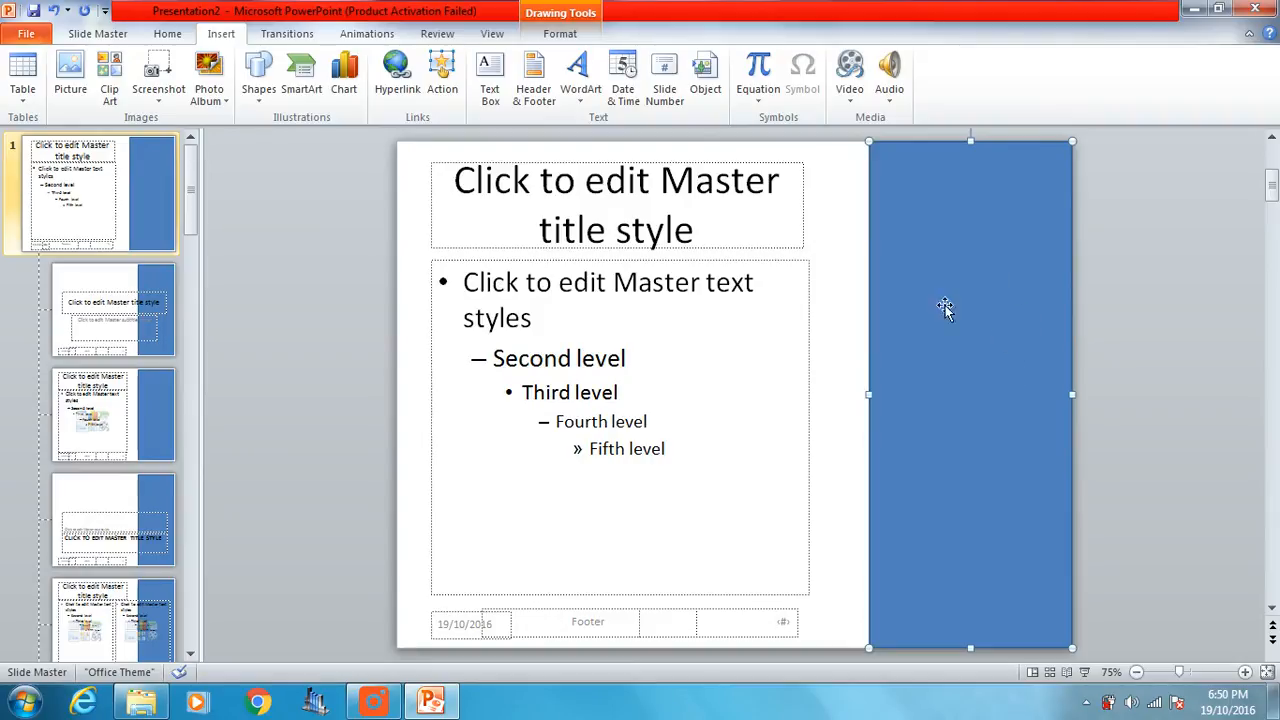
pyautogui.moveTo(560, 32)
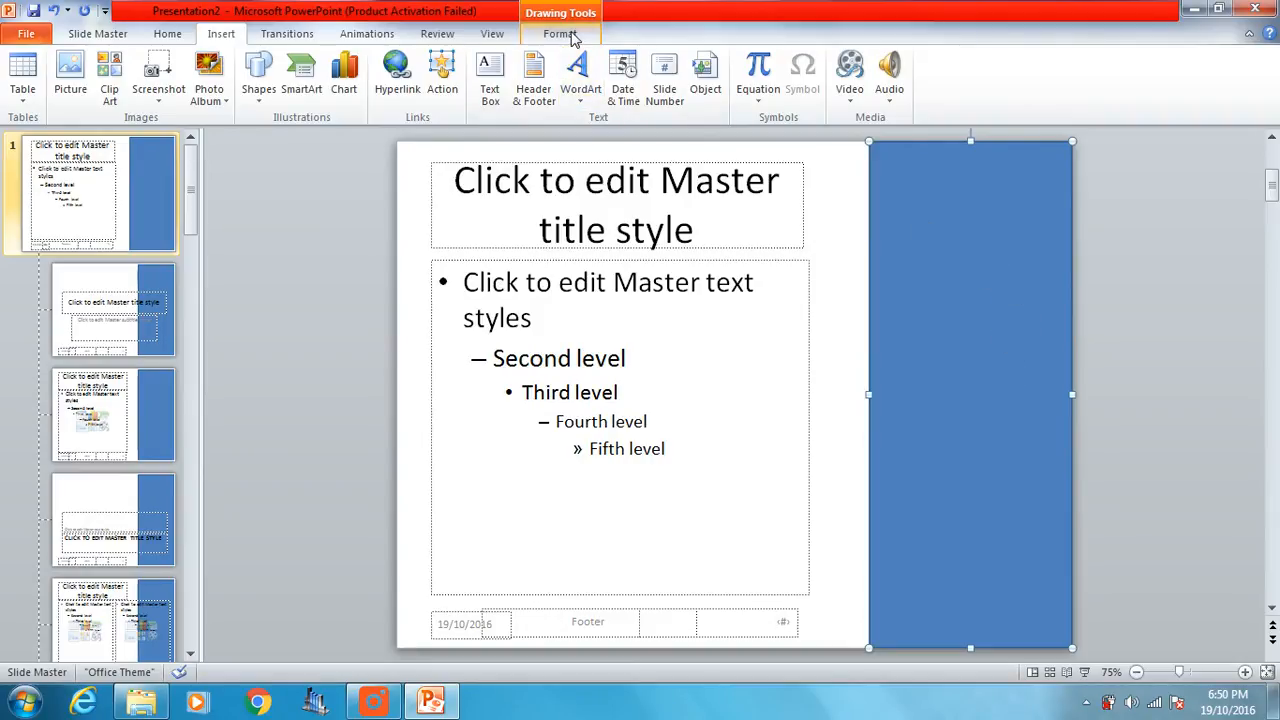
pyautogui.moveTo(852, 280)
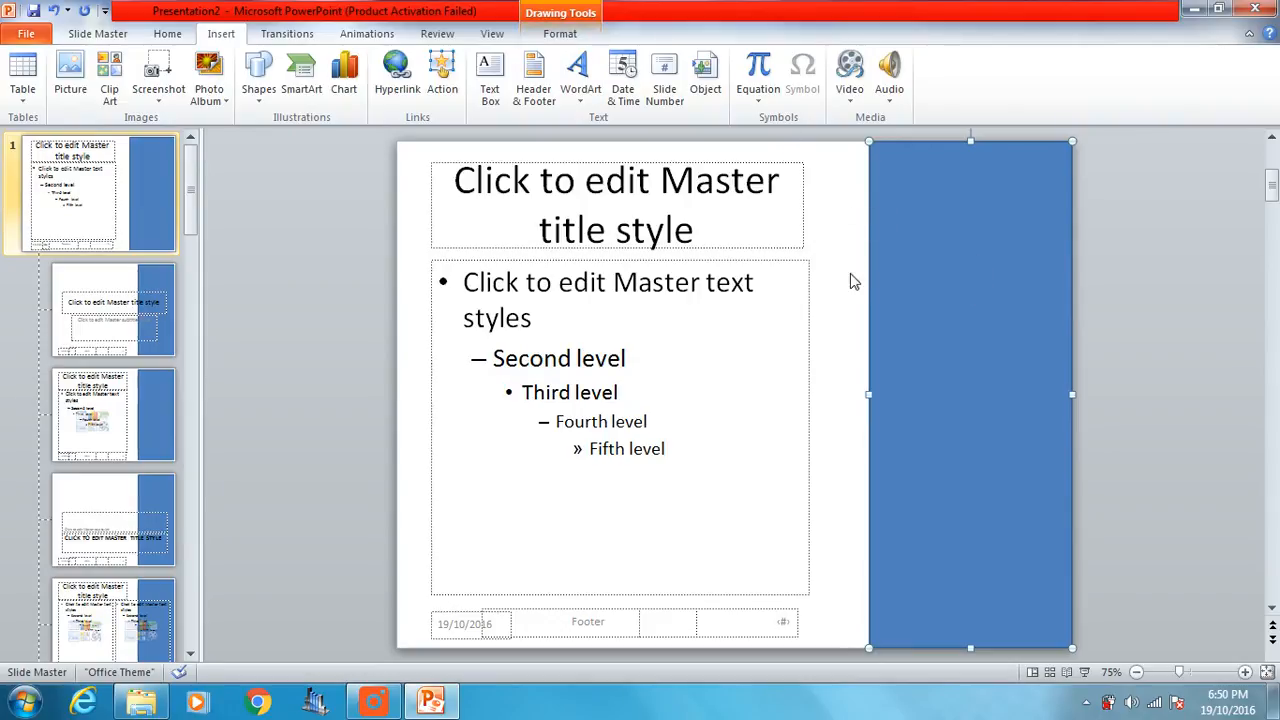
pyautogui.moveTo(580, 76)
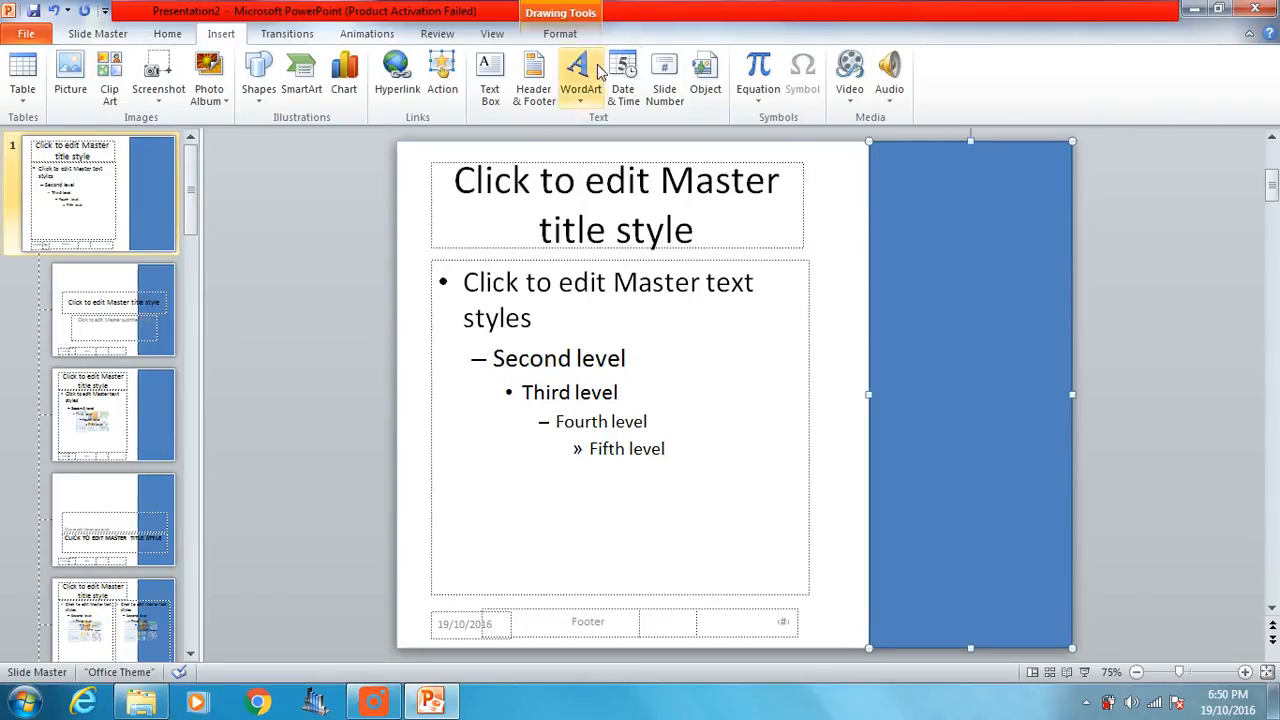
# Try standard Shape Fill colours on the rectangle, leaving it with an orange fill for now.
pyautogui.click(560, 32)
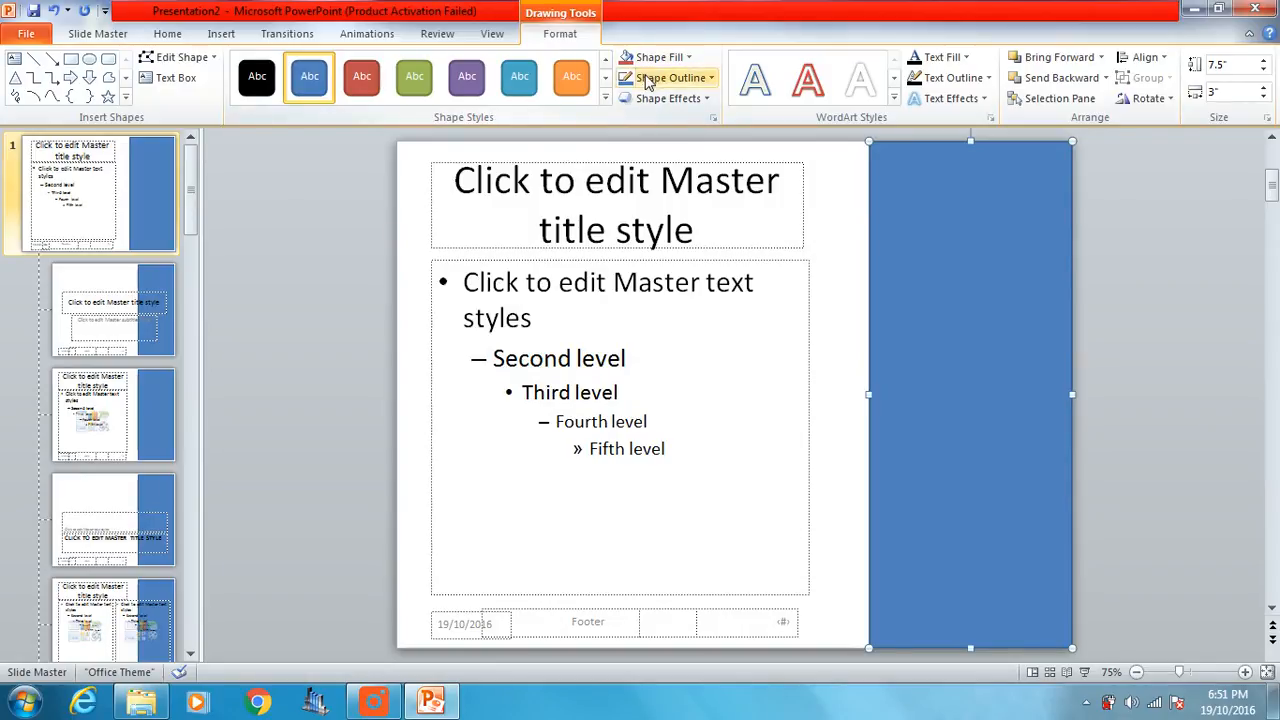
pyautogui.moveTo(660, 56)
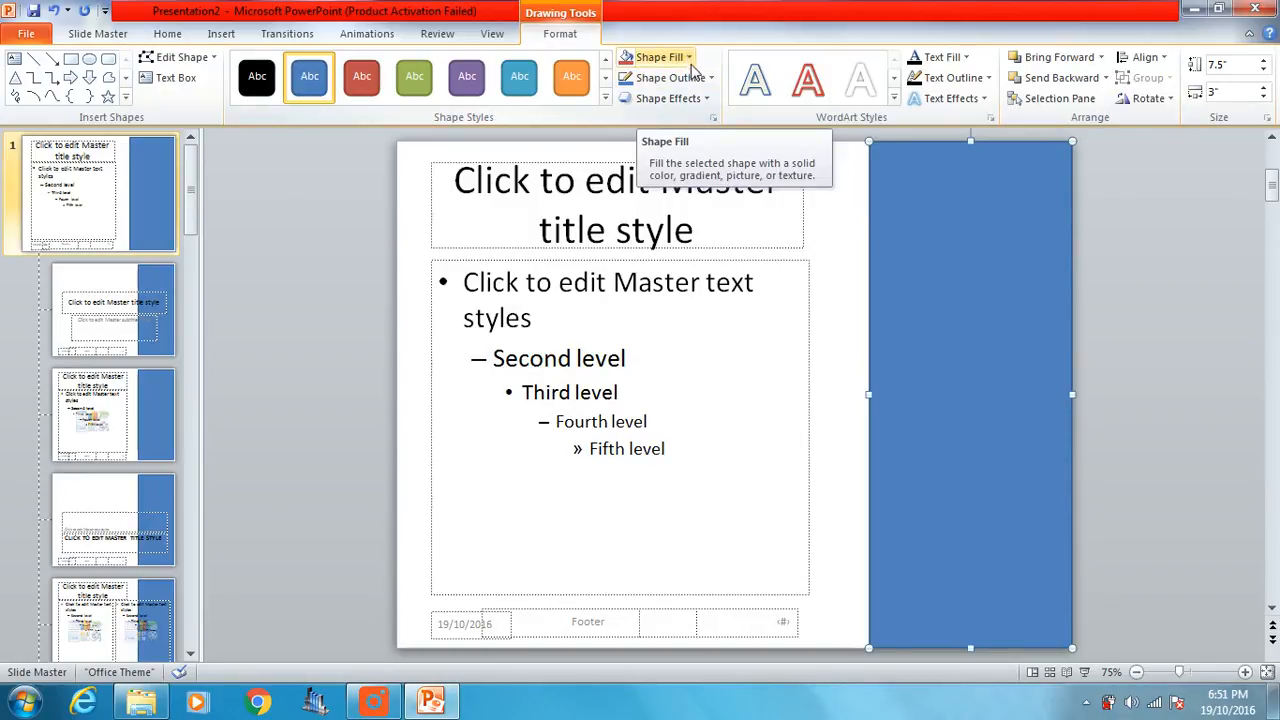
pyautogui.click(660, 56)
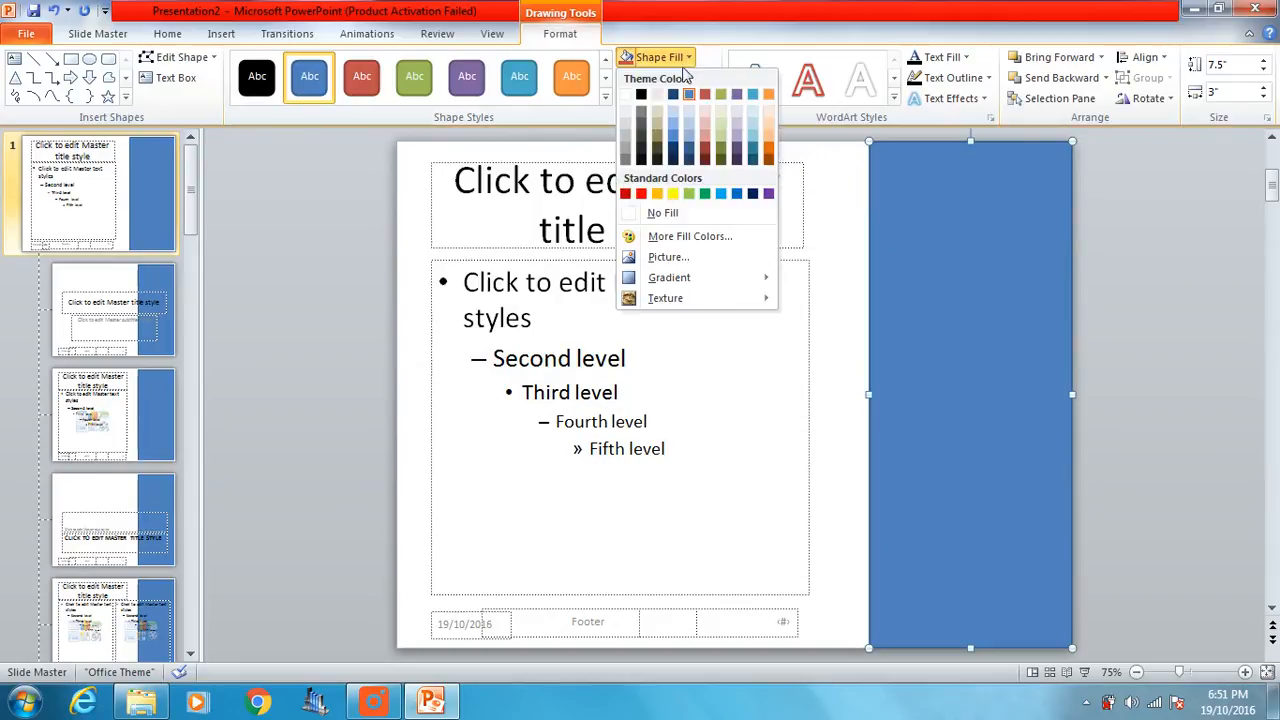
pyautogui.moveTo(656, 192)
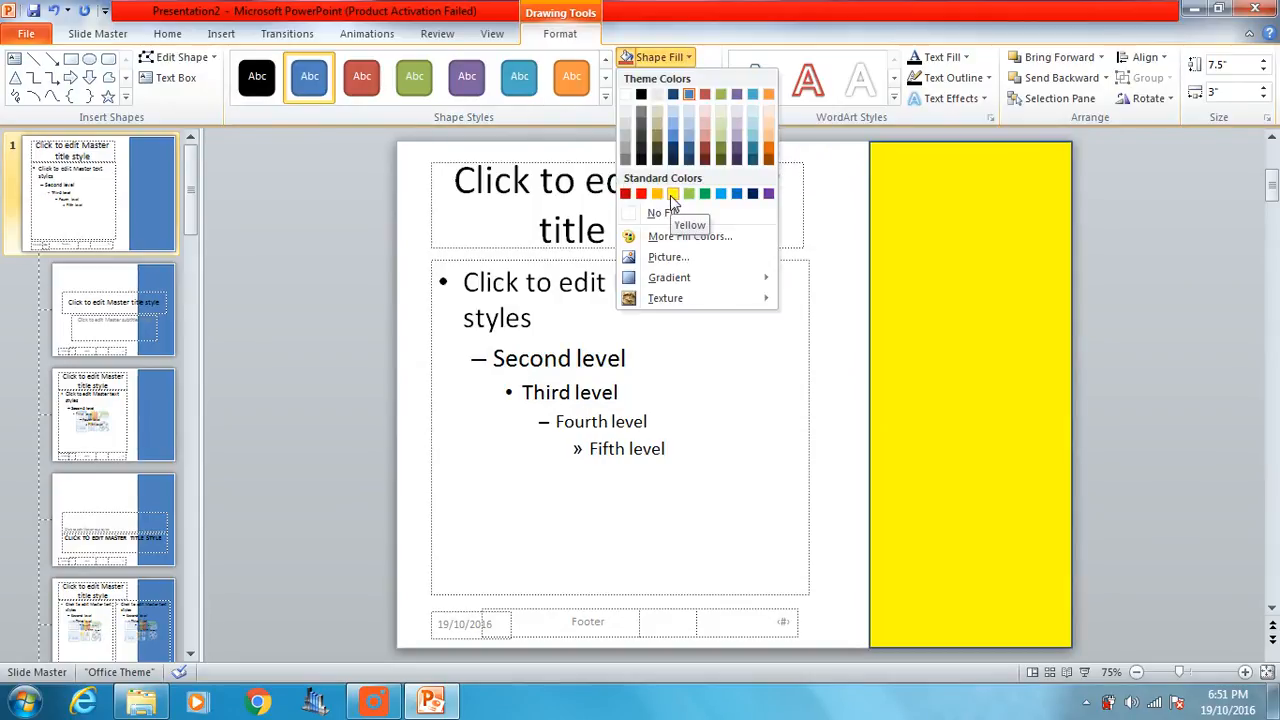
pyautogui.click(672, 194)
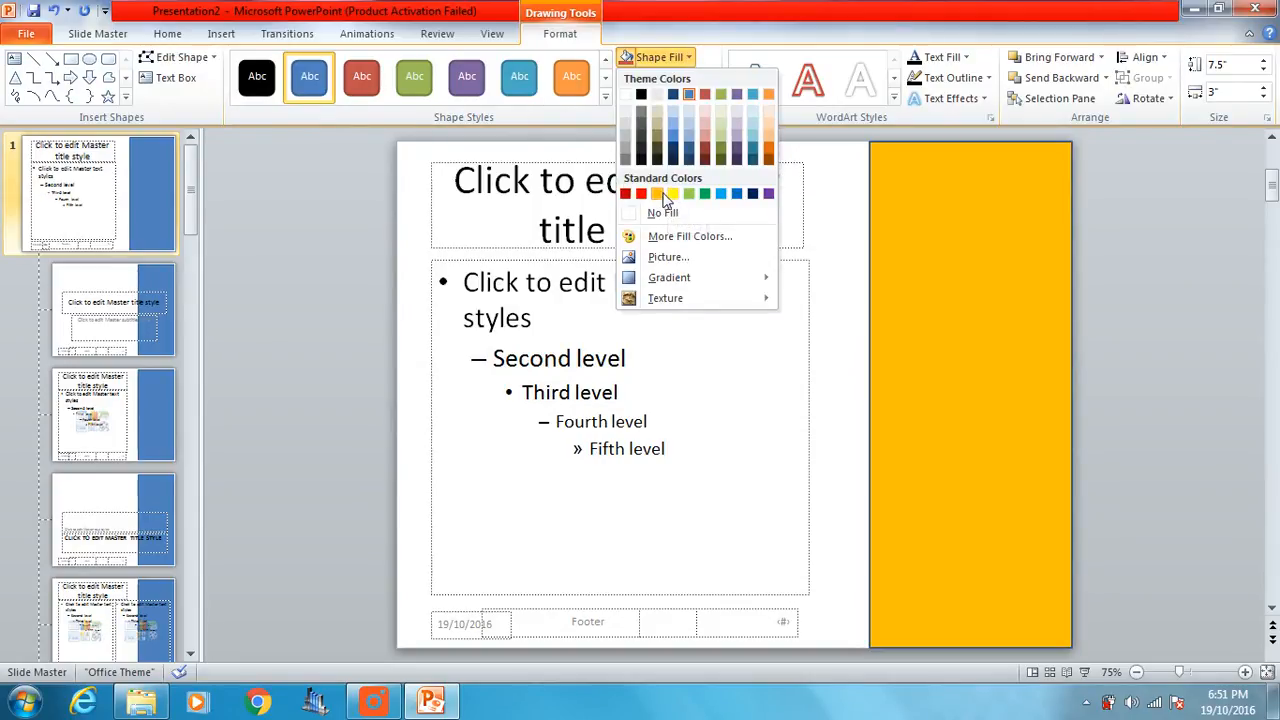
pyautogui.click(672, 194)
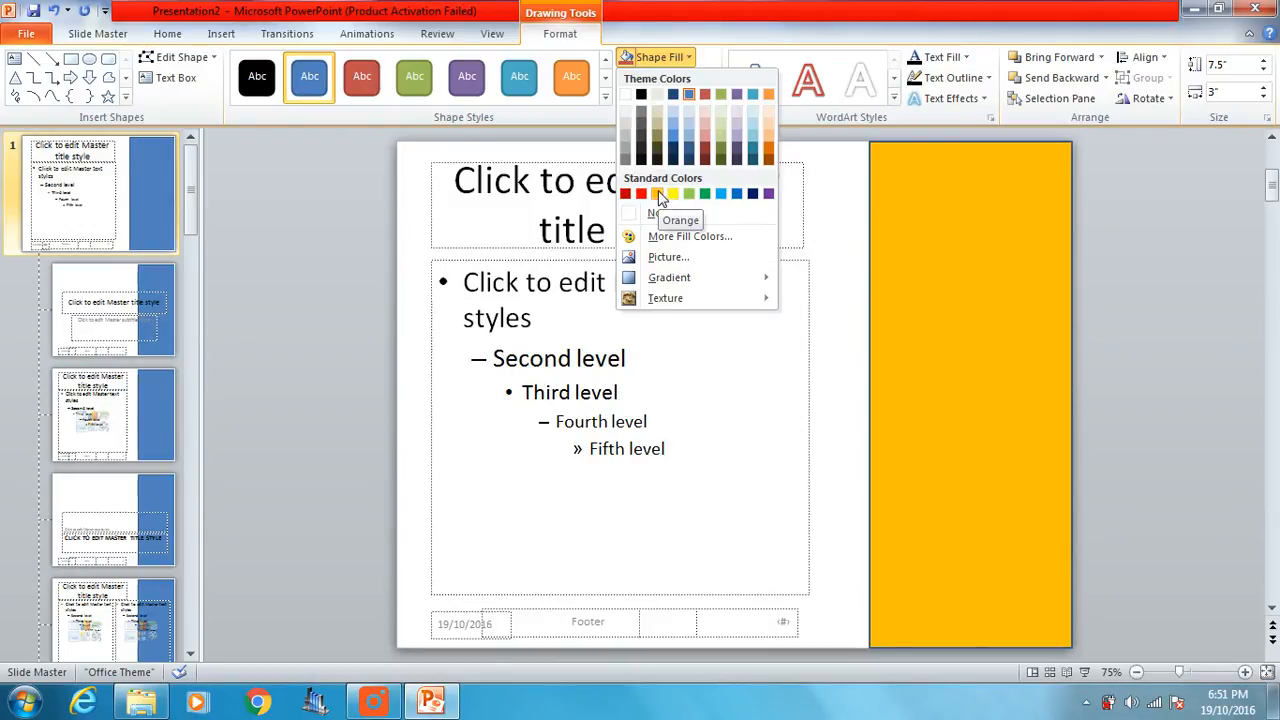
# Pick a light yellow on the Custom tab of More Fill Colors and apply it to the rectangle.
pyautogui.click(690, 236)
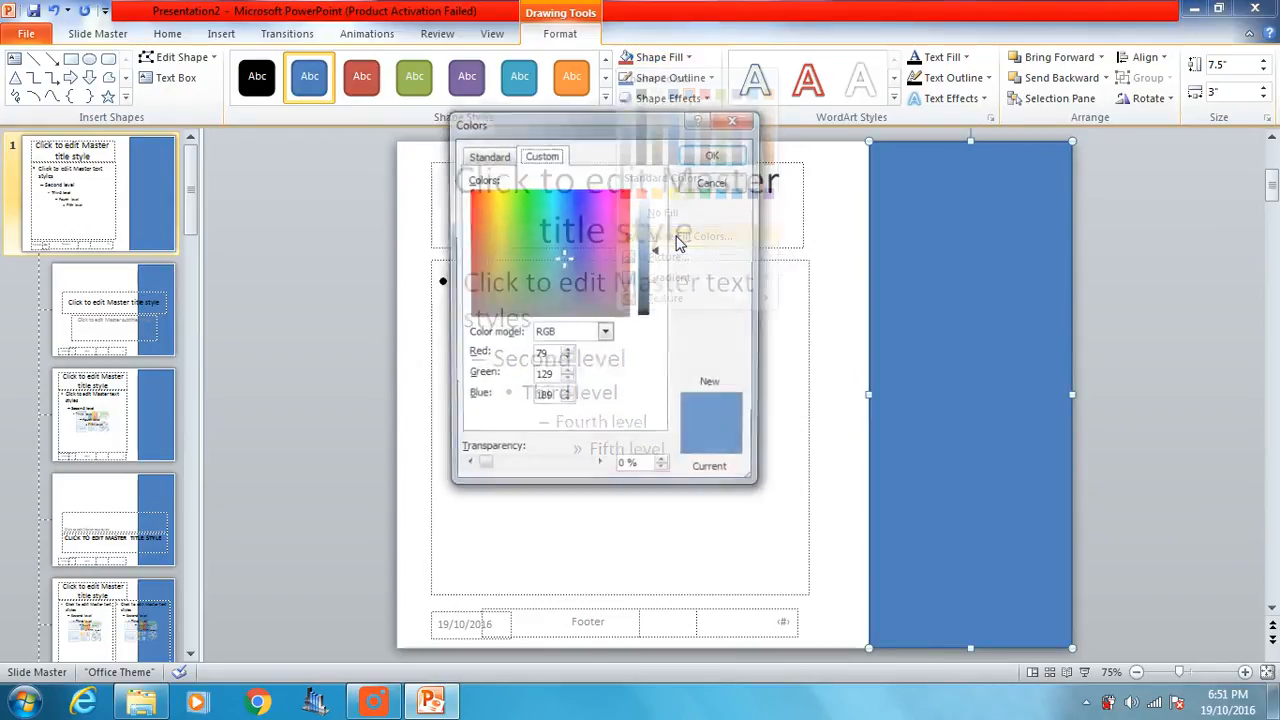
pyautogui.click(556, 252)
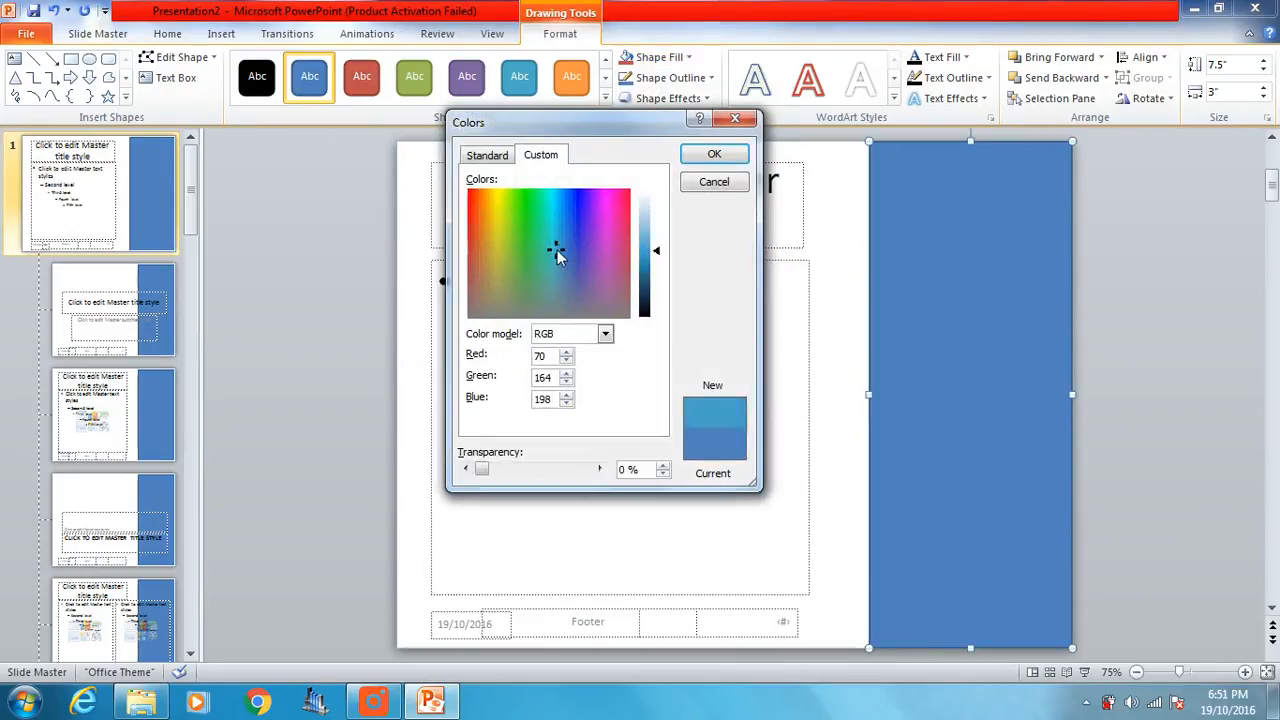
pyautogui.click(502, 200)
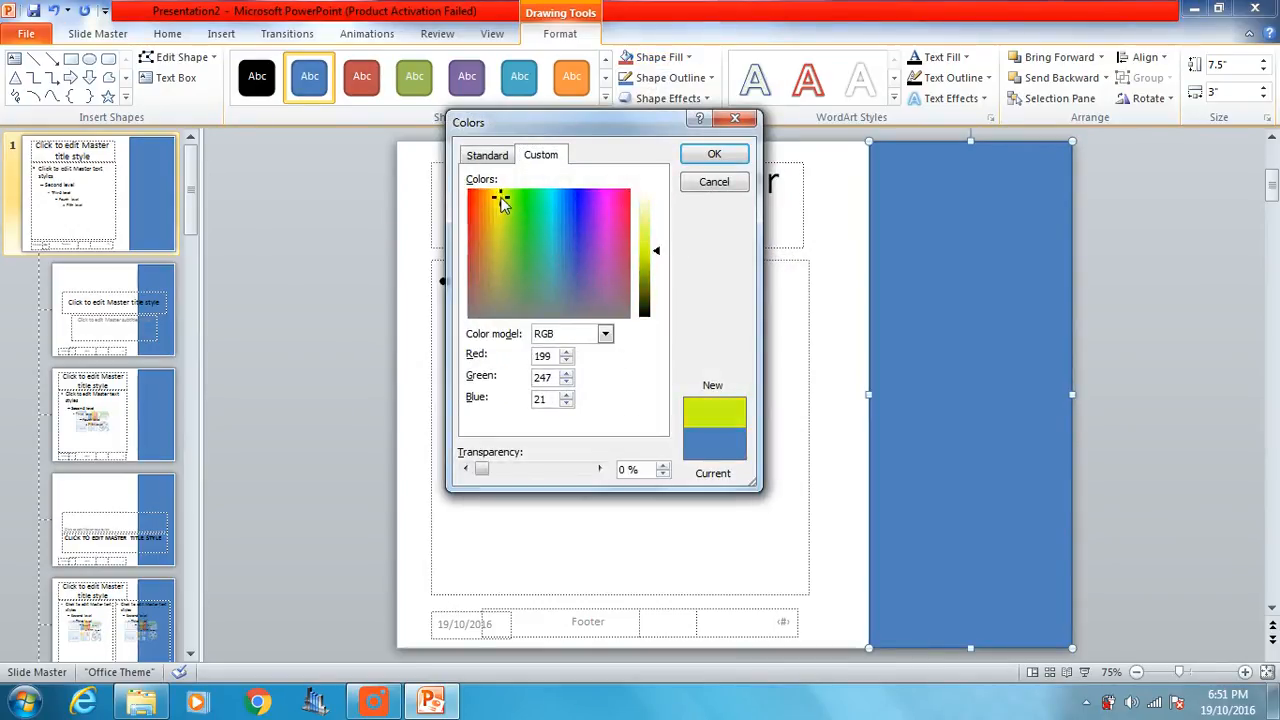
pyautogui.click(500, 198)
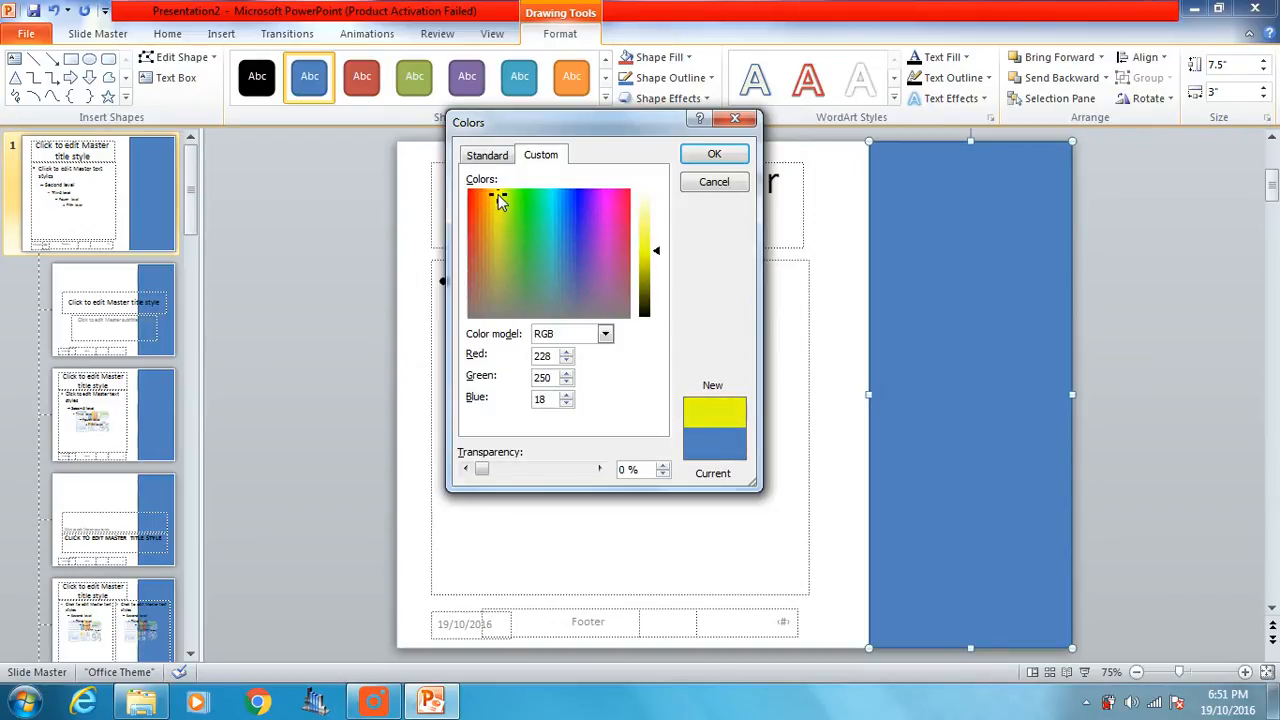
pyautogui.moveTo(632, 244)
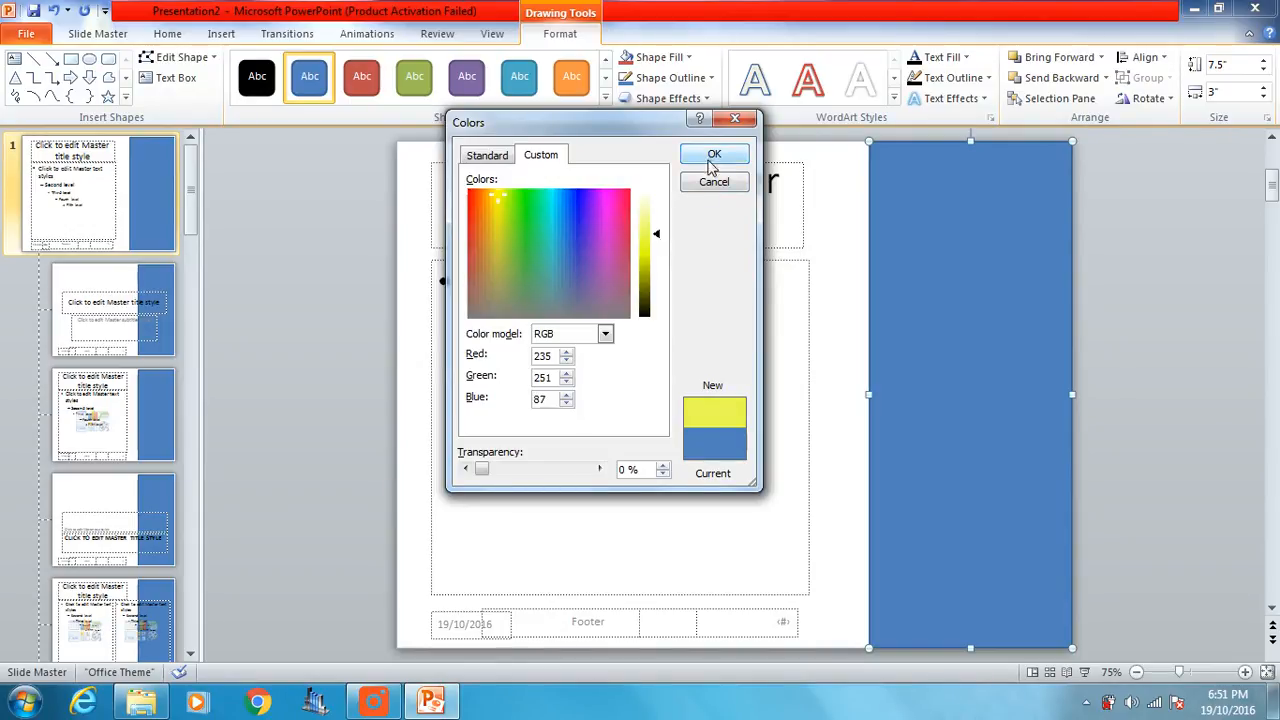
pyautogui.click(714, 154)
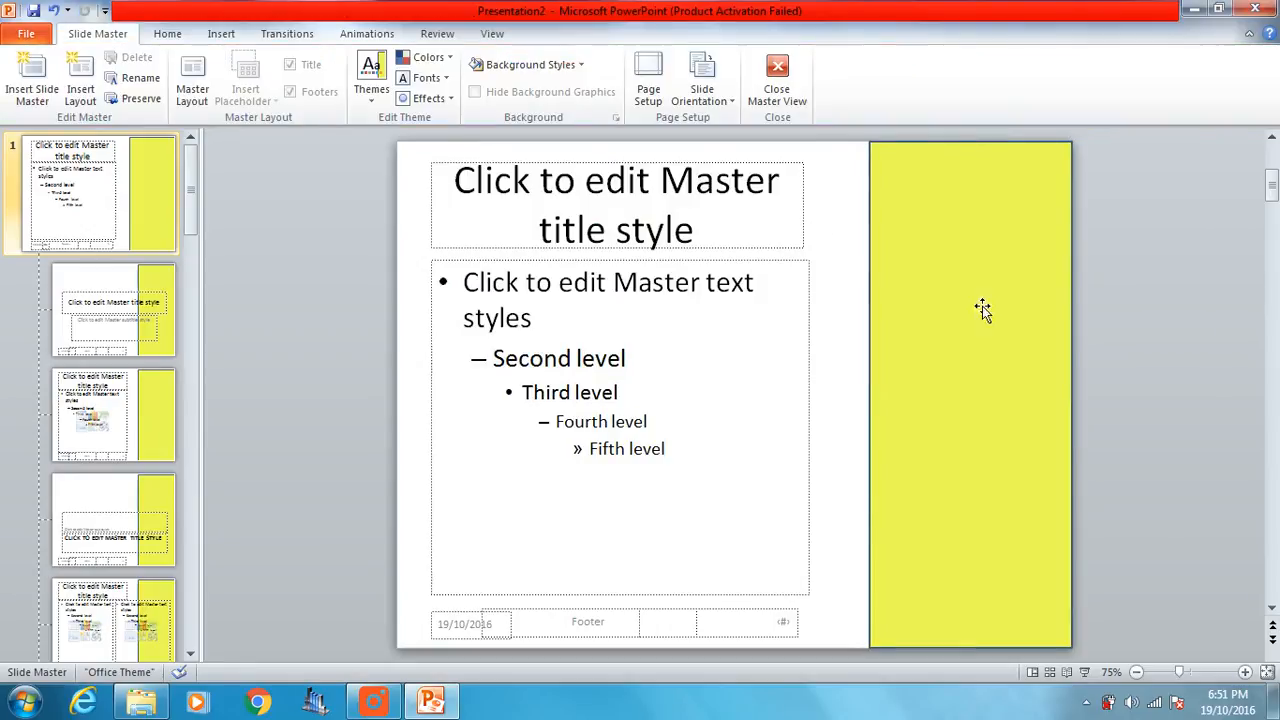
pyautogui.moveTo(972, 300)
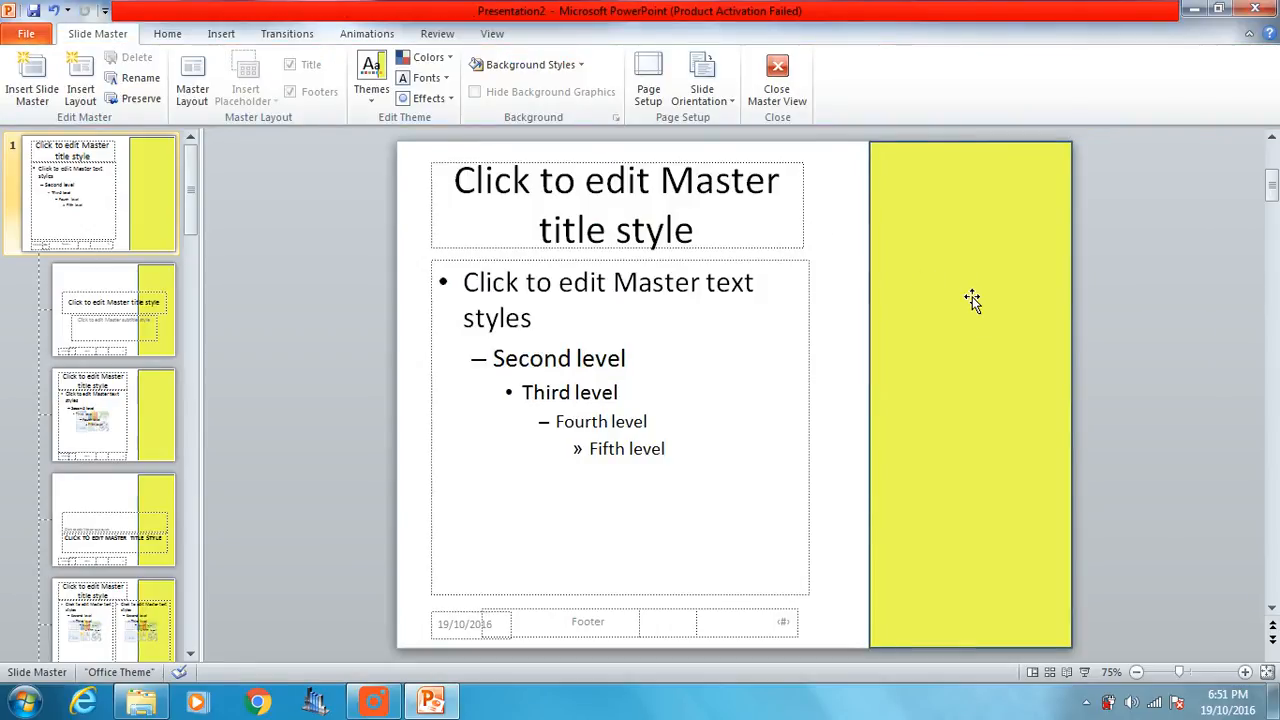
pyautogui.moveTo(968, 336)
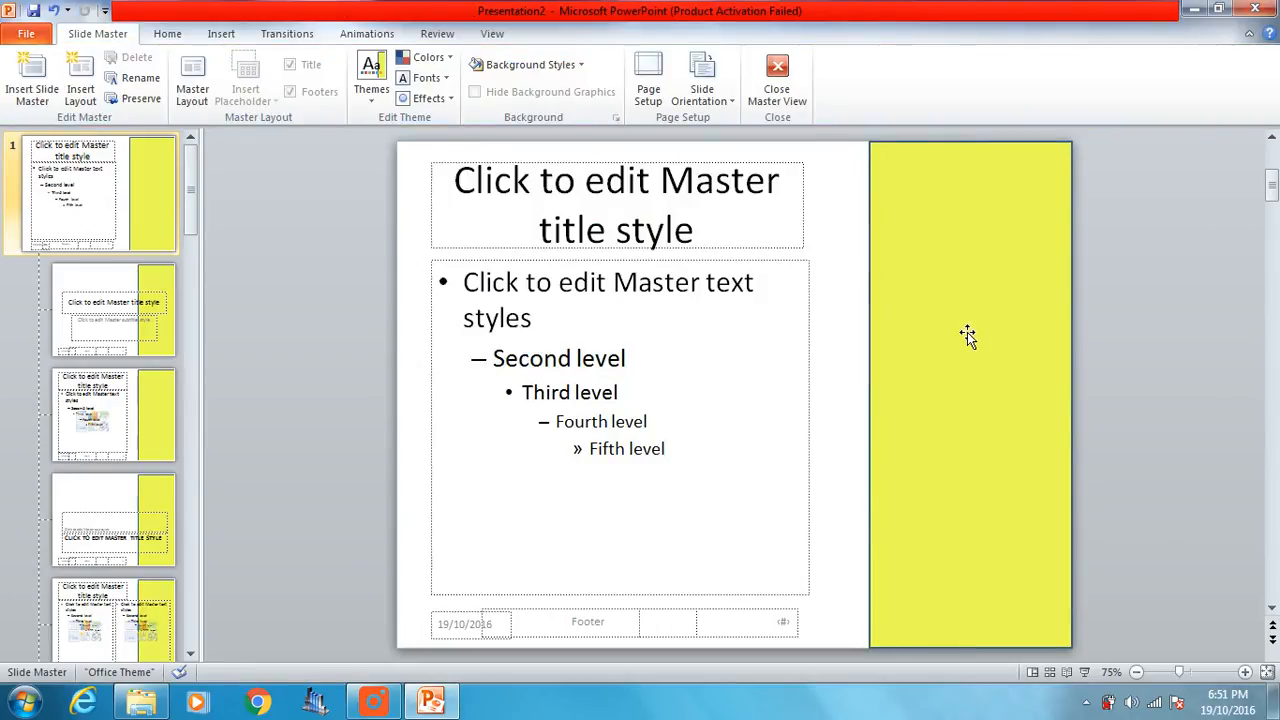
# Set the yellow rectangle's Shape Outline to No Outline.
pyautogui.click(668, 78)
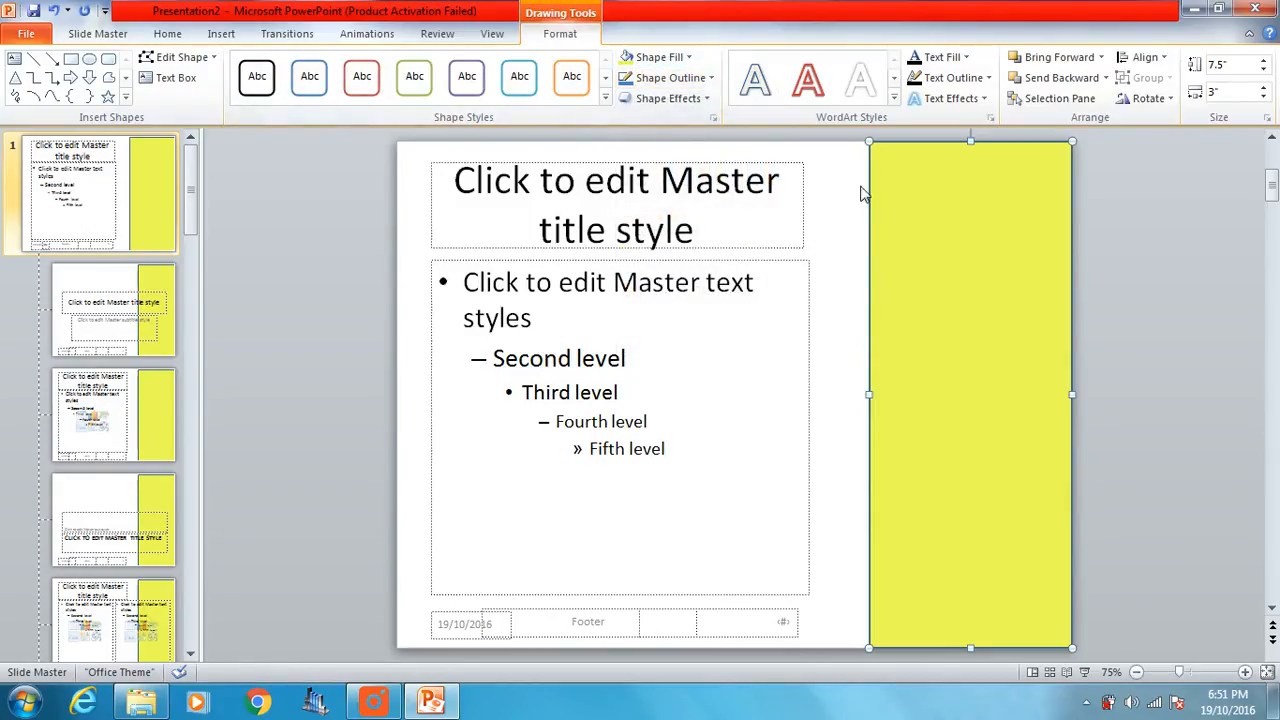
pyautogui.click(668, 78)
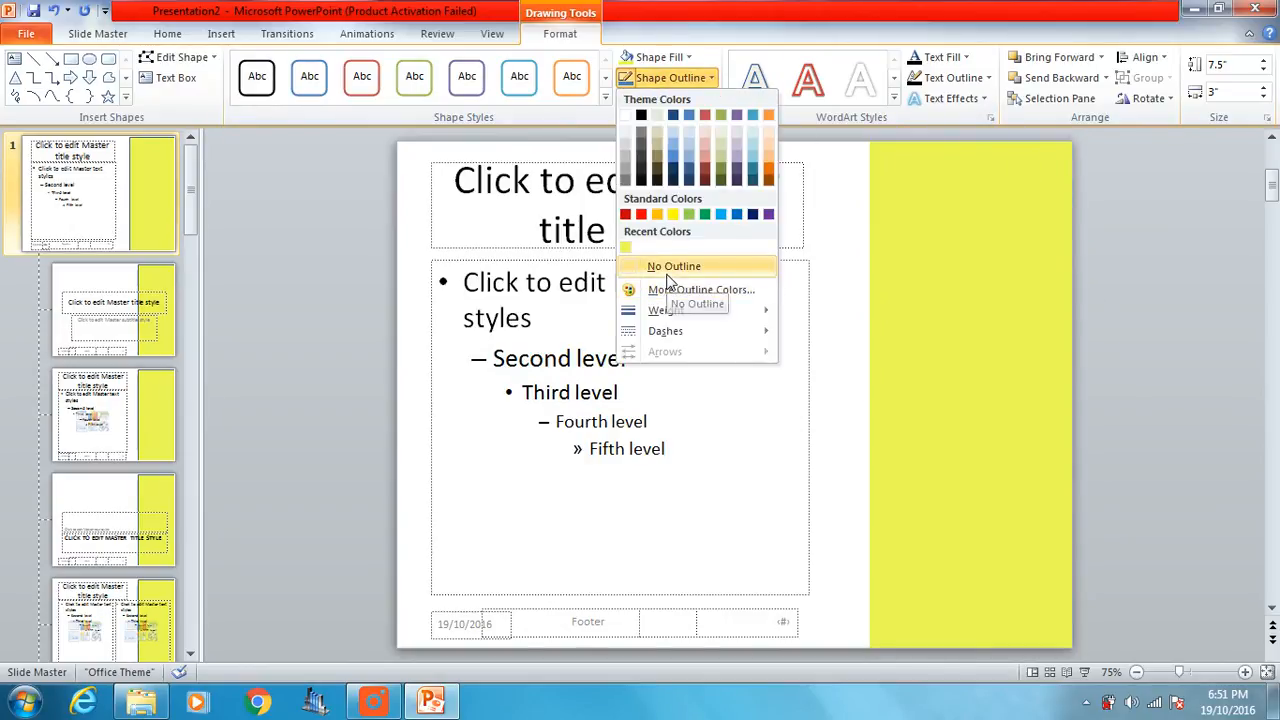
pyautogui.click(674, 266)
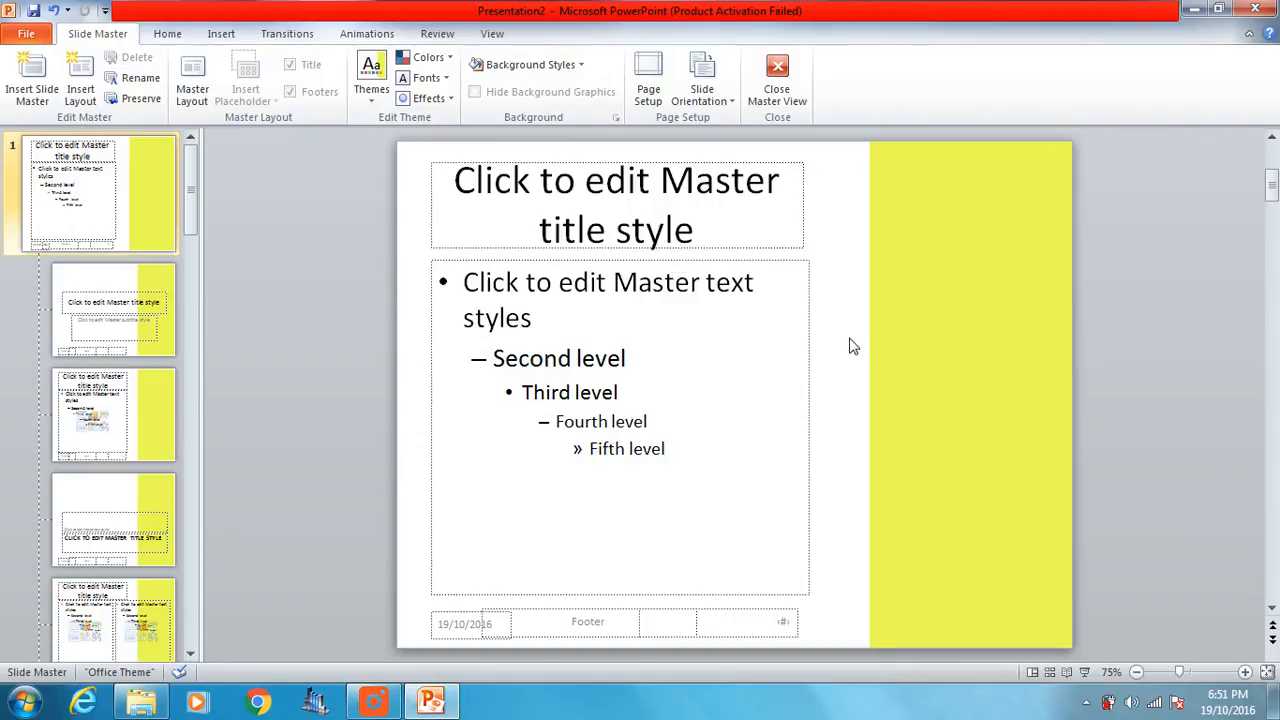
pyautogui.moveTo(848, 338)
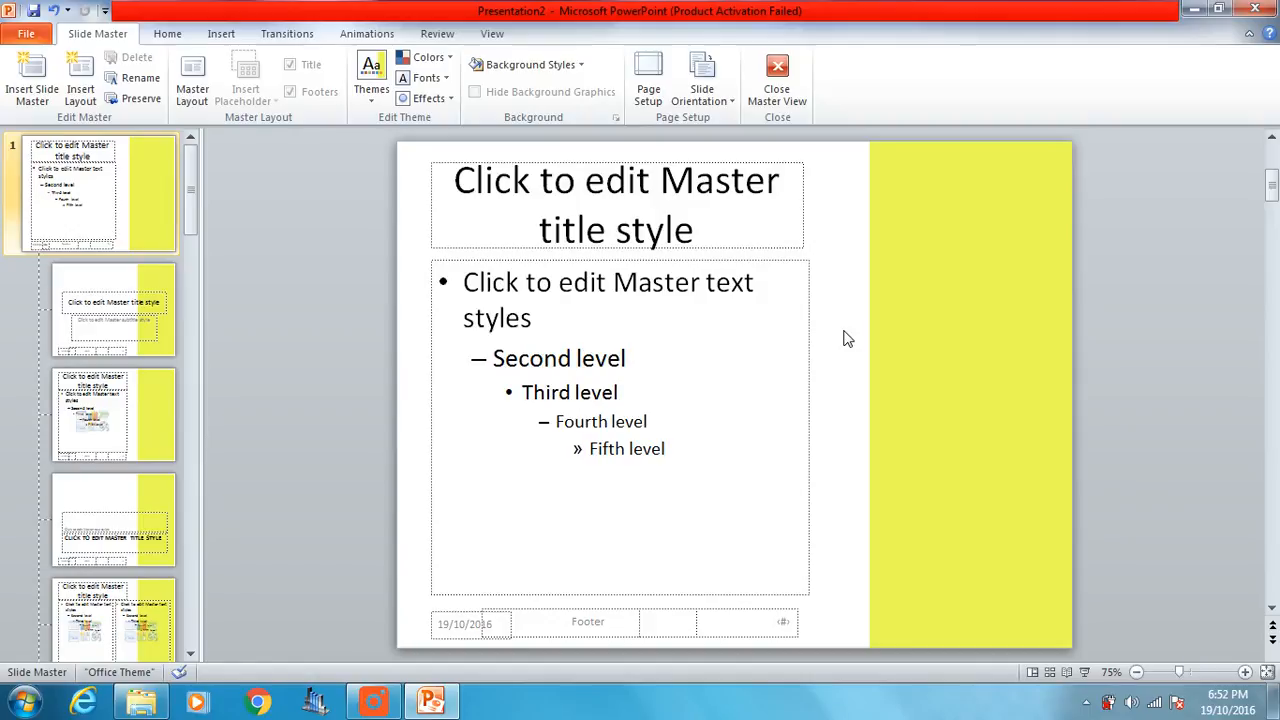
pyautogui.moveTo(220, 32)
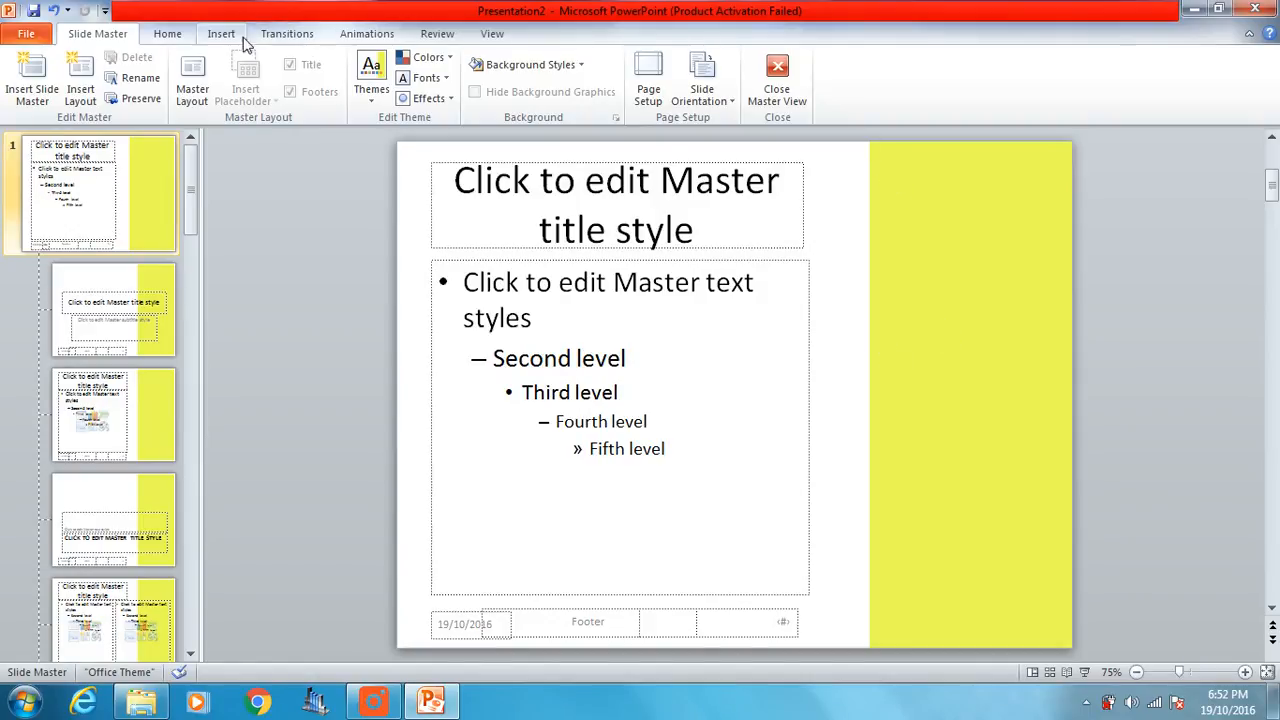
# Draw a vertical line shape down the yellow panel's left edge and colour it dark blue.
pyautogui.click(220, 32)
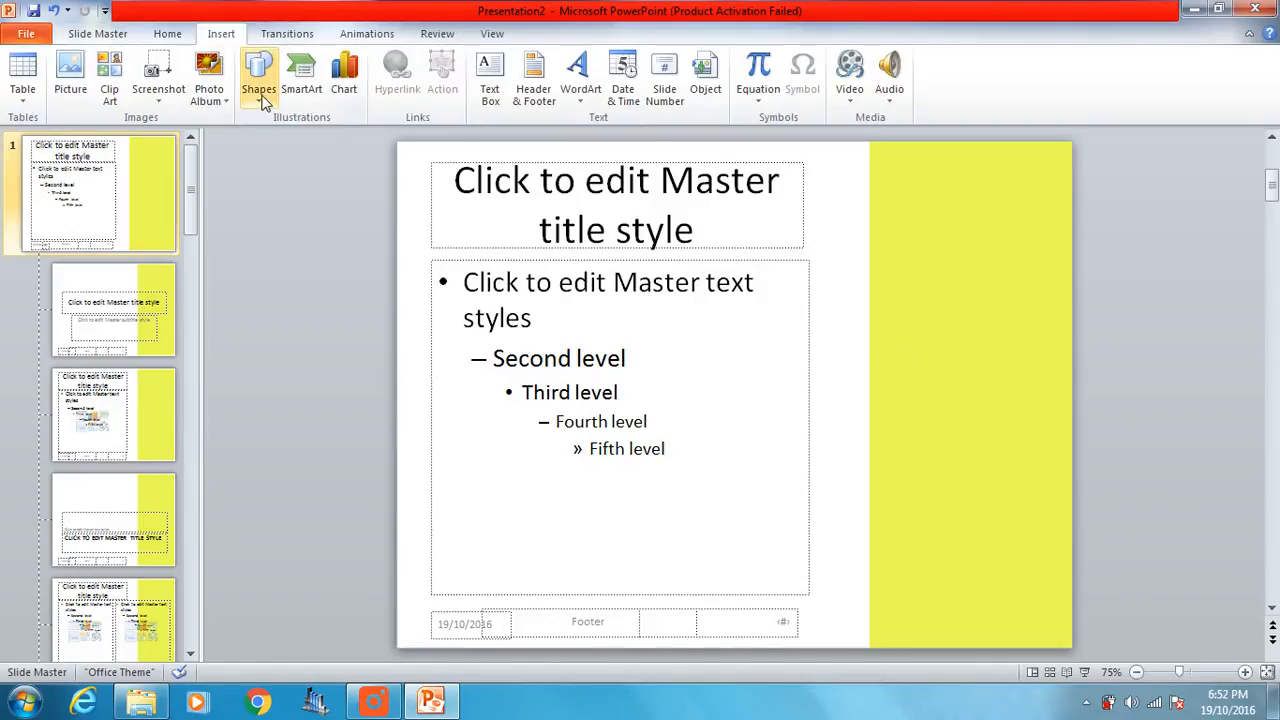
pyautogui.click(258, 76)
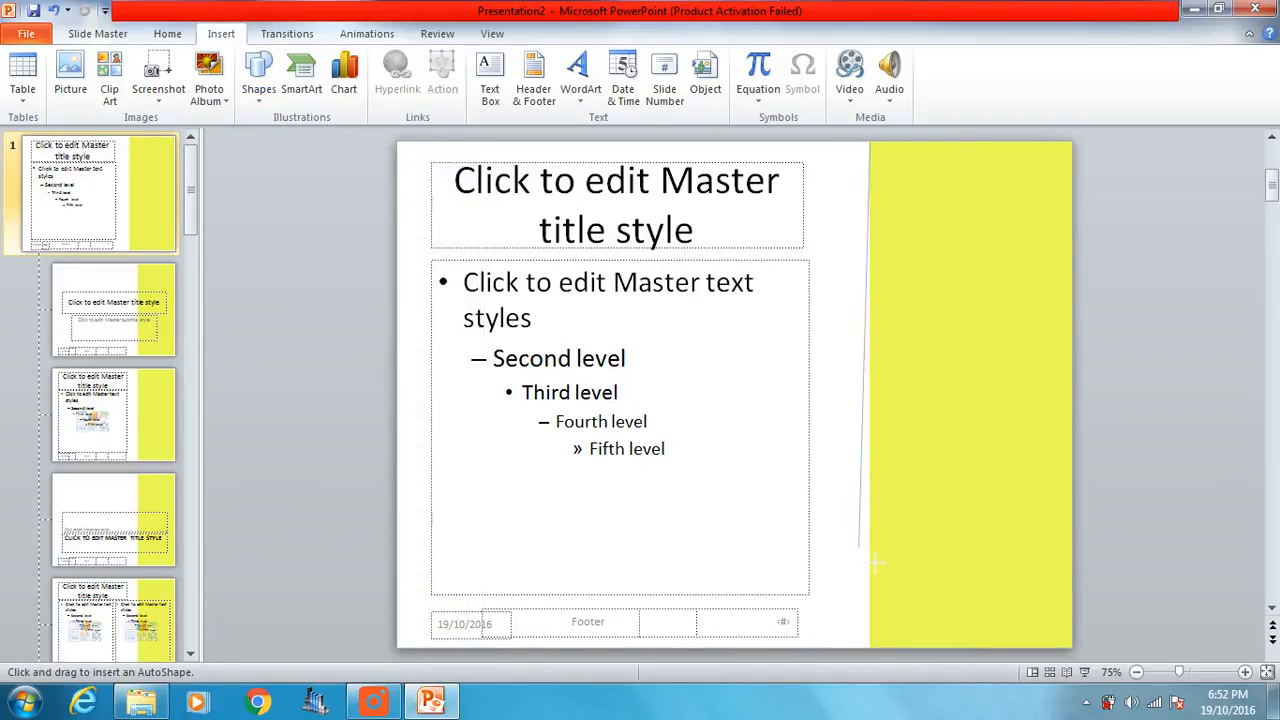
pyautogui.click(970, 394)
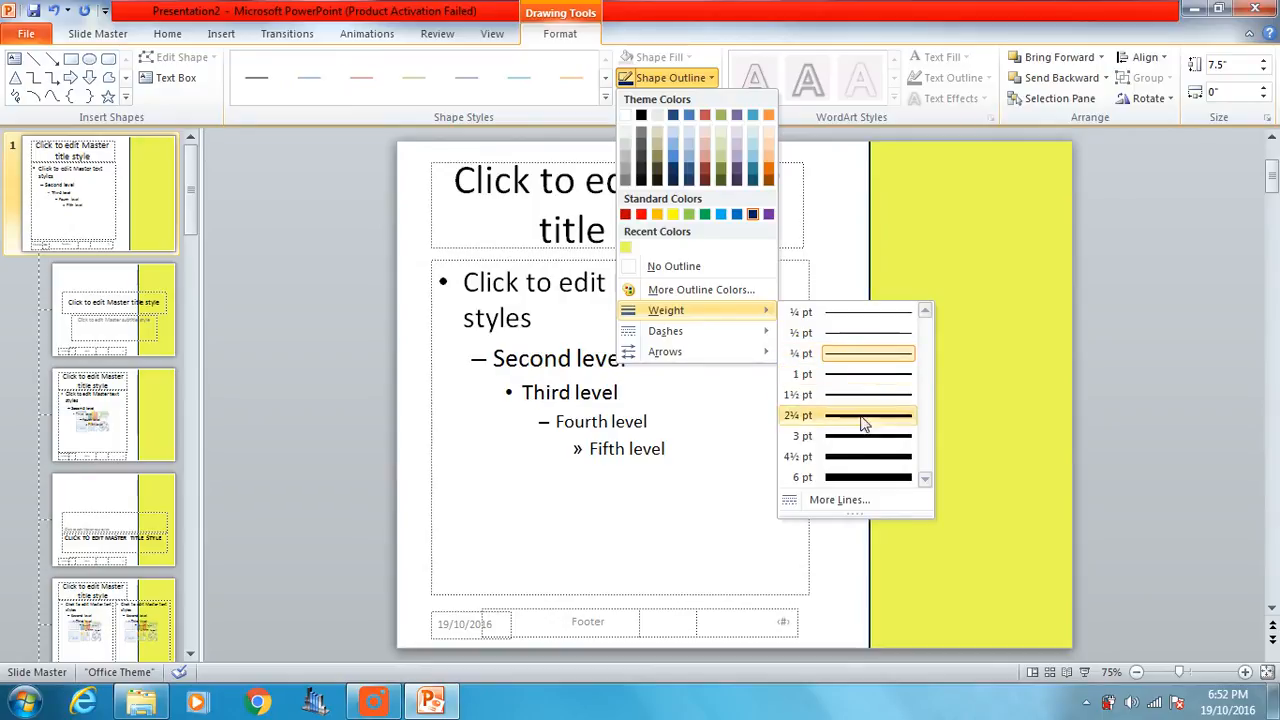
pyautogui.moveTo(848, 456)
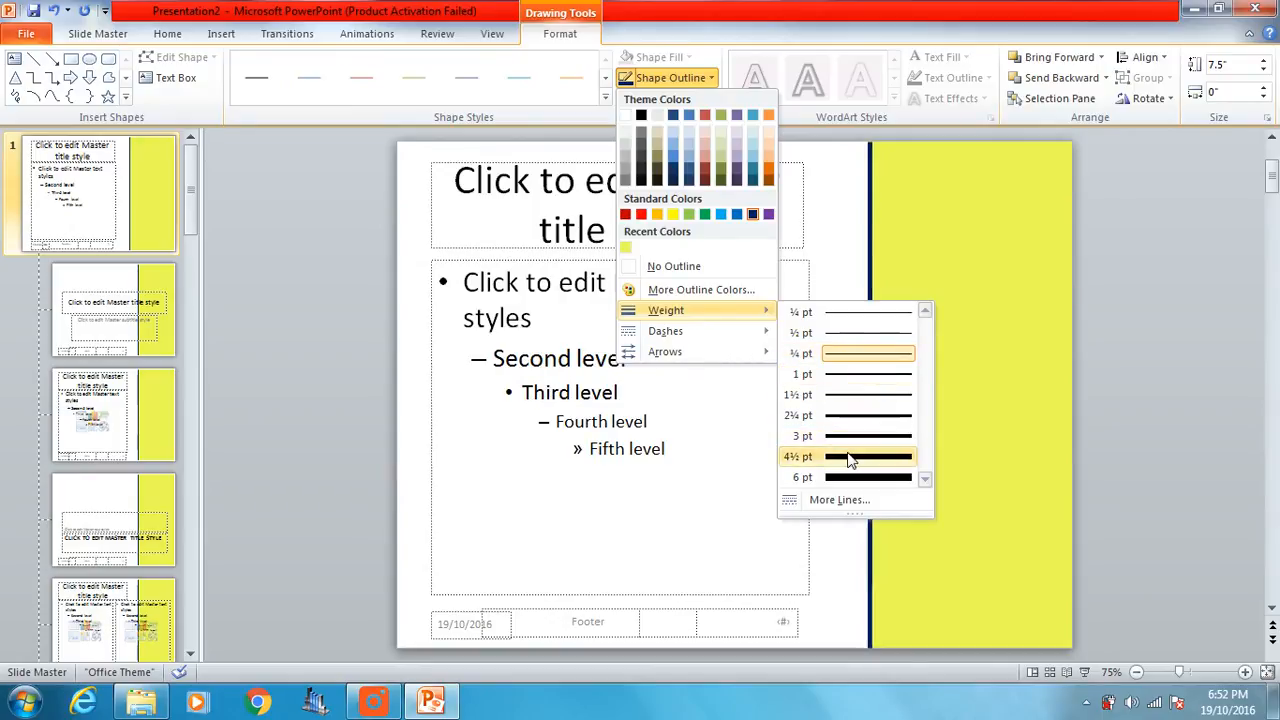
pyautogui.moveTo(848, 470)
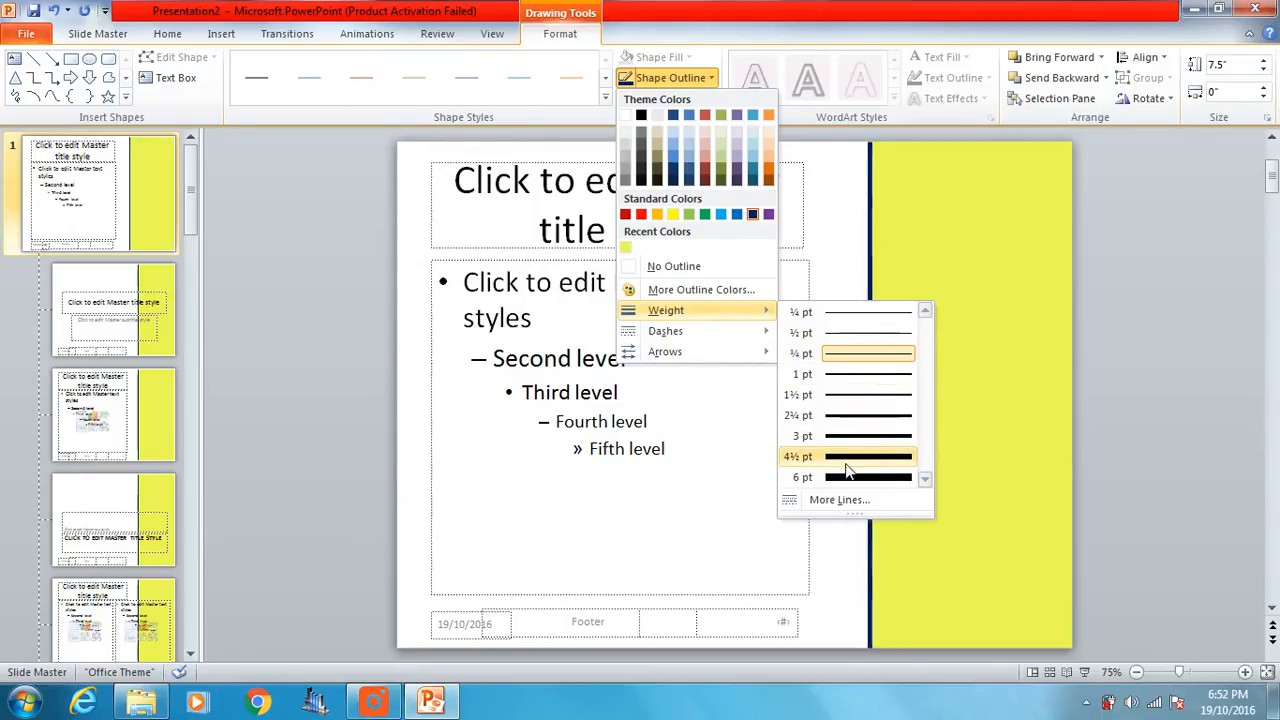
pyautogui.moveTo(848, 436)
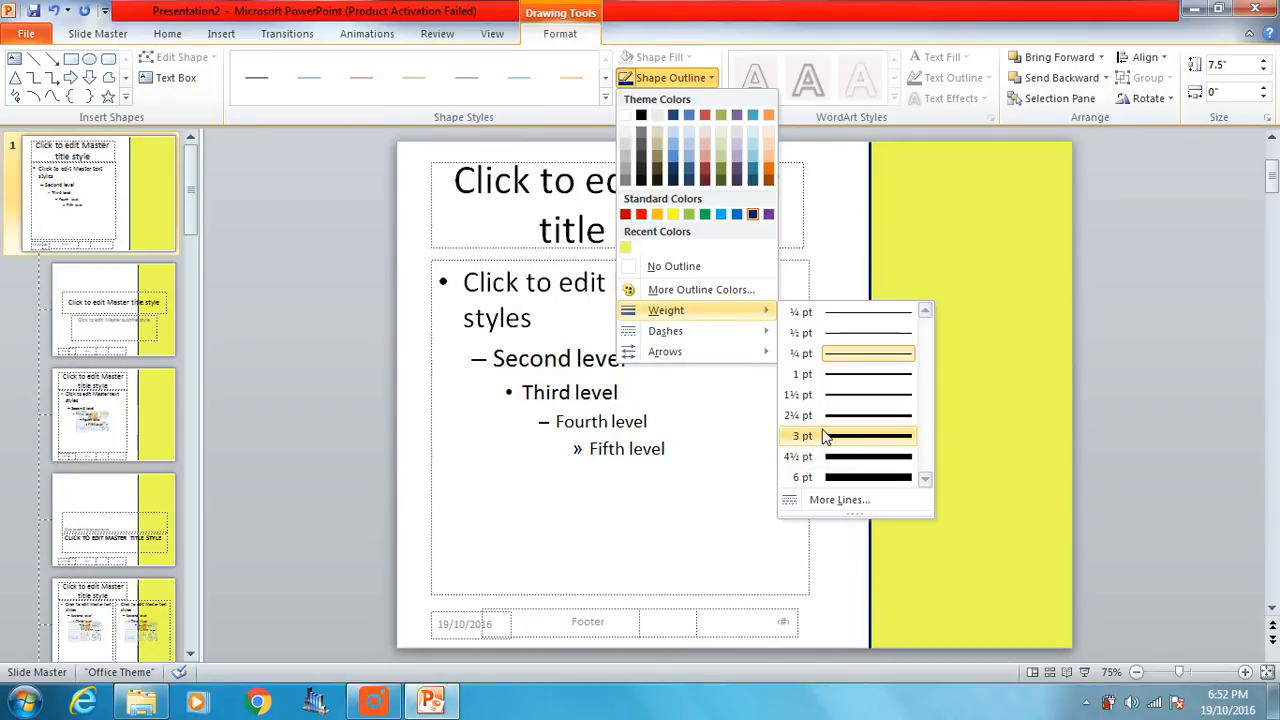
pyautogui.moveTo(816, 448)
pyautogui.write('4')
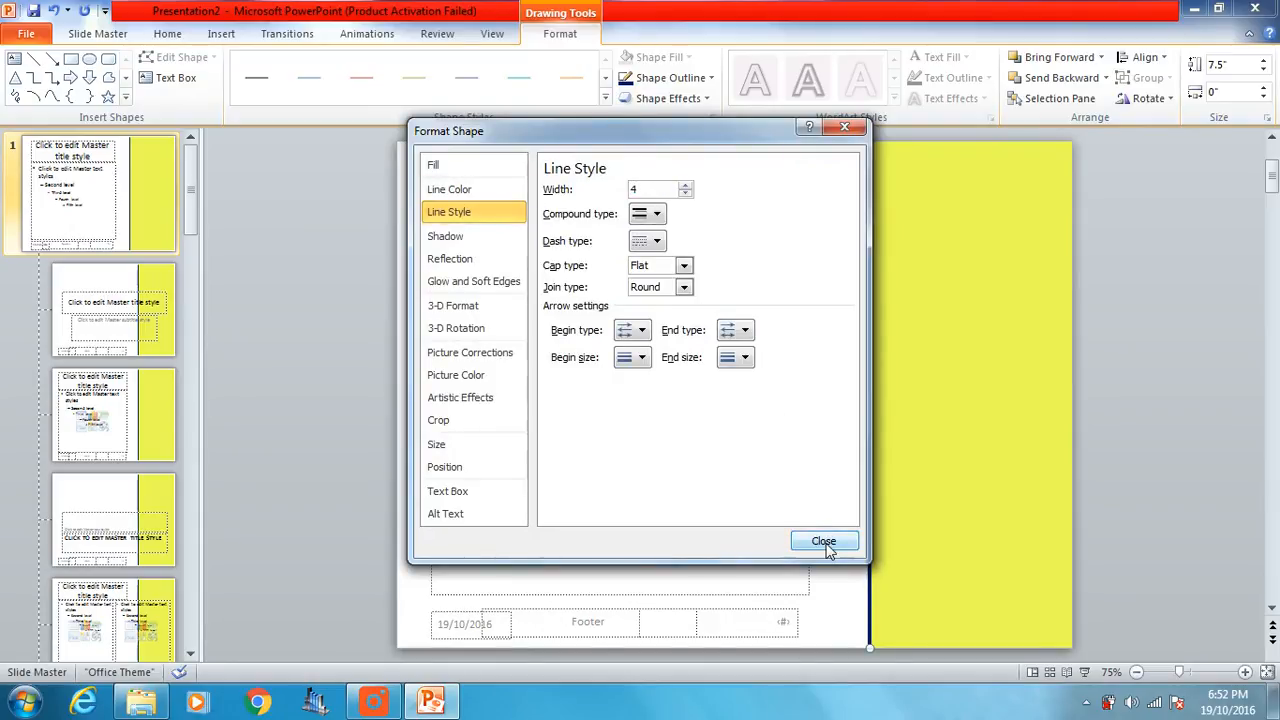
pyautogui.click(824, 540)
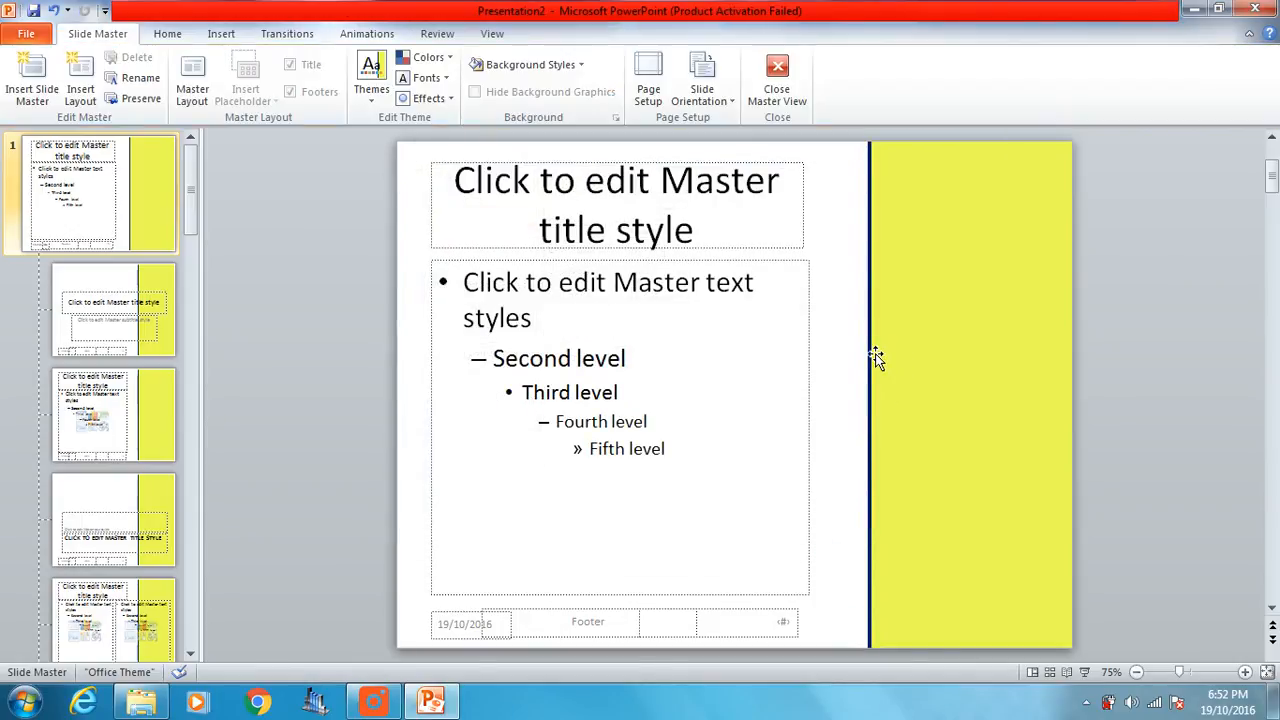
pyautogui.moveTo(840, 518)
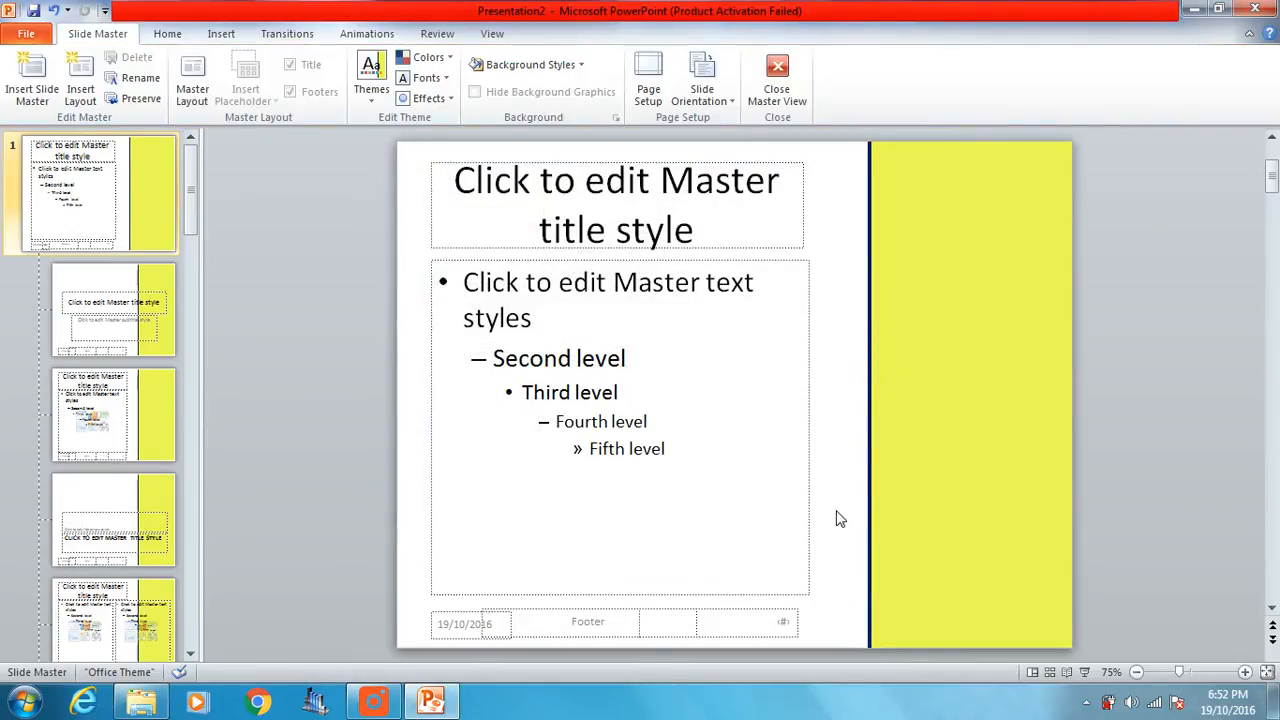
pyautogui.moveTo(864, 446)
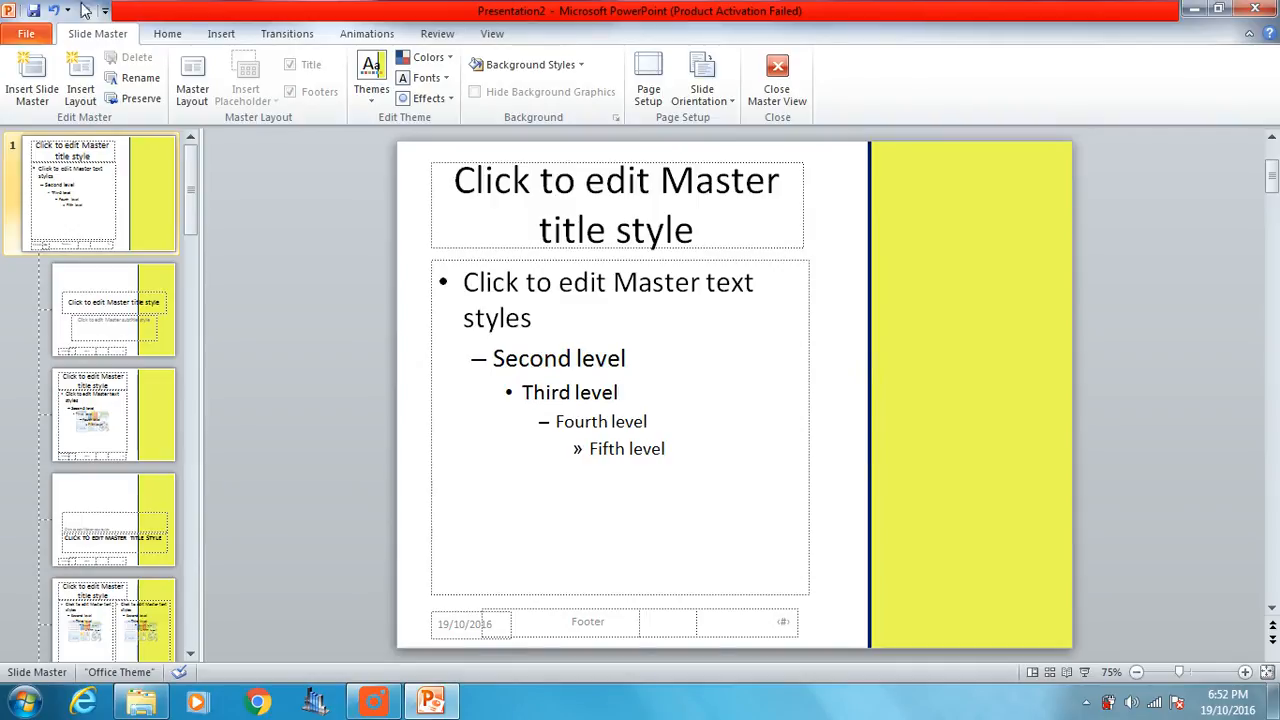
# Draw a line under the master title and set its width to 4 pt in the line style settings.
pyautogui.click(258, 76)
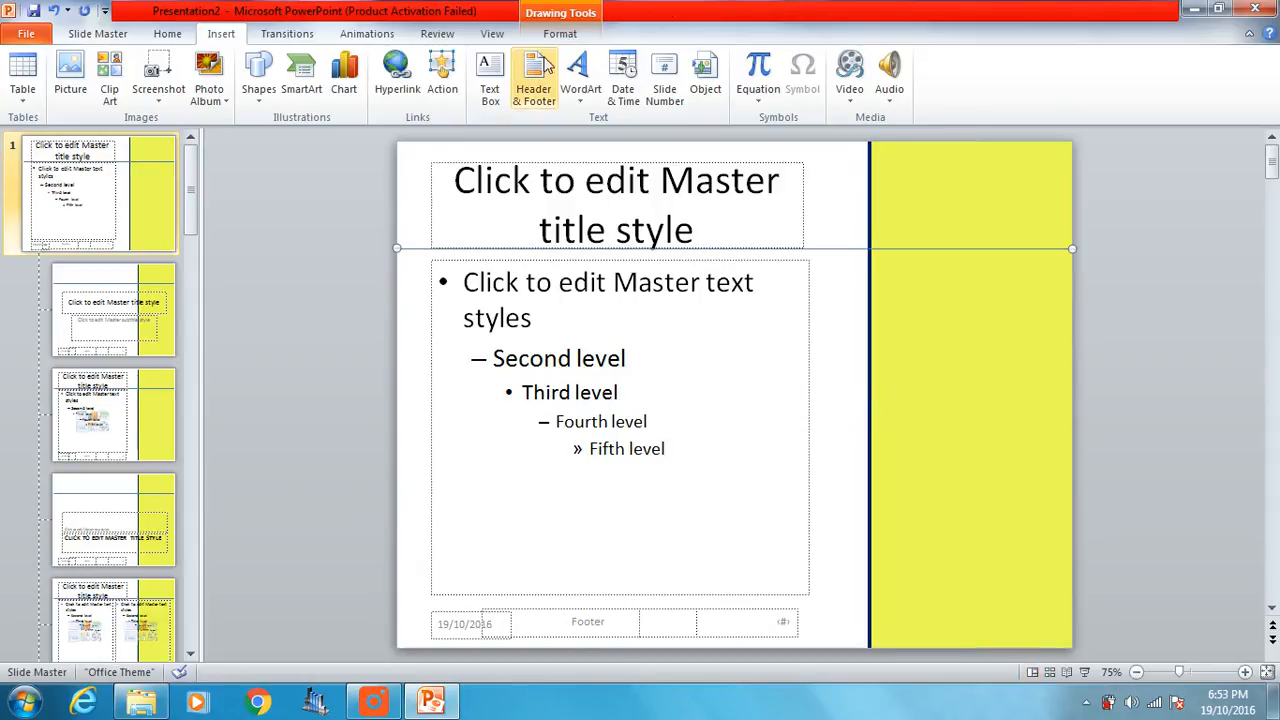
pyautogui.click(560, 32)
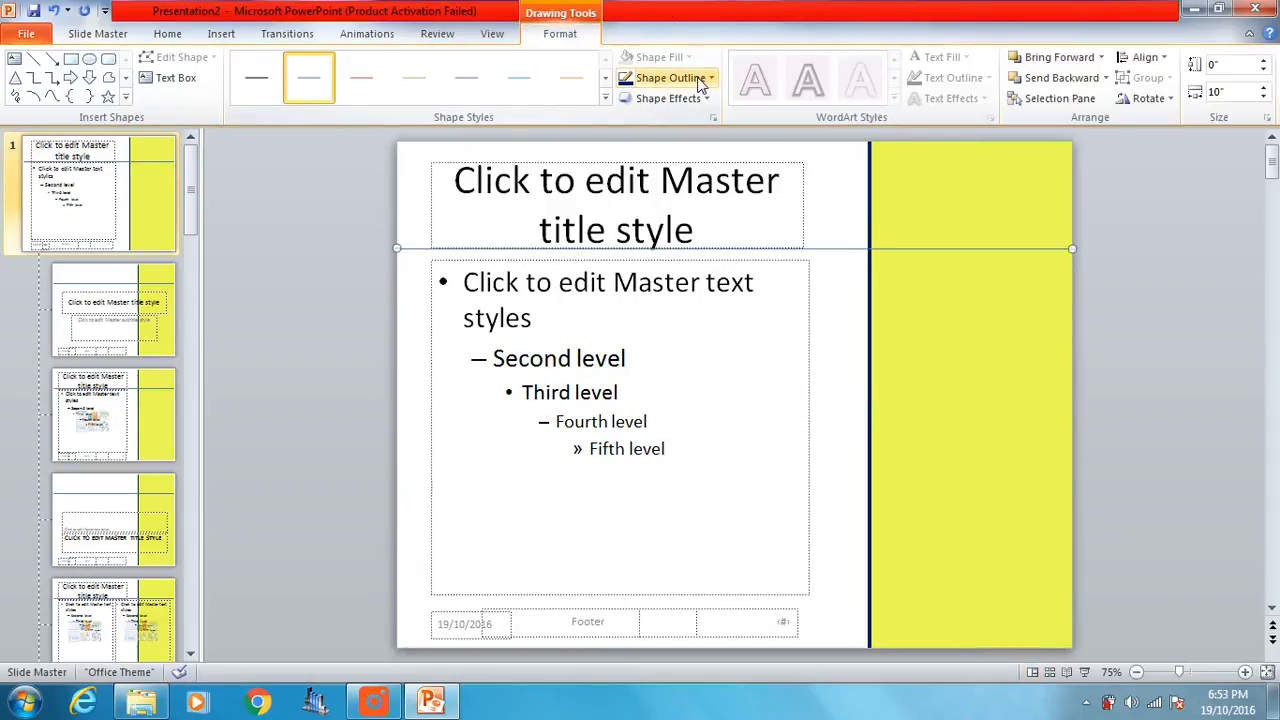
pyautogui.click(668, 78)
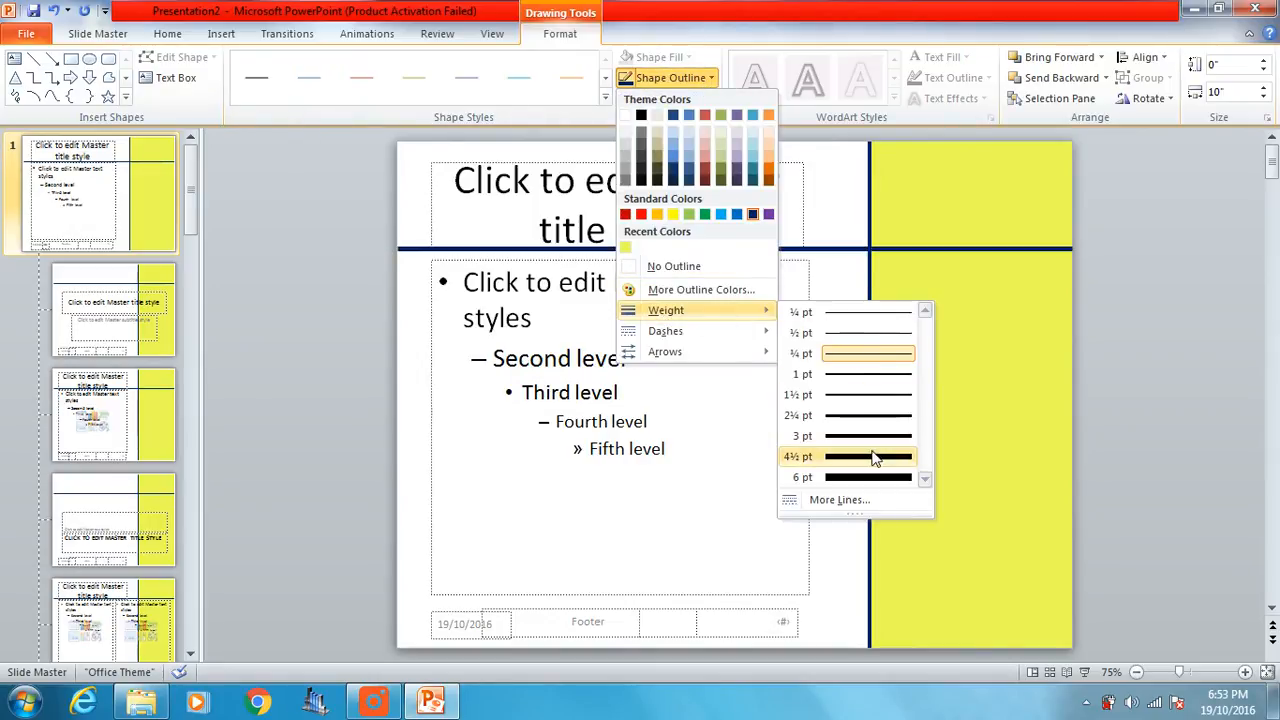
pyautogui.moveTo(840, 500)
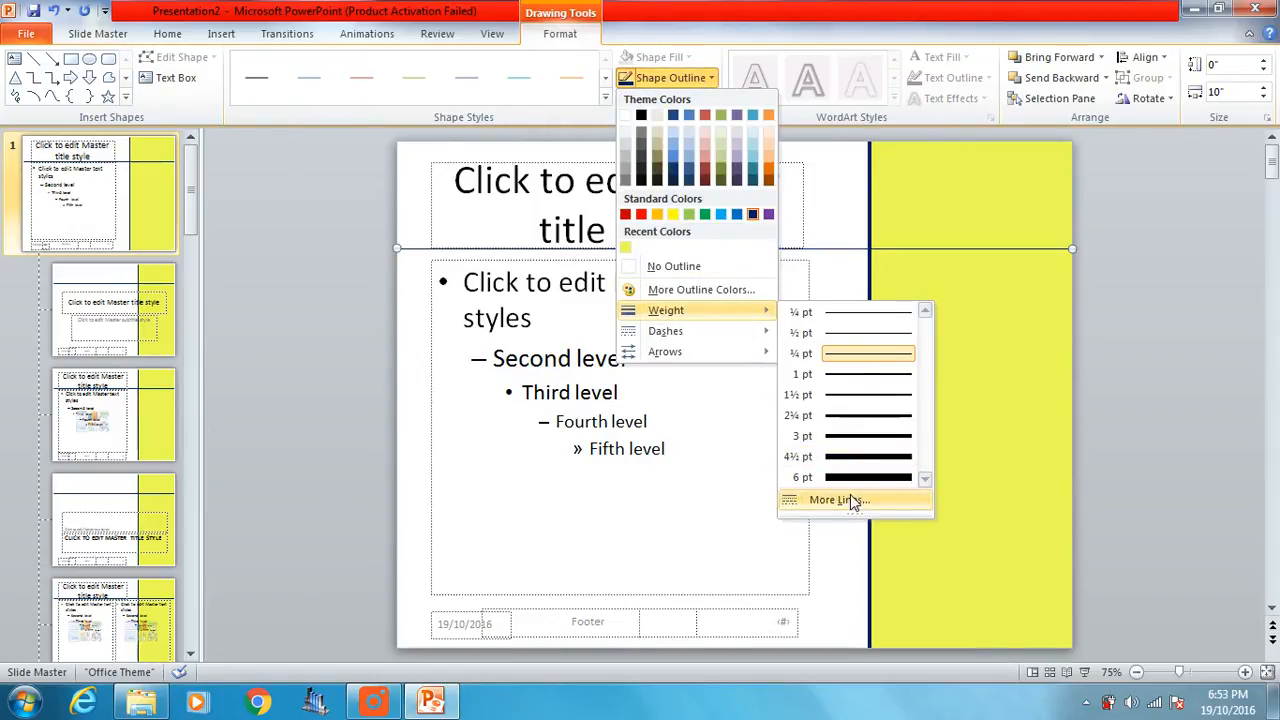
pyautogui.click(838, 500)
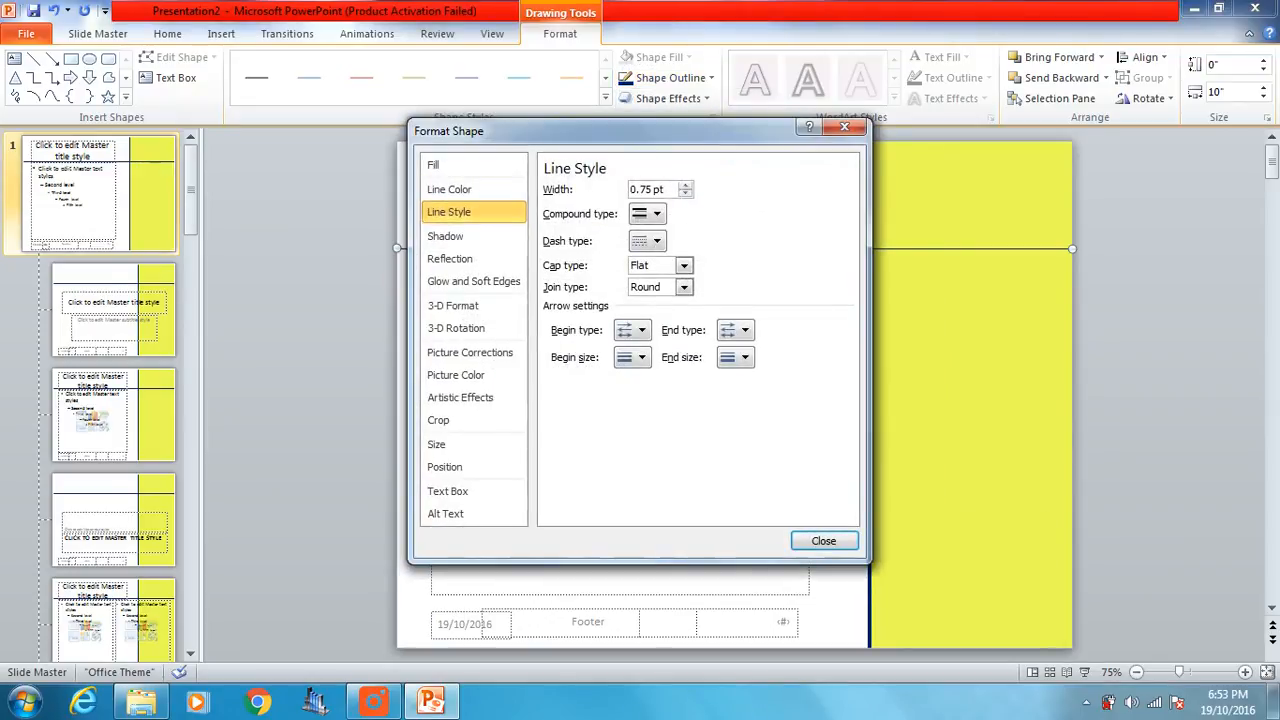
pyautogui.tripleClick(652, 188)
pyautogui.write('4')
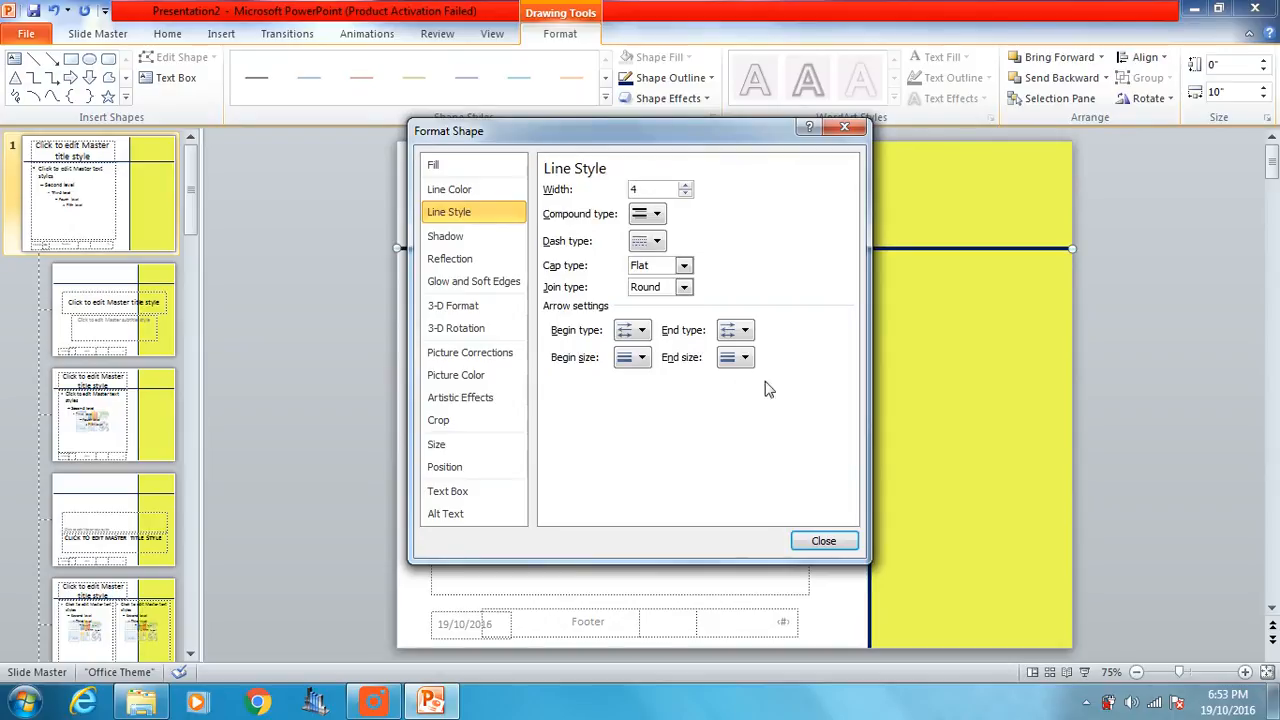
# Finish the blue line formatting and place a matching line just above the footer.
pyautogui.click(824, 540)
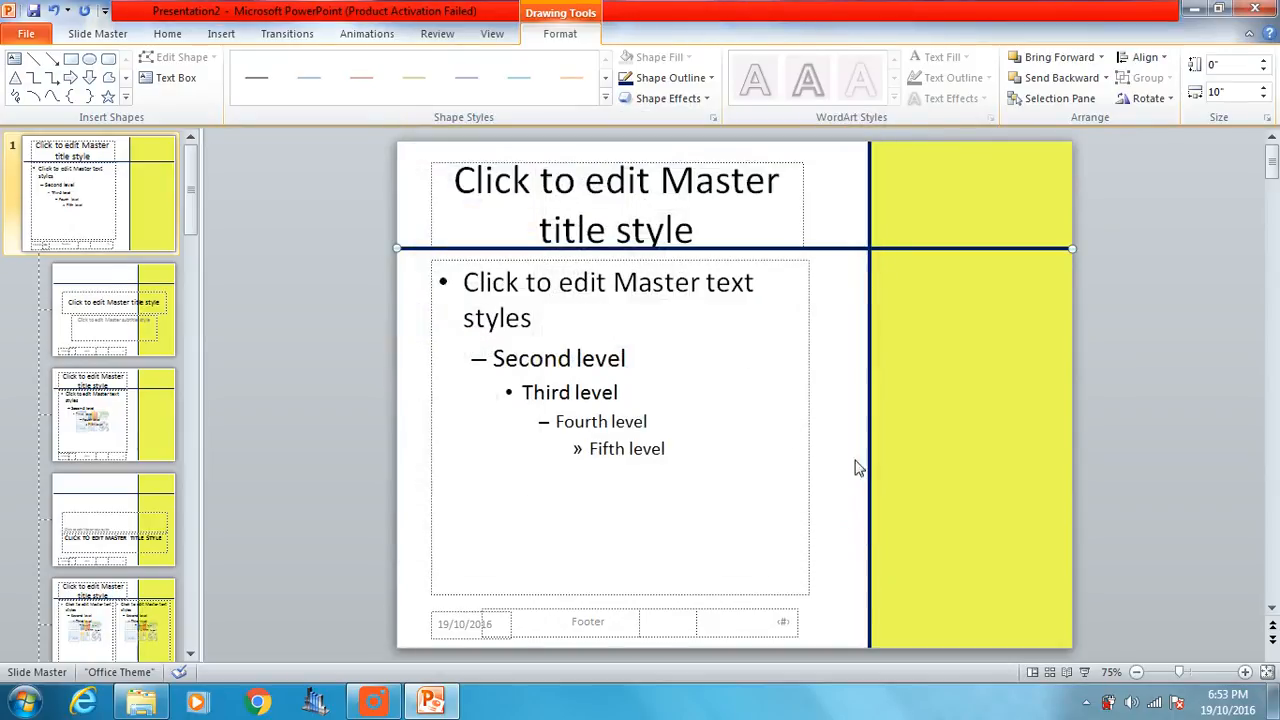
pyautogui.moveTo(844, 264)
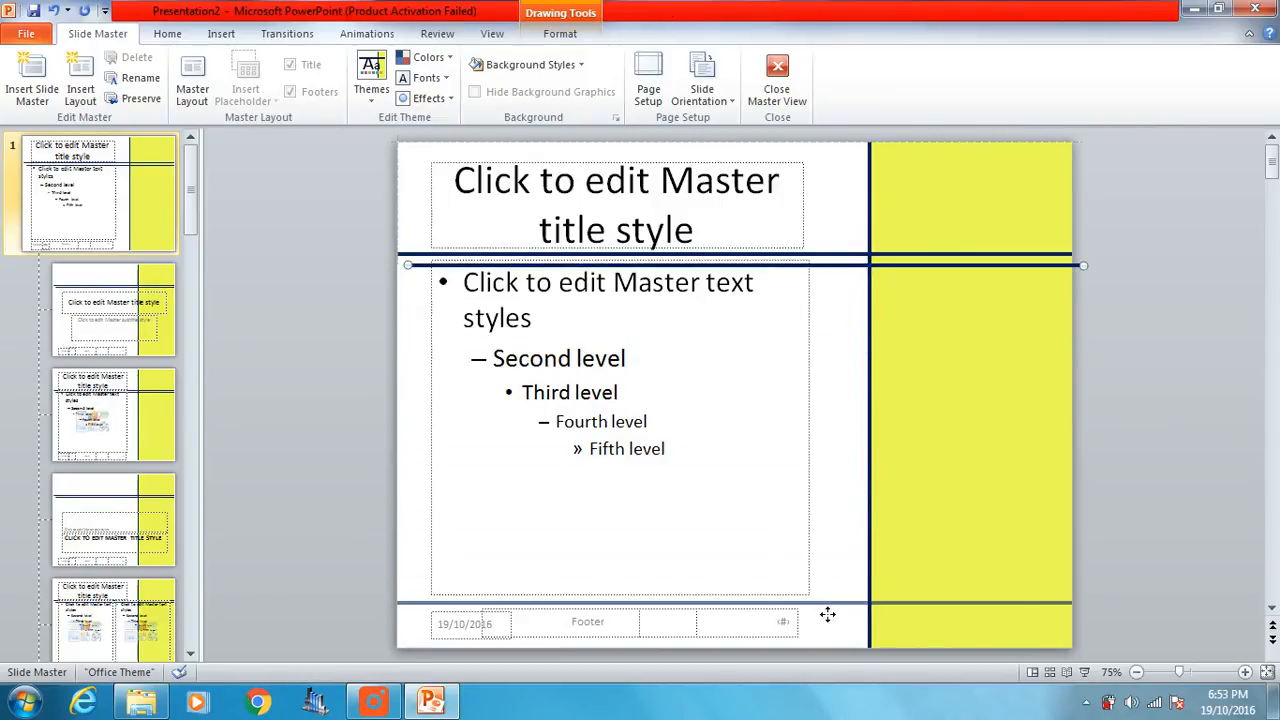
pyautogui.click(850, 532)
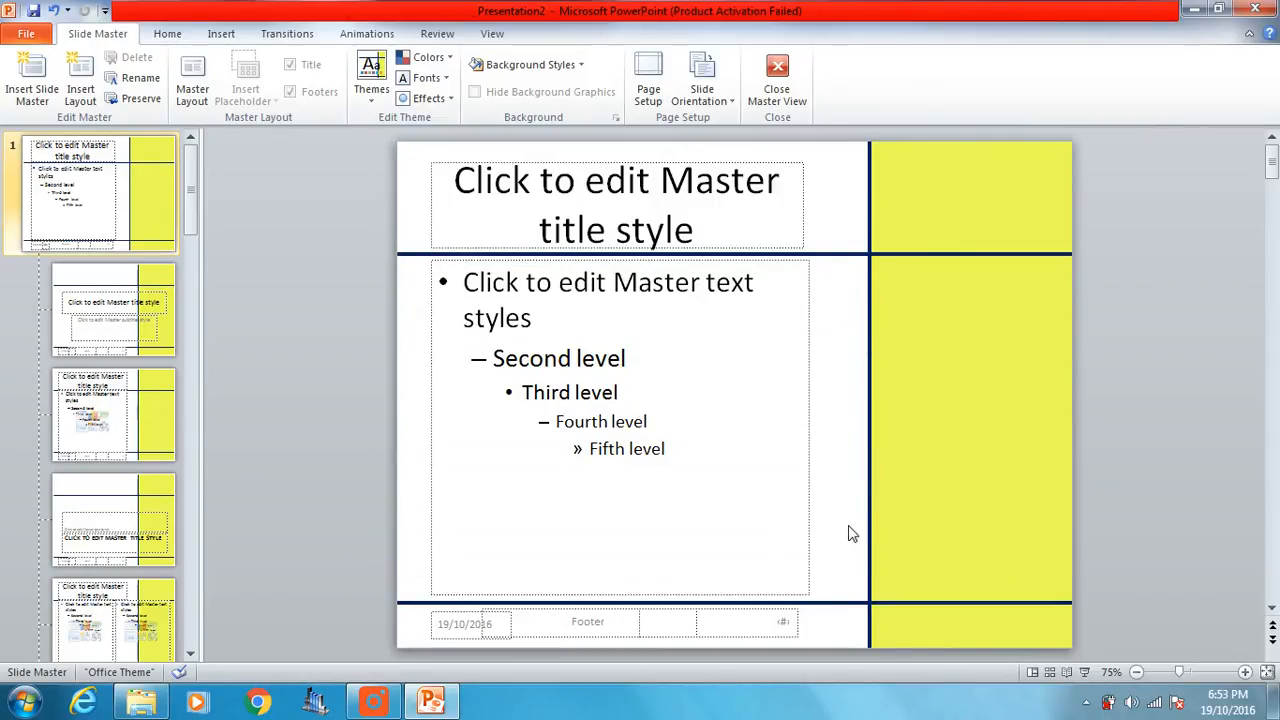
pyautogui.moveTo(828, 482)
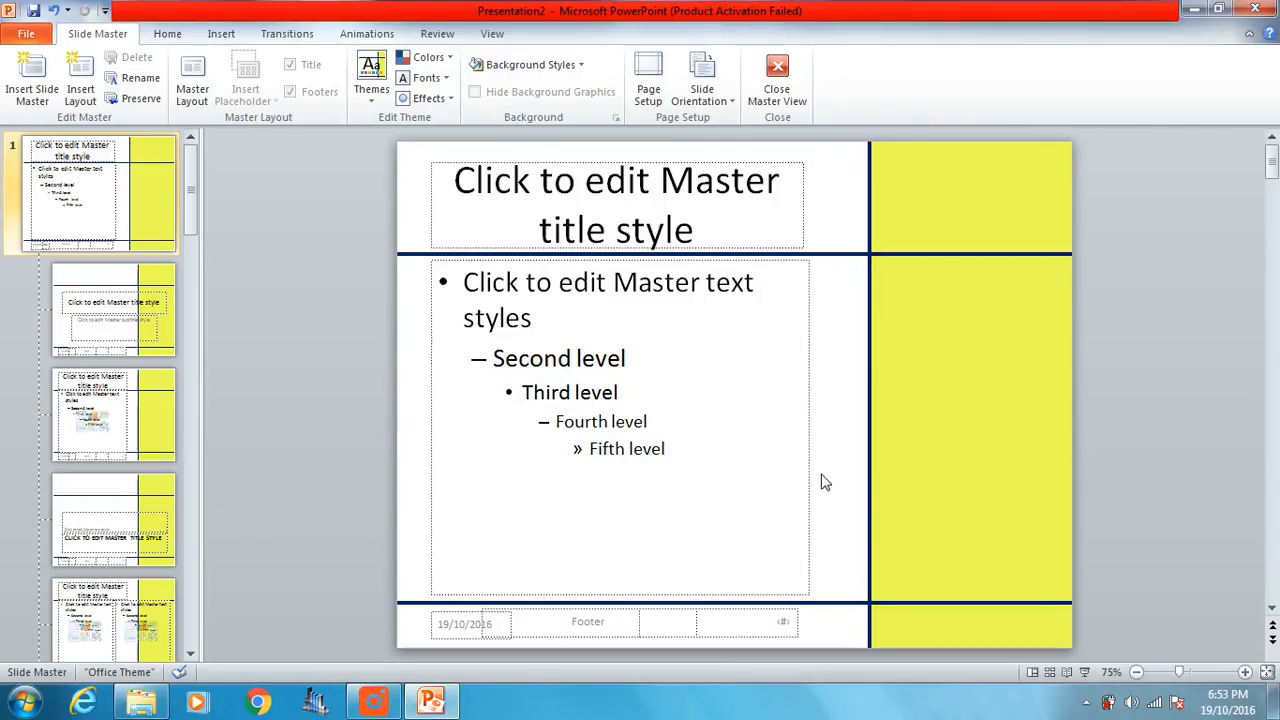
pyautogui.moveTo(816, 452)
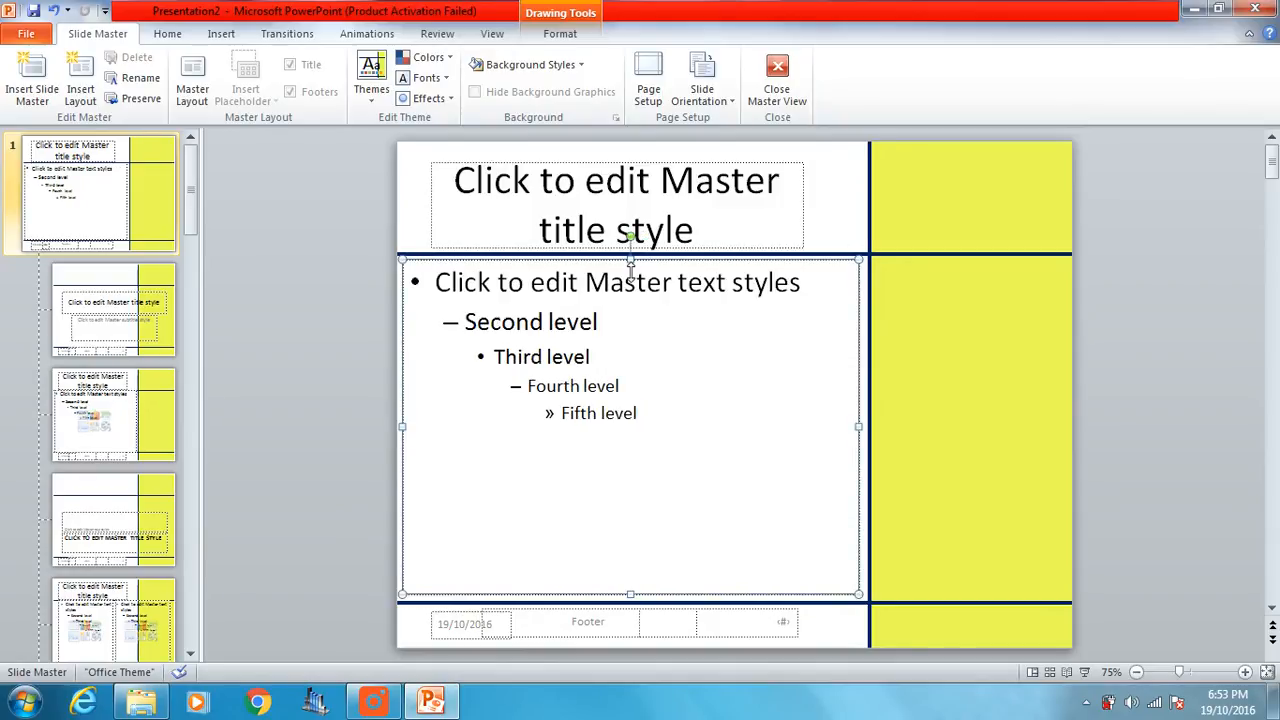
# Lower the text placeholder, drop the title below the top blue line, and fit the text box beneath it.
pyautogui.moveTo(630, 264); pyautogui.dragTo(630, 376)
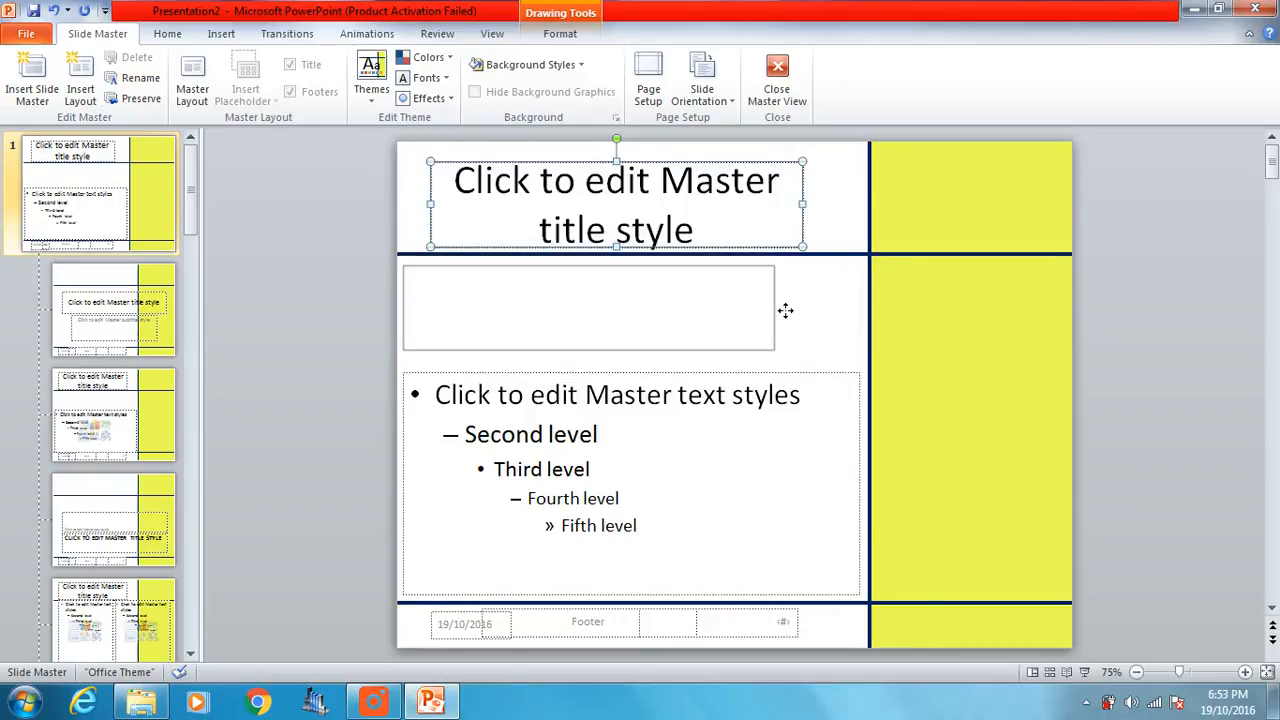
pyautogui.moveTo(616, 200); pyautogui.dragTo(588, 308)
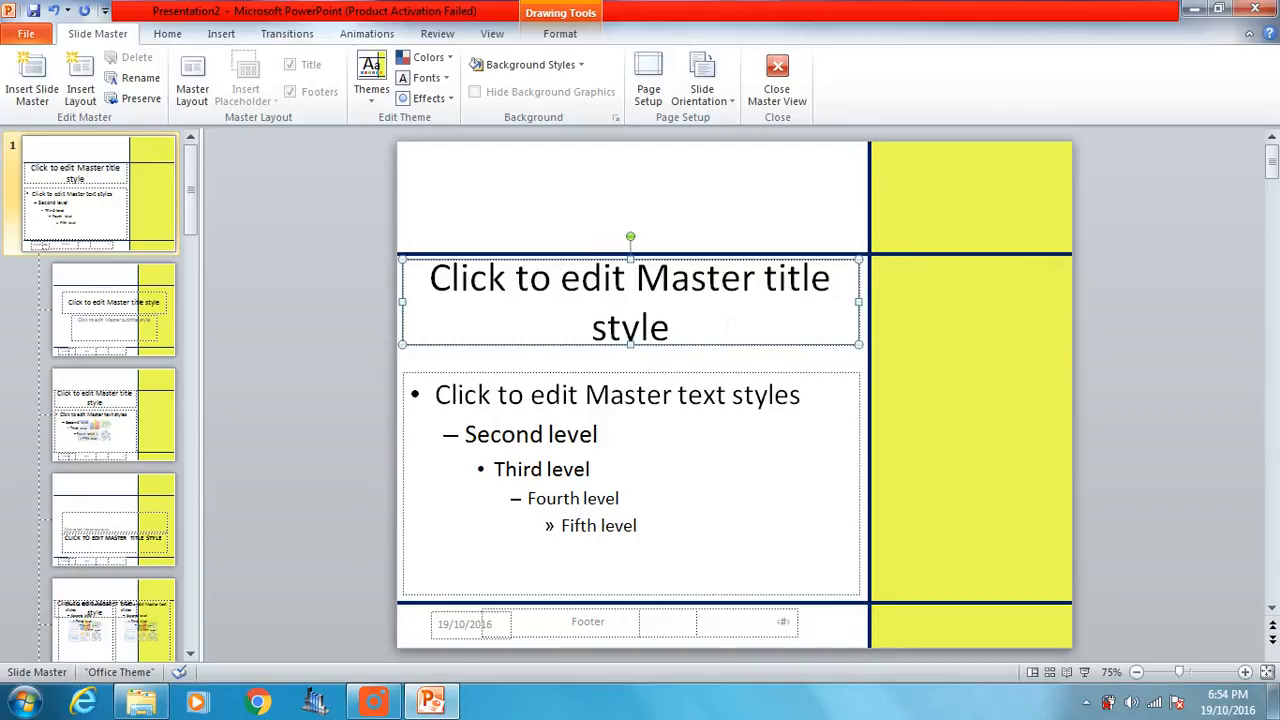
pyautogui.click(616, 394)
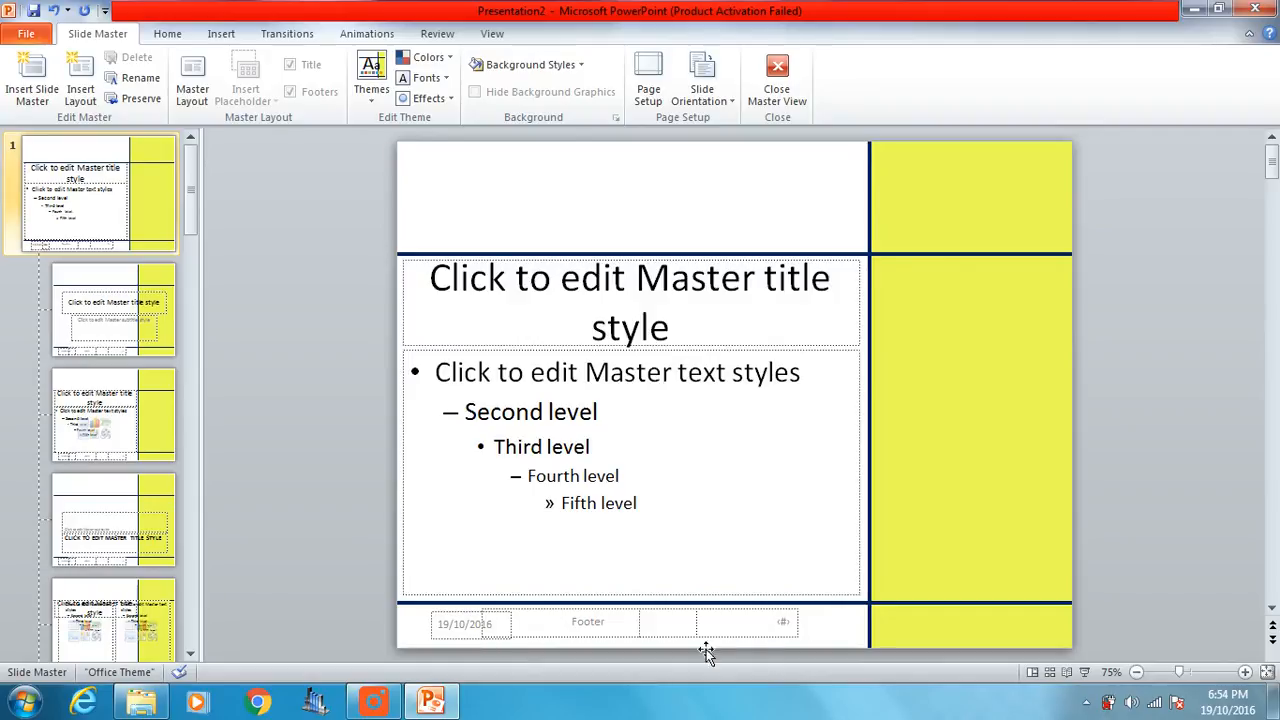
pyautogui.moveTo(884, 596)
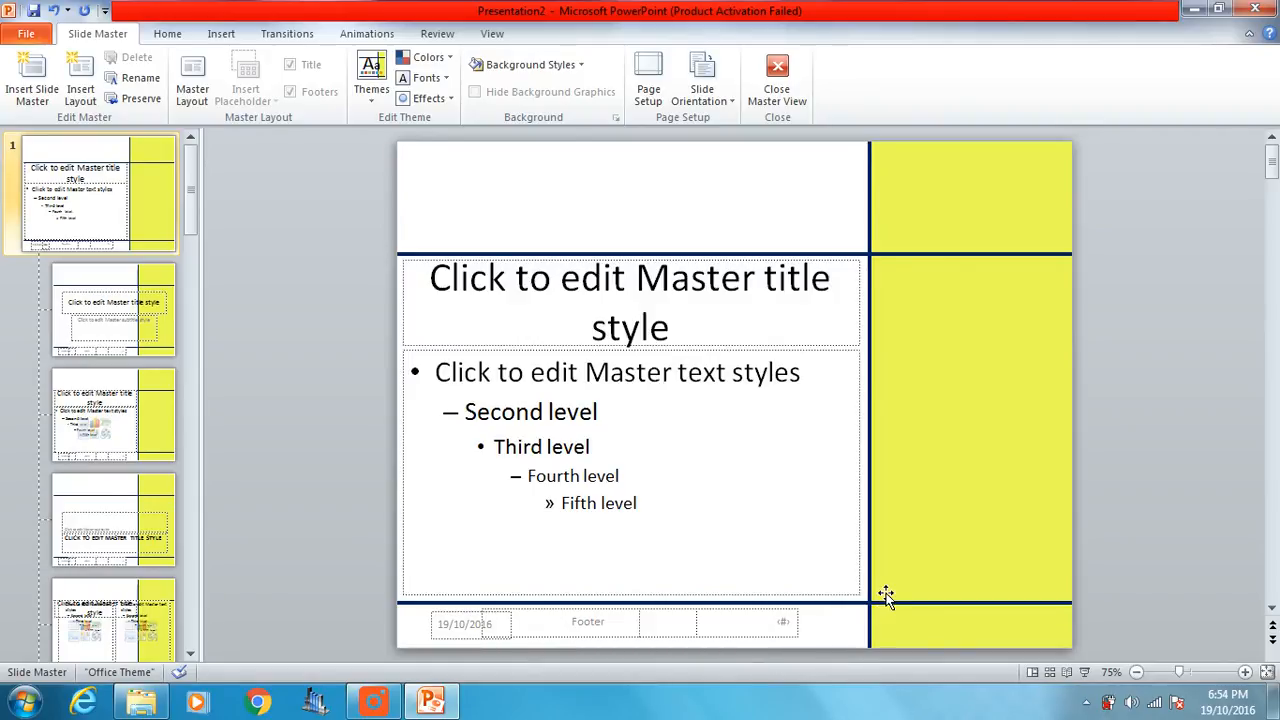
pyautogui.moveTo(884, 596)
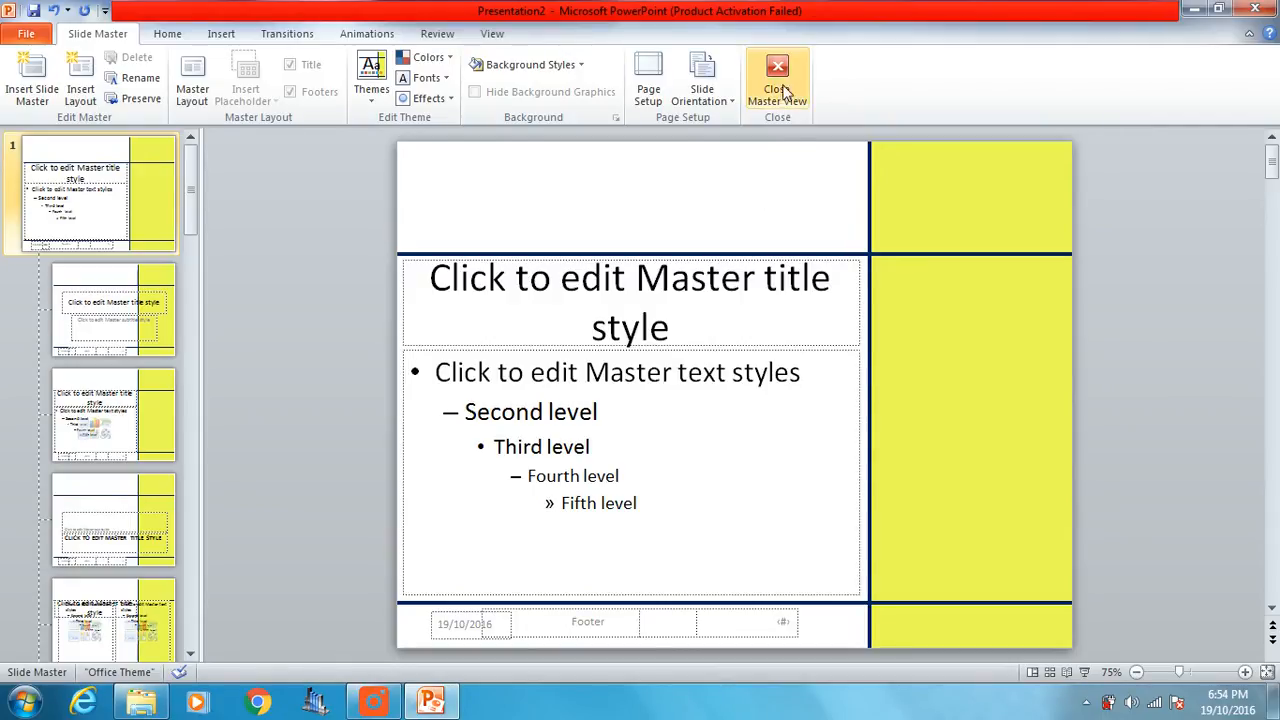
pyautogui.moveTo(776, 80)
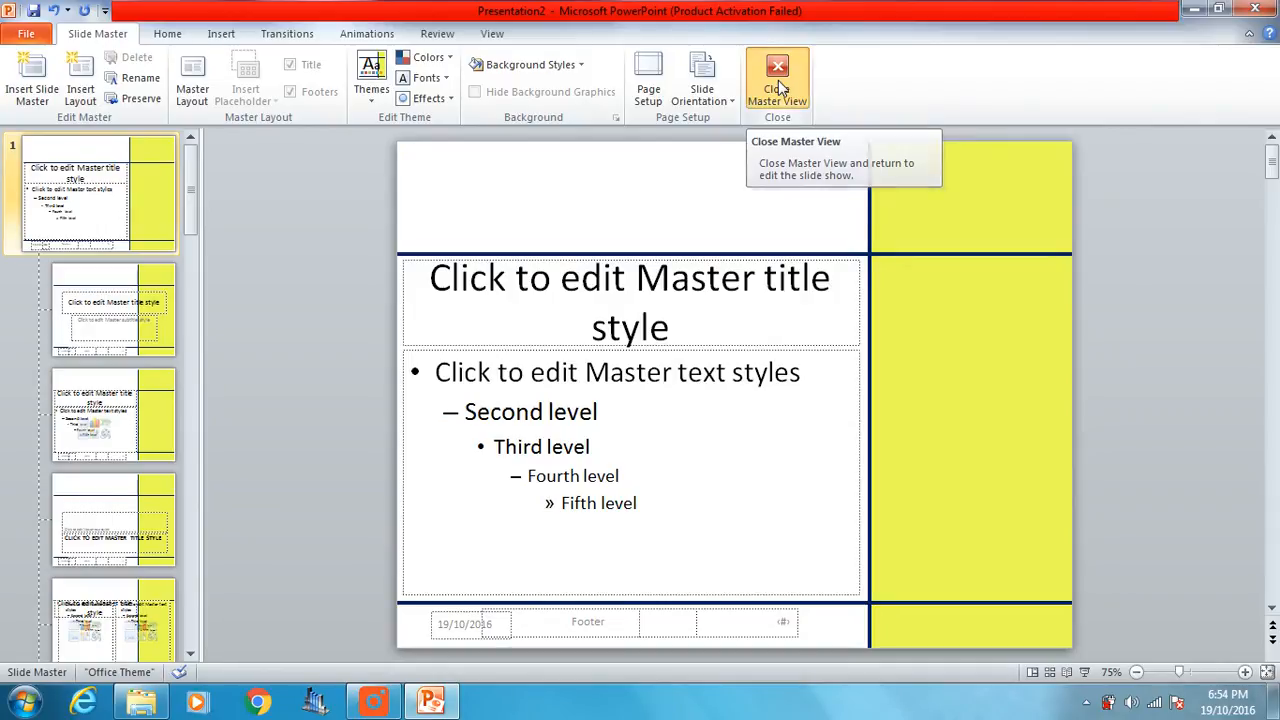
pyautogui.click(776, 80)
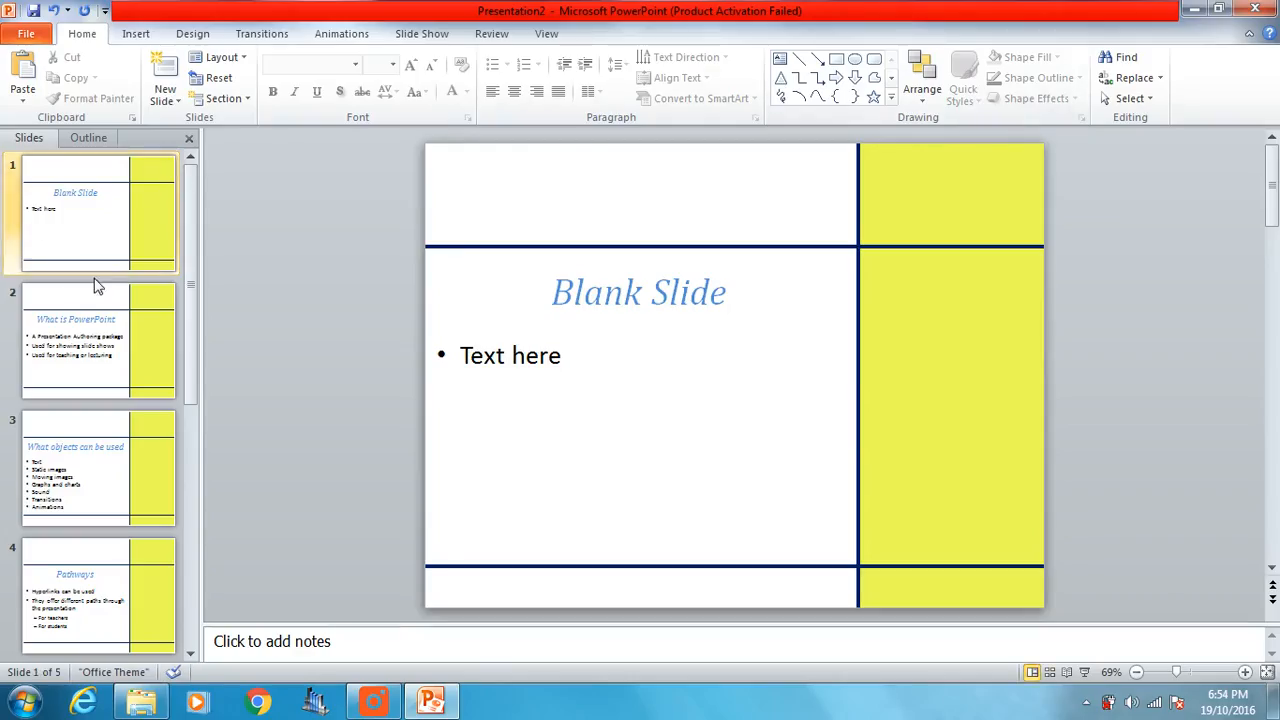
pyautogui.click(98, 338)
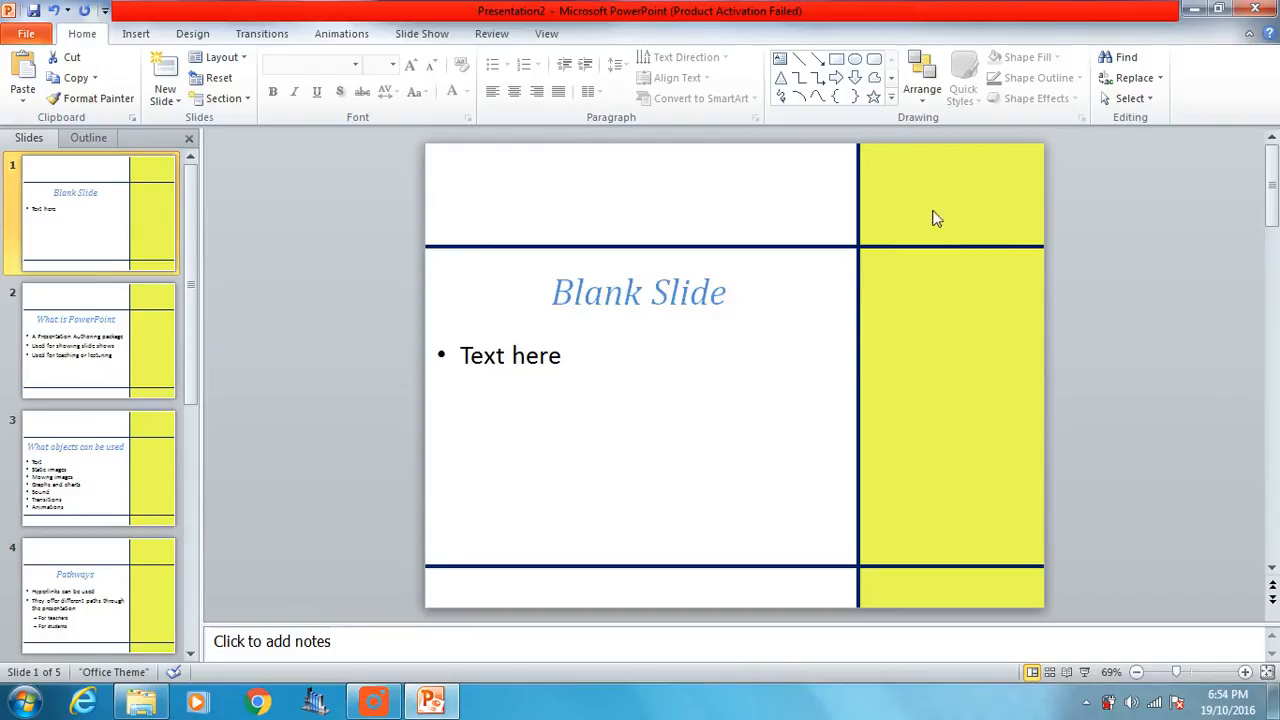
pyautogui.moveTo(944, 220); pyautogui.dragTo(944, 384)
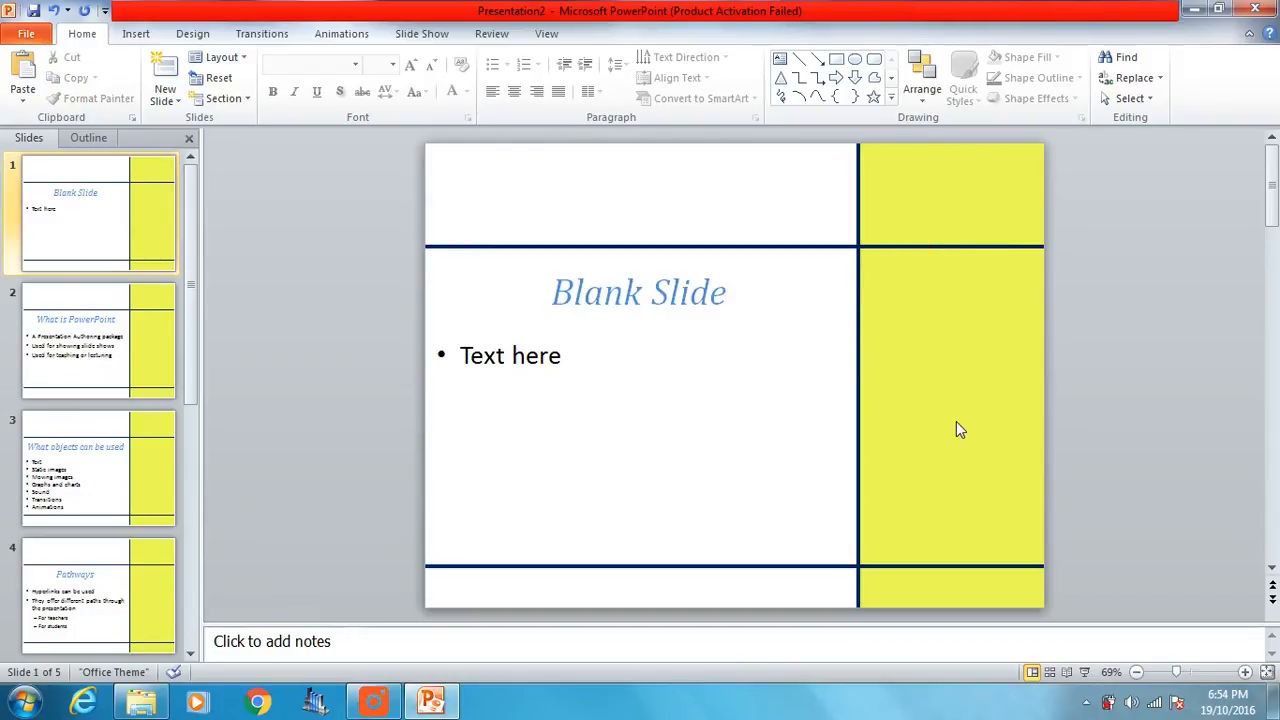
pyautogui.moveTo(64, 198)
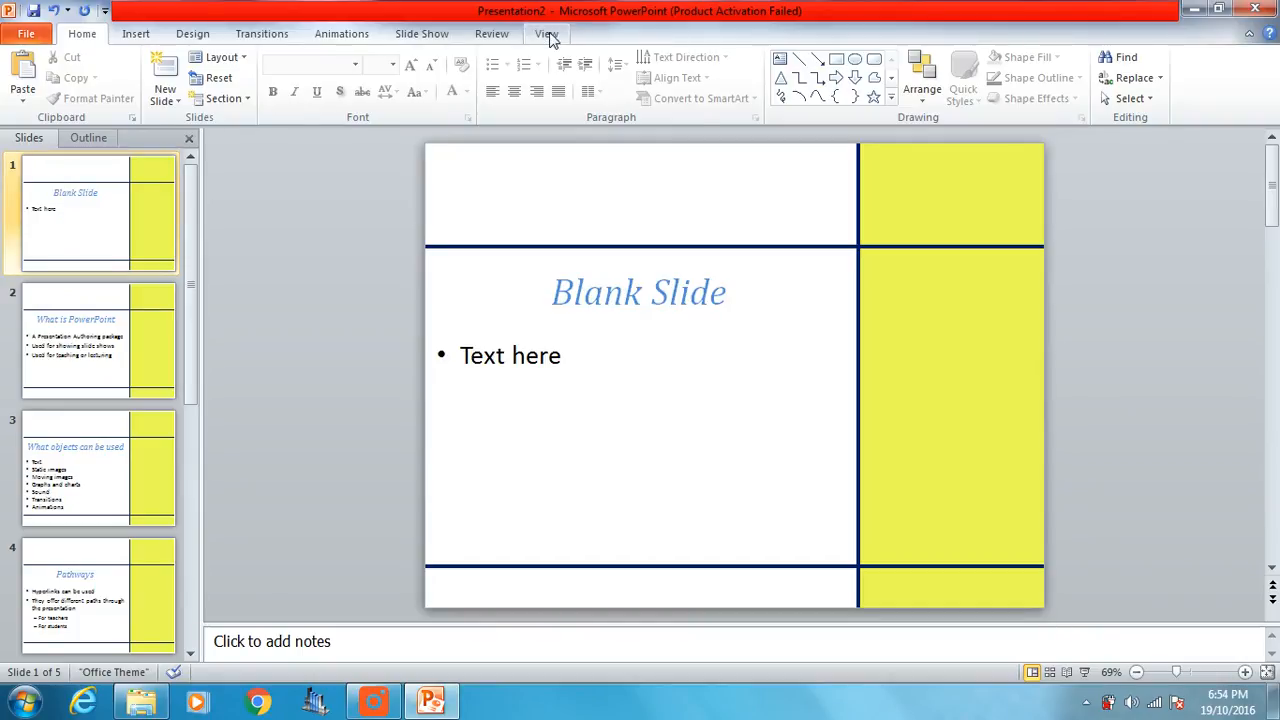
pyautogui.click(546, 32)
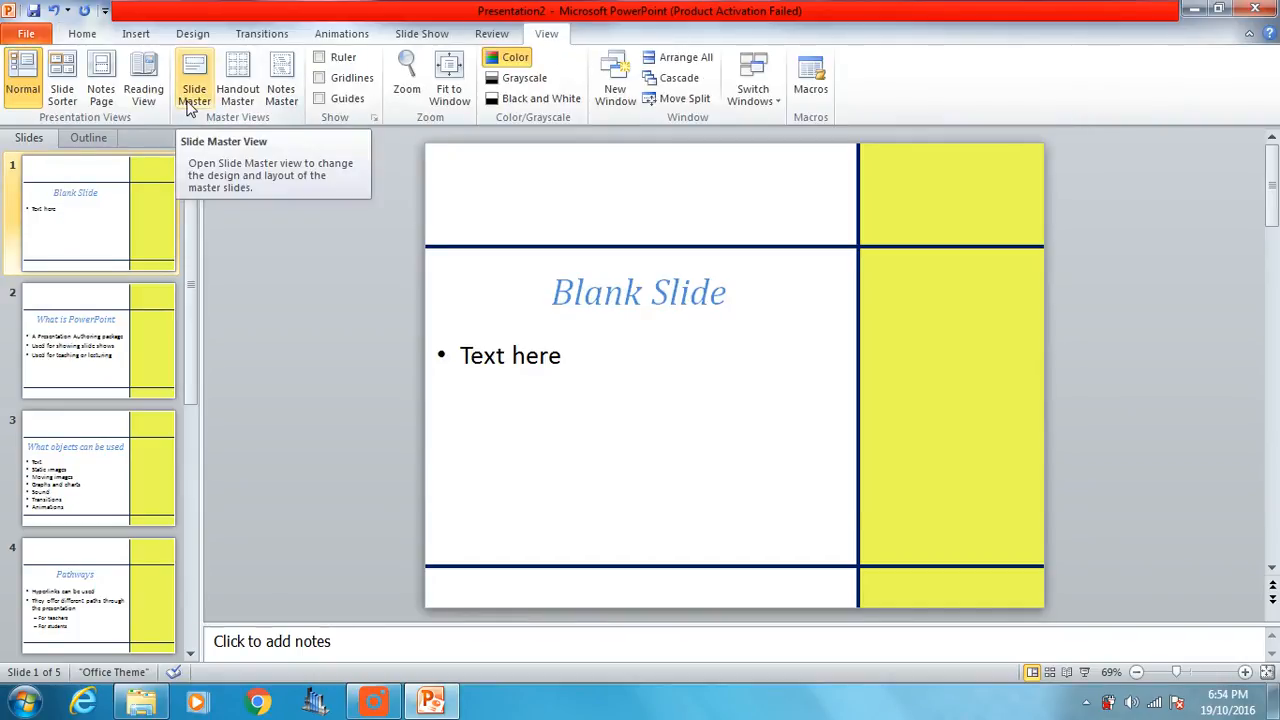
pyautogui.click(194, 80)
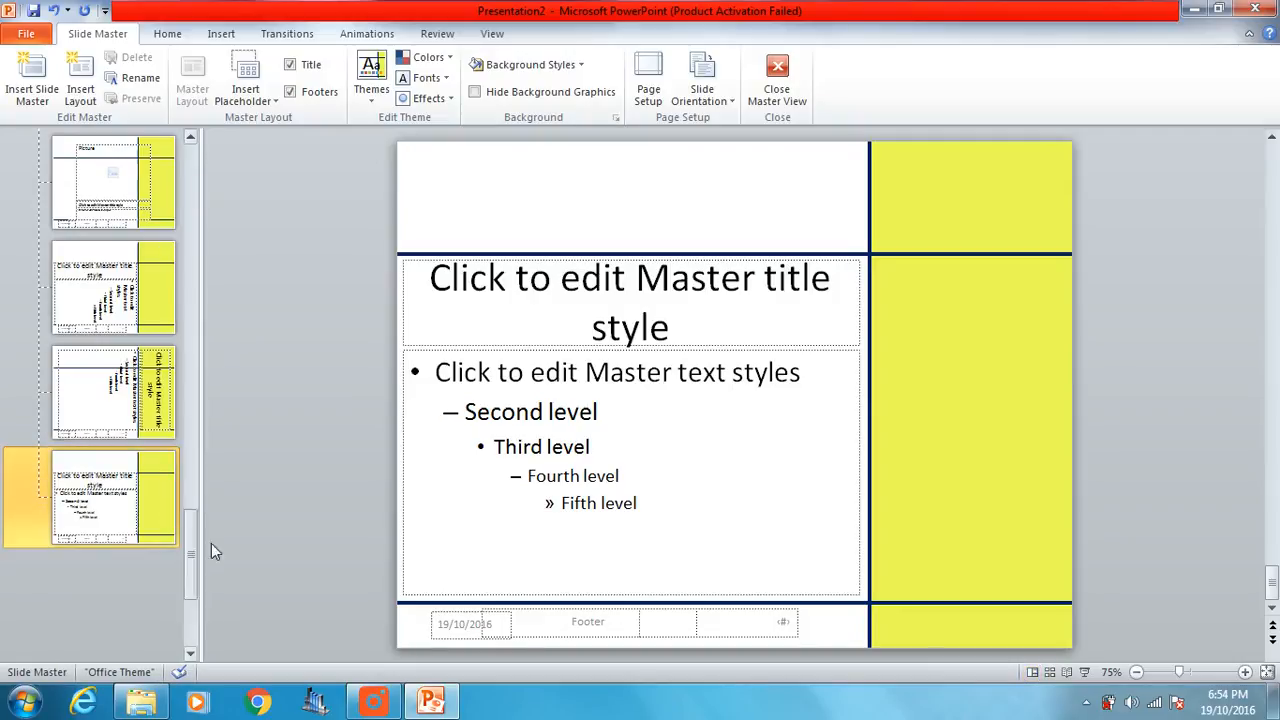
pyautogui.scroll(3)
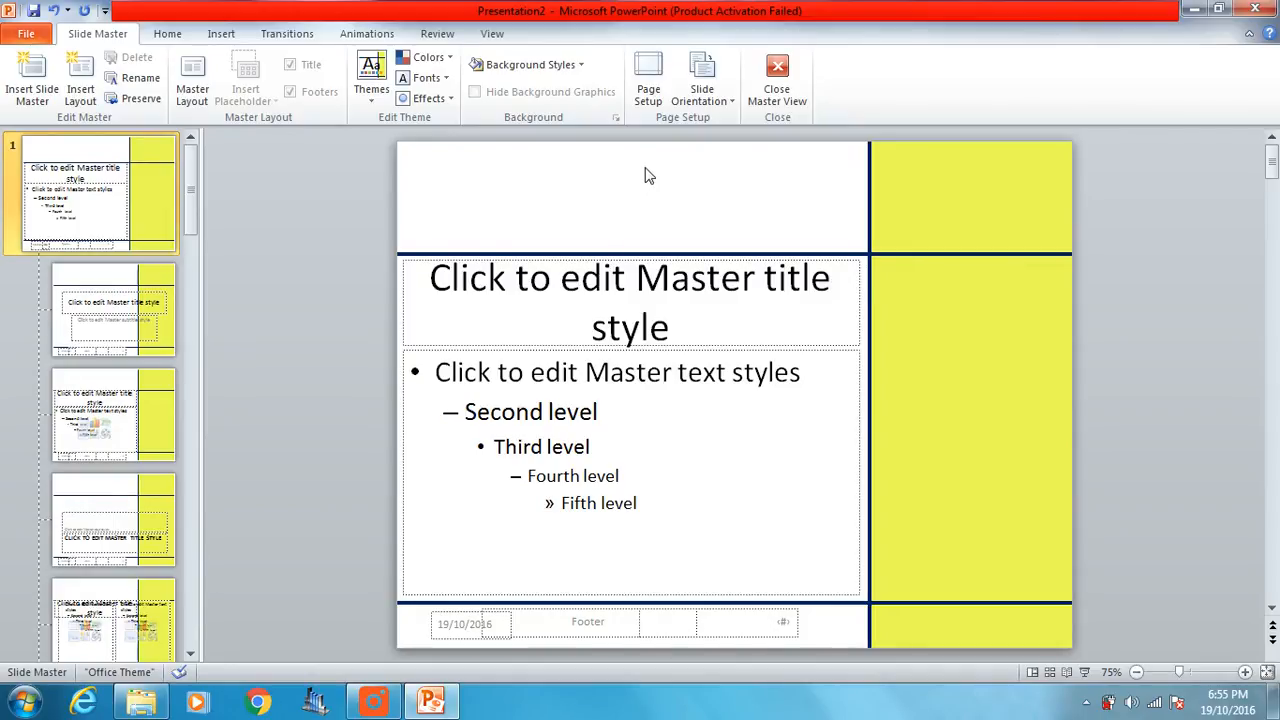
pyautogui.moveTo(220, 32)
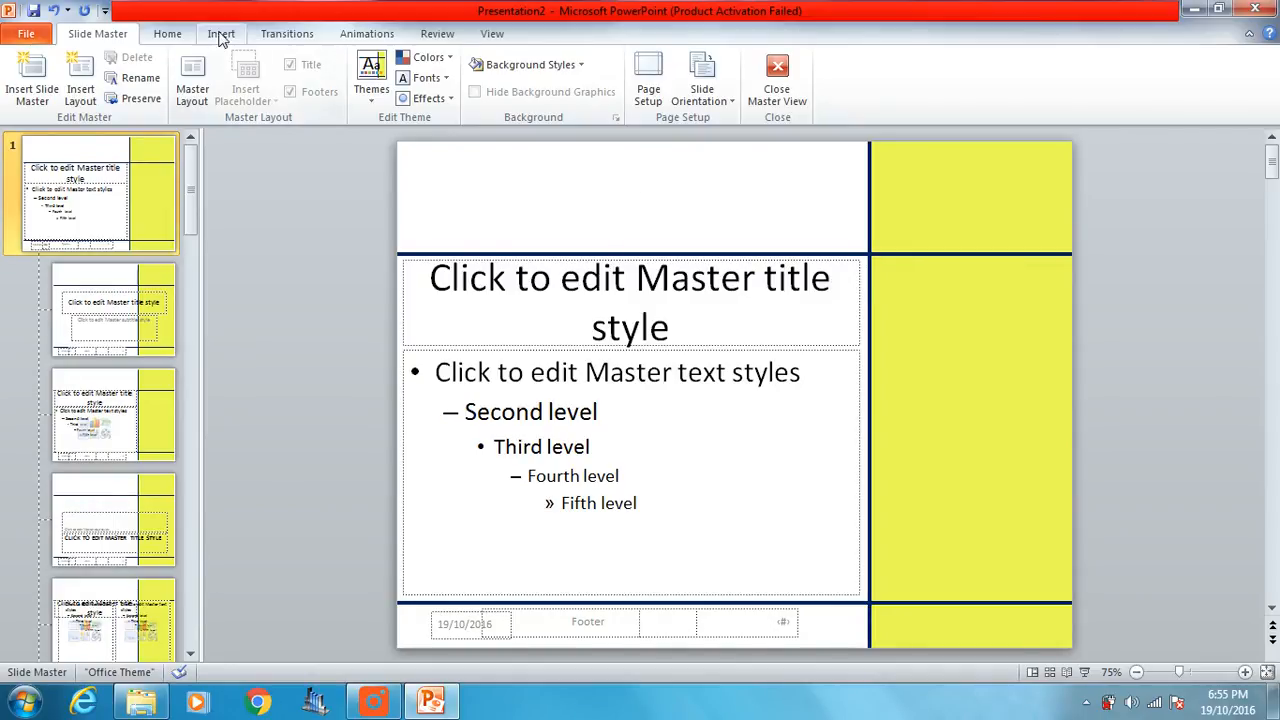
# Enter the heading 'Using PowerPoint' in the top text box of the master.
pyautogui.click(220, 32)
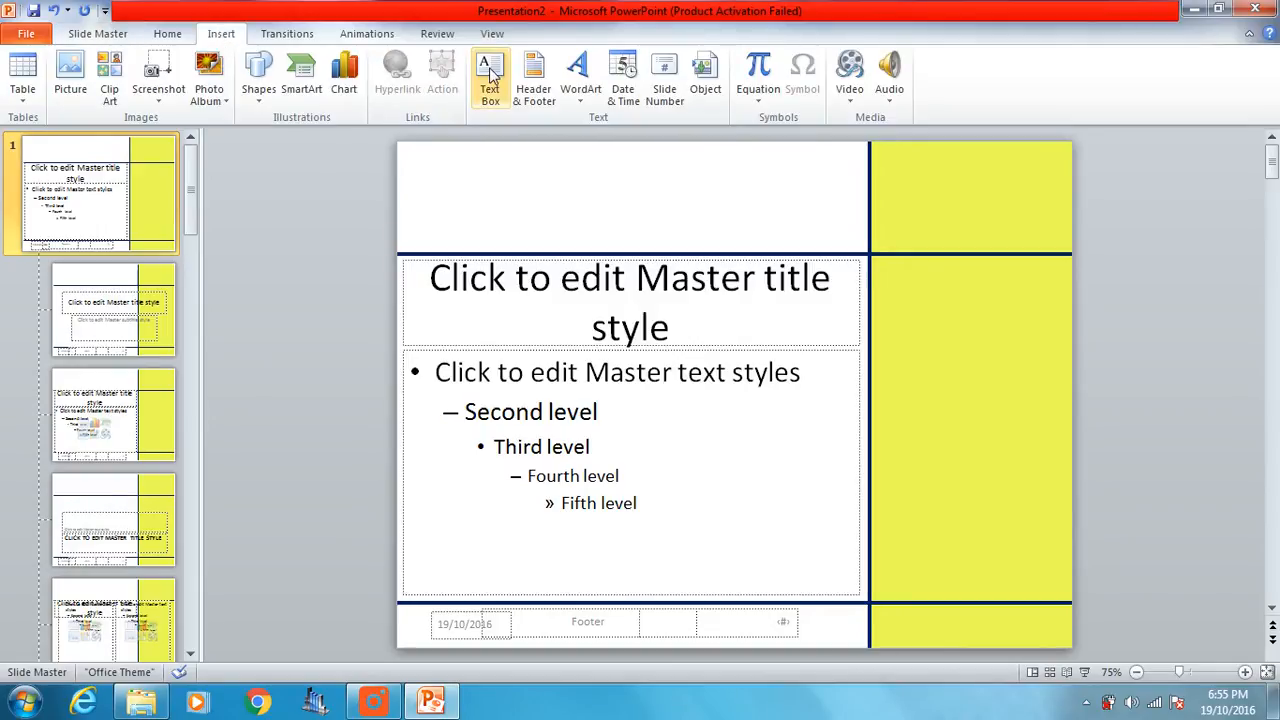
pyautogui.moveTo(794, 204)
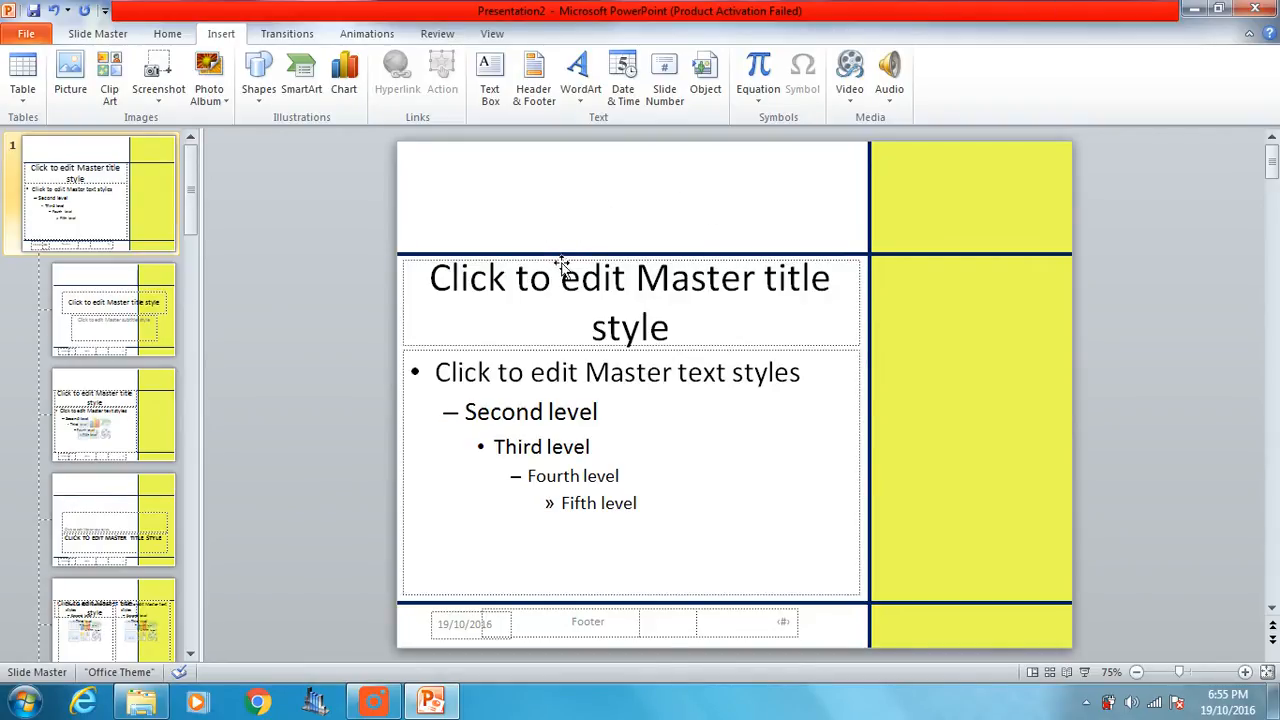
pyautogui.moveTo(776, 176)
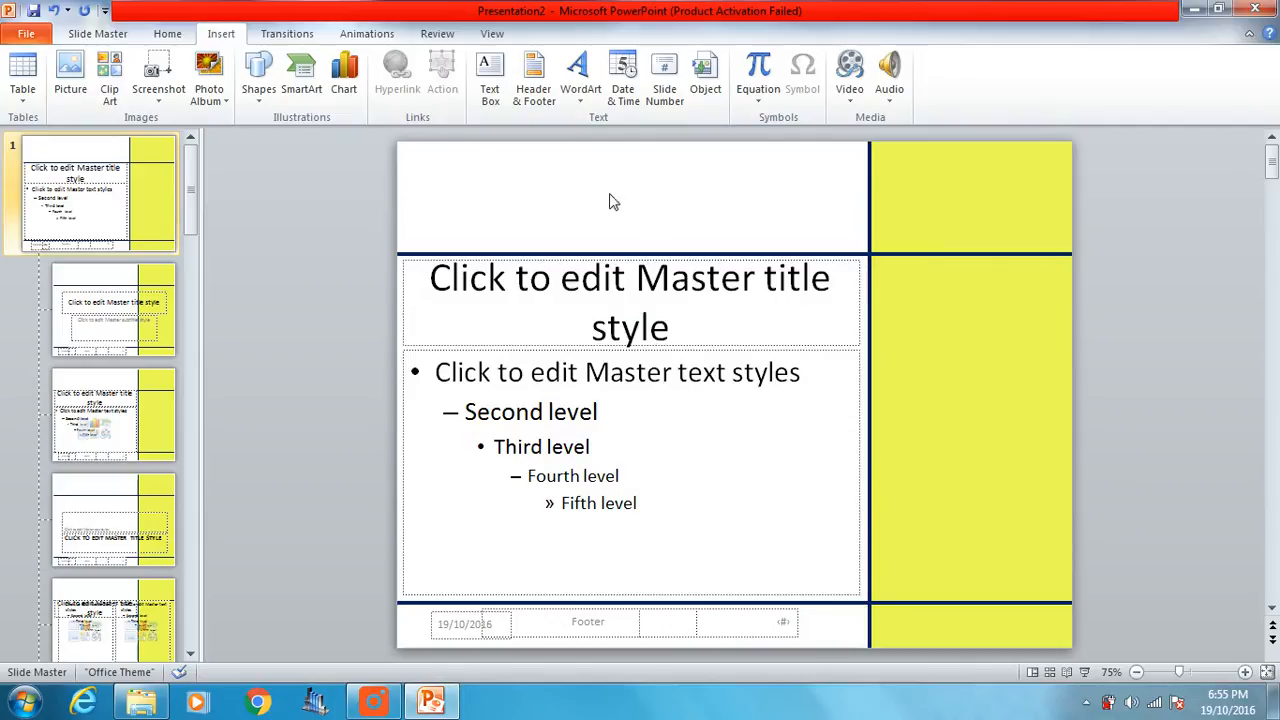
pyautogui.moveTo(664, 184)
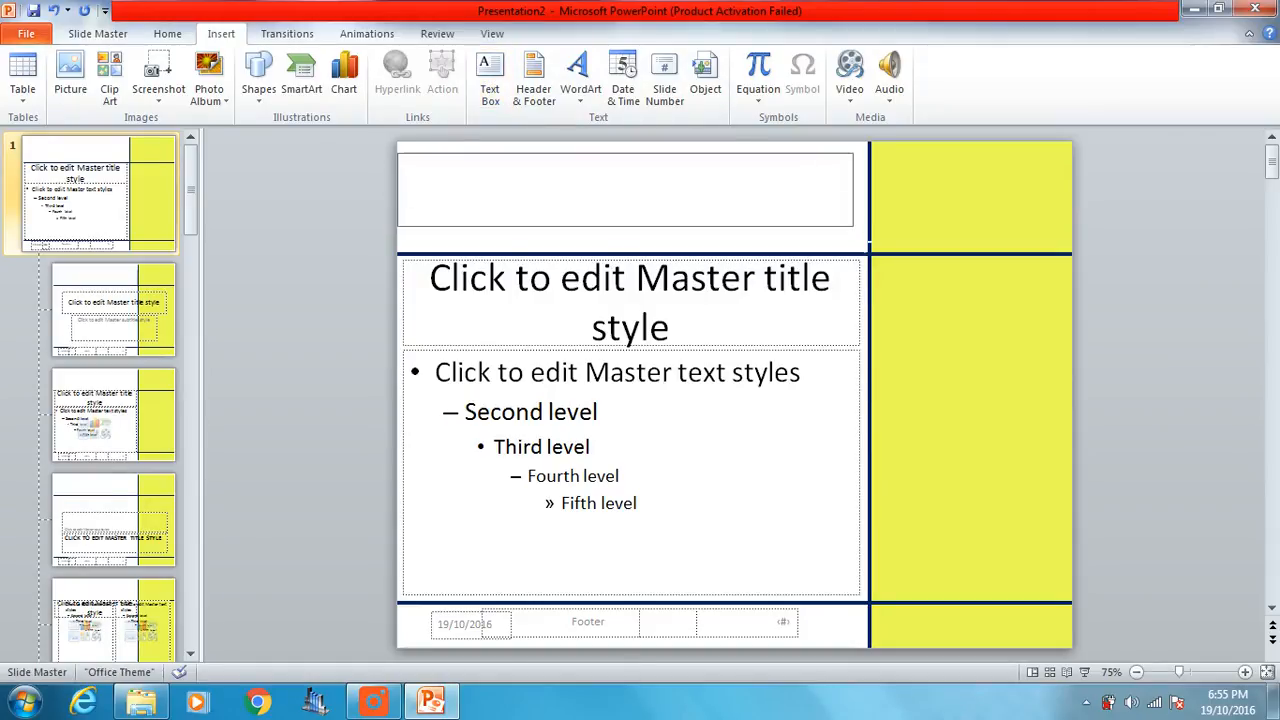
pyautogui.click(624, 190)
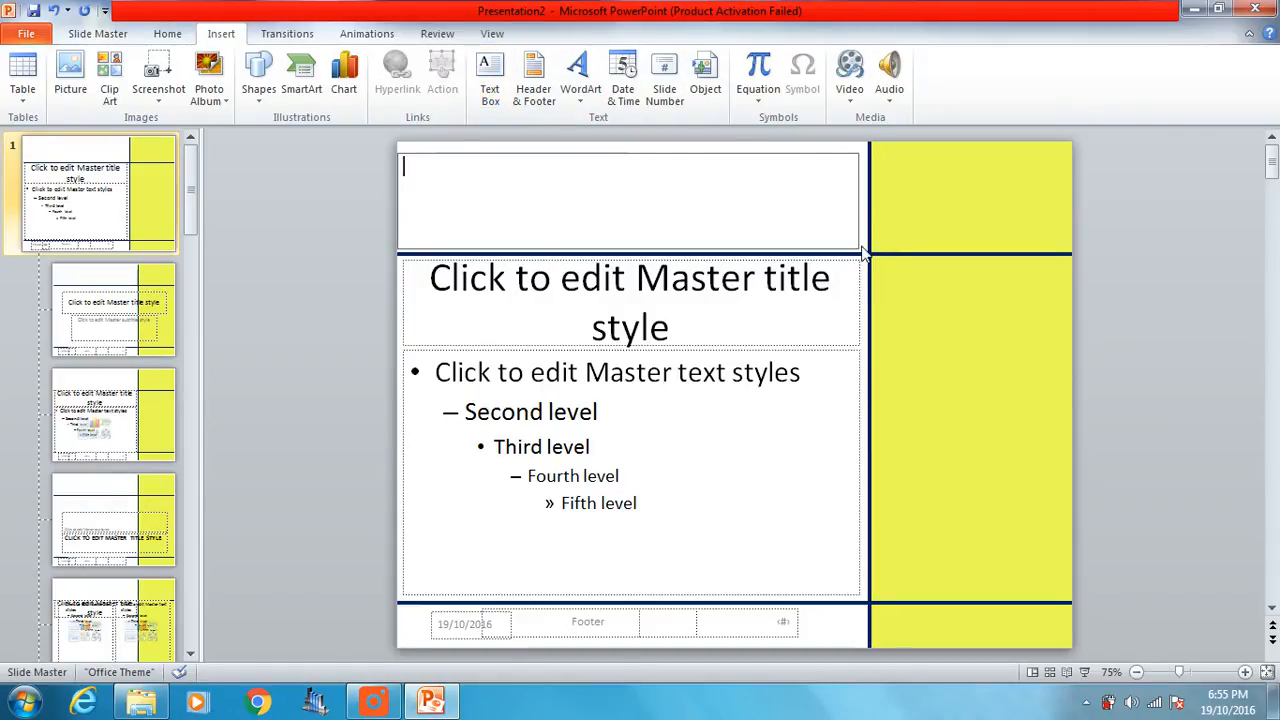
pyautogui.write('u')
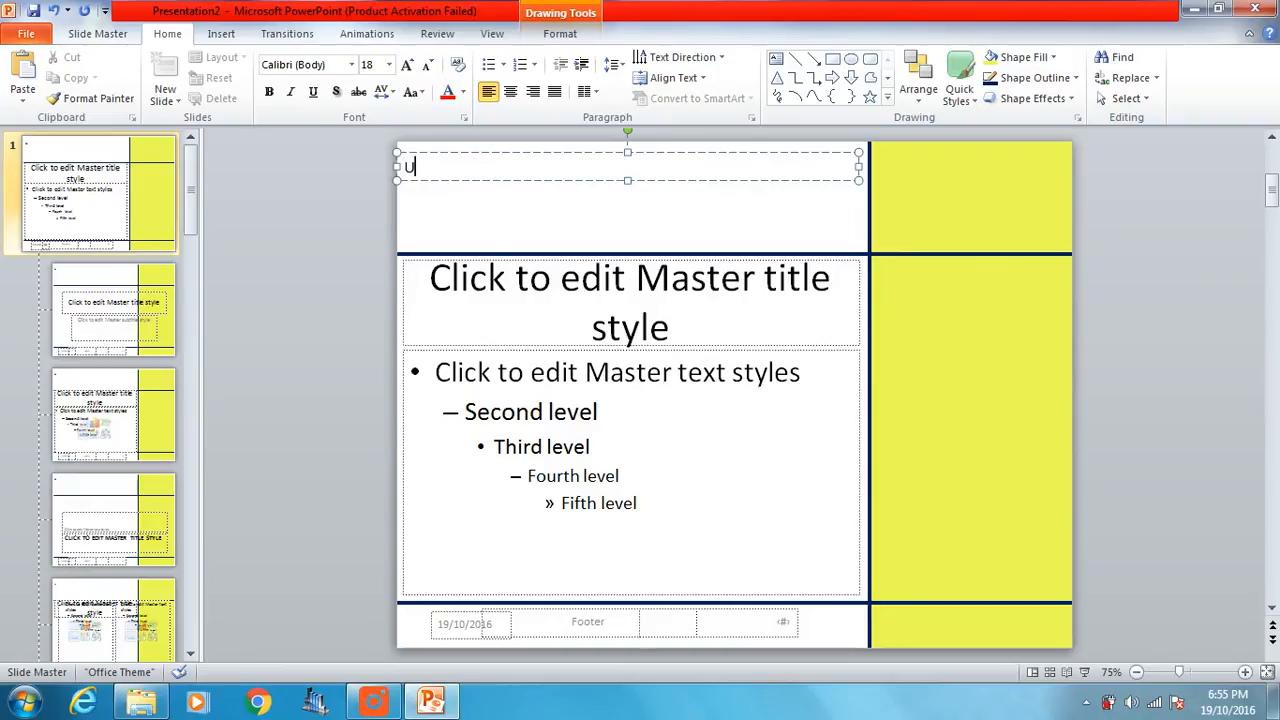
pyautogui.write('sing P')
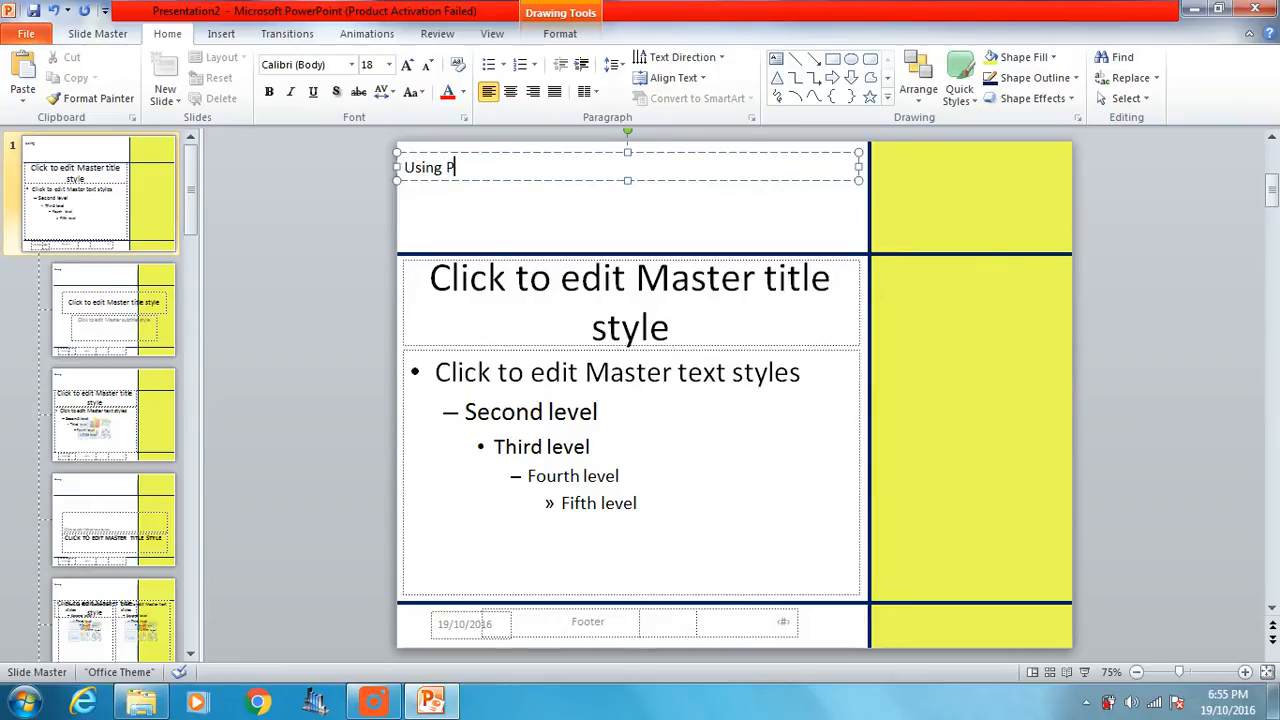
pyautogui.write('owerPo')
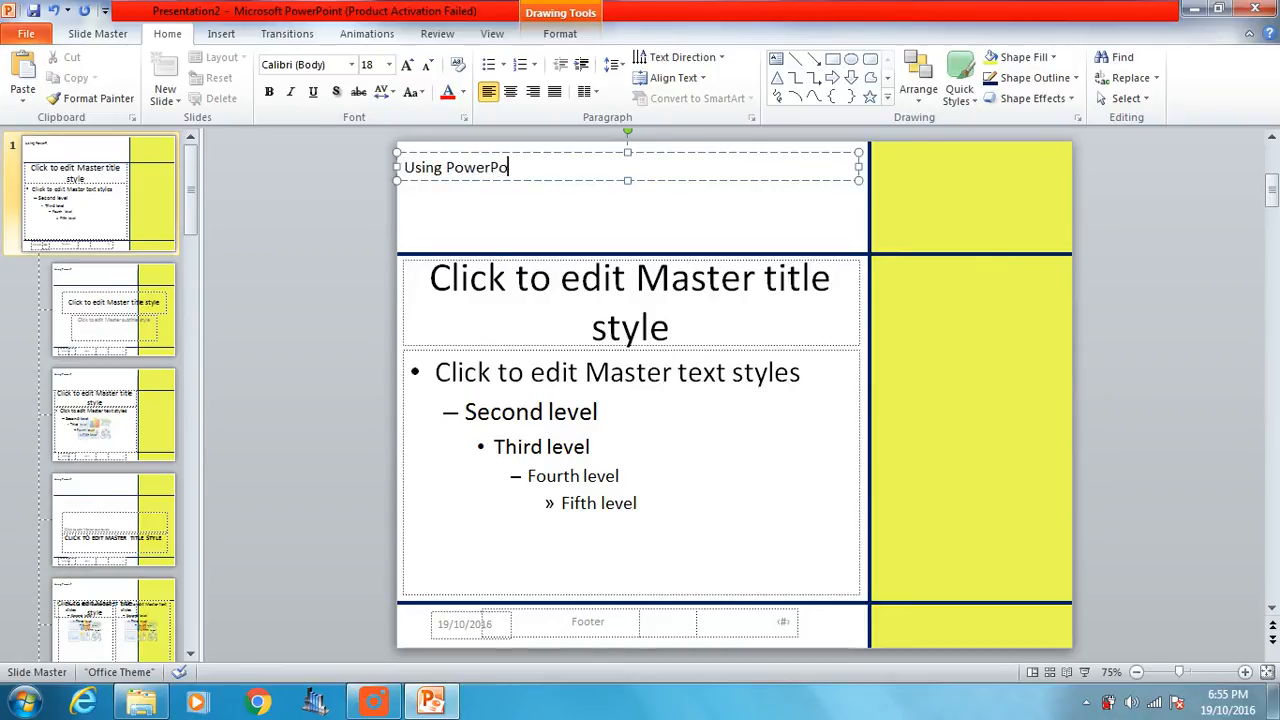
pyautogui.write('int')
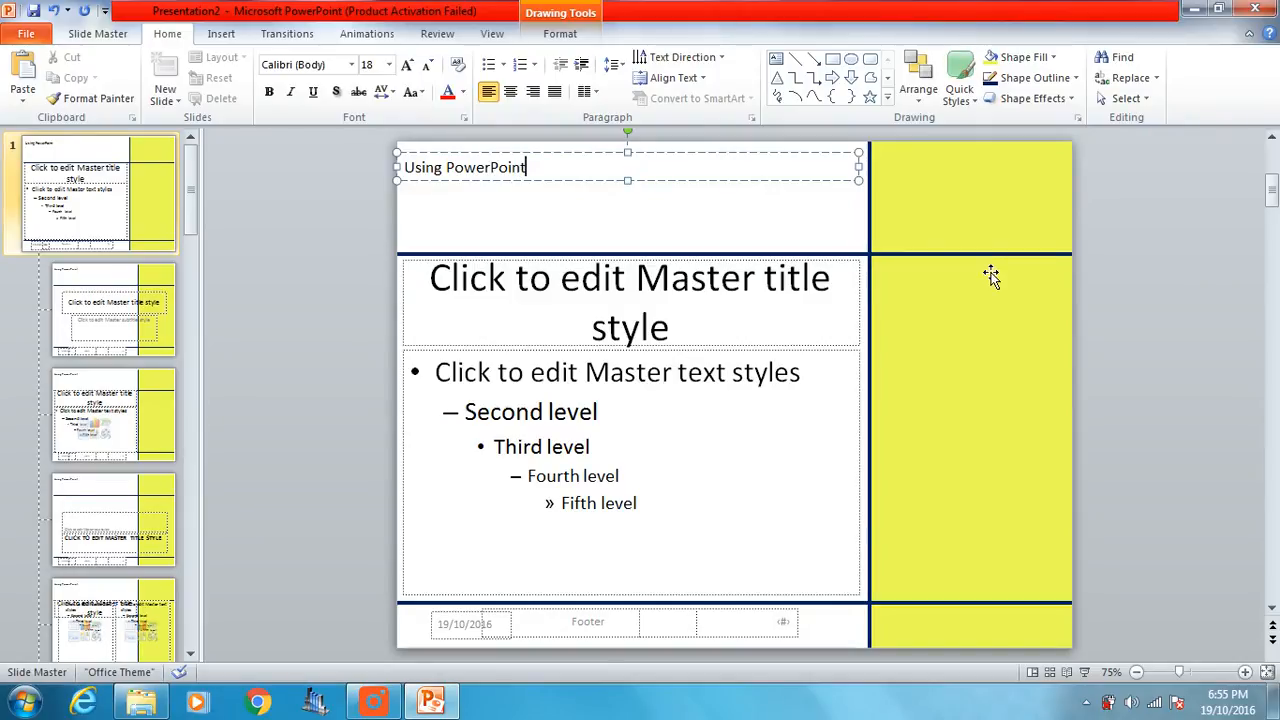
pyautogui.moveTo(976, 268)
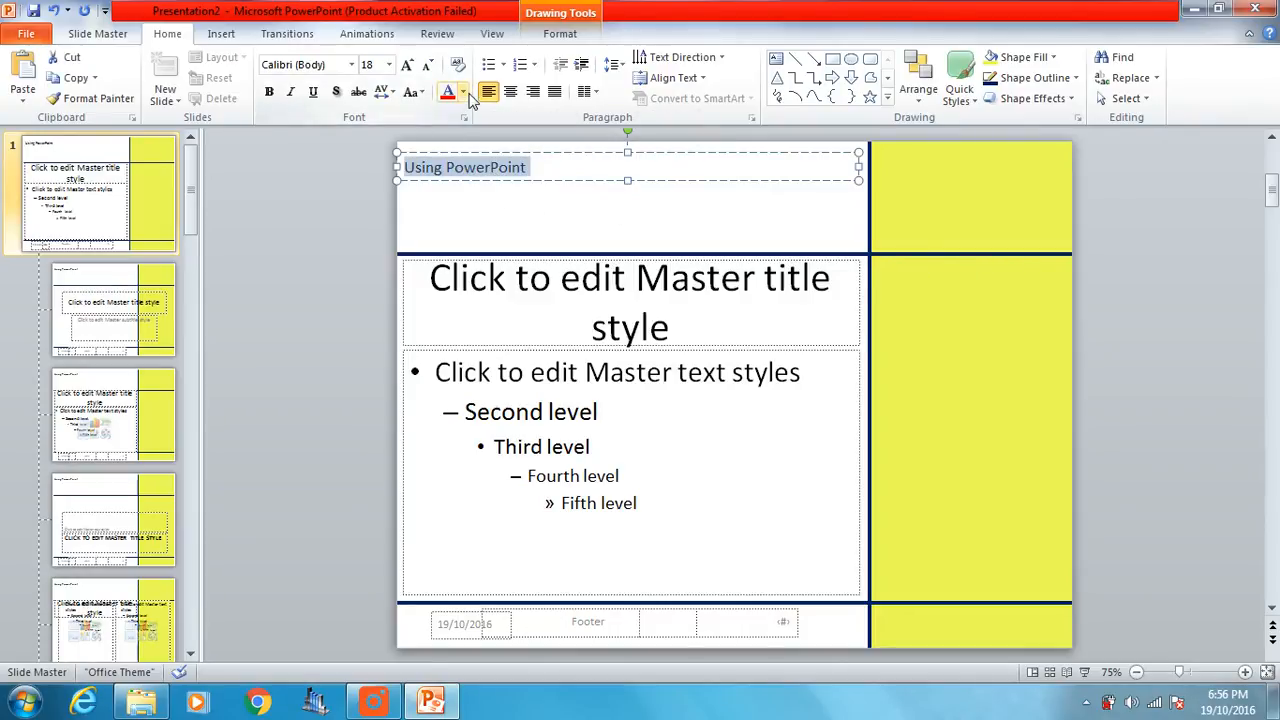
# Colour the 'Using PowerPoint' heading dark blue at 60 pt.
pyautogui.click(462, 92)
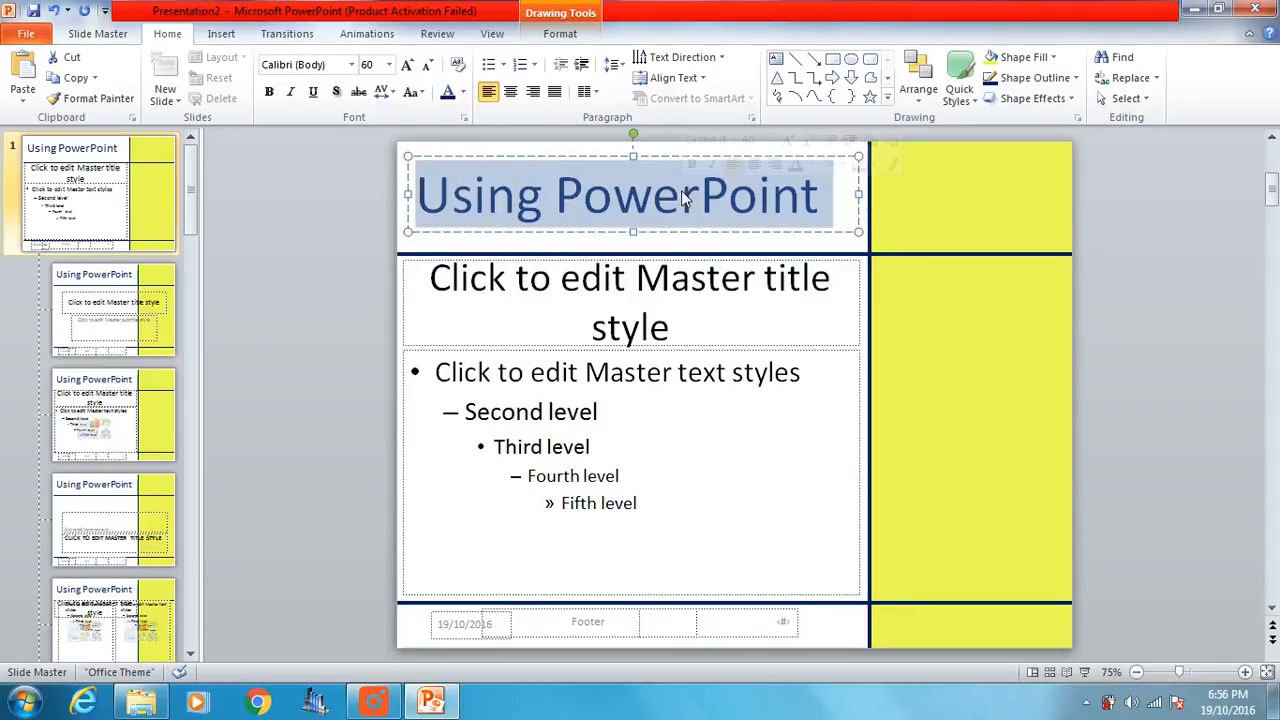
# Change the heading's font to Times New Roman from the font list and deselect it.
pyautogui.click(352, 64)
pyautogui.write('Tahoma')
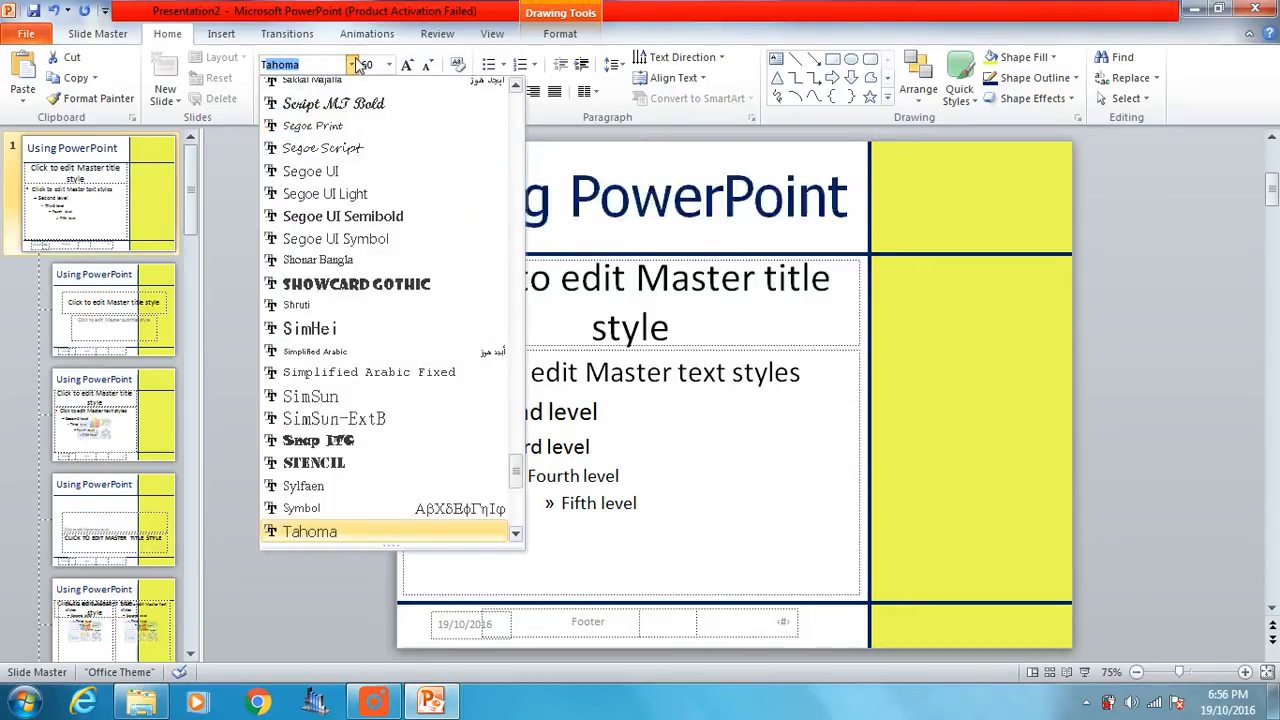
pyautogui.scroll(-3)
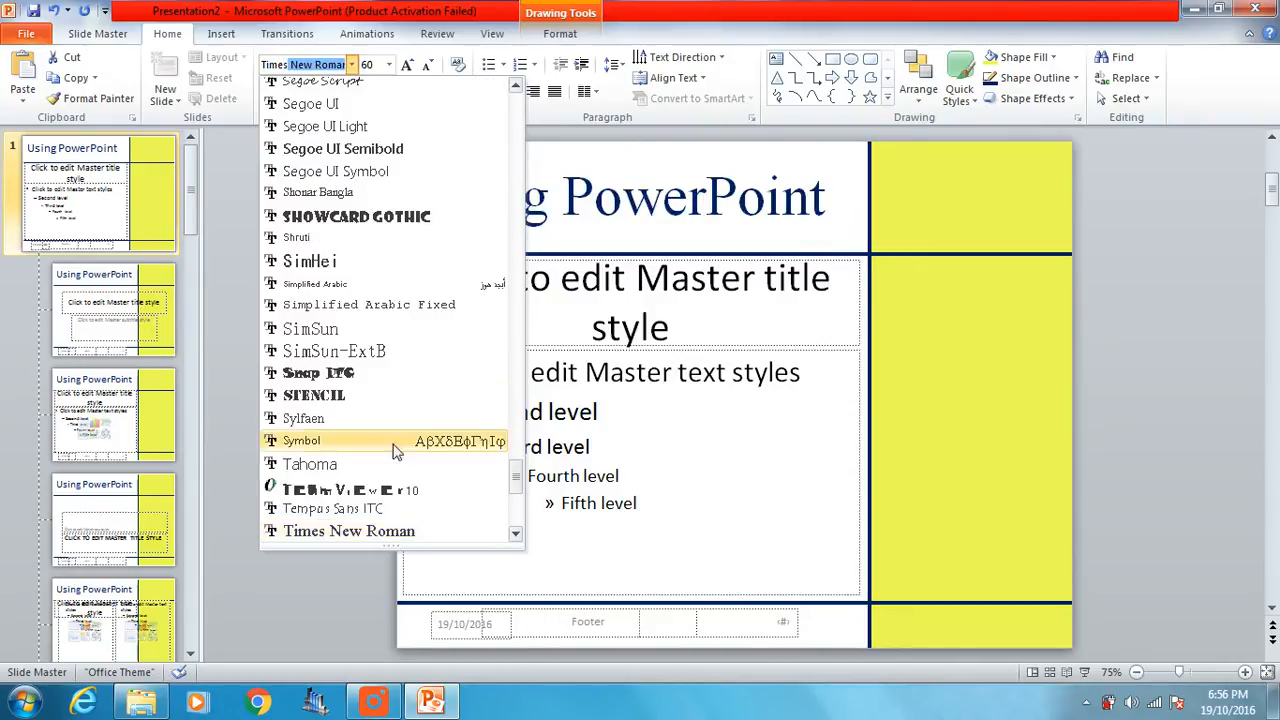
pyautogui.moveTo(348, 532)
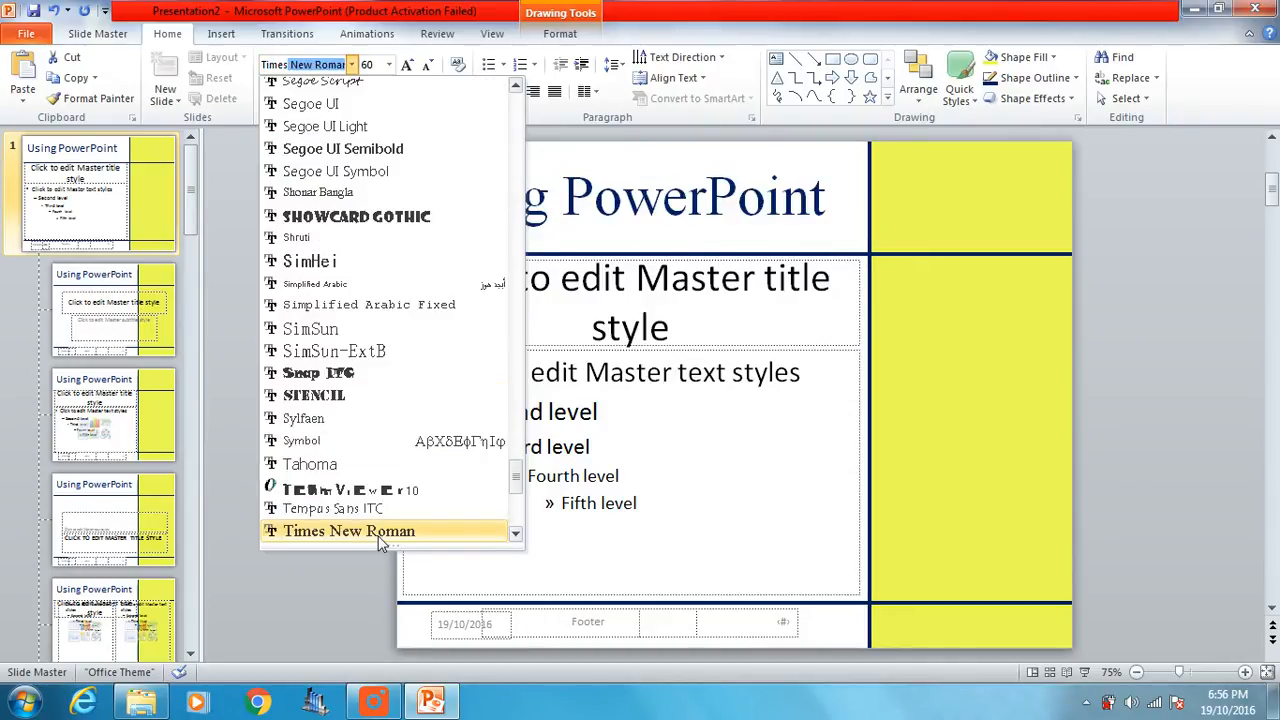
pyautogui.moveTo(378, 536)
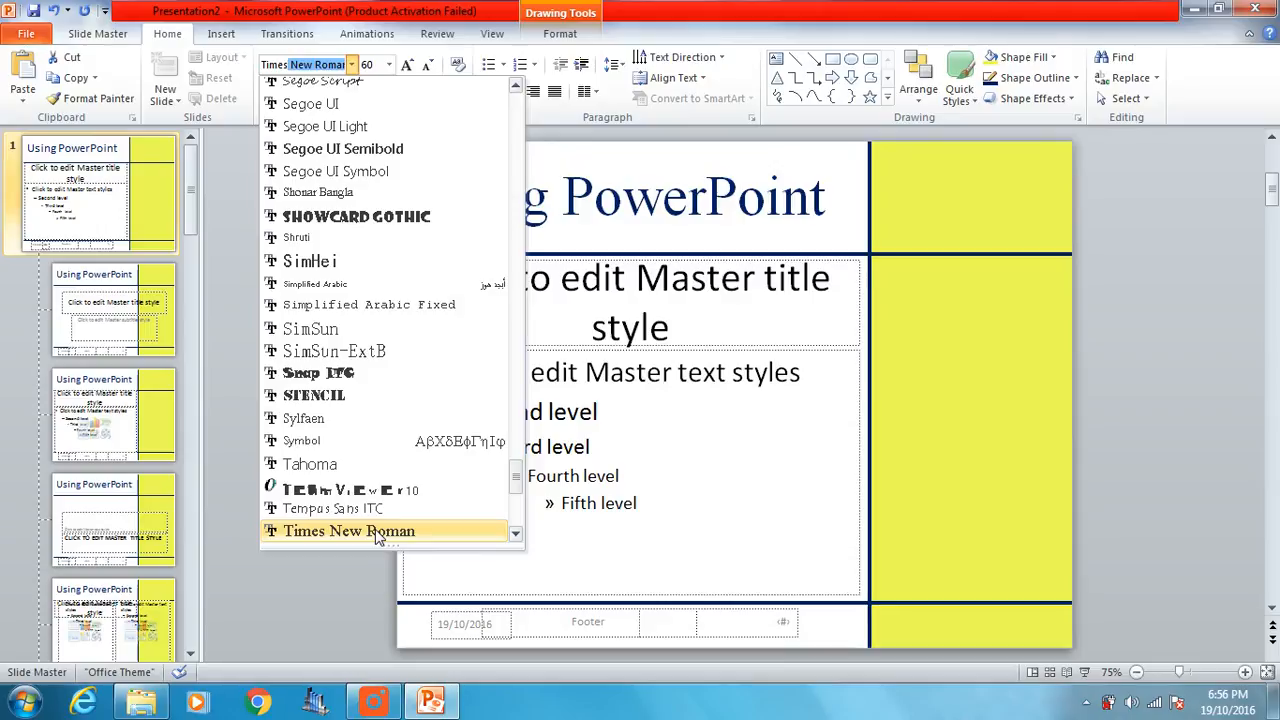
pyautogui.click(348, 530)
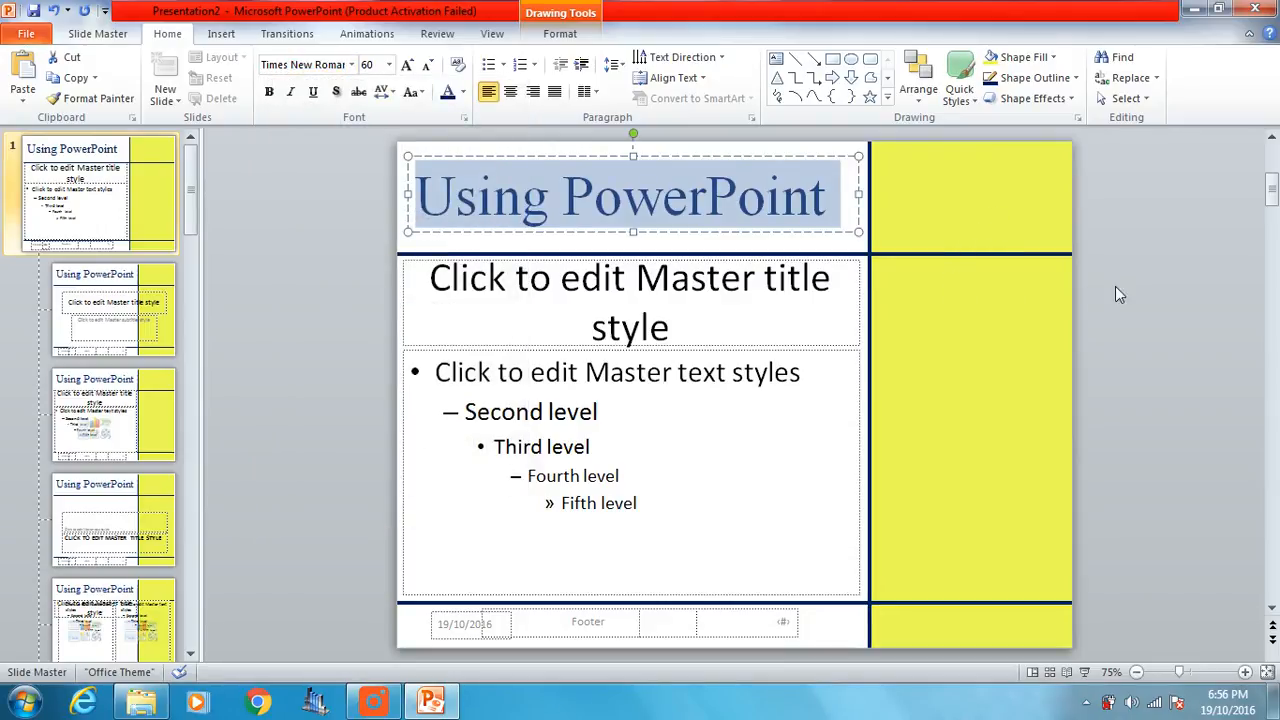
pyautogui.click(876, 252)
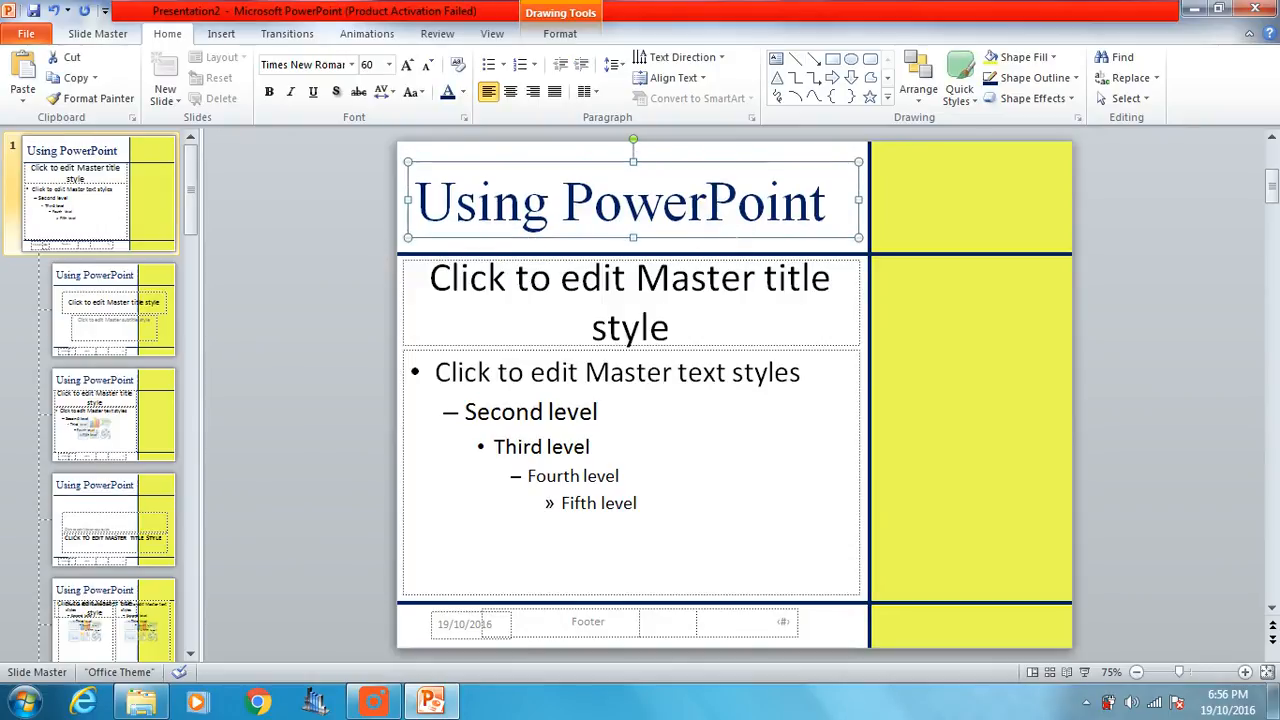
pyautogui.click(1148, 342)
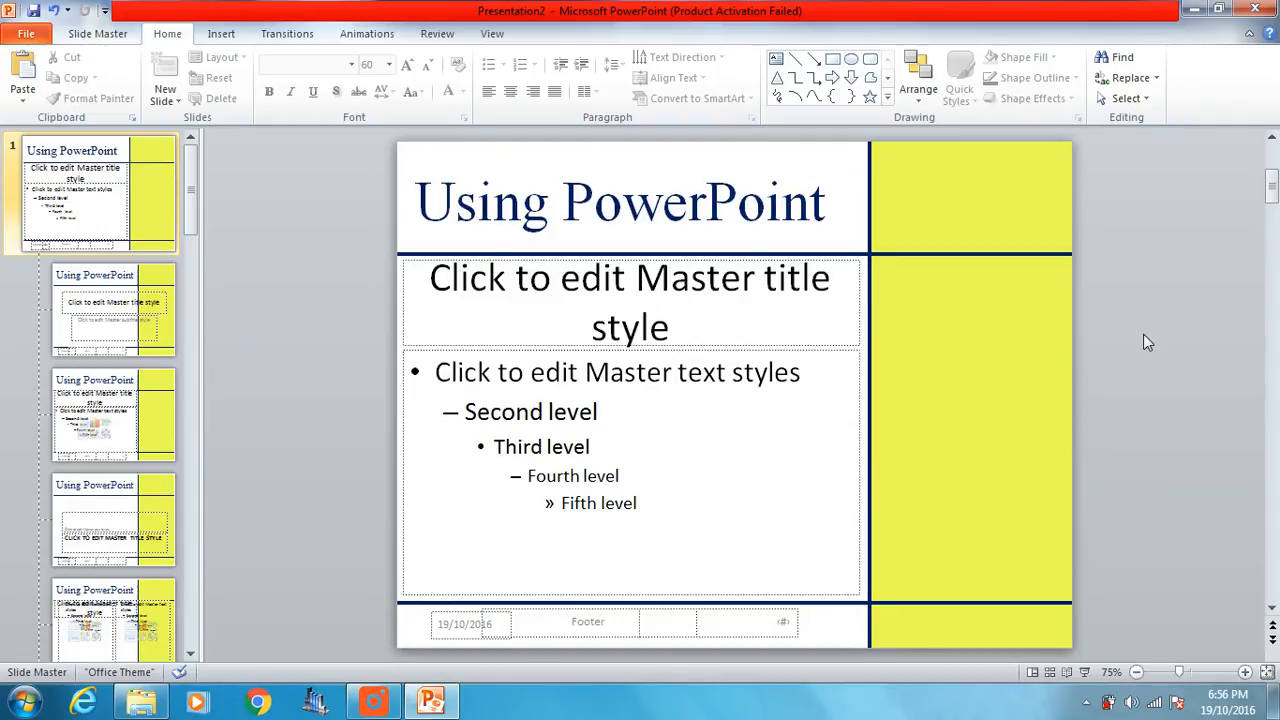
pyautogui.moveTo(712, 552)
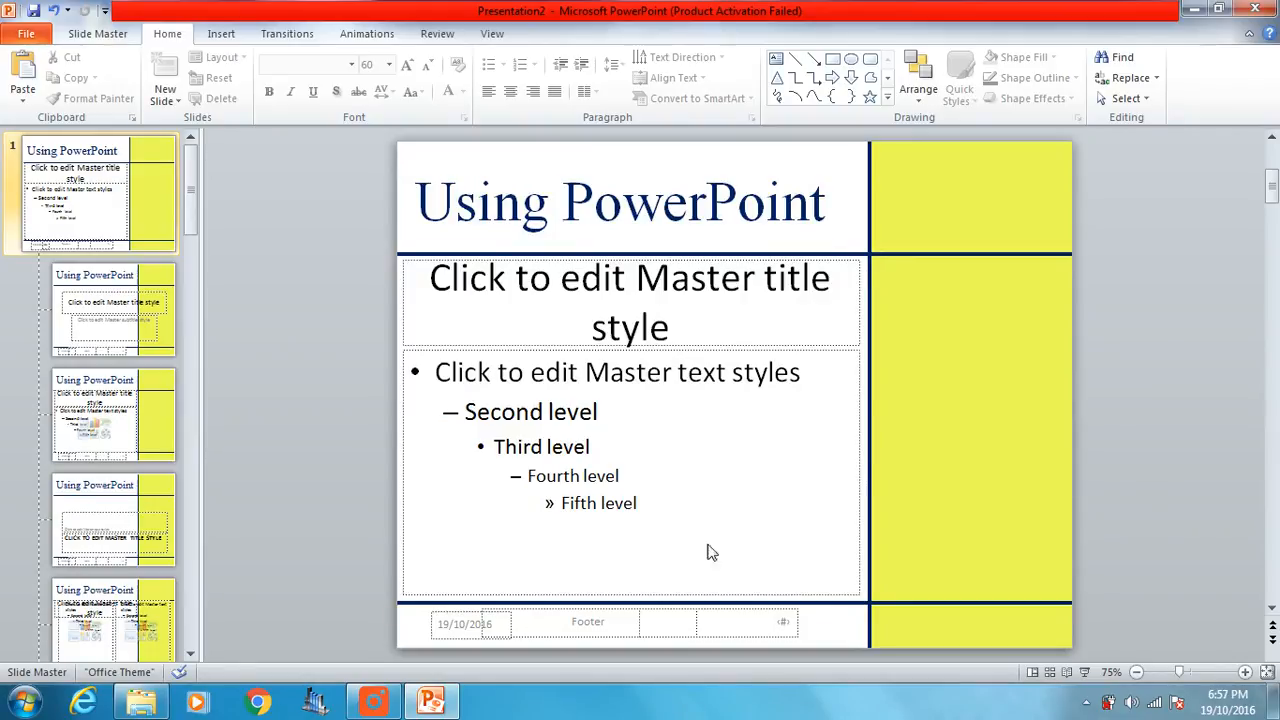
pyautogui.moveTo(758, 628)
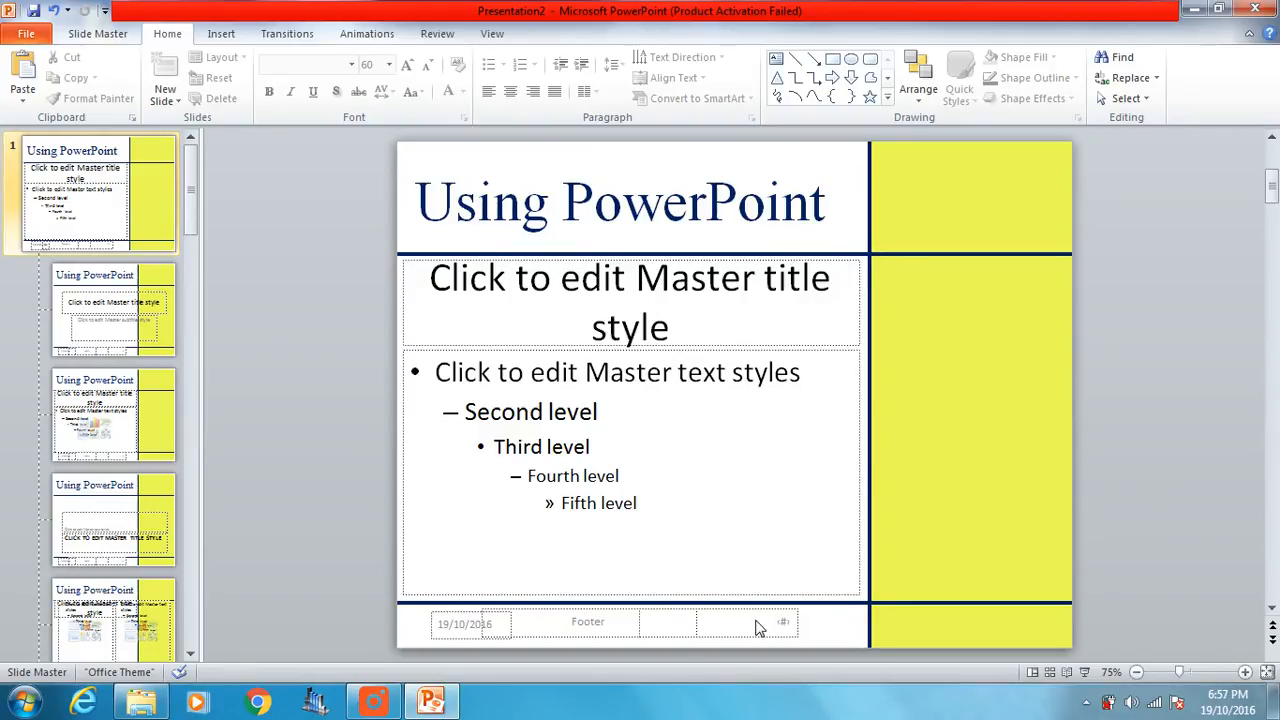
# Select and delete the date placeholder from the master's footer row.
pyautogui.click(744, 630)
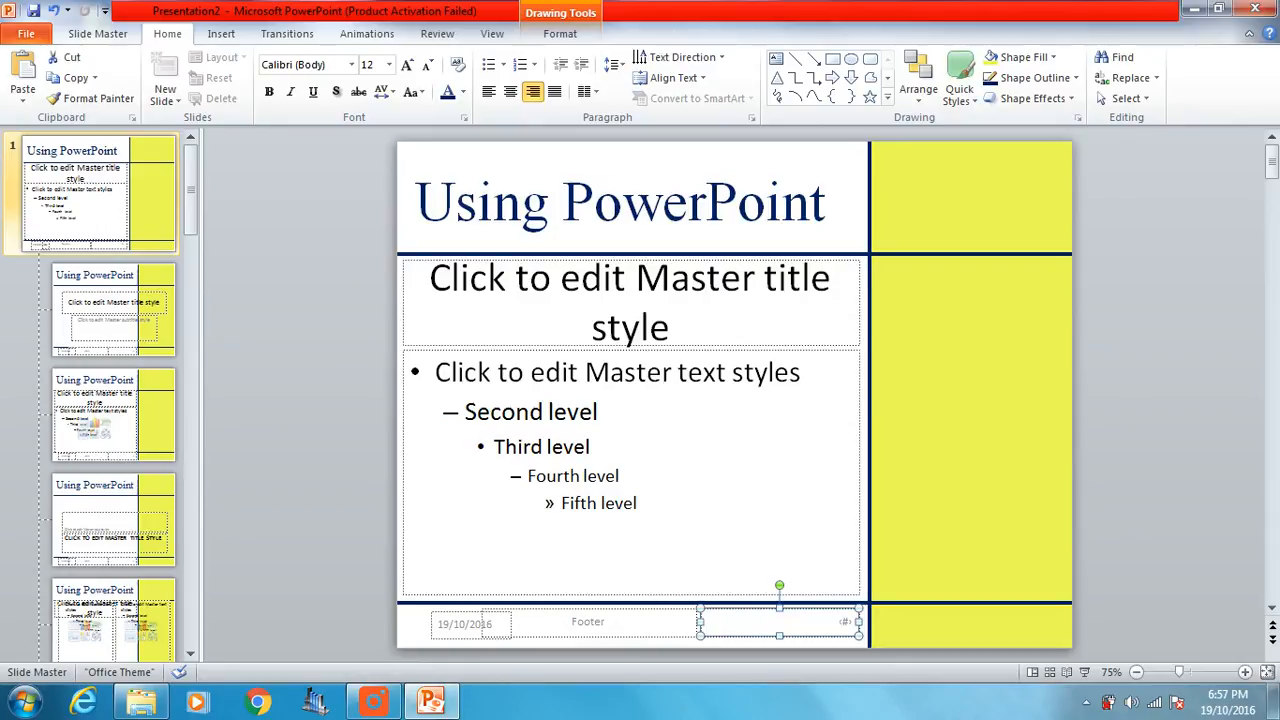
pyautogui.click(470, 622)
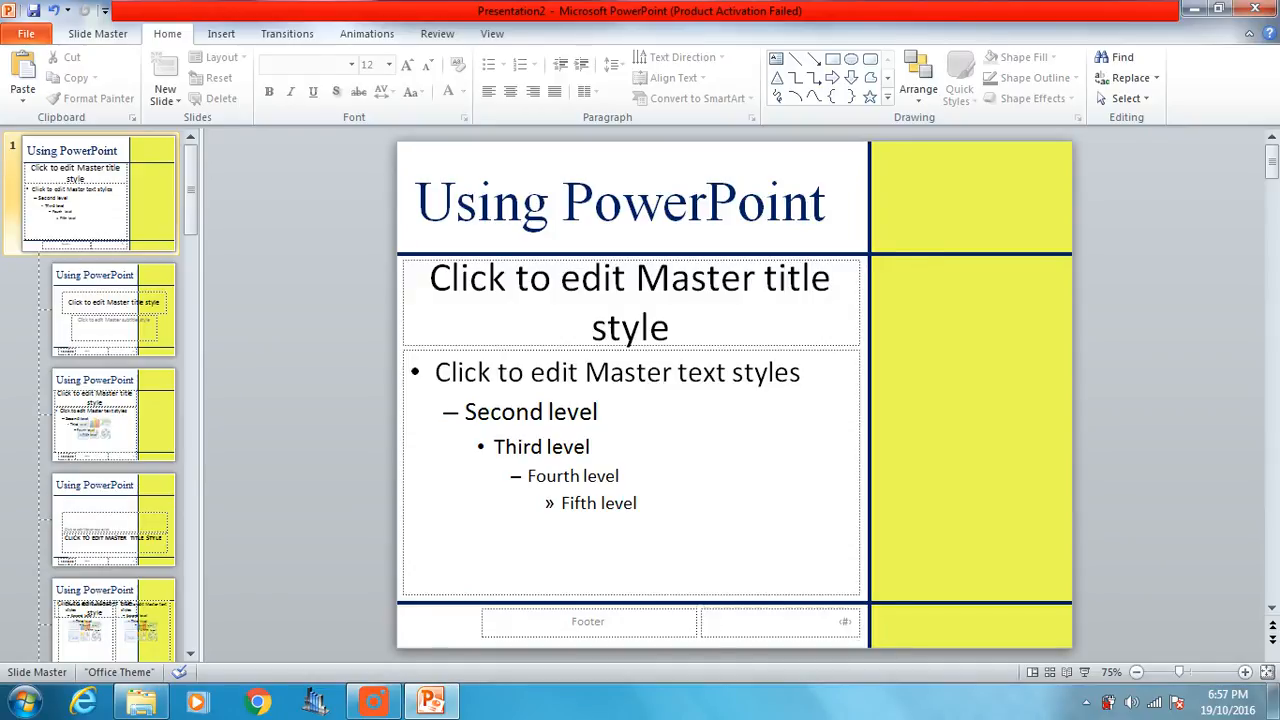
# Put the slide number box at the footer's left and widen the footer text box across the rest.
pyautogui.click(778, 620)
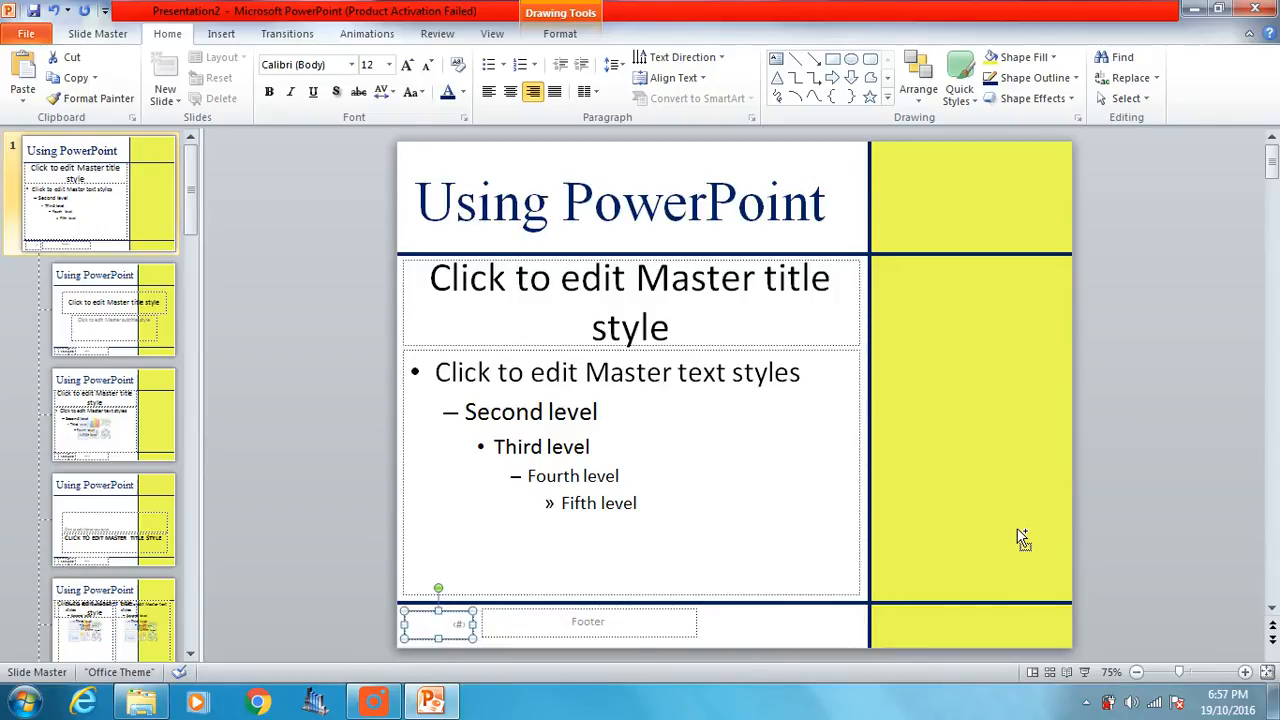
pyautogui.moveTo(1016, 530)
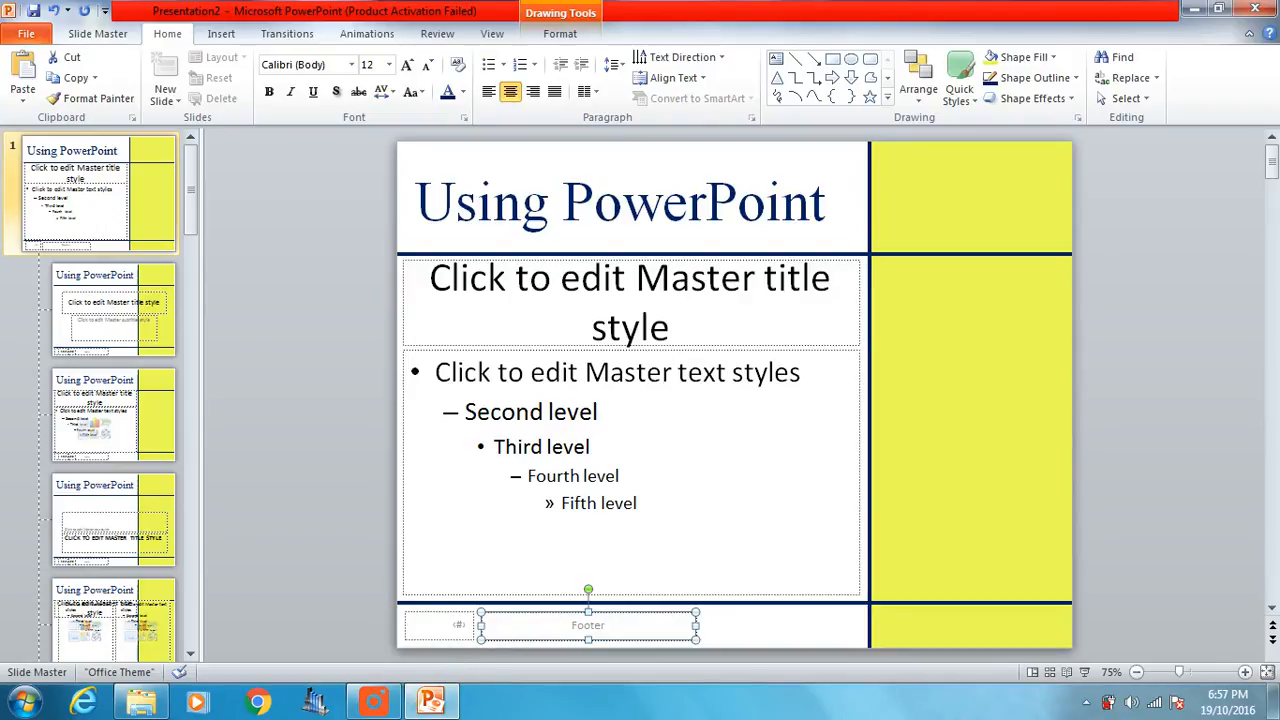
pyautogui.click(588, 624)
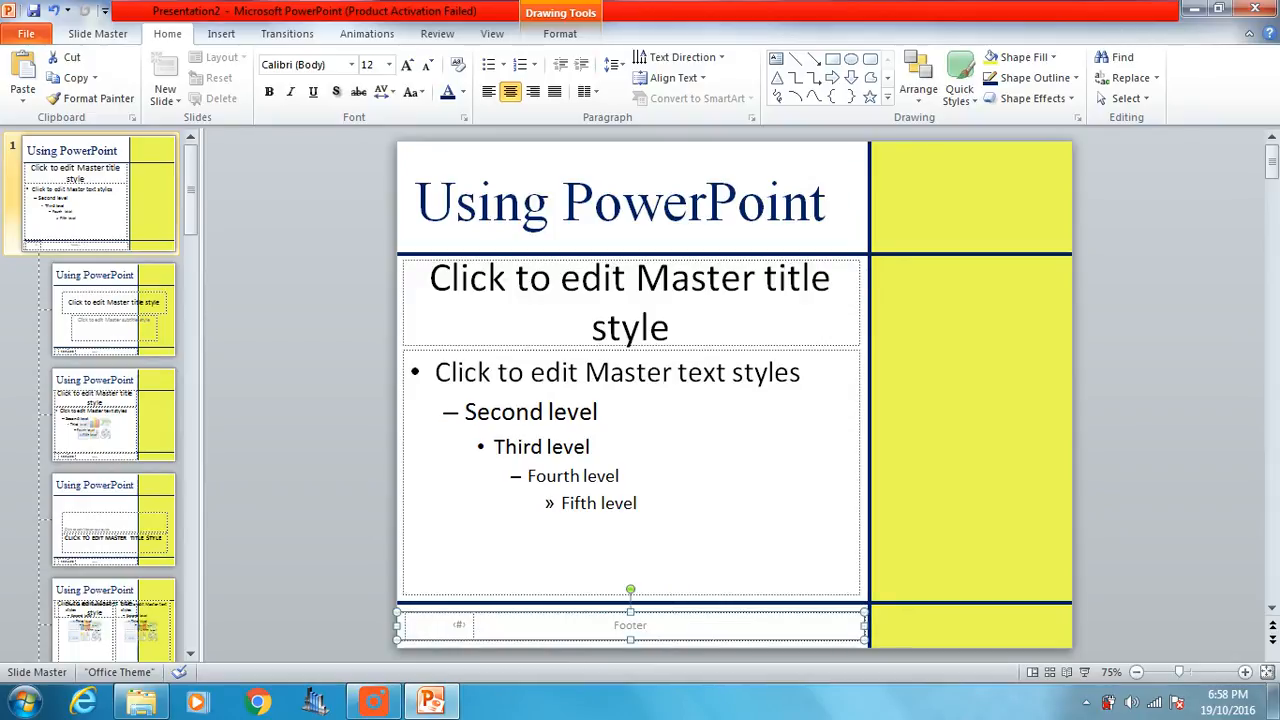
pyautogui.moveTo(976, 598)
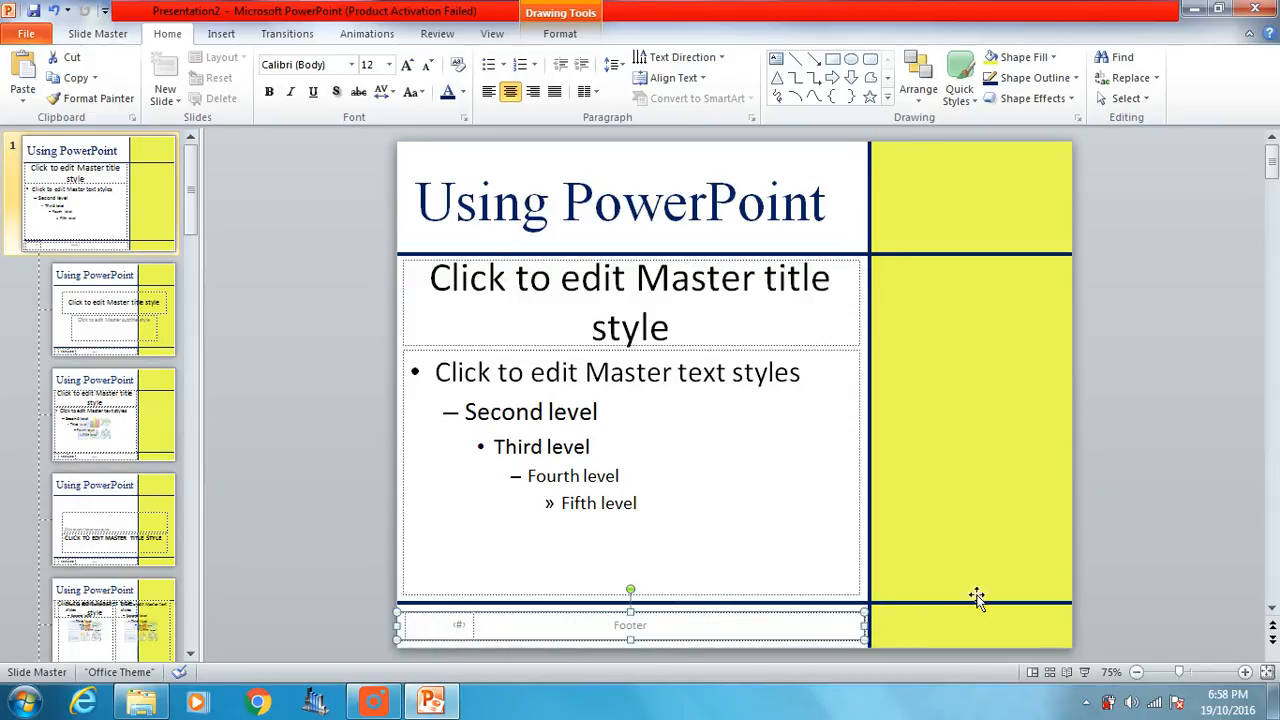
pyautogui.click(1164, 504)
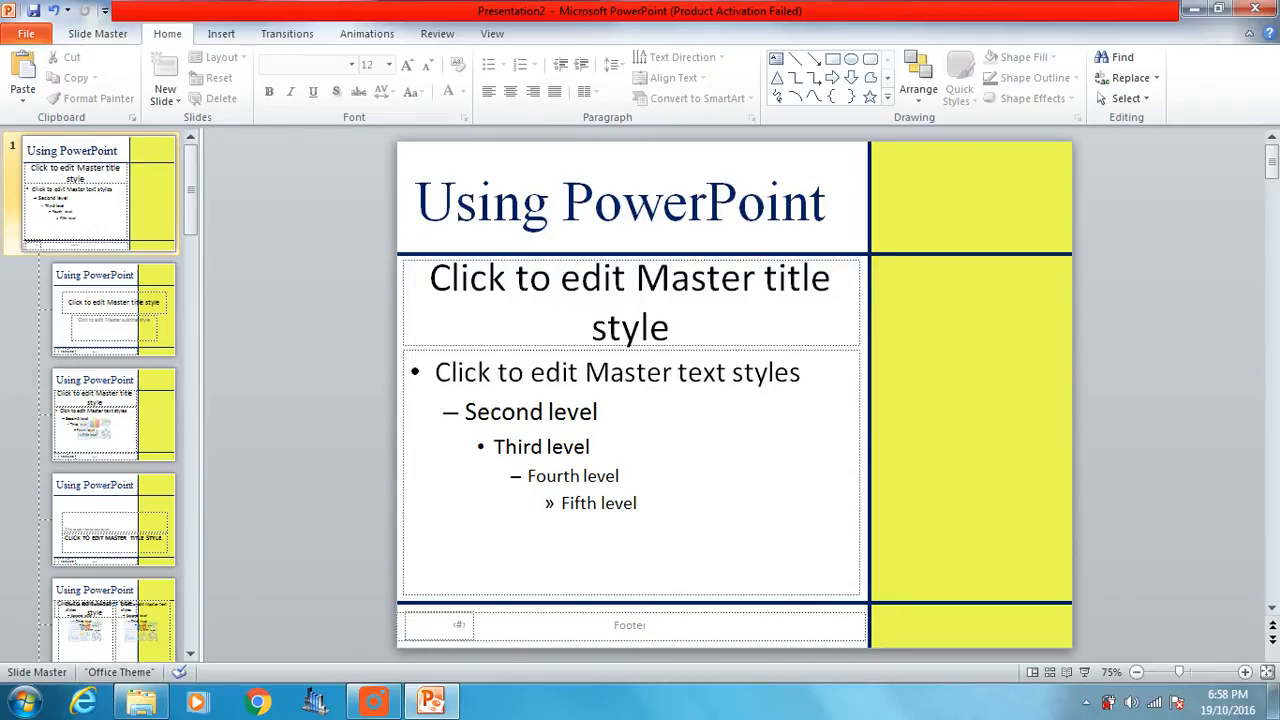
pyautogui.click(628, 624)
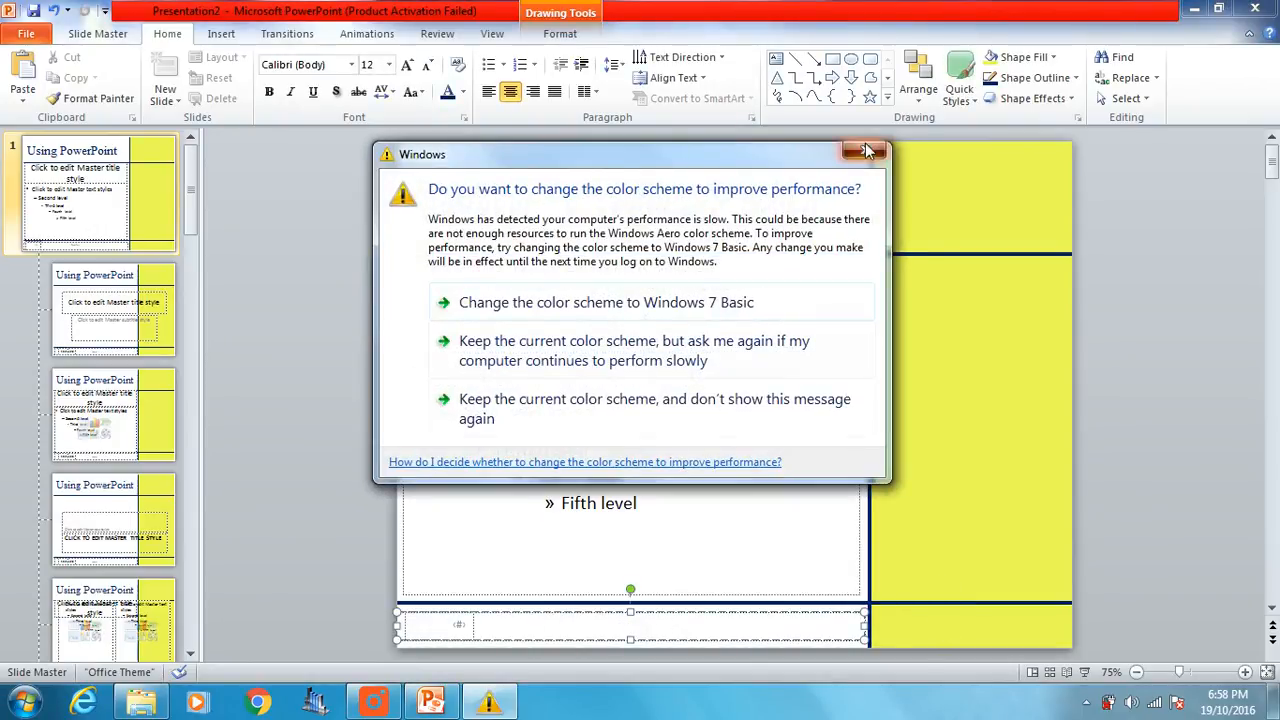
pyautogui.click(866, 152)
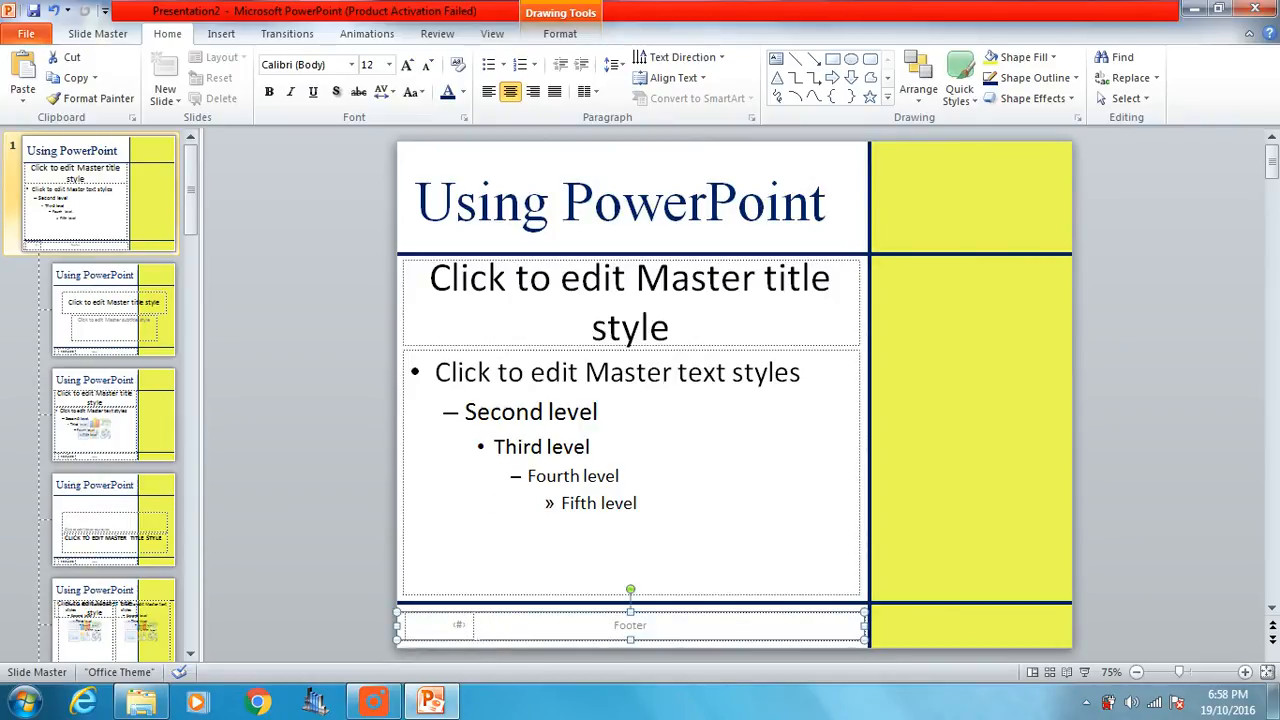
pyautogui.moveTo(436, 650)
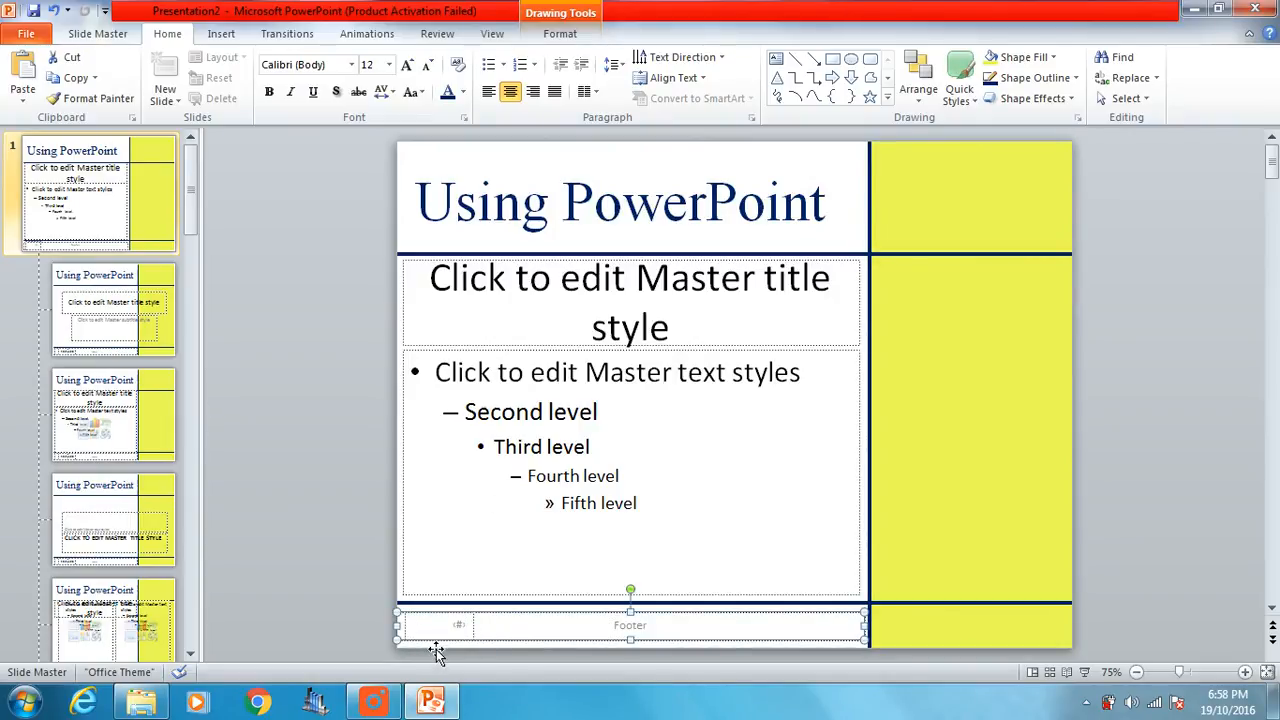
pyautogui.click(458, 624)
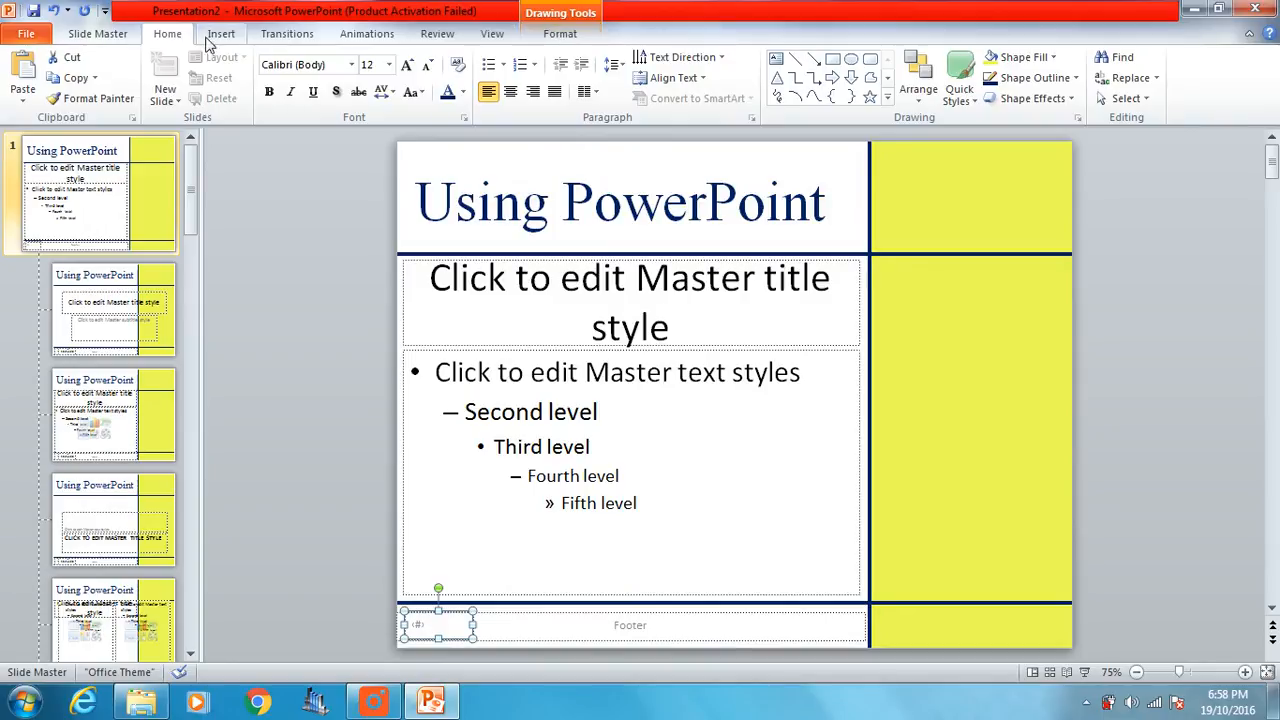
# In Header & Footer, enable slide numbers and footer text 'M.McColl', applied to all slides.
pyautogui.click(220, 32)
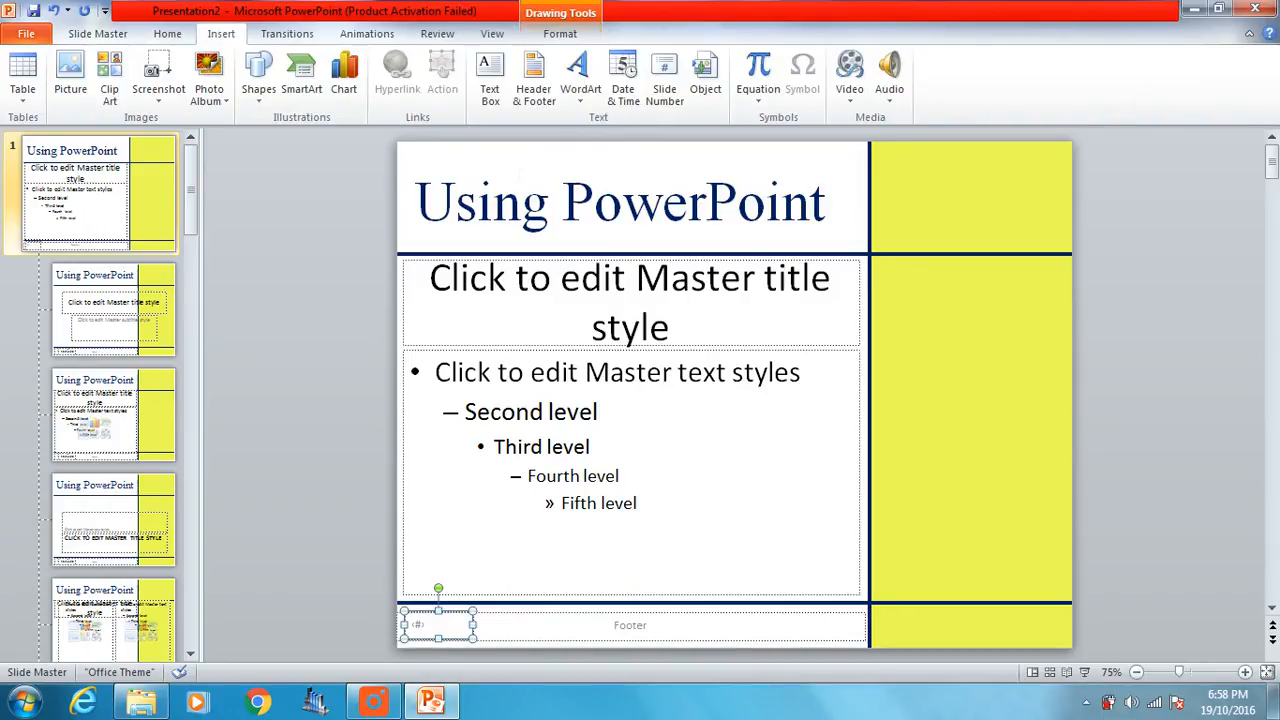
pyautogui.moveTo(664, 76)
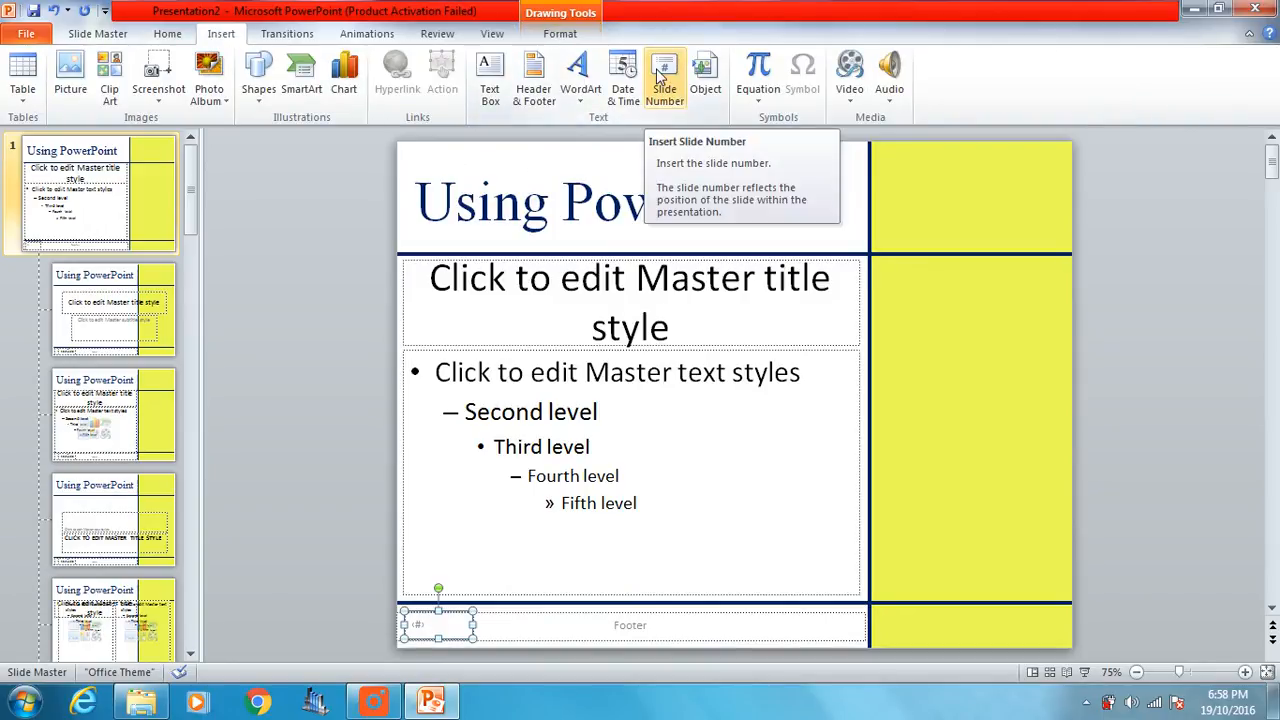
pyautogui.moveTo(490, 76)
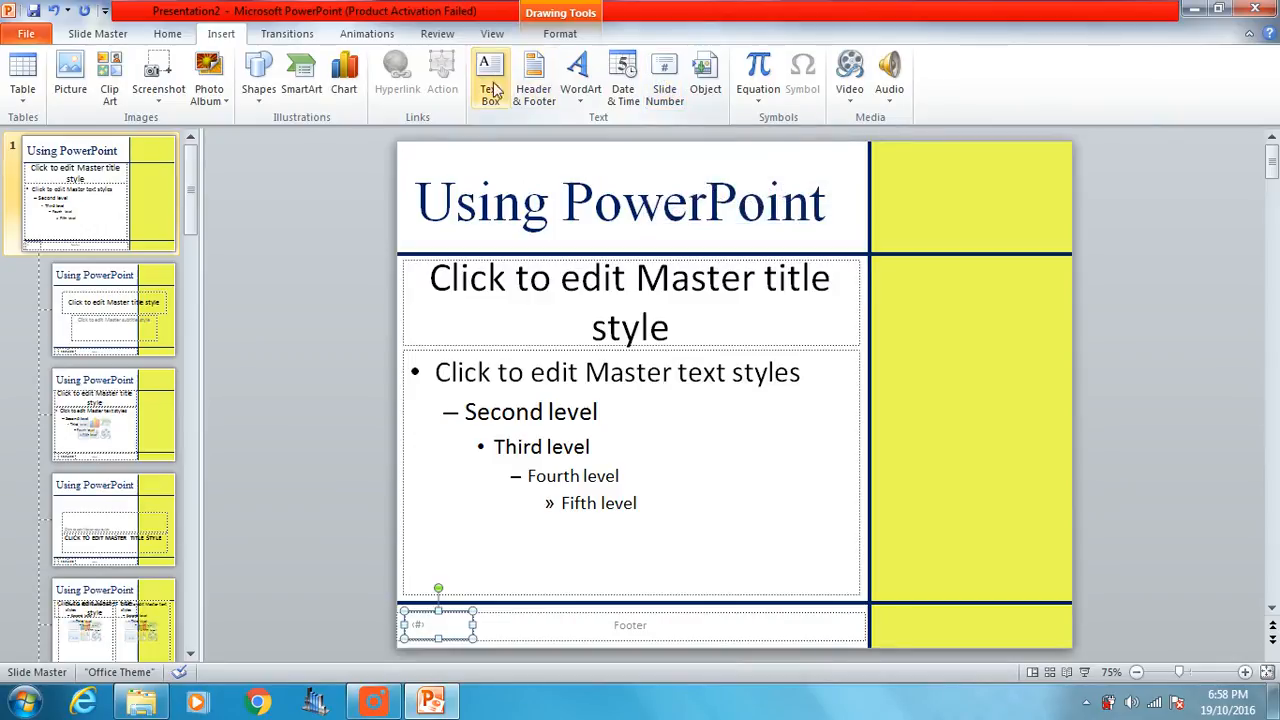
pyautogui.moveTo(534, 78)
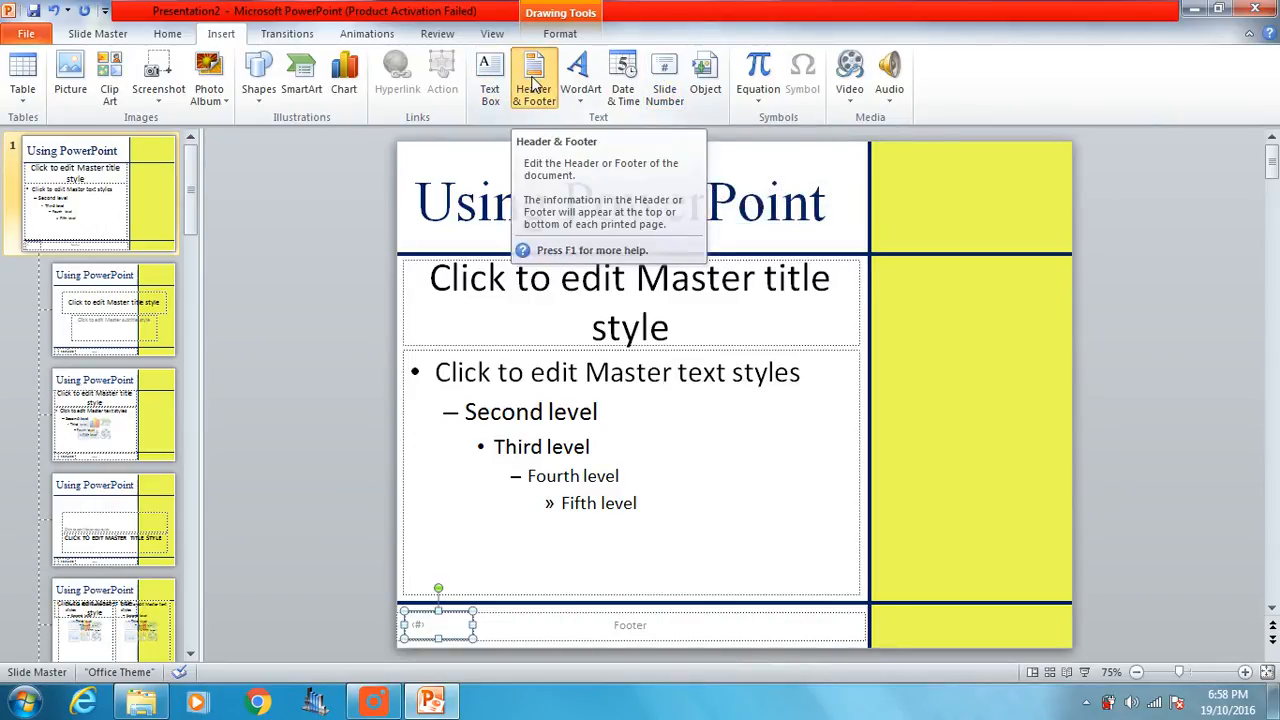
pyautogui.click(532, 76)
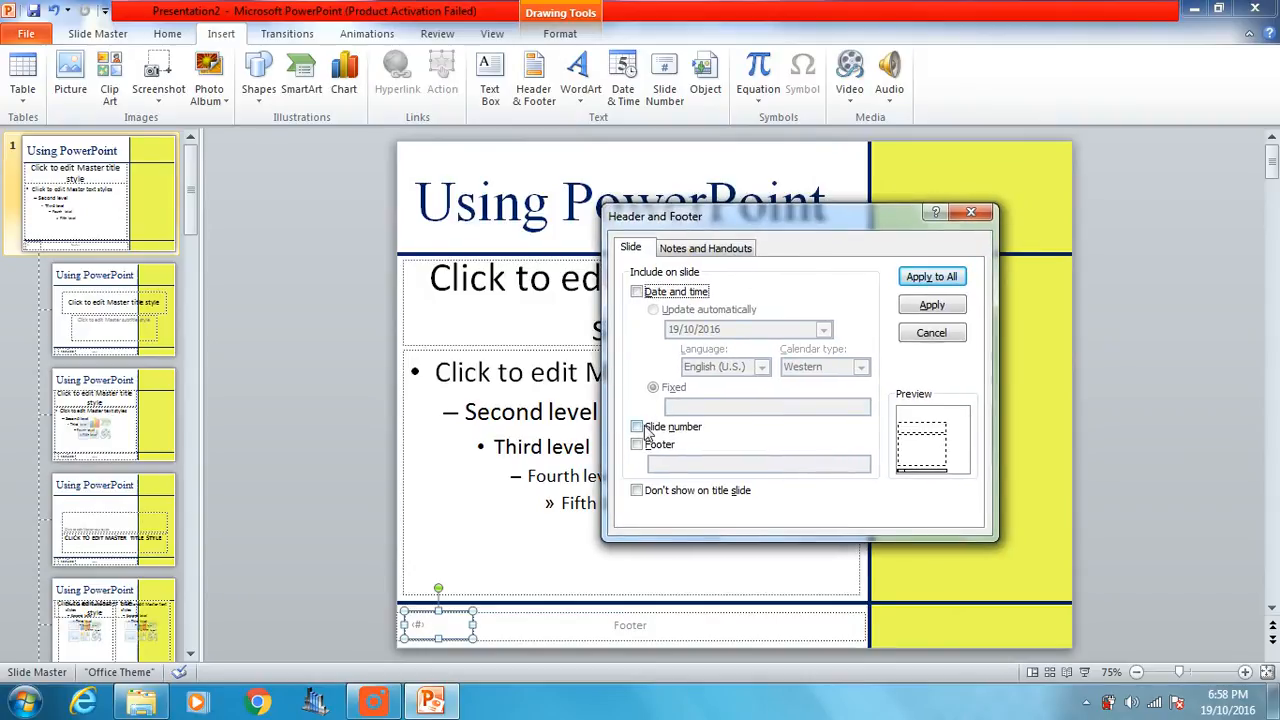
pyautogui.click(636, 426)
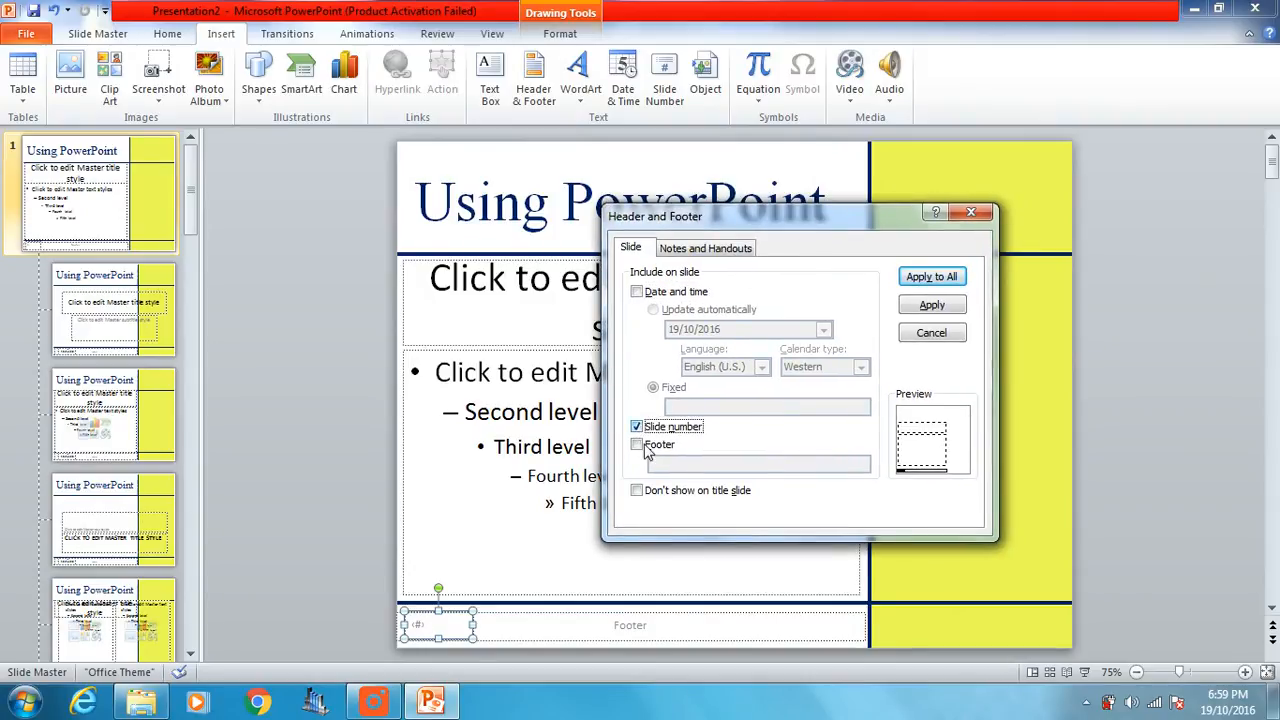
pyautogui.click(636, 444)
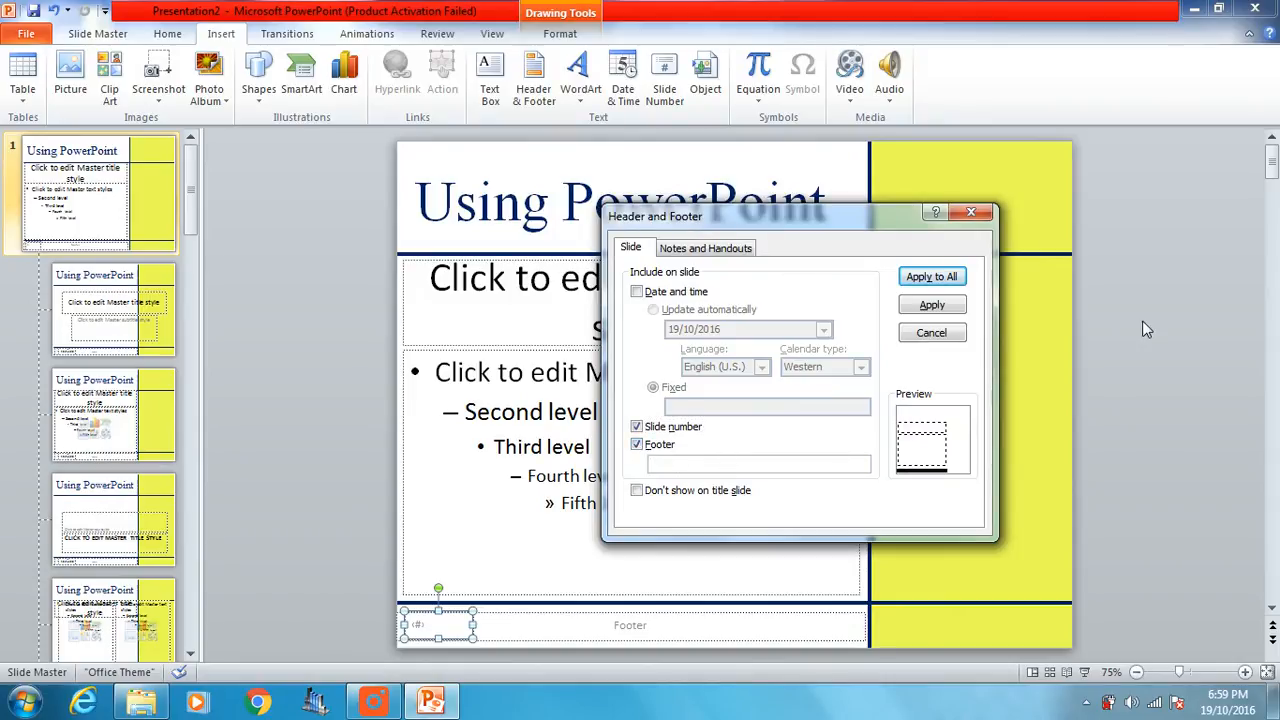
pyautogui.write('M.M')
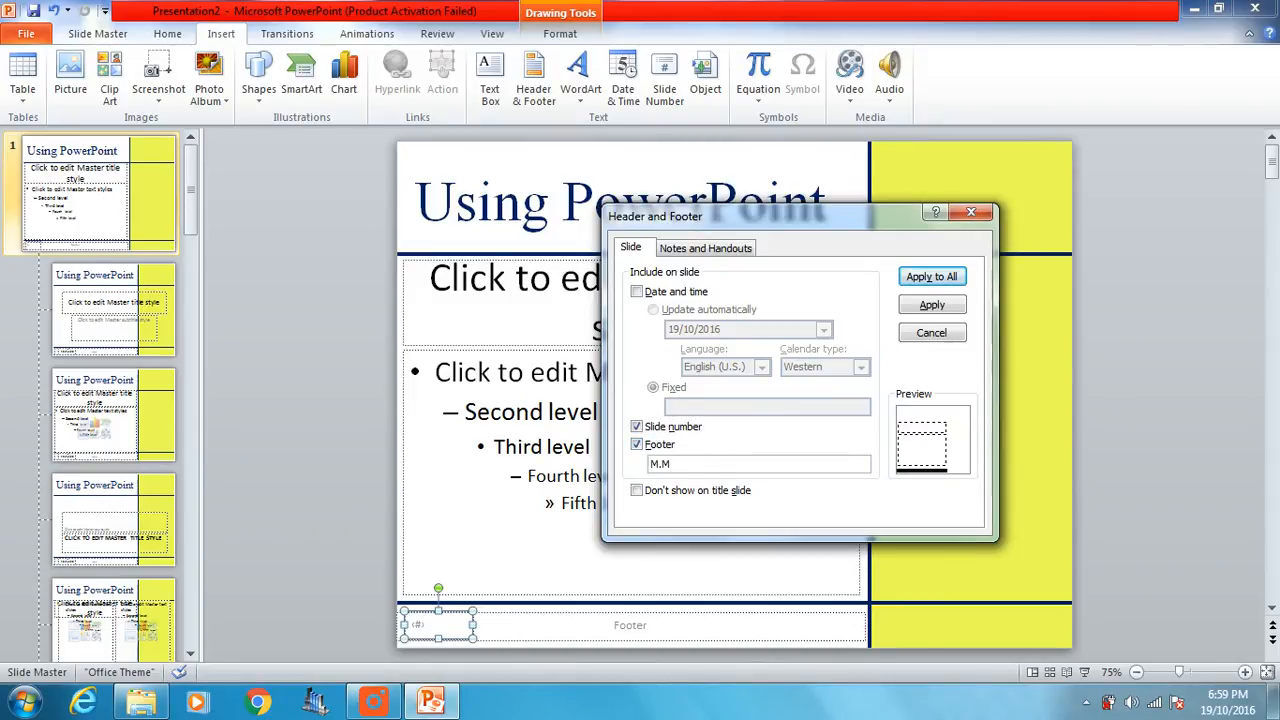
pyautogui.write('cColl')
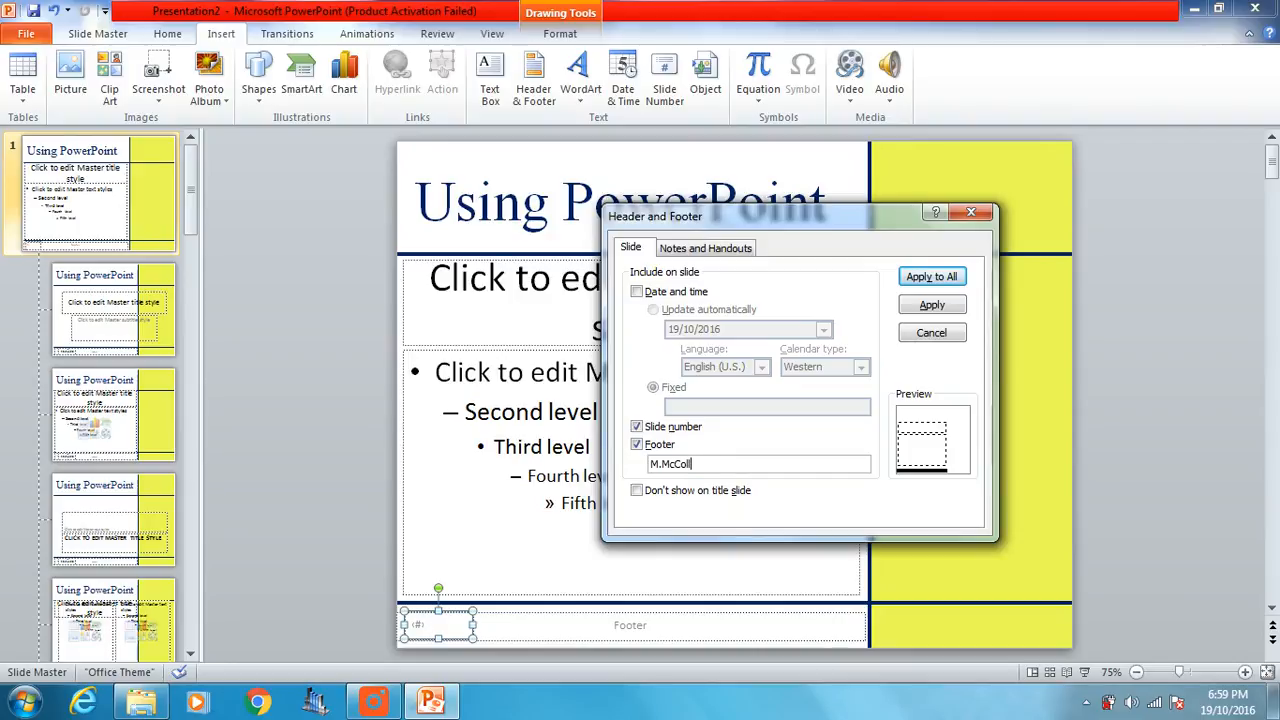
pyautogui.moveTo(932, 276)
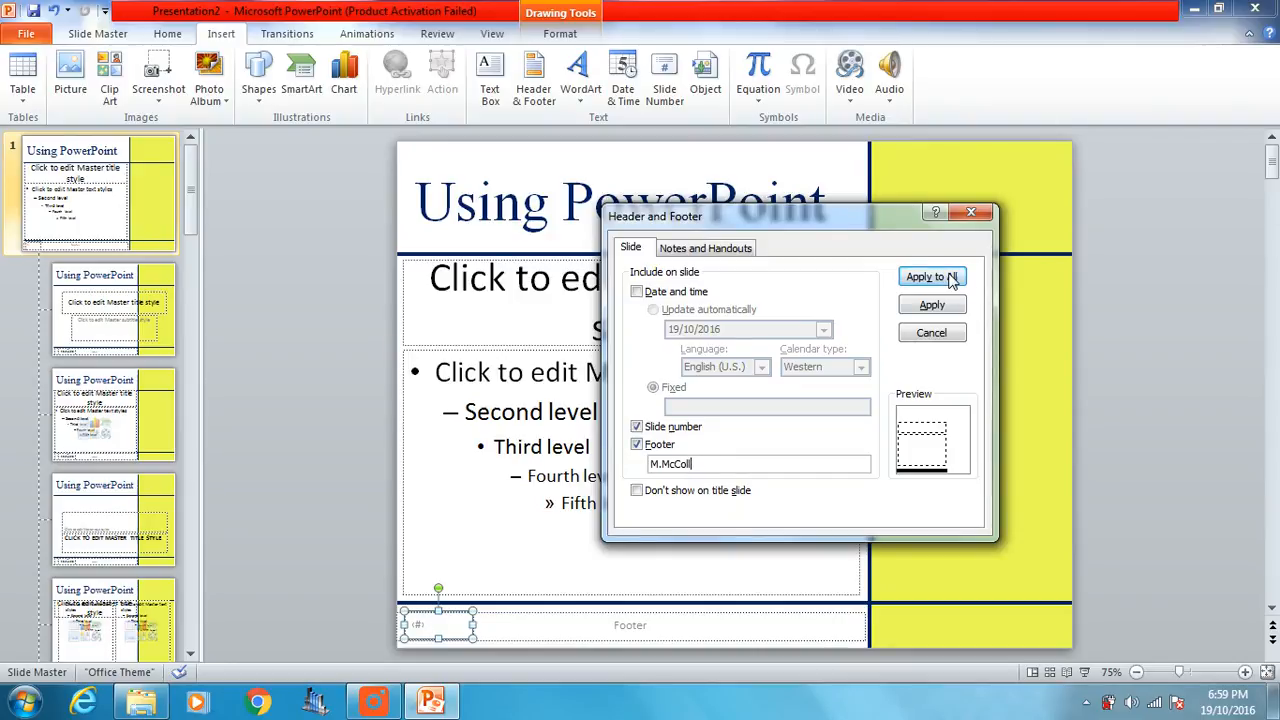
pyautogui.click(924, 276)
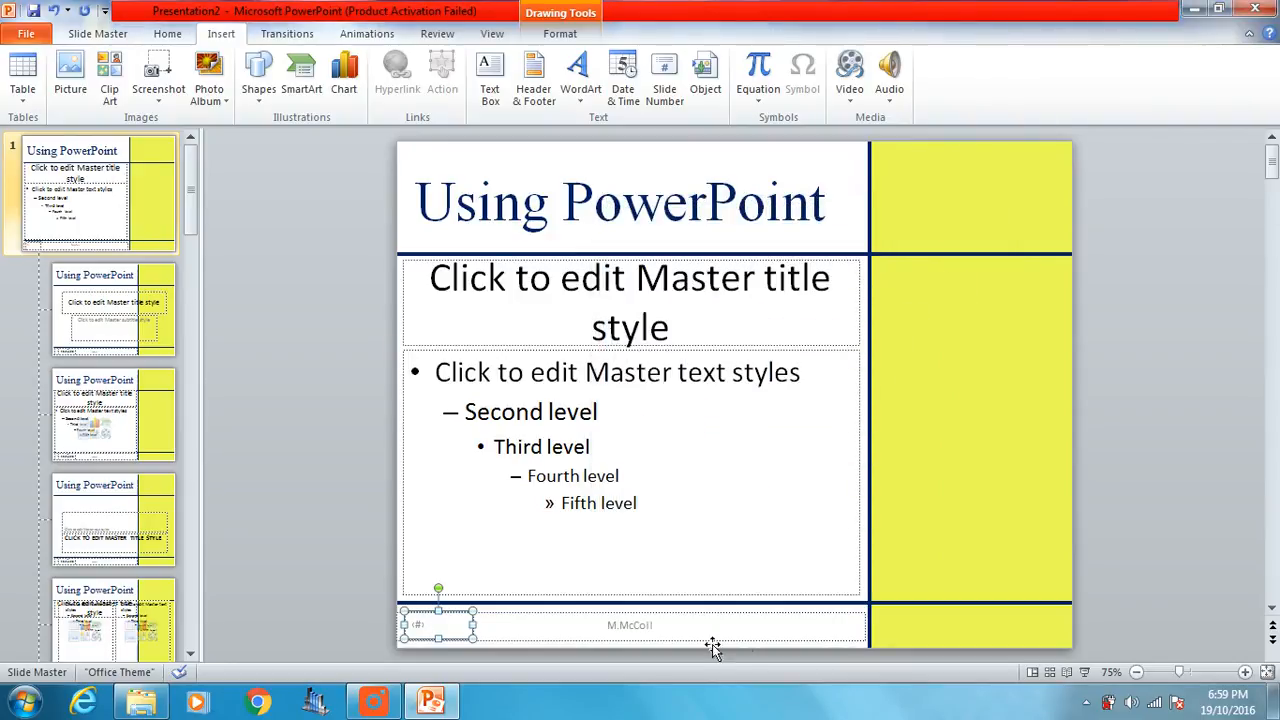
pyautogui.moveTo(712, 648)
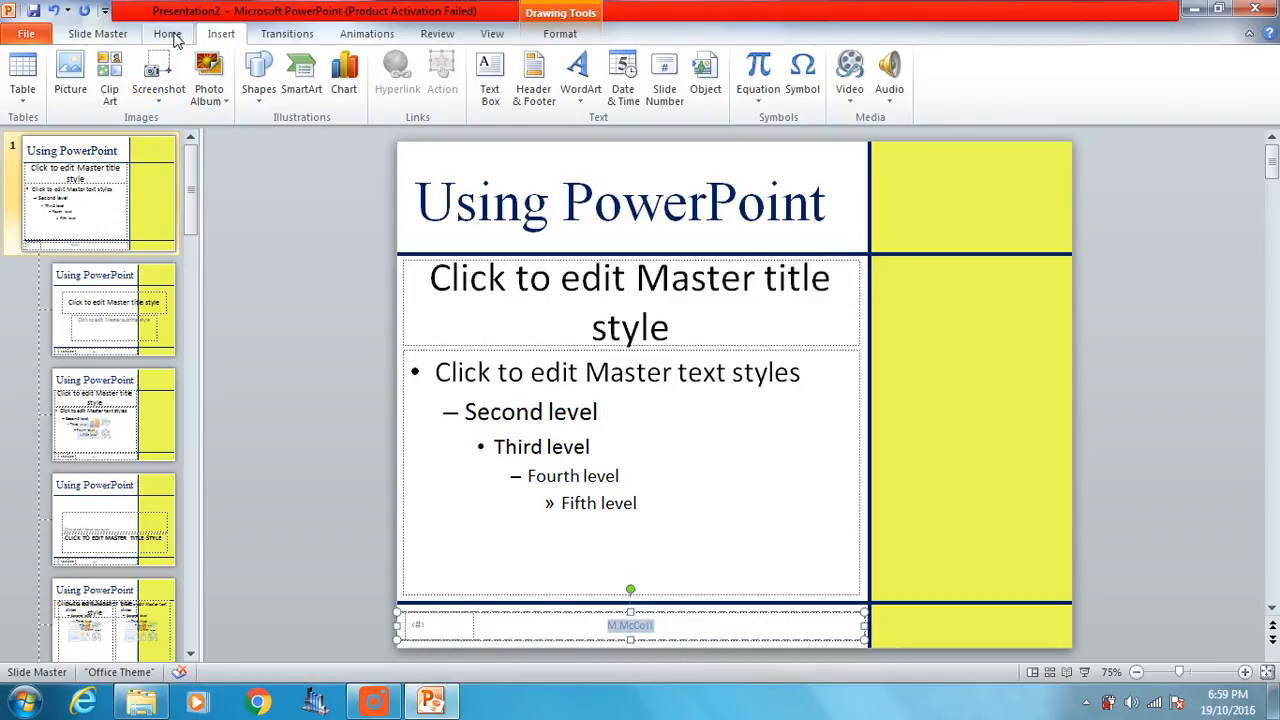
# Give the footer text a dark font colour and the Times New Roman font.
pyautogui.click(168, 32)
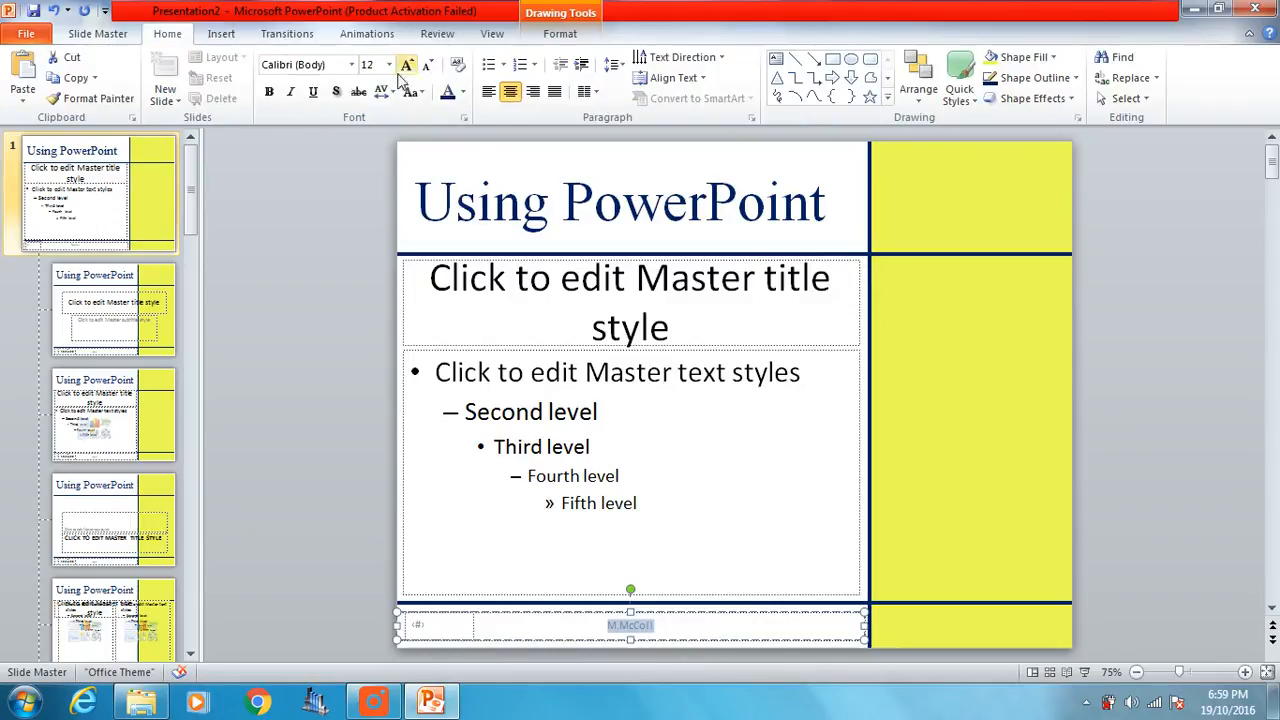
pyautogui.click(460, 92)
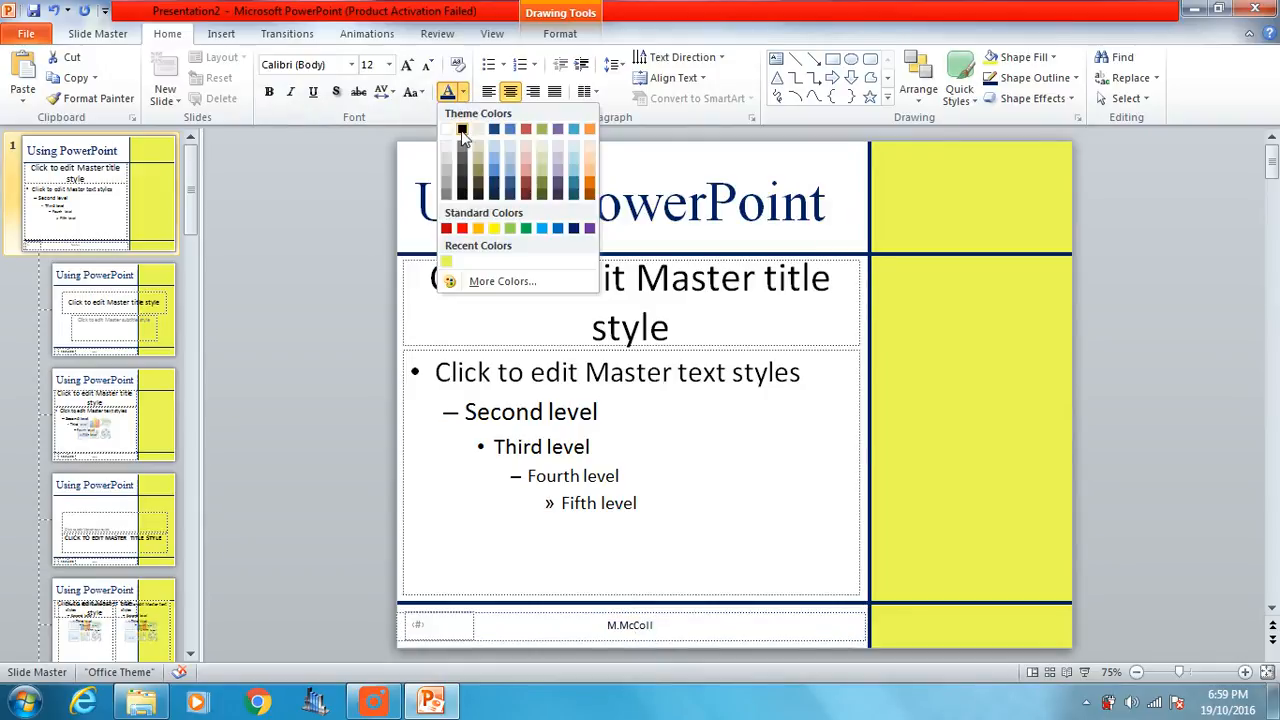
pyautogui.click(630, 624)
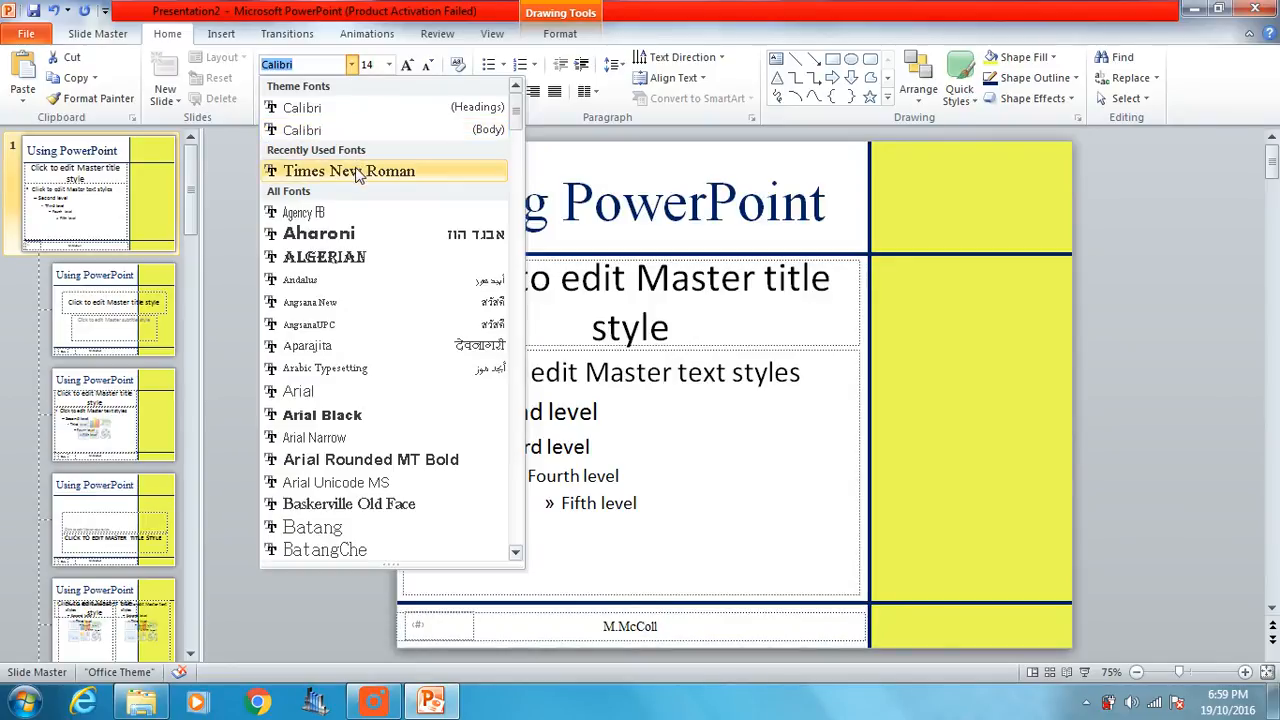
pyautogui.click(348, 170)
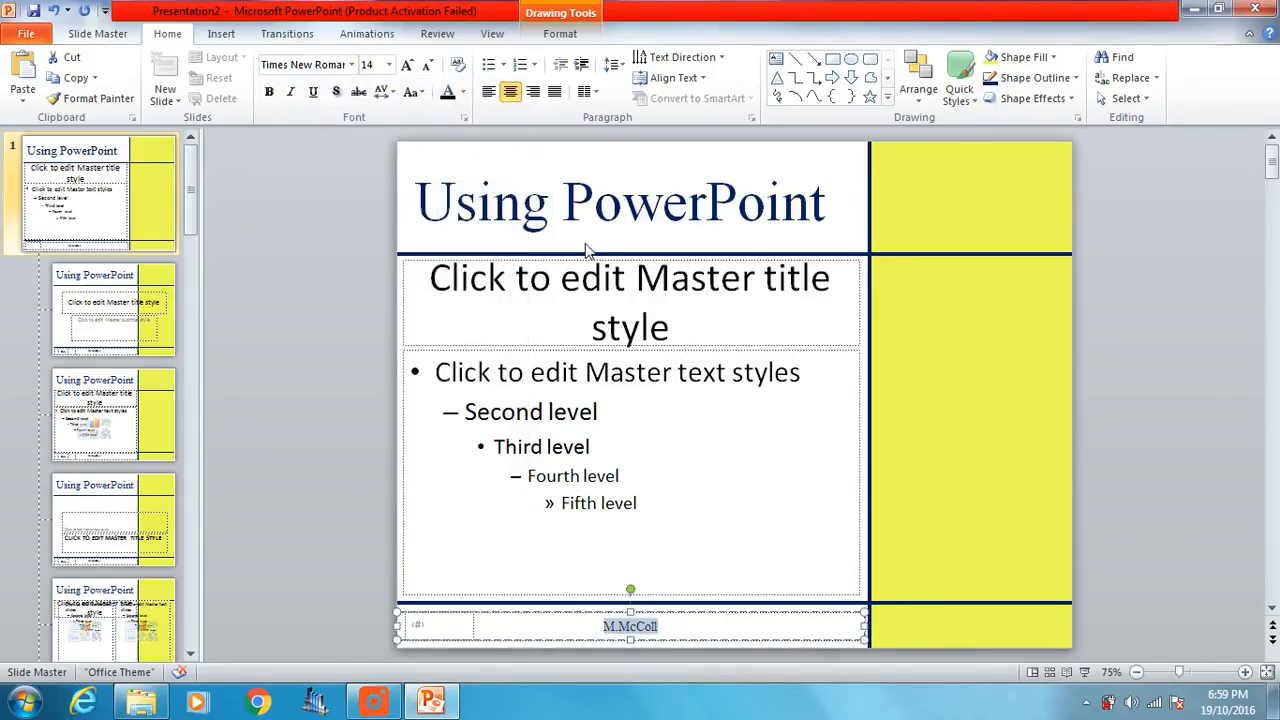
pyautogui.moveTo(1184, 368)
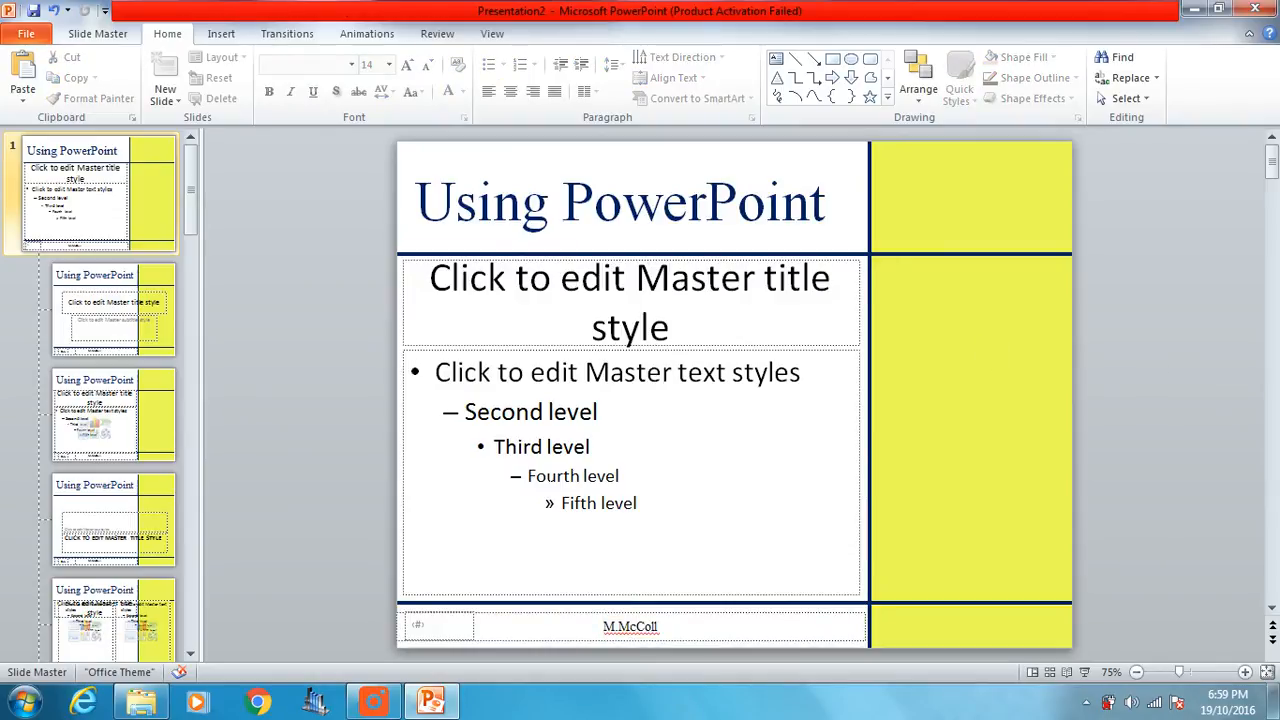
pyautogui.rightClick(630, 626)
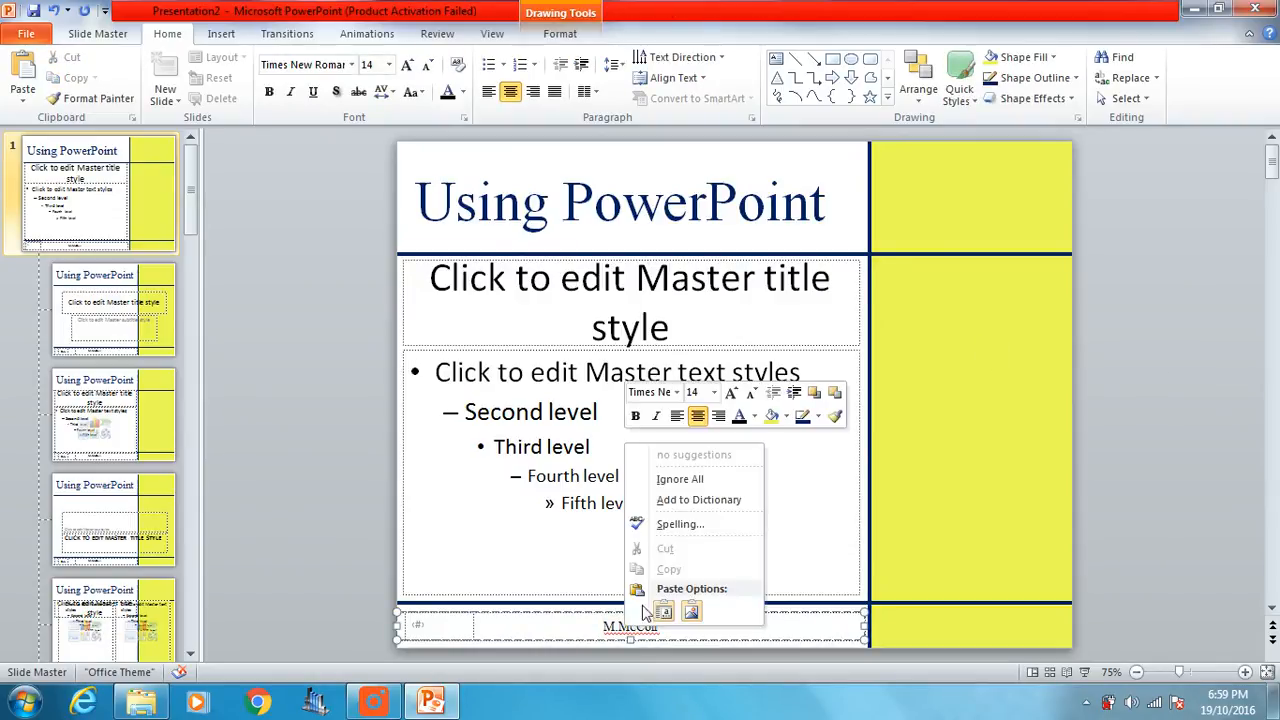
pyautogui.click(1088, 460)
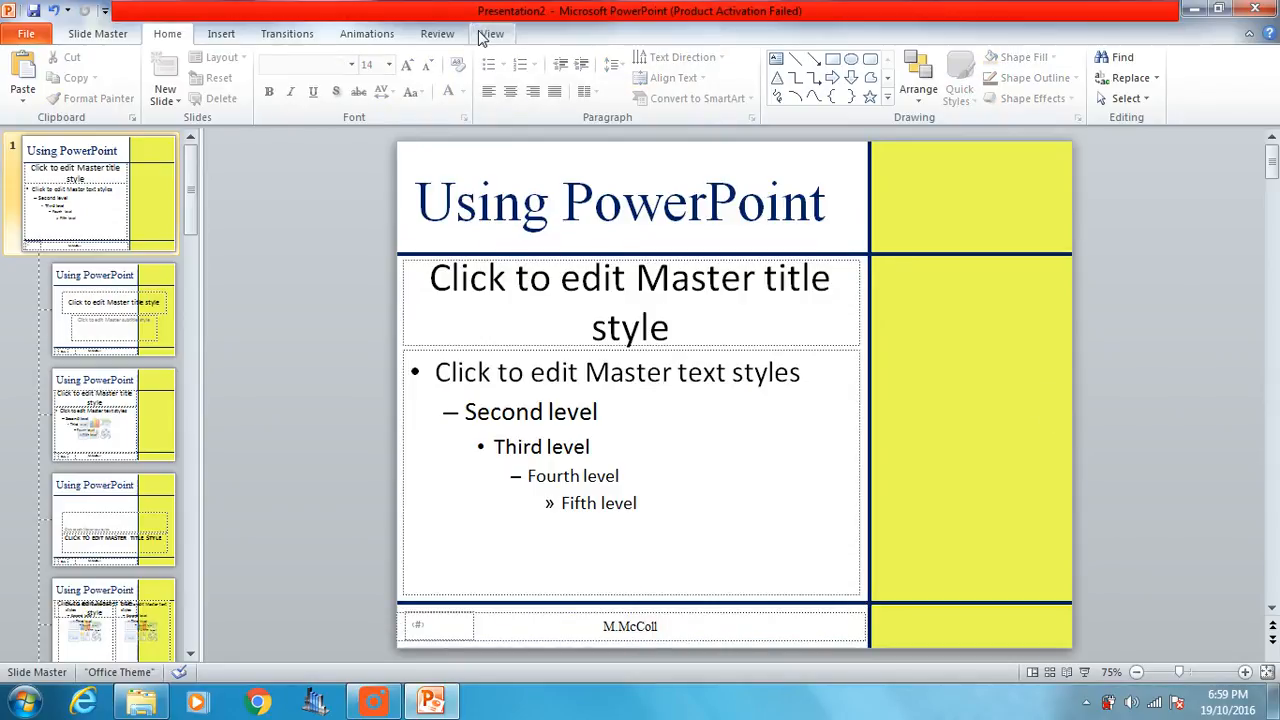
# Close Master View and return to the normal slide view.
pyautogui.click(492, 32)
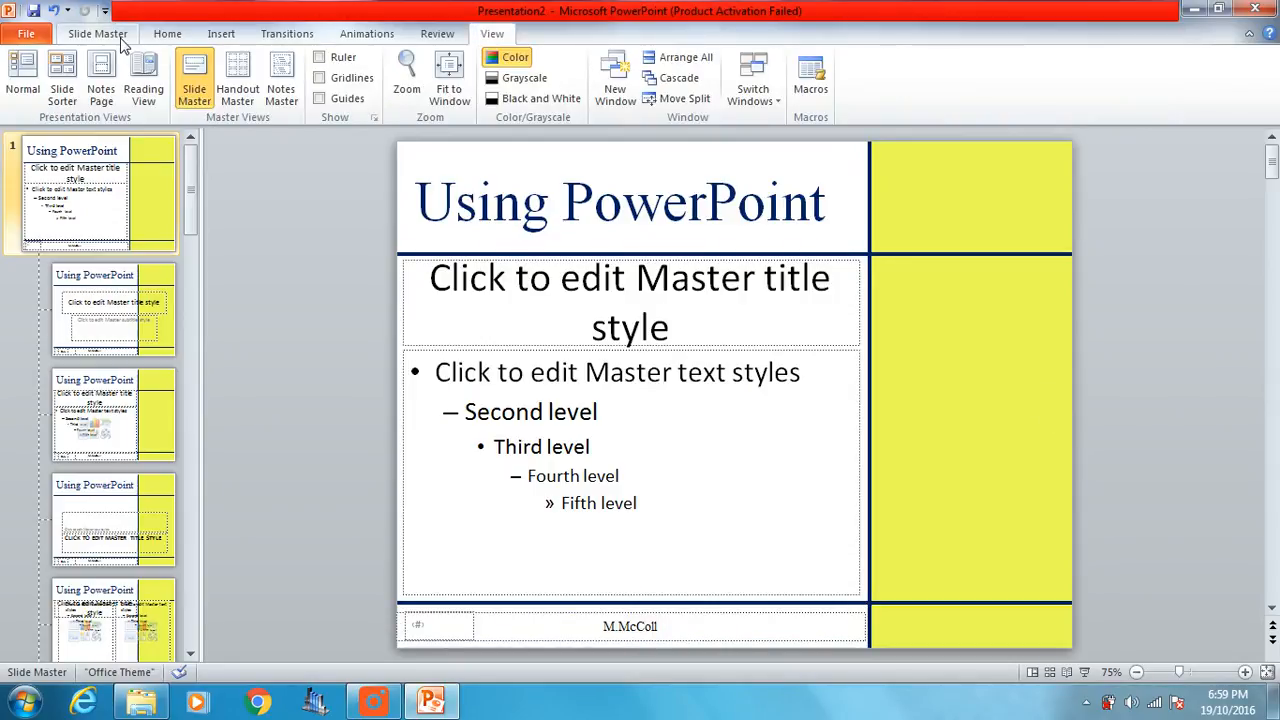
pyautogui.click(96, 32)
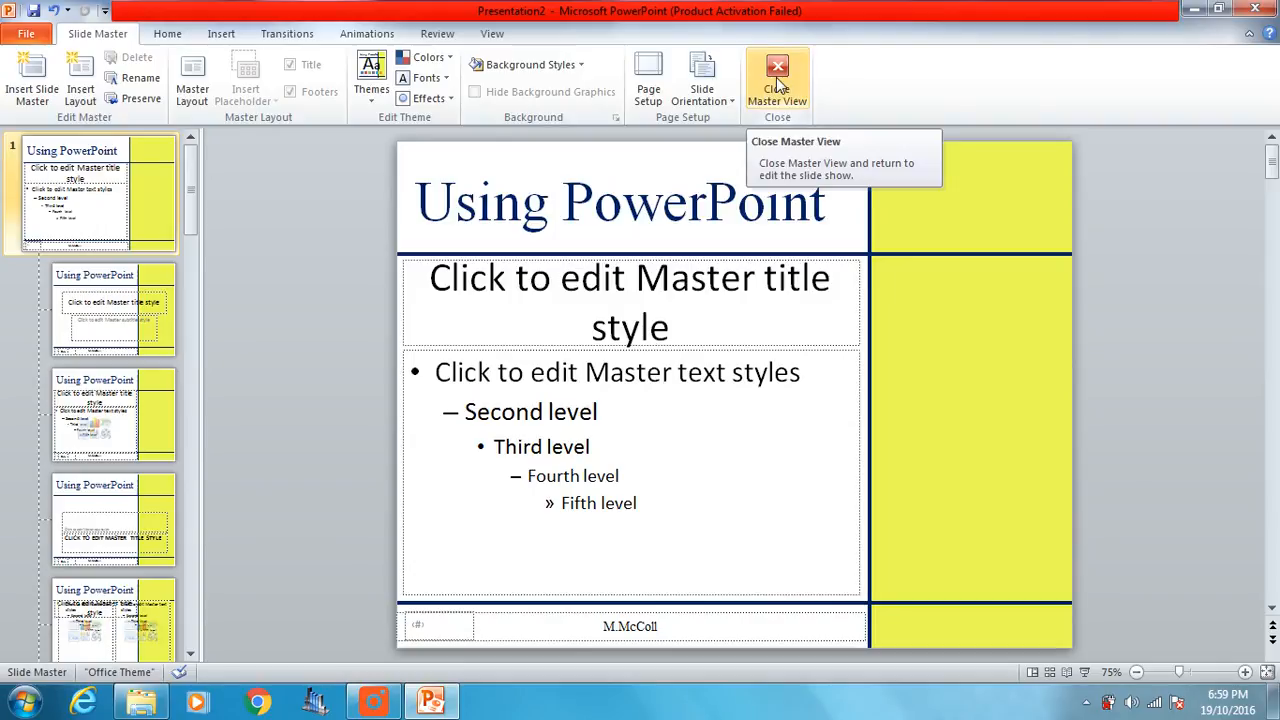
pyautogui.click(776, 80)
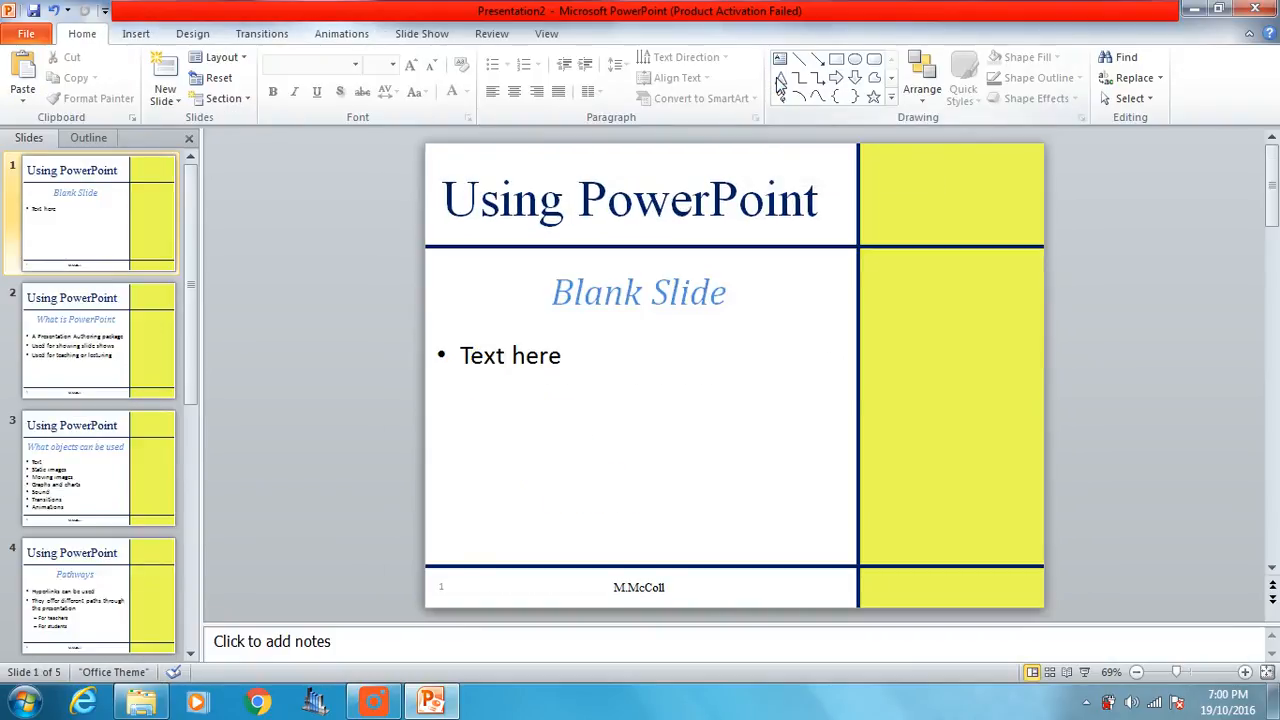
pyautogui.moveTo(630, 210)
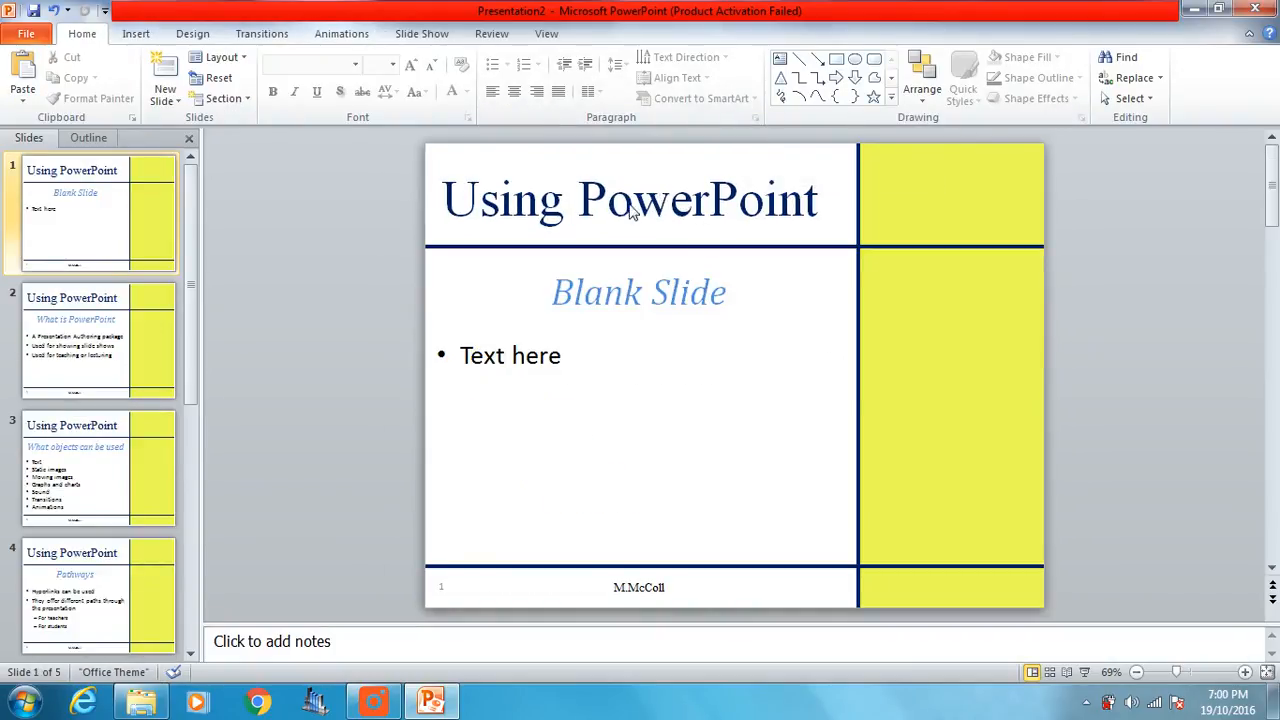
pyautogui.moveTo(740, 196)
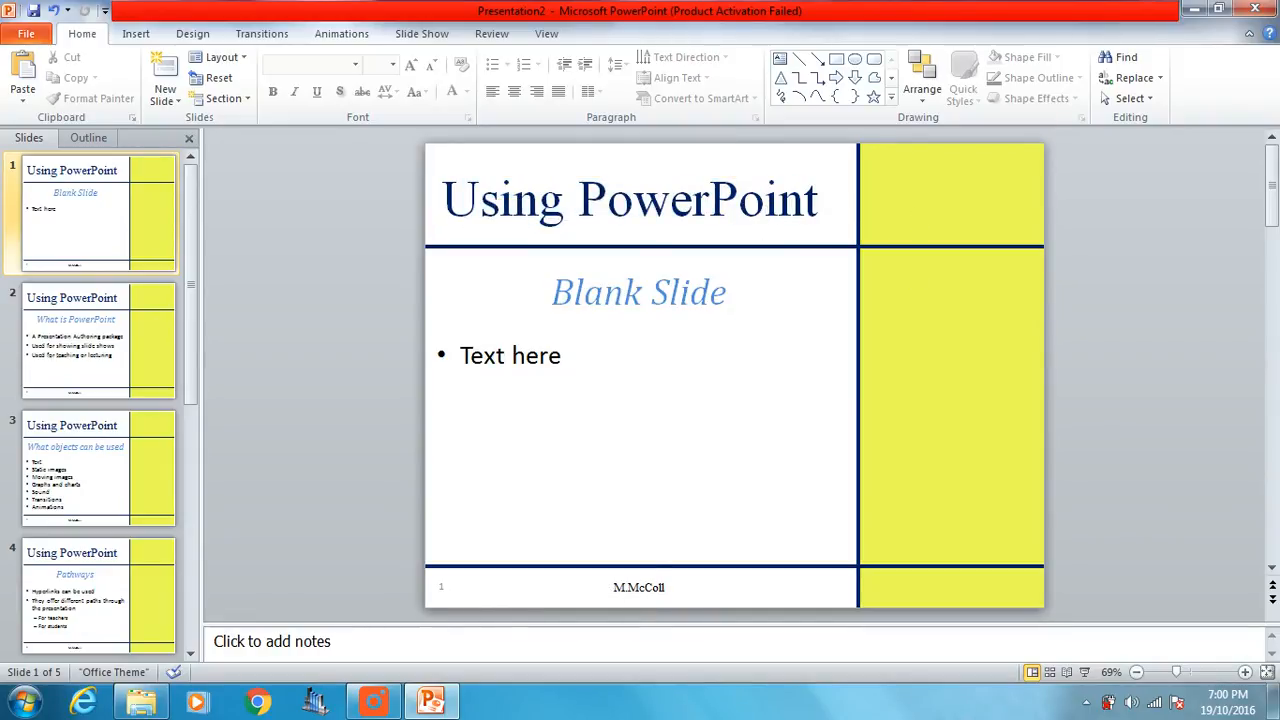
# Review slides 3, 4 and 1 to check the new master design.
pyautogui.click(100, 340)
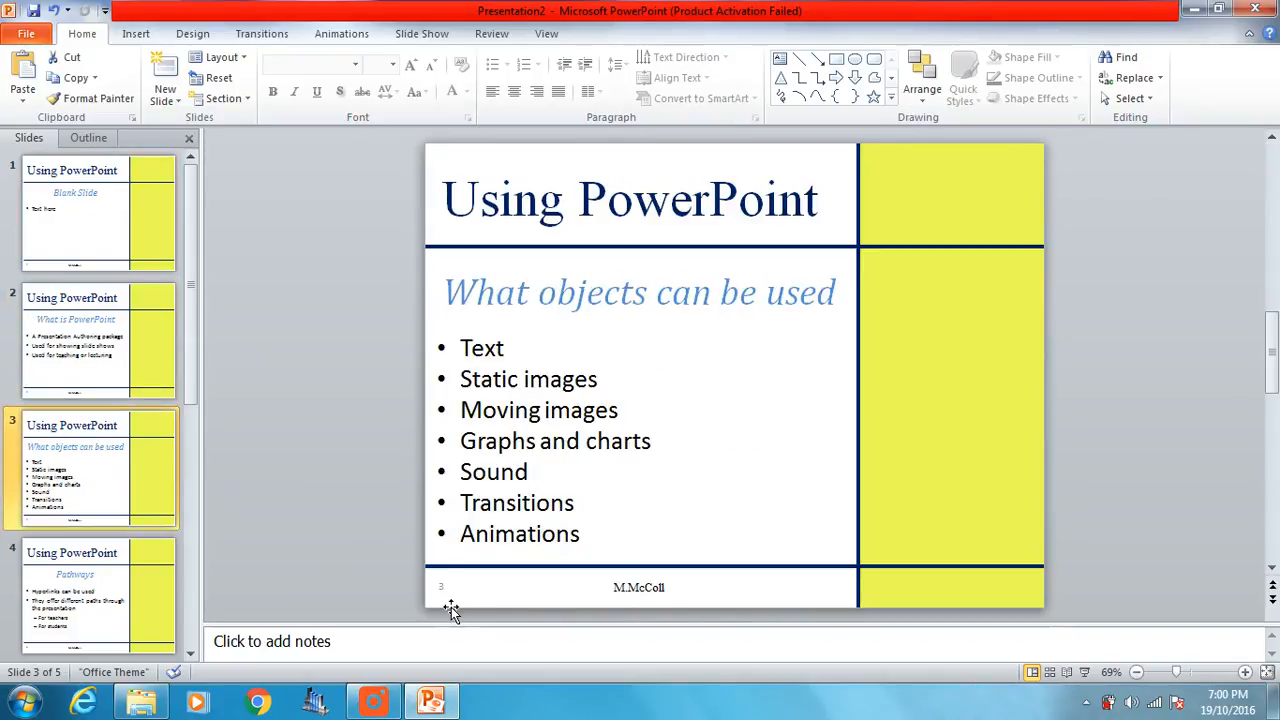
pyautogui.click(100, 596)
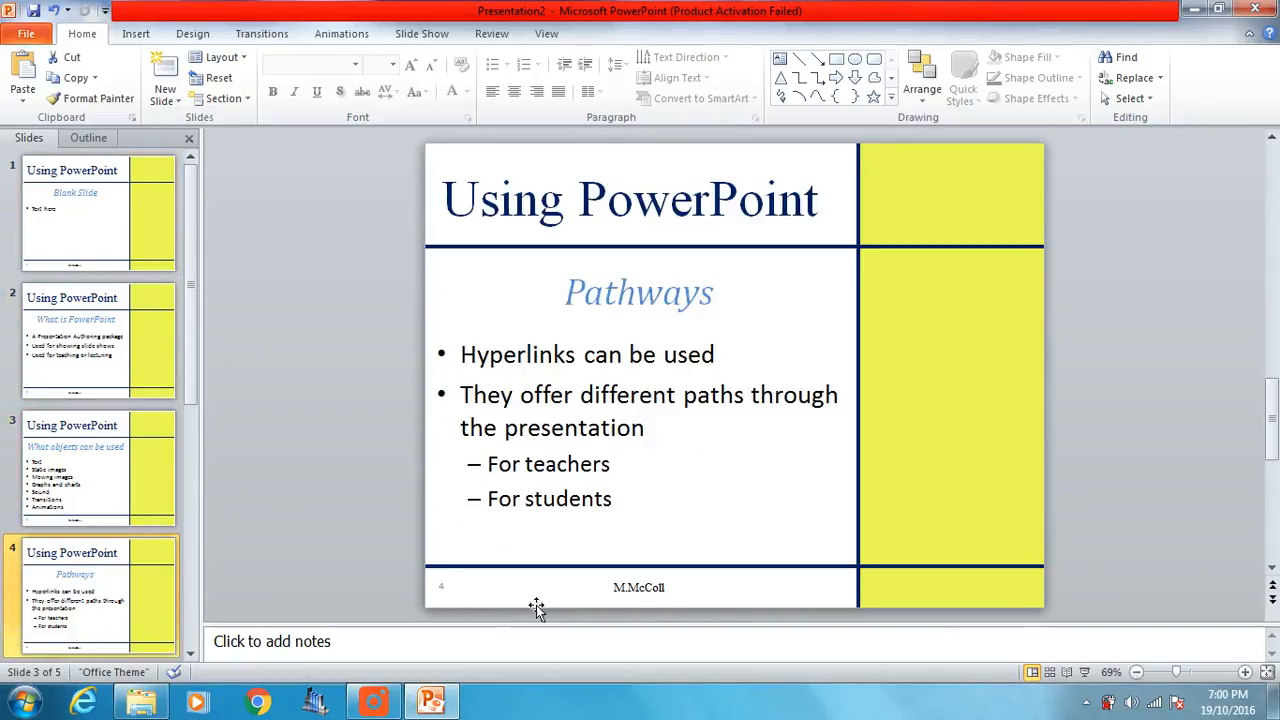
pyautogui.click(100, 210)
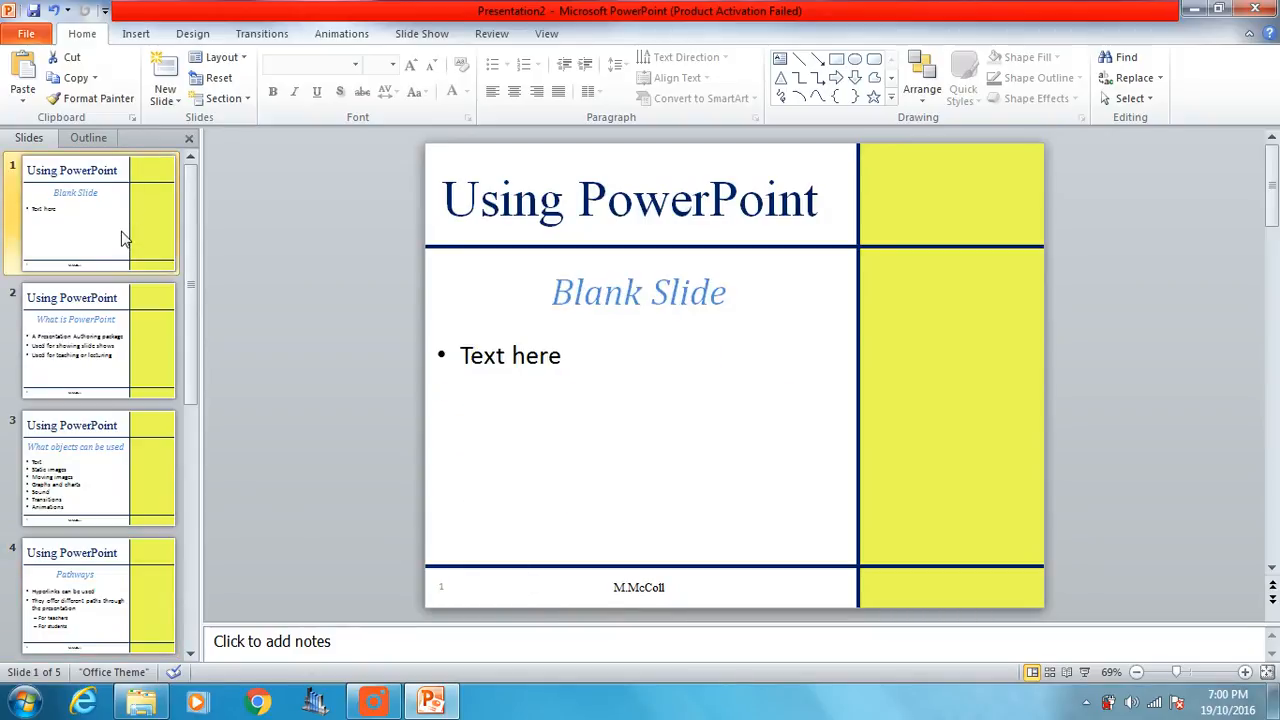
pyautogui.moveTo(164, 194)
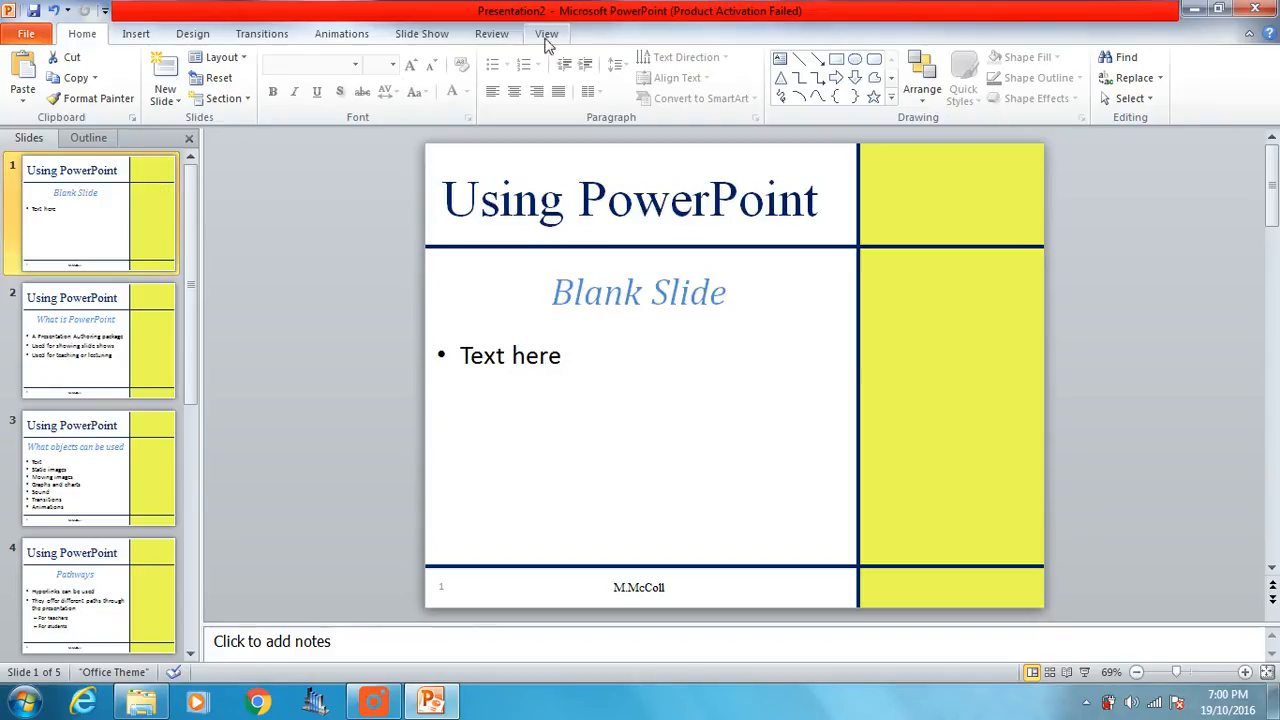
pyautogui.click(546, 32)
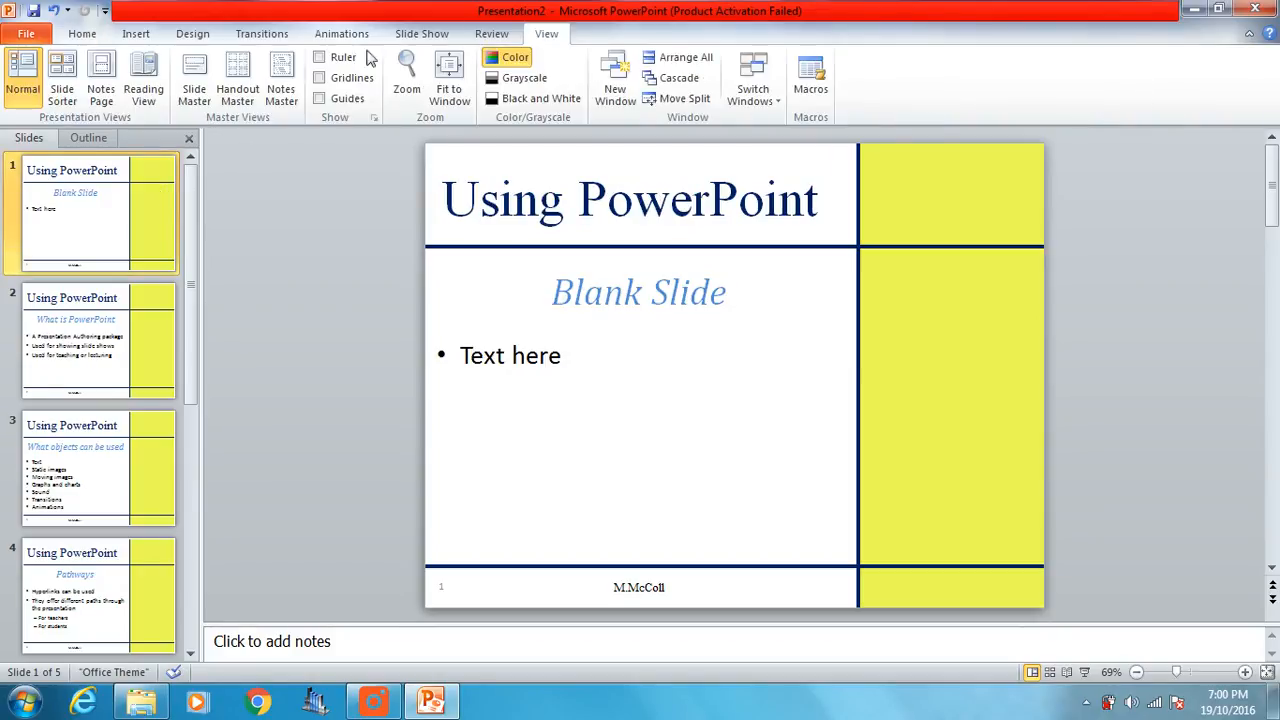
pyautogui.click(194, 82)
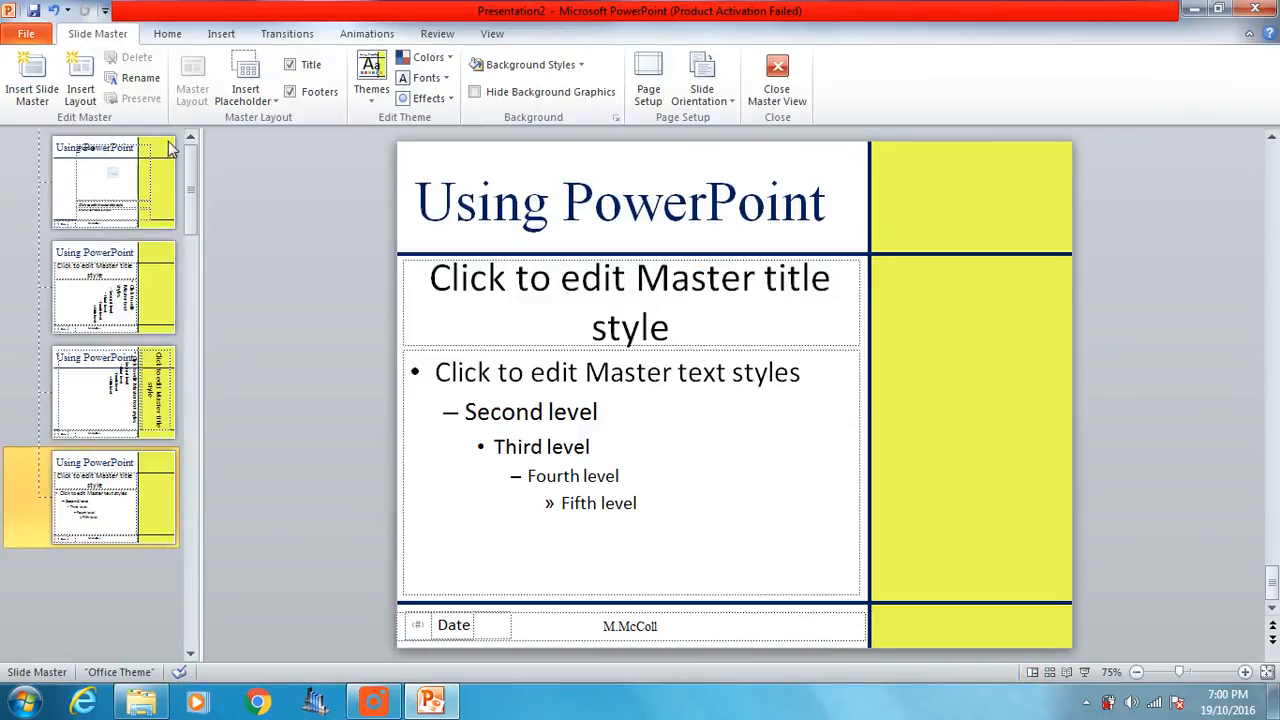
pyautogui.click(94, 190)
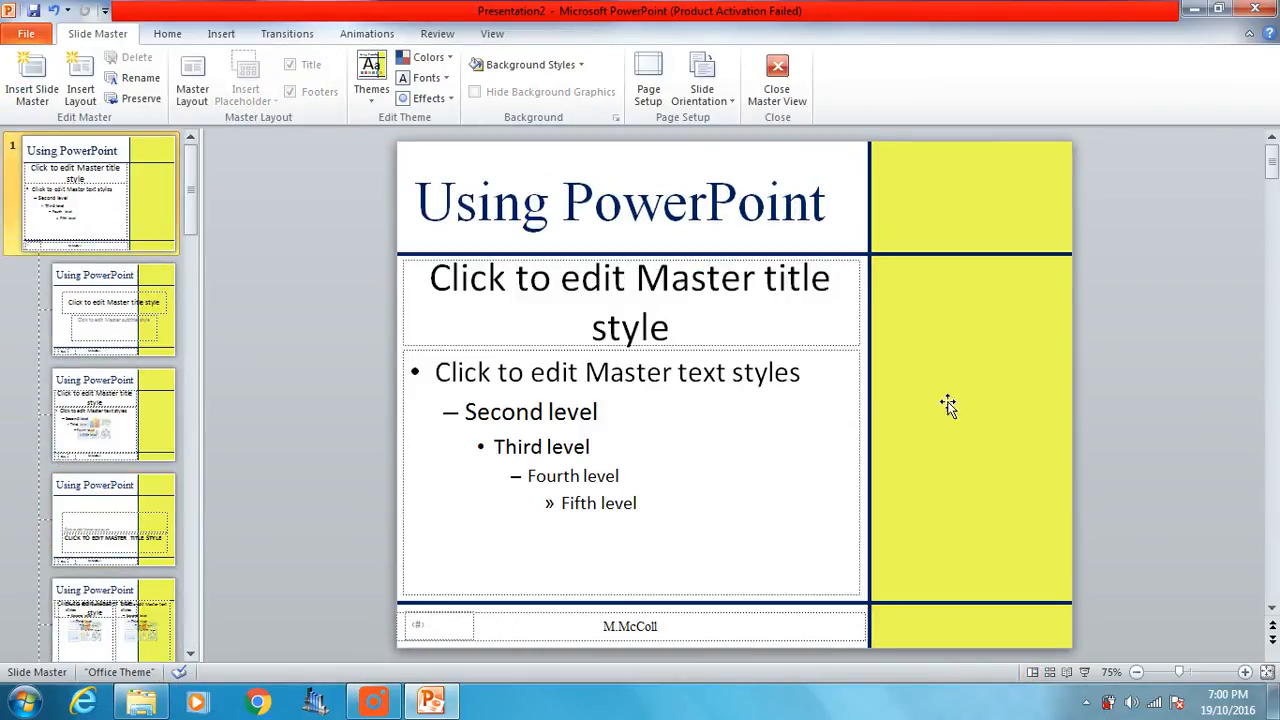
pyautogui.moveTo(968, 394)
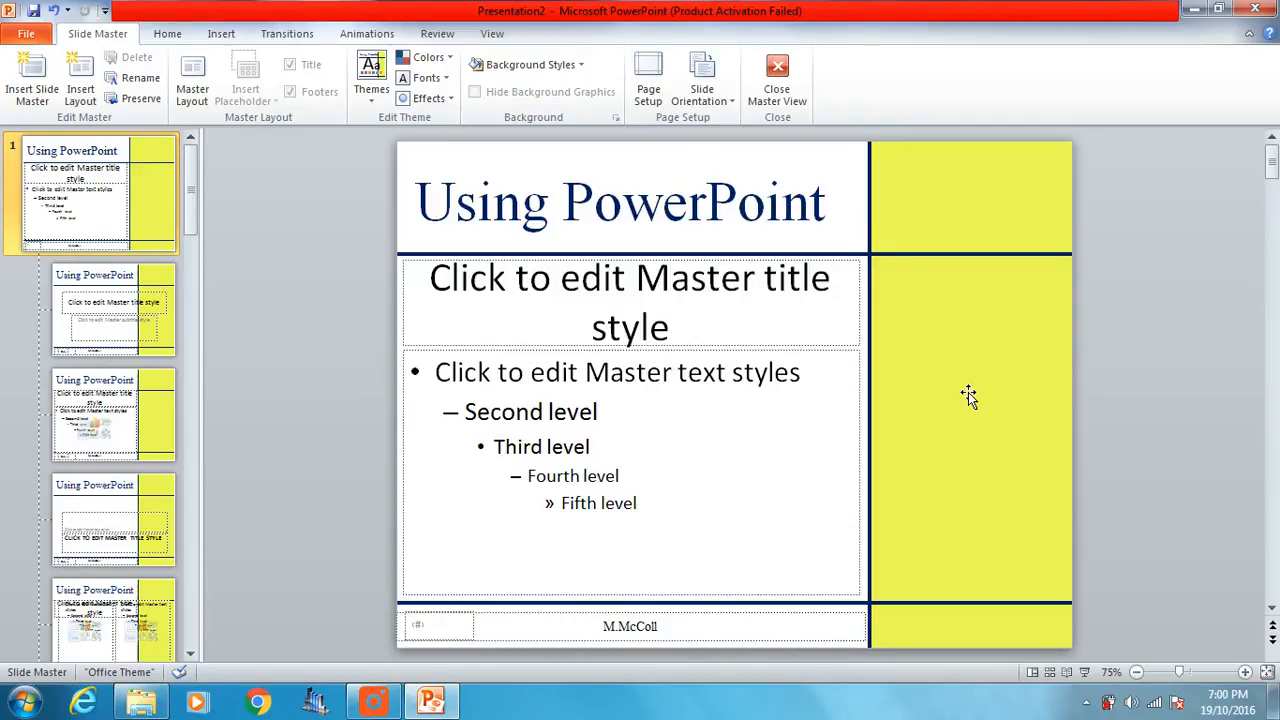
pyautogui.moveTo(976, 404)
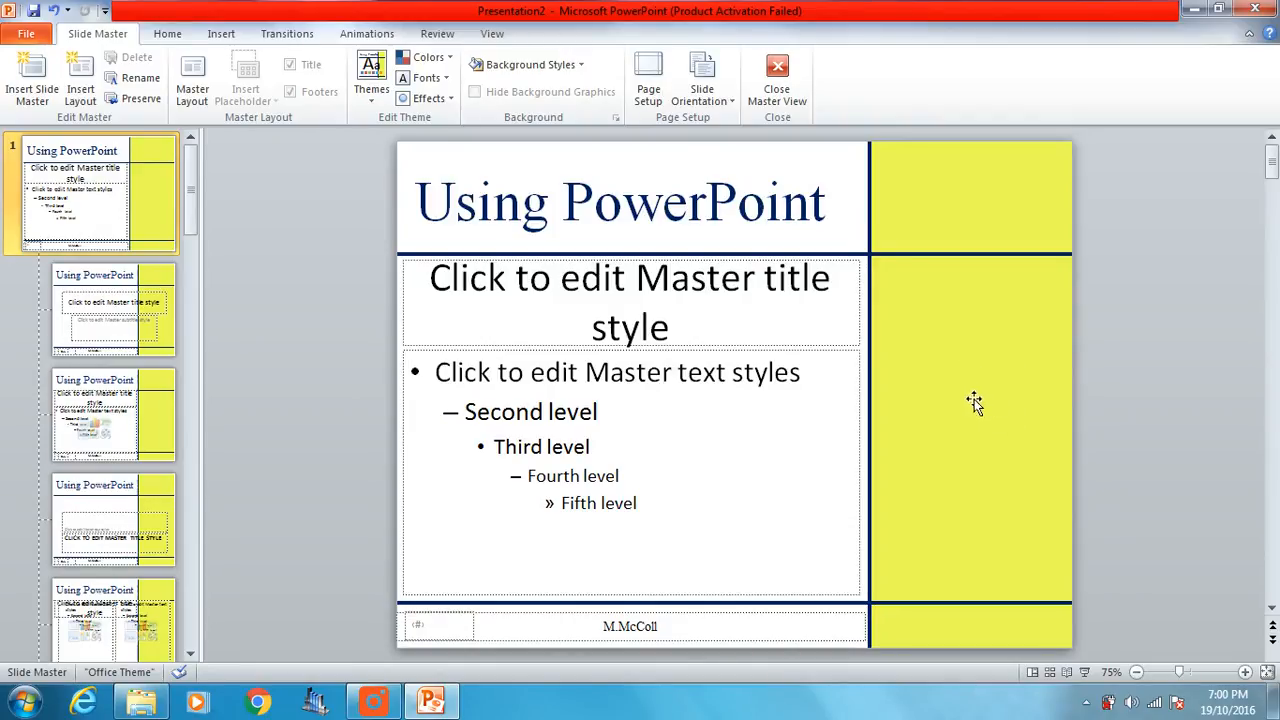
pyautogui.moveTo(984, 398)
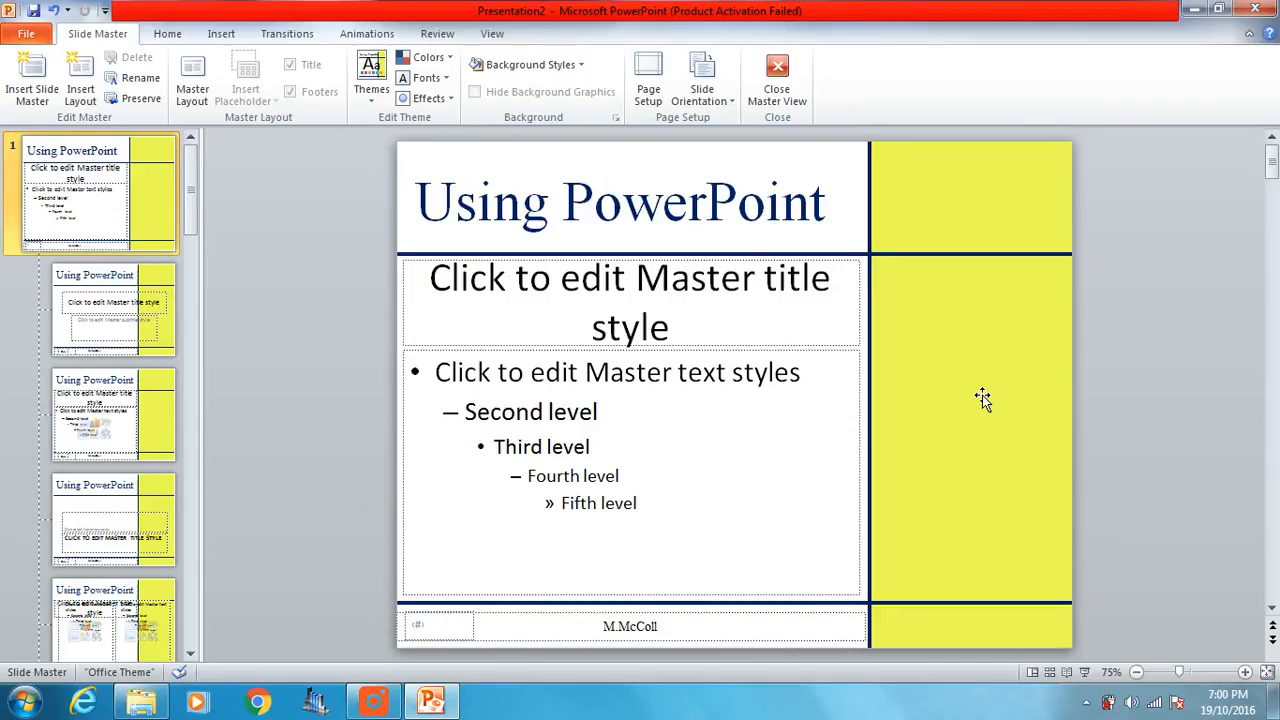
pyautogui.moveTo(992, 404)
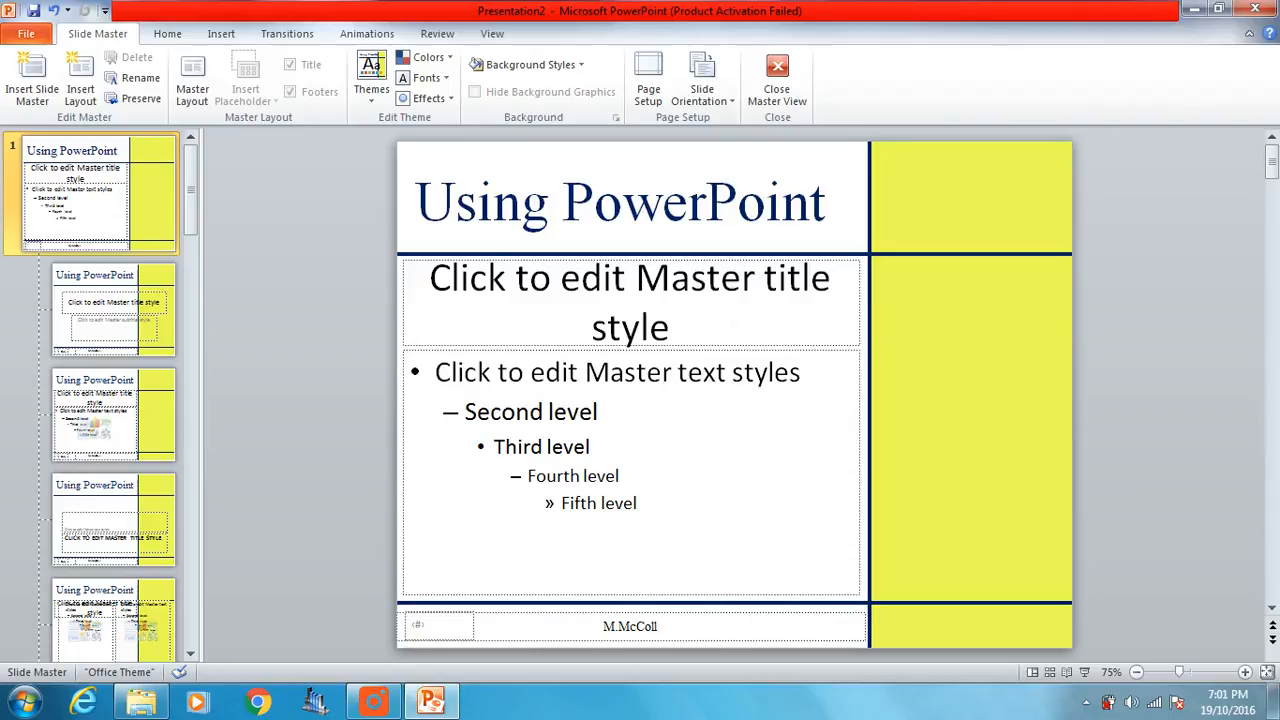
pyautogui.moveTo(984, 380)
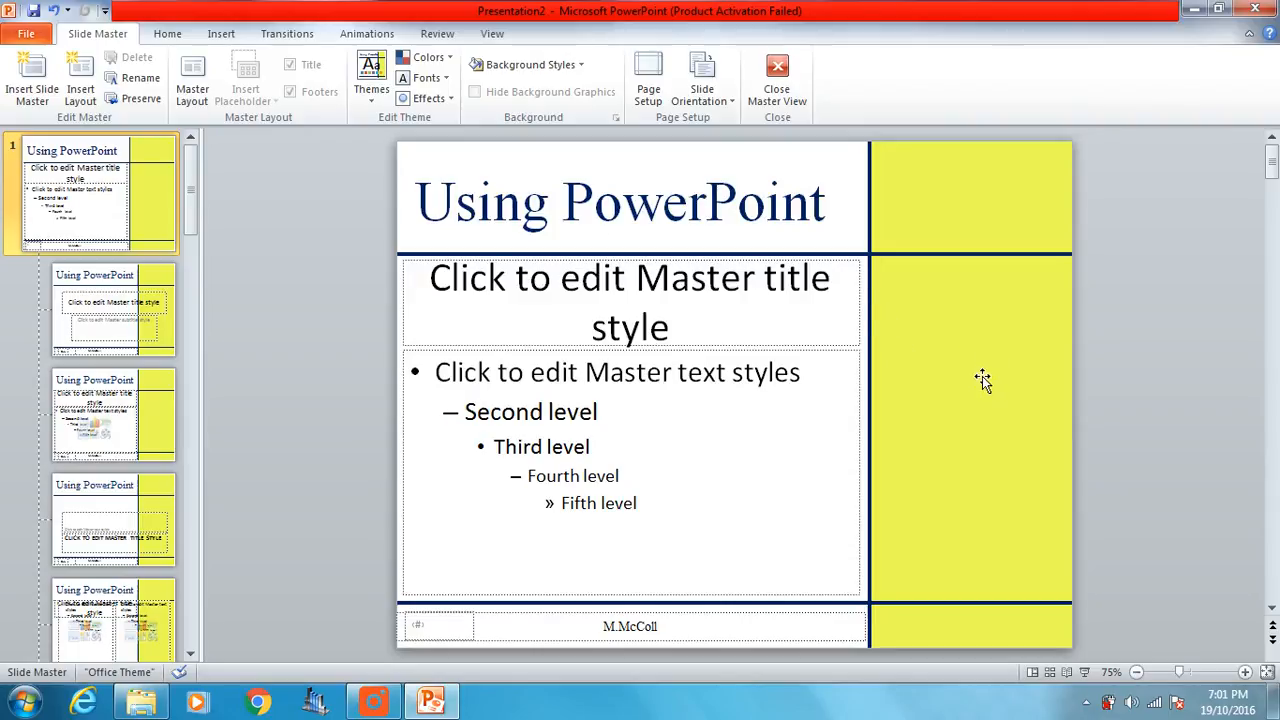
pyautogui.moveTo(220, 32)
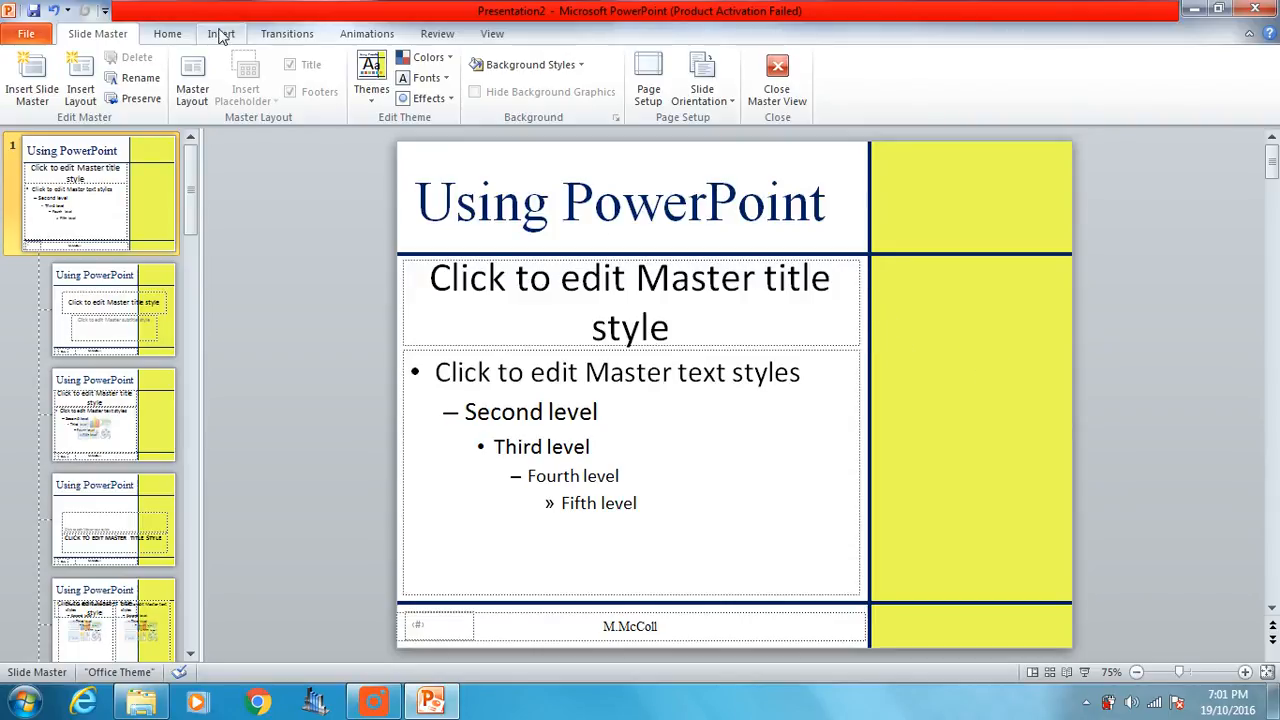
# Insert the blue computer clip art from a 'computer' Clip Art search onto the slide master.
pyautogui.click(220, 32)
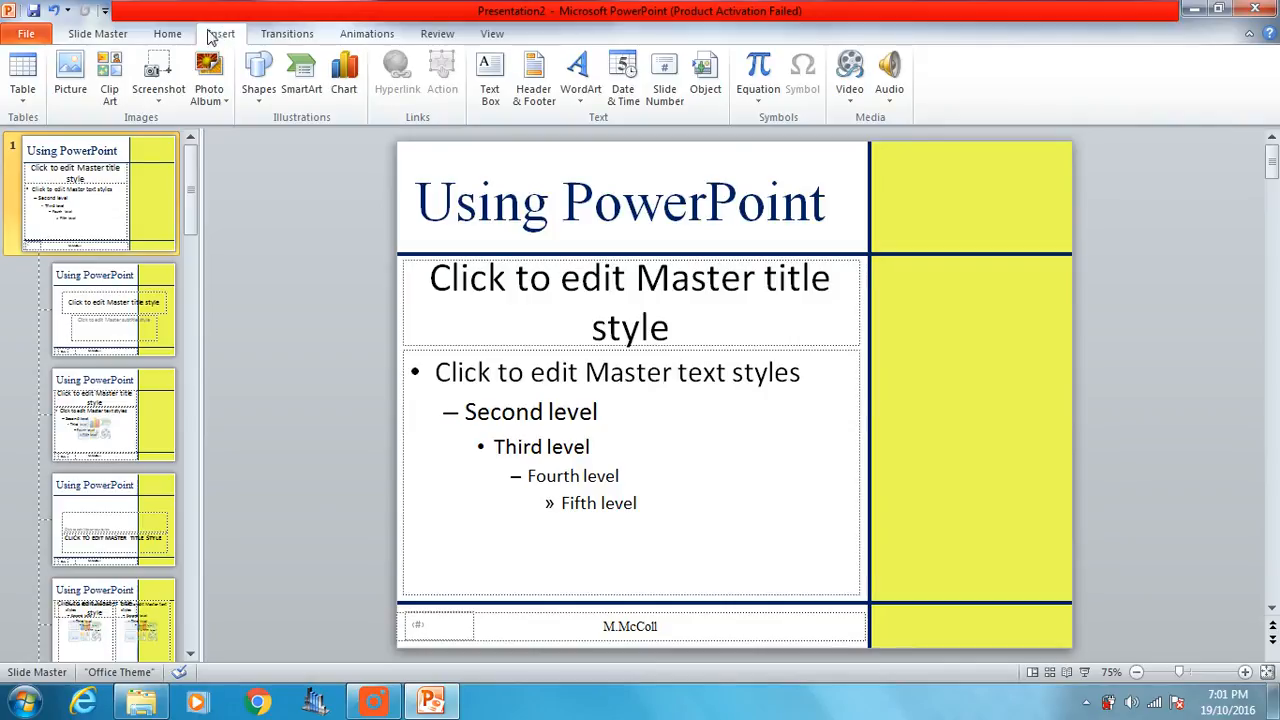
pyautogui.moveTo(110, 76)
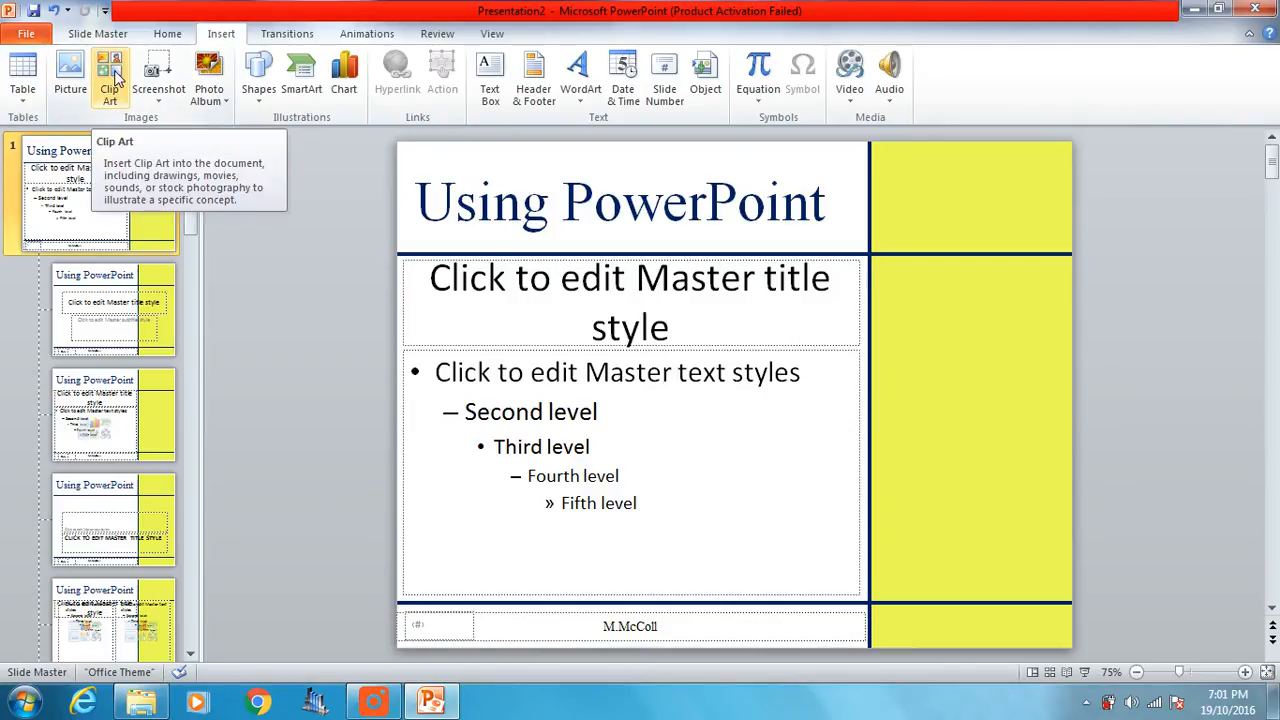
pyautogui.click(108, 76)
pyautogui.write('computer')
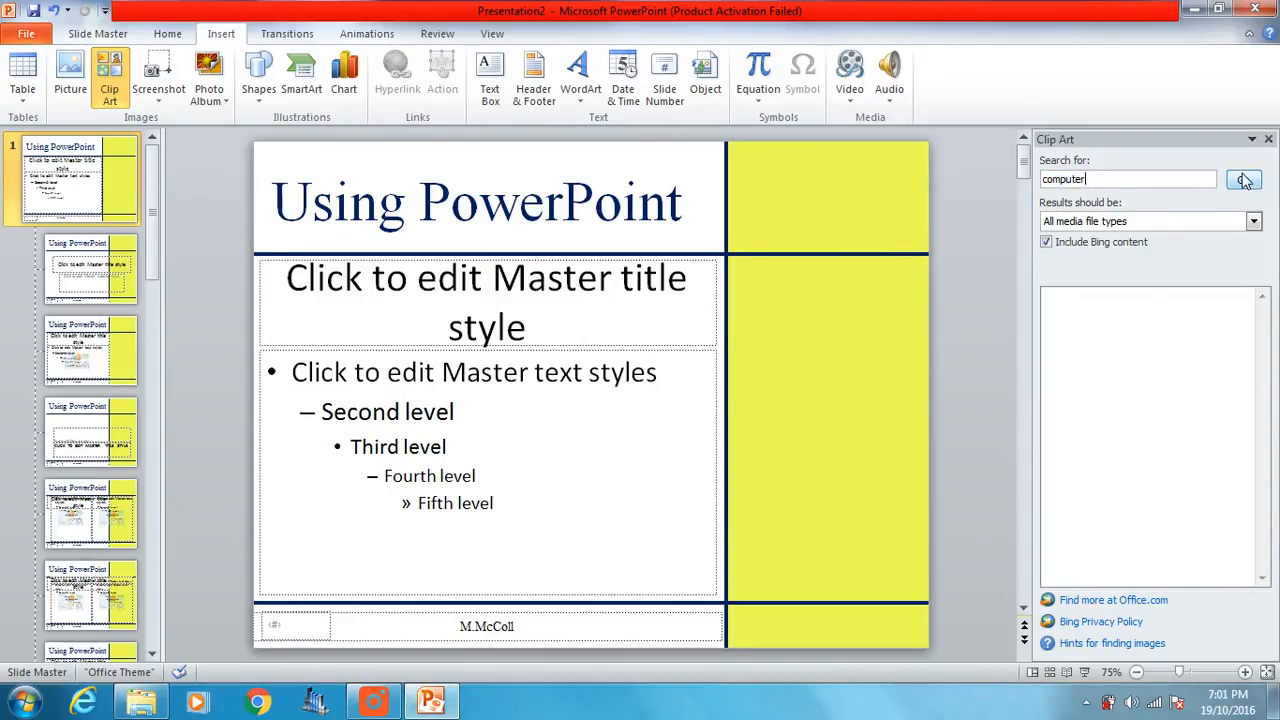
pyautogui.click(1244, 180)
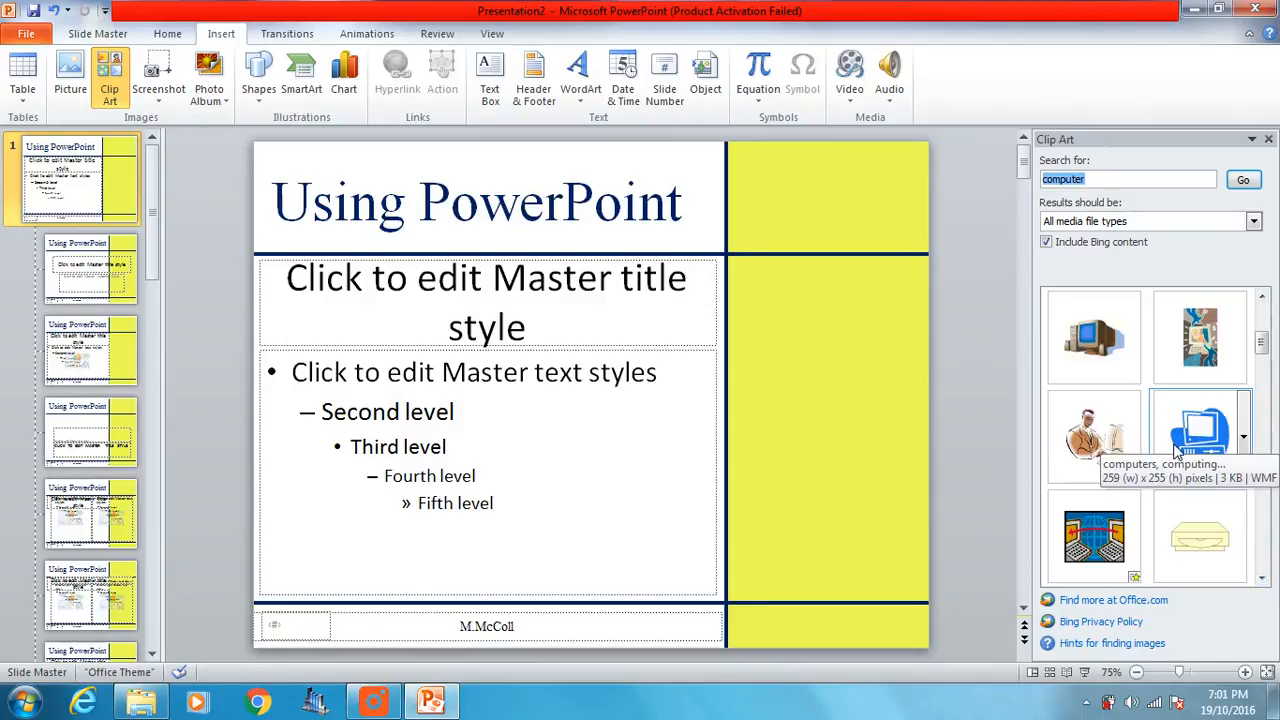
pyautogui.click(1200, 436)
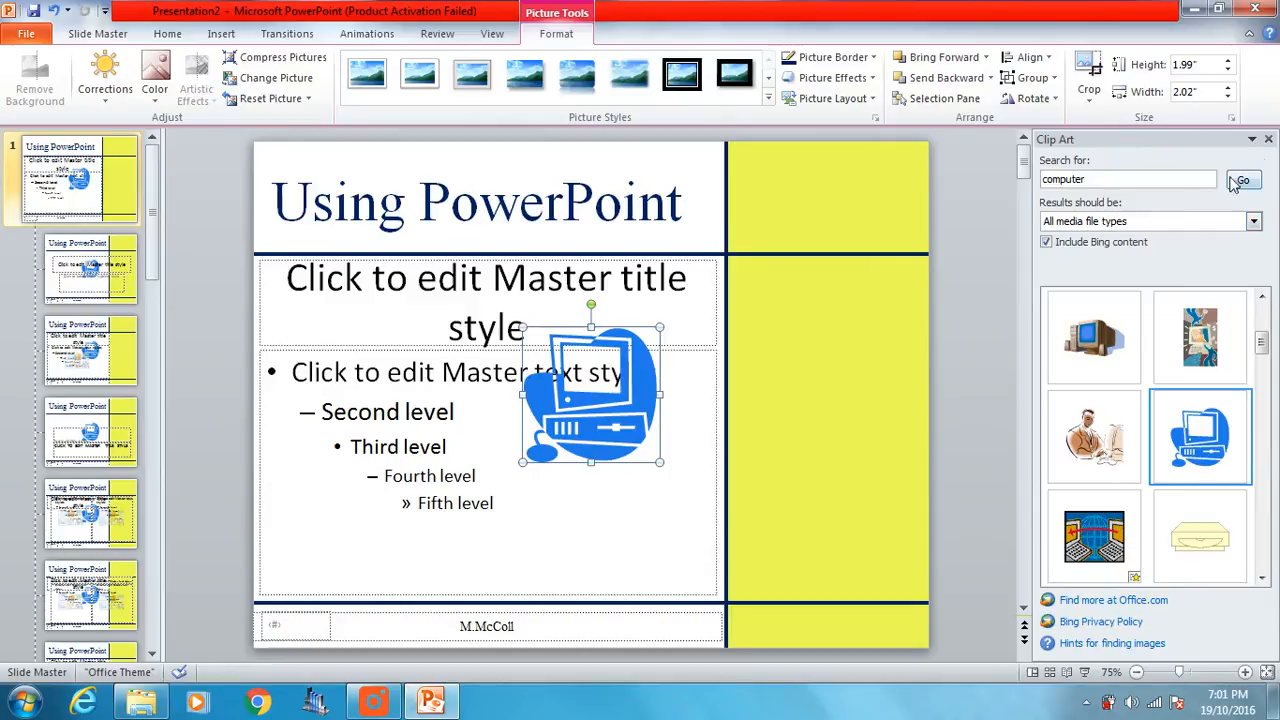
pyautogui.click(1268, 140)
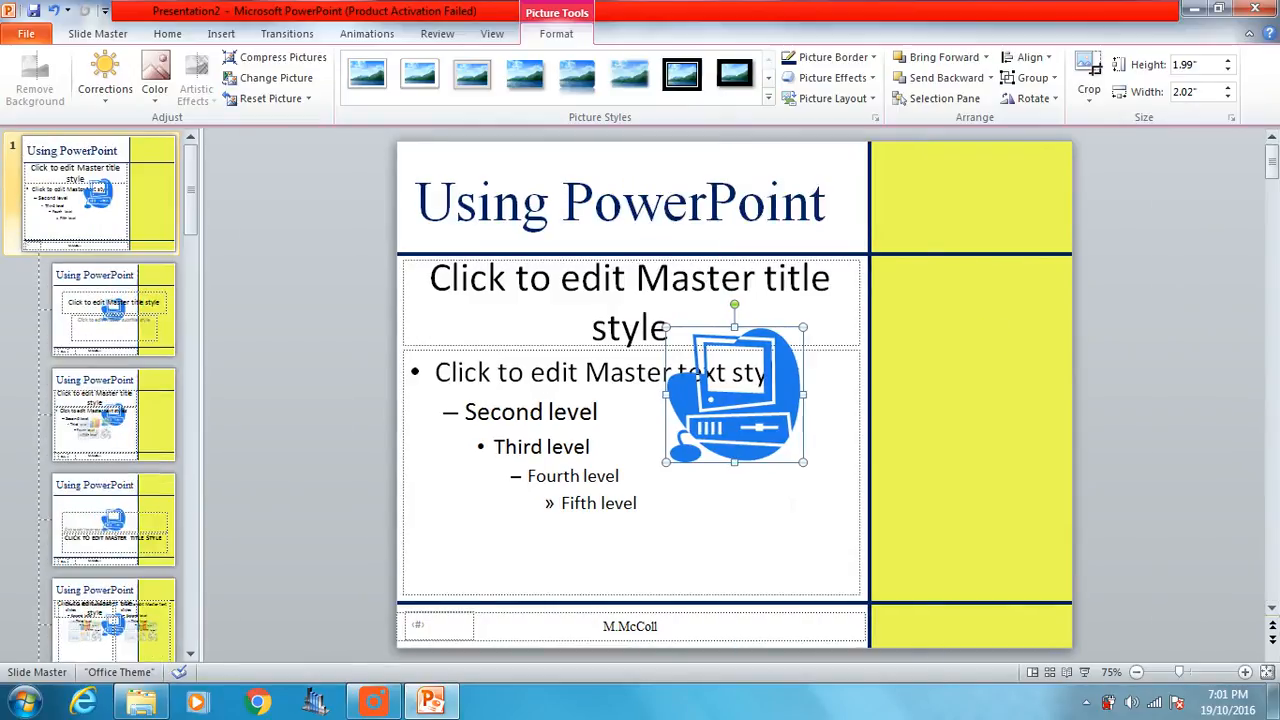
pyautogui.moveTo(808, 446)
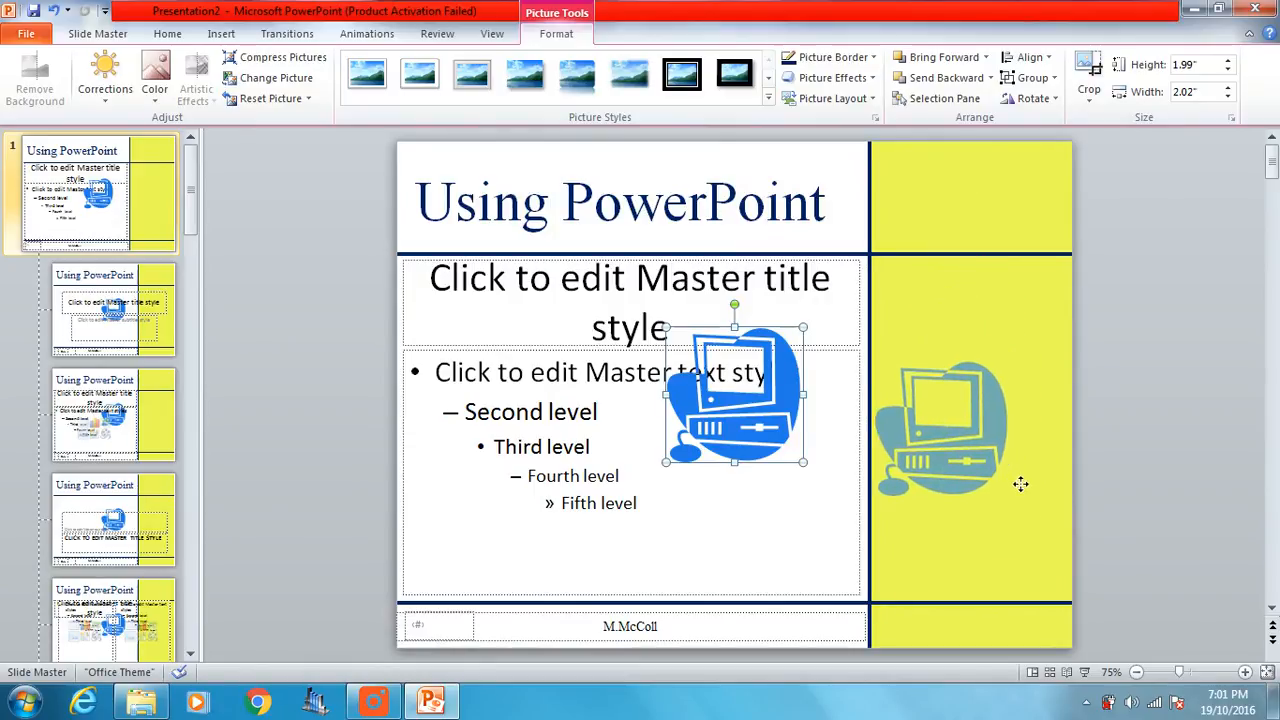
# Drag the computer clip art onto the yellow right panel and fine-tune its position.
pyautogui.moveTo(736, 390); pyautogui.dragTo(956, 390)
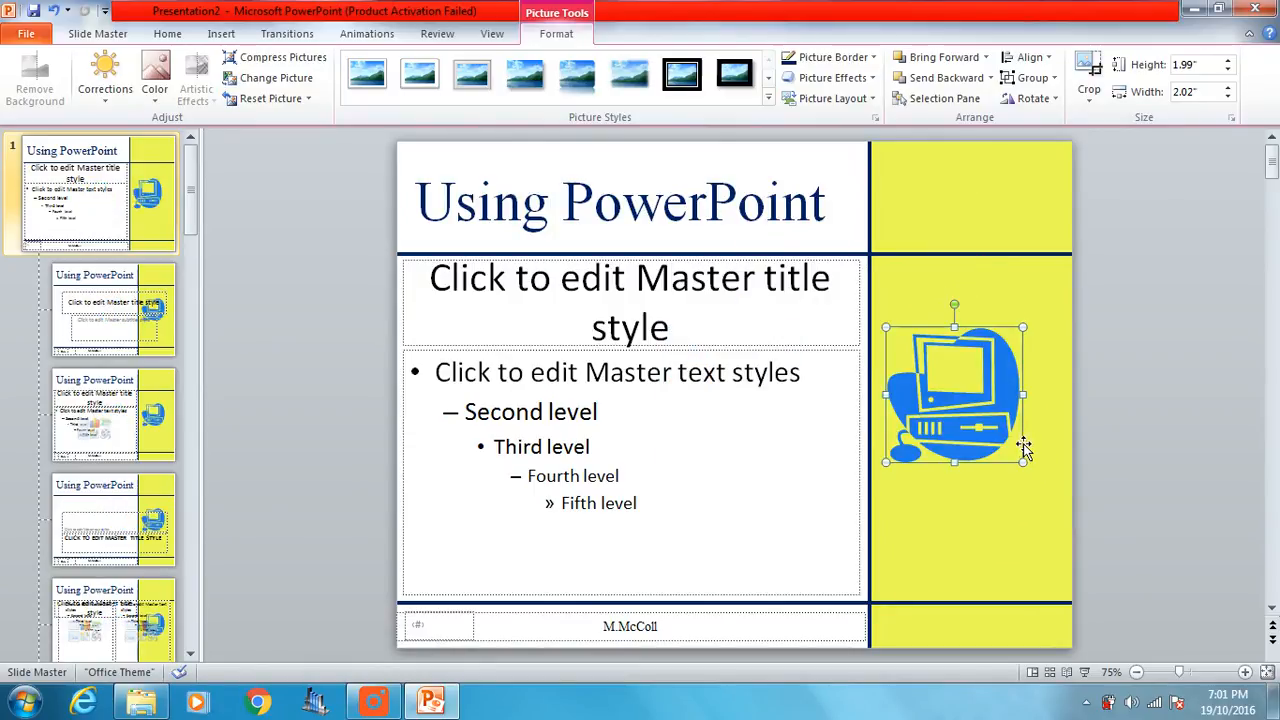
pyautogui.moveTo(970, 422)
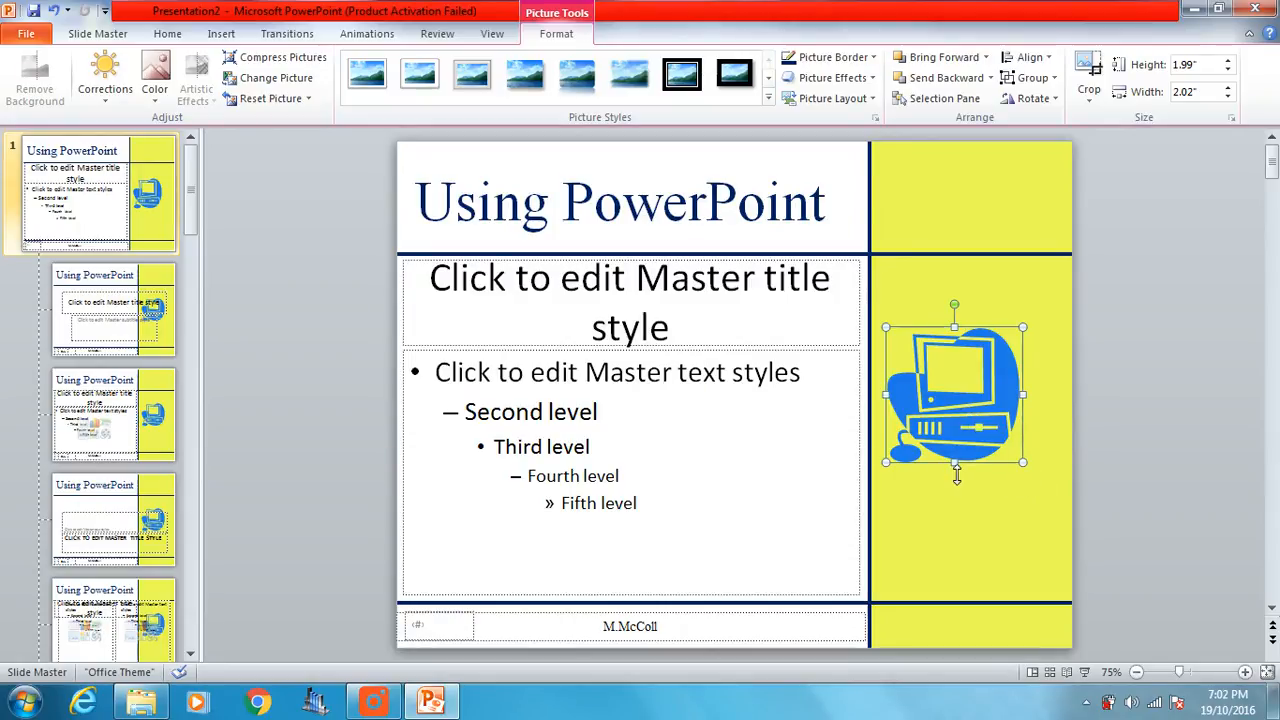
pyautogui.moveTo(954, 464); pyautogui.dragTo(956, 584)
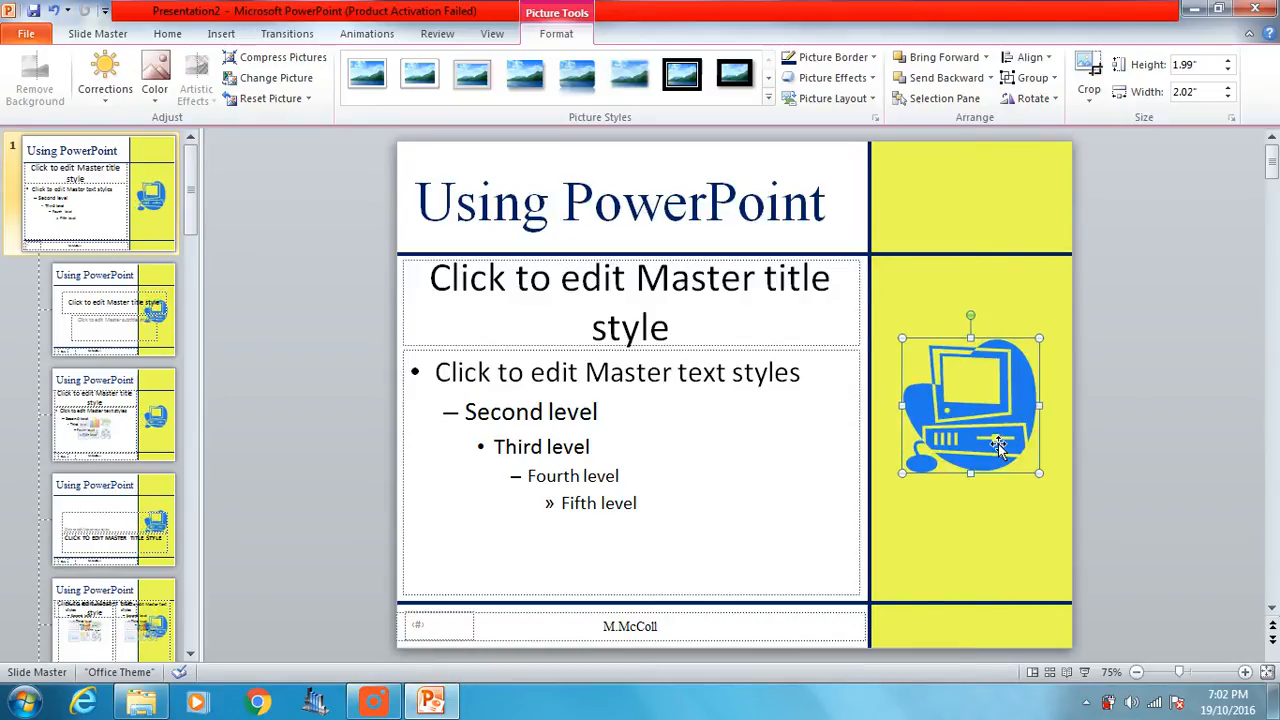
pyautogui.moveTo(980, 410)
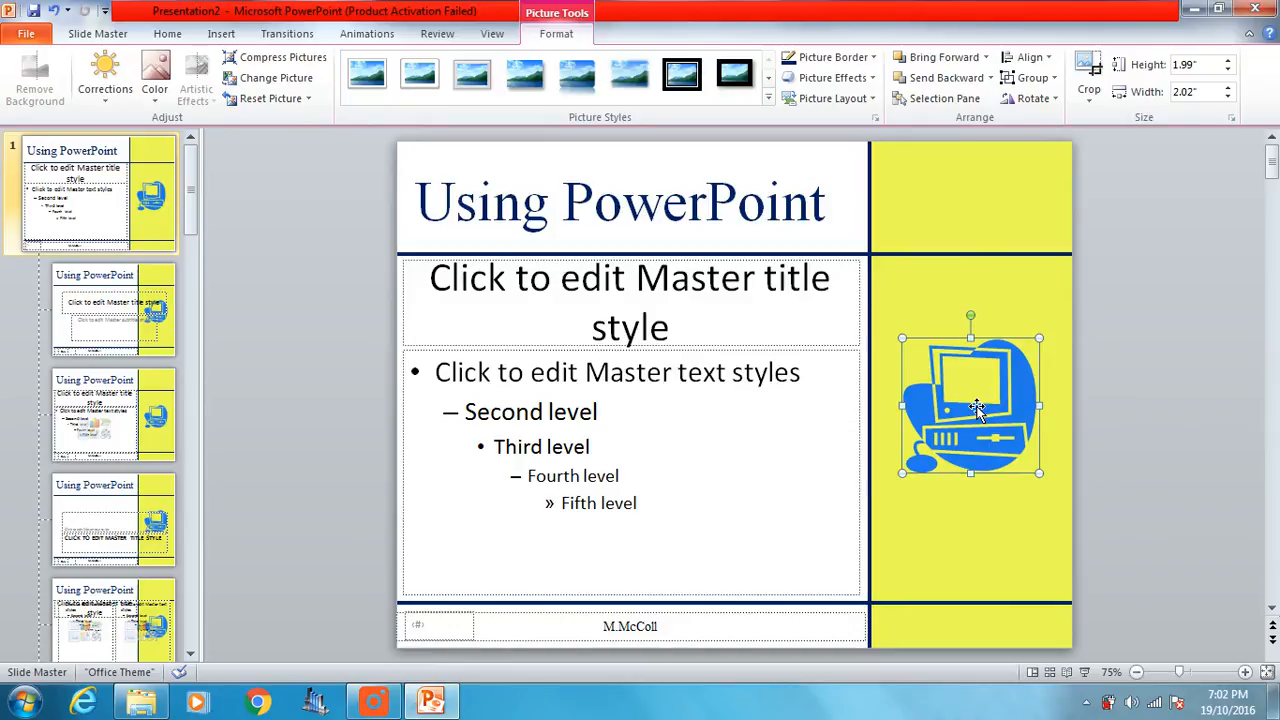
pyautogui.moveTo(970, 404); pyautogui.dragTo(970, 410)
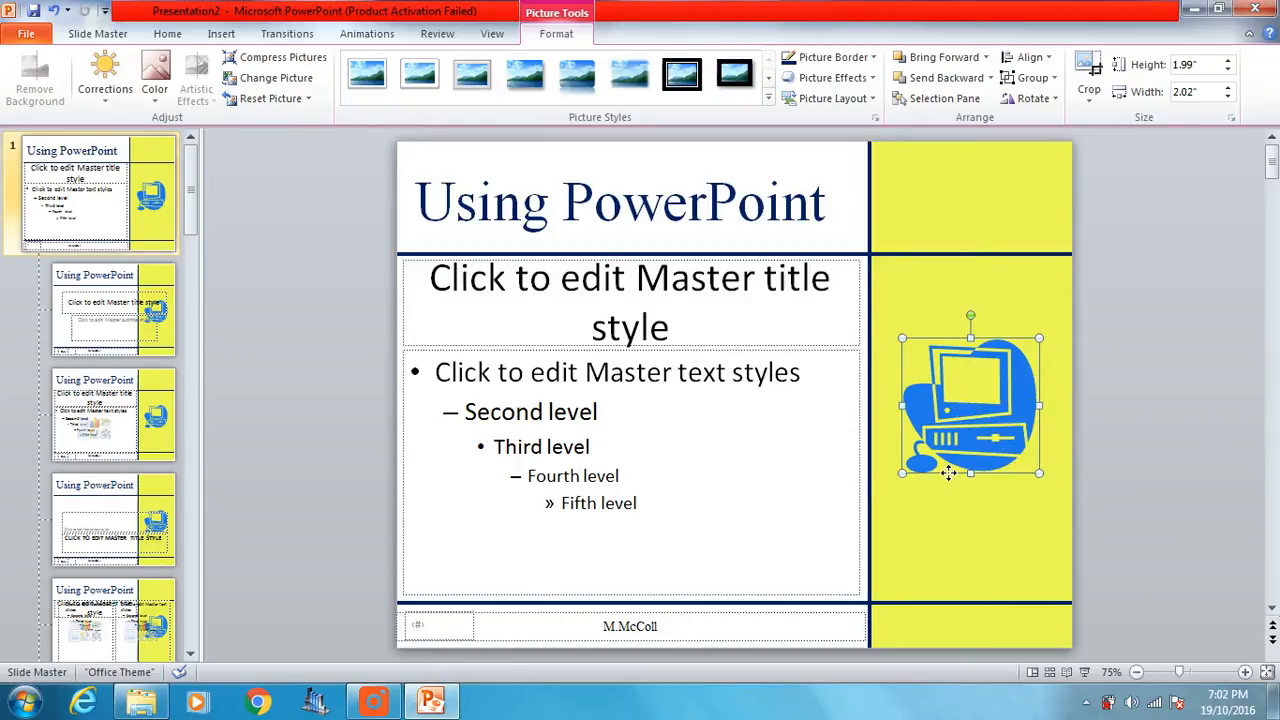
# Set the clip art height to 3 inches in Size and Position with aspect ratio locked.
pyautogui.rightClick(970, 400)
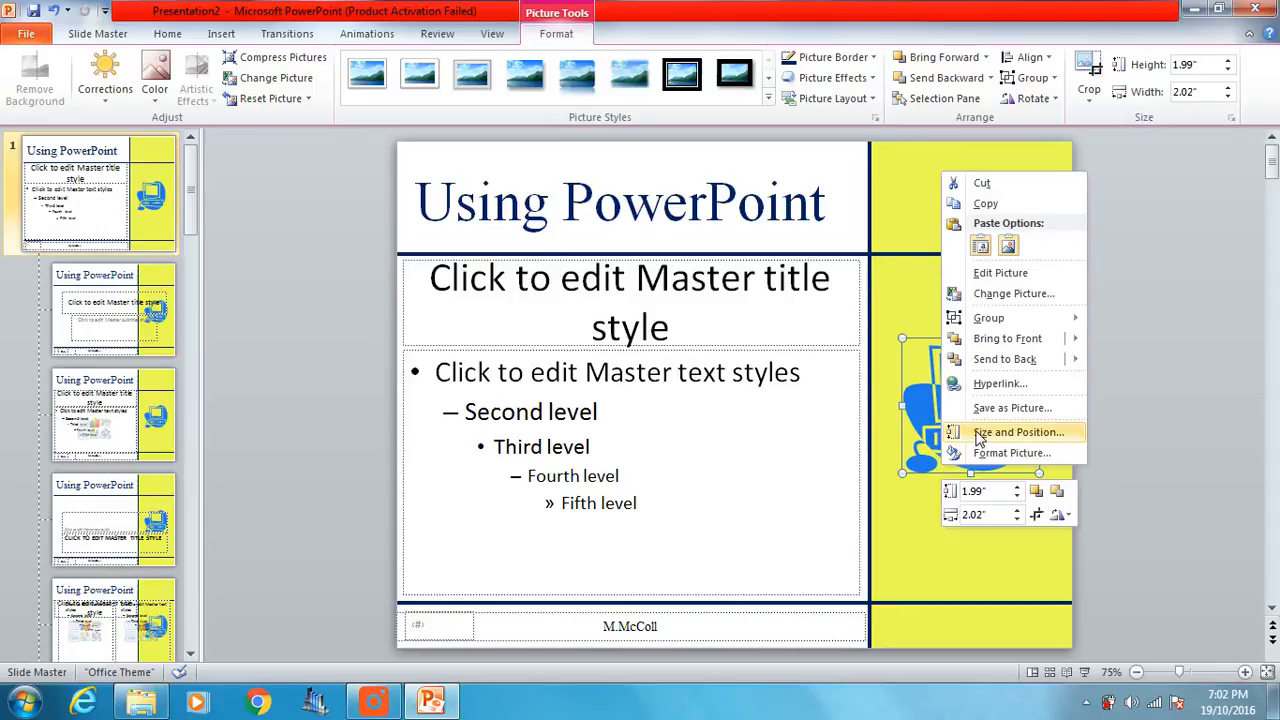
pyautogui.moveTo(1018, 432)
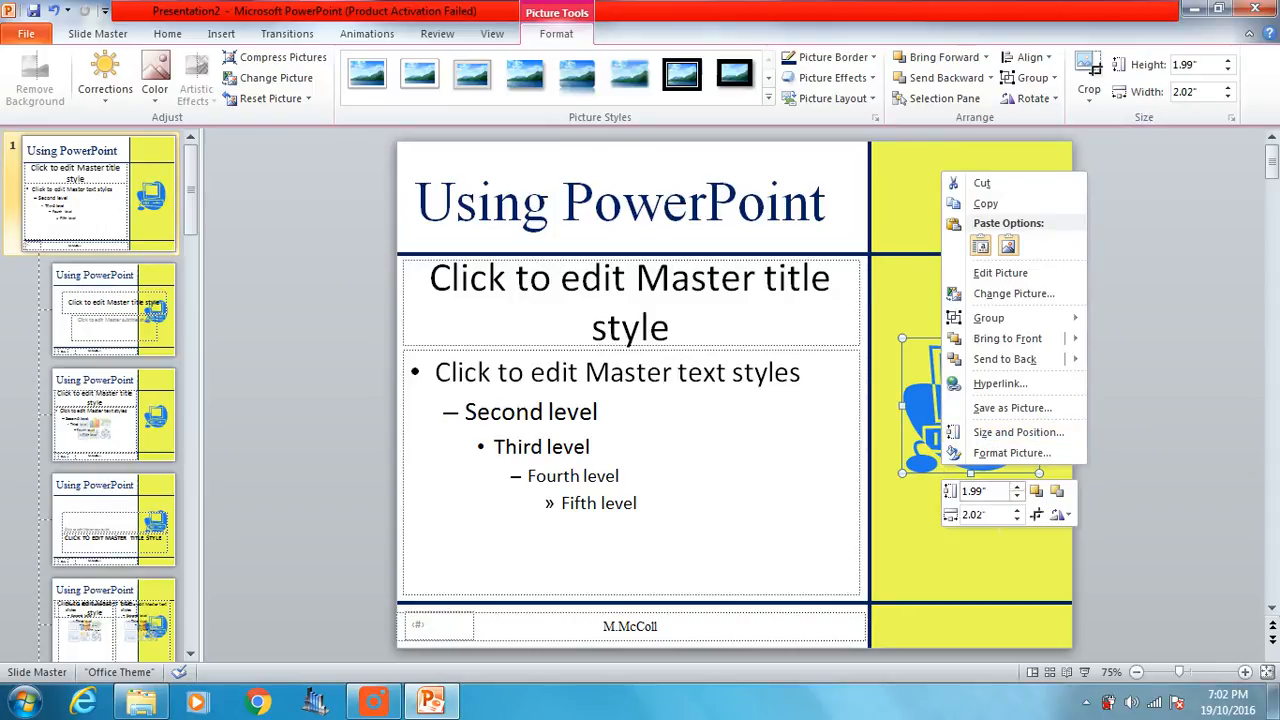
pyautogui.moveTo(1018, 432)
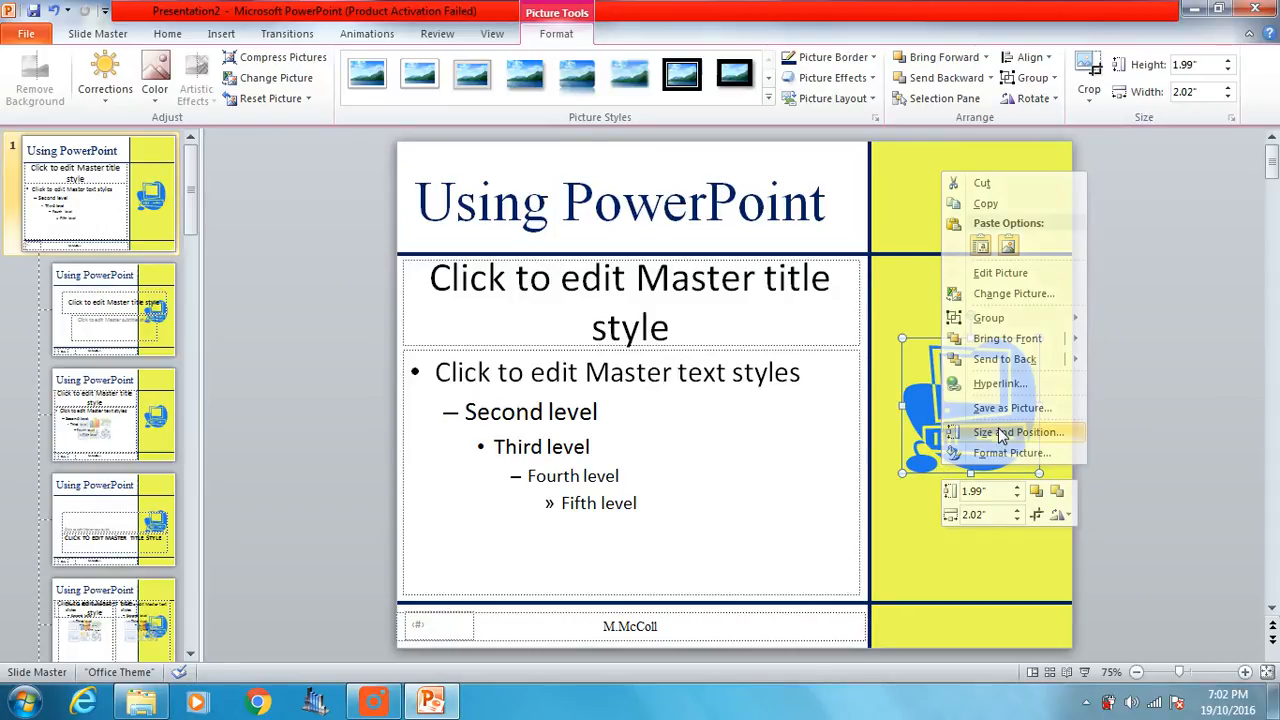
pyautogui.click(1016, 432)
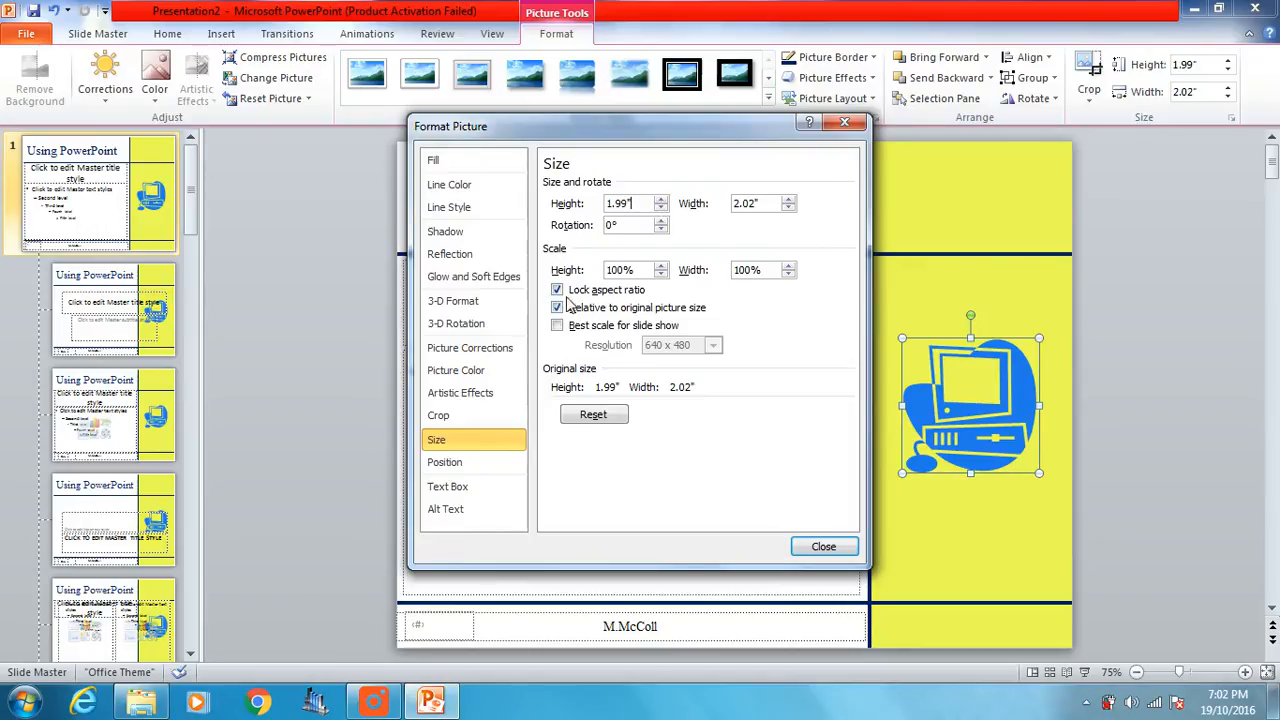
pyautogui.moveTo(632, 288)
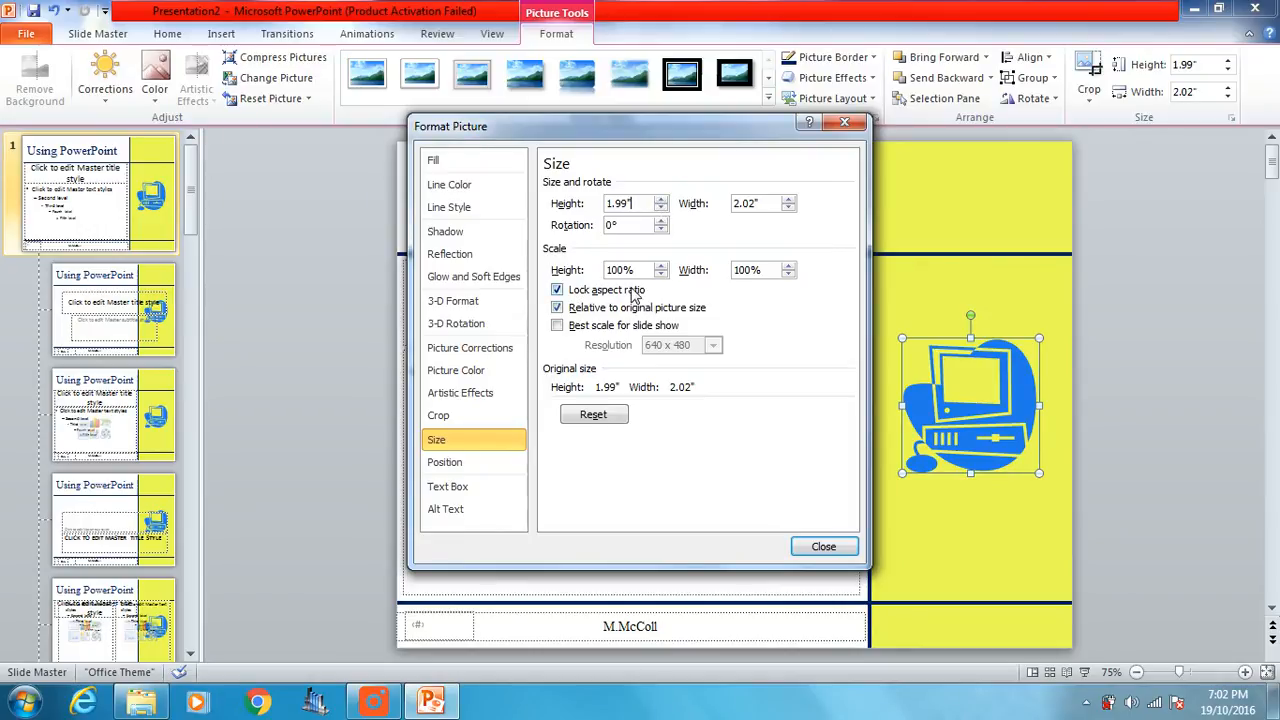
pyautogui.tripleClick(624, 204)
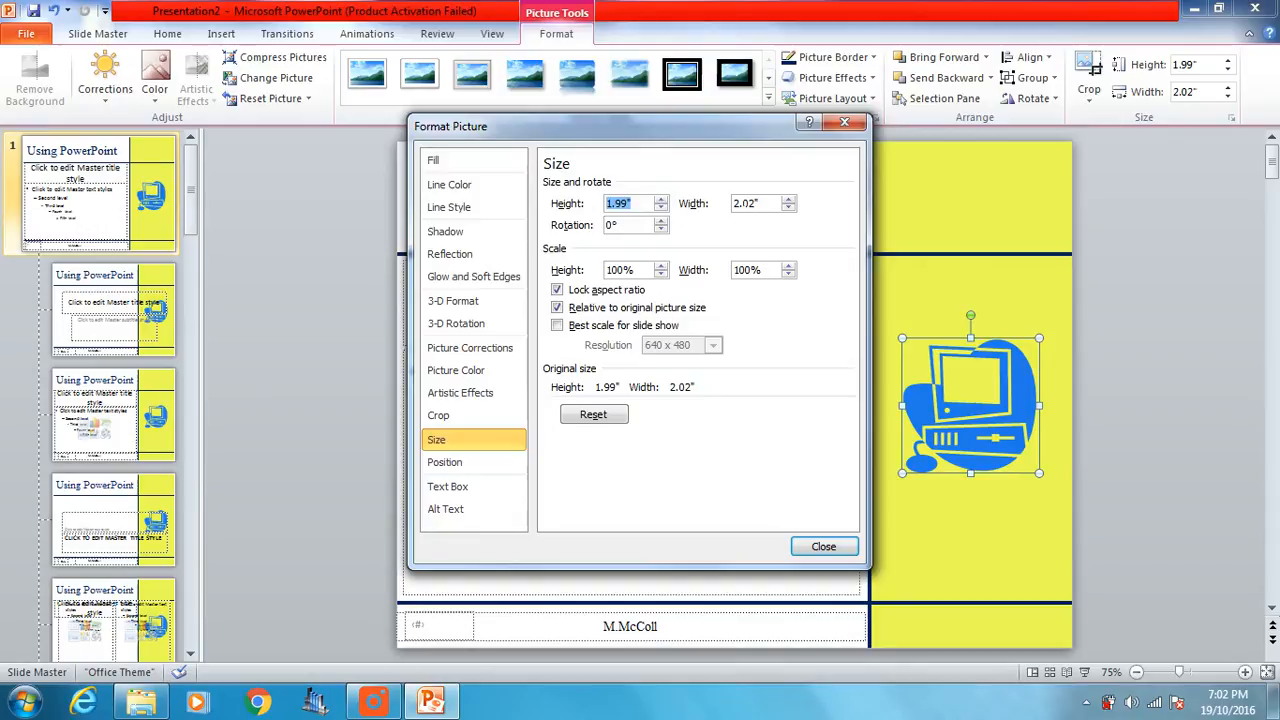
pyautogui.moveTo(1156, 352)
pyautogui.write('3')
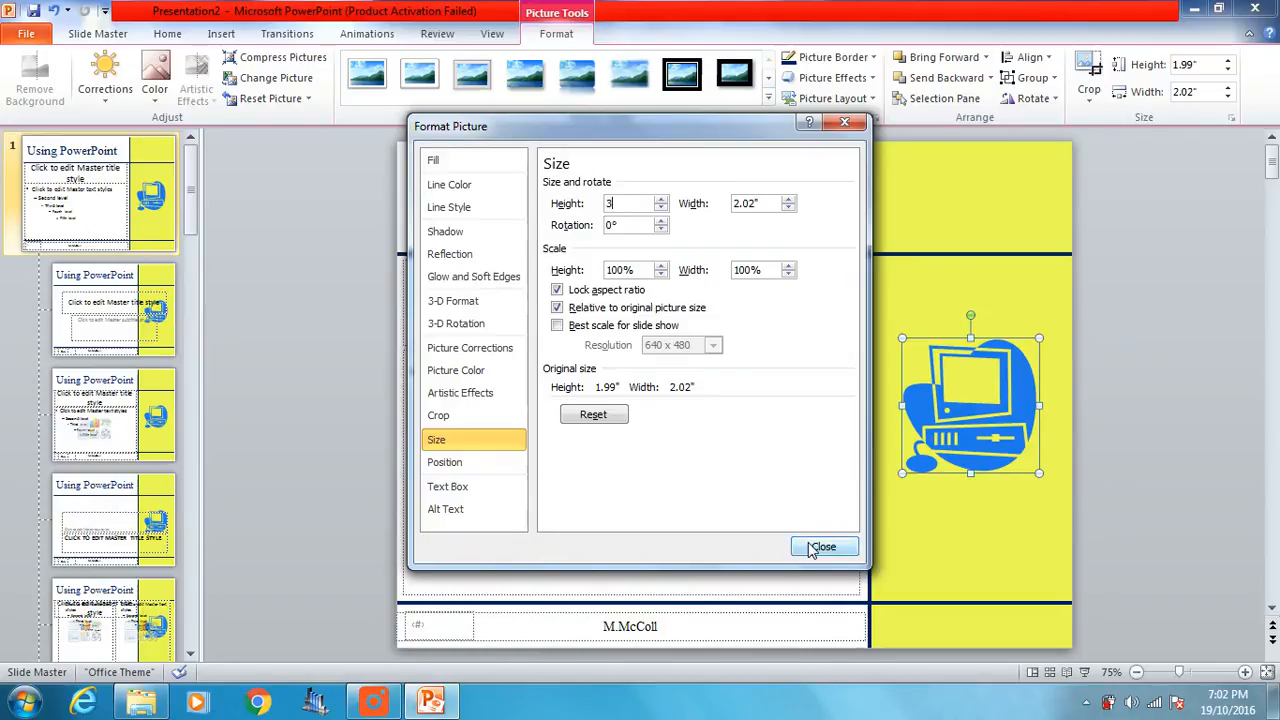
pyautogui.click(824, 548)
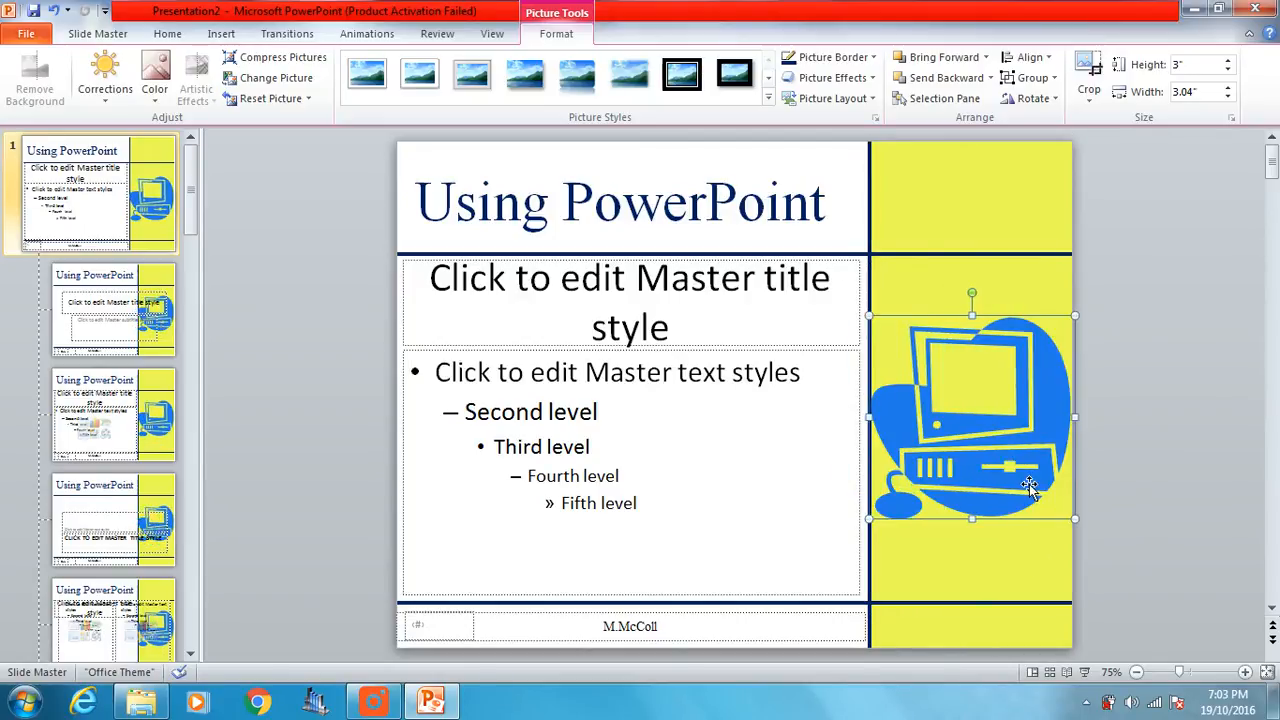
pyautogui.moveTo(1084, 252)
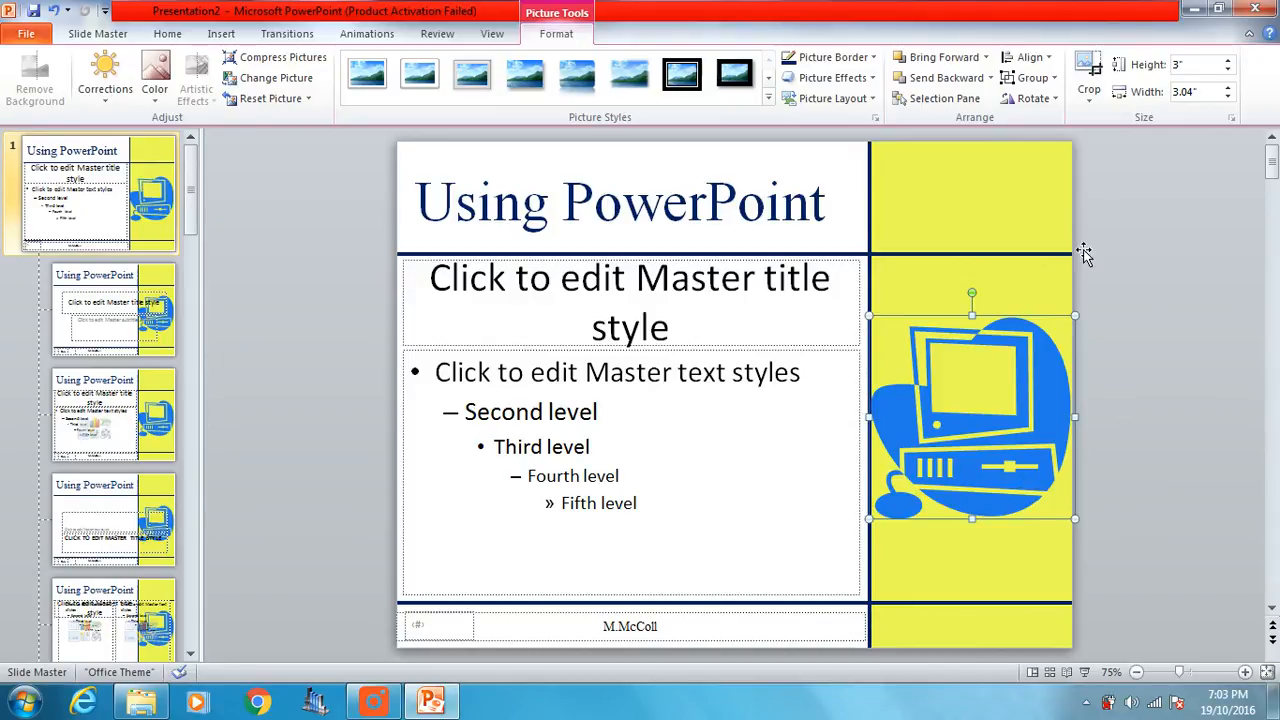
pyautogui.moveTo(976, 398)
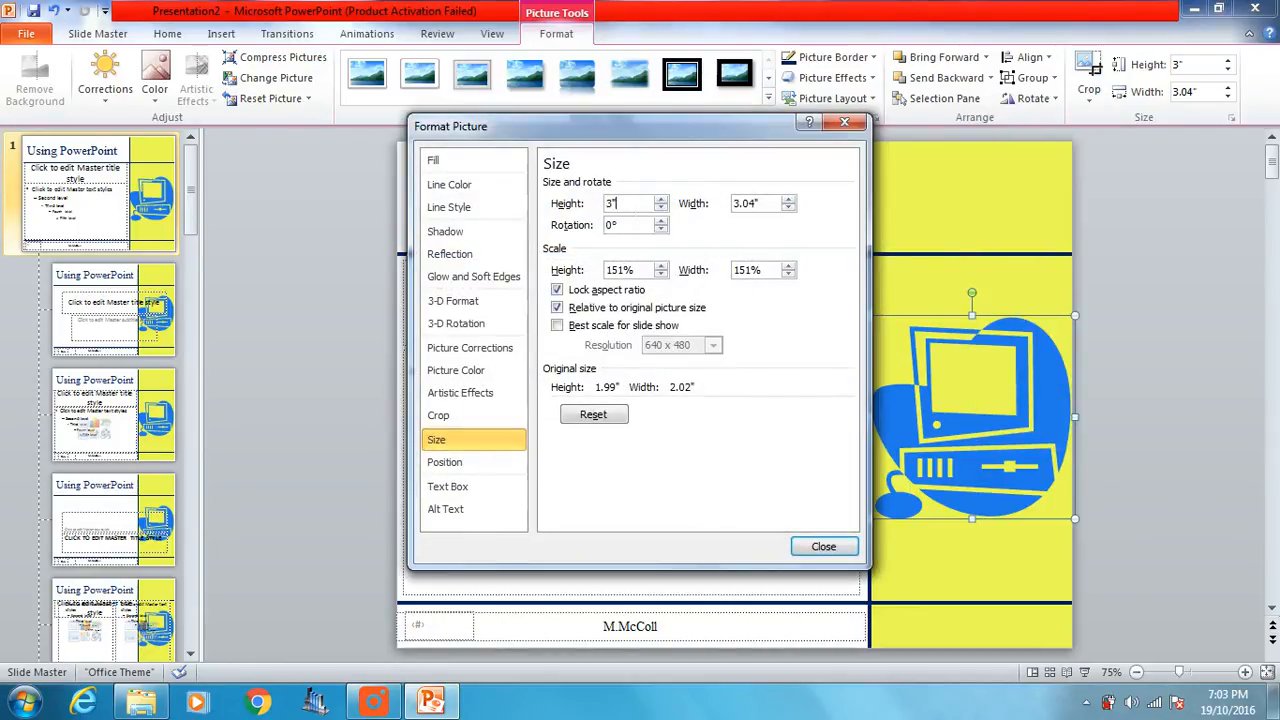
# Resize the clip art to 3.3 inches tall and move it over the yellow panel.
pyautogui.write('3.3')
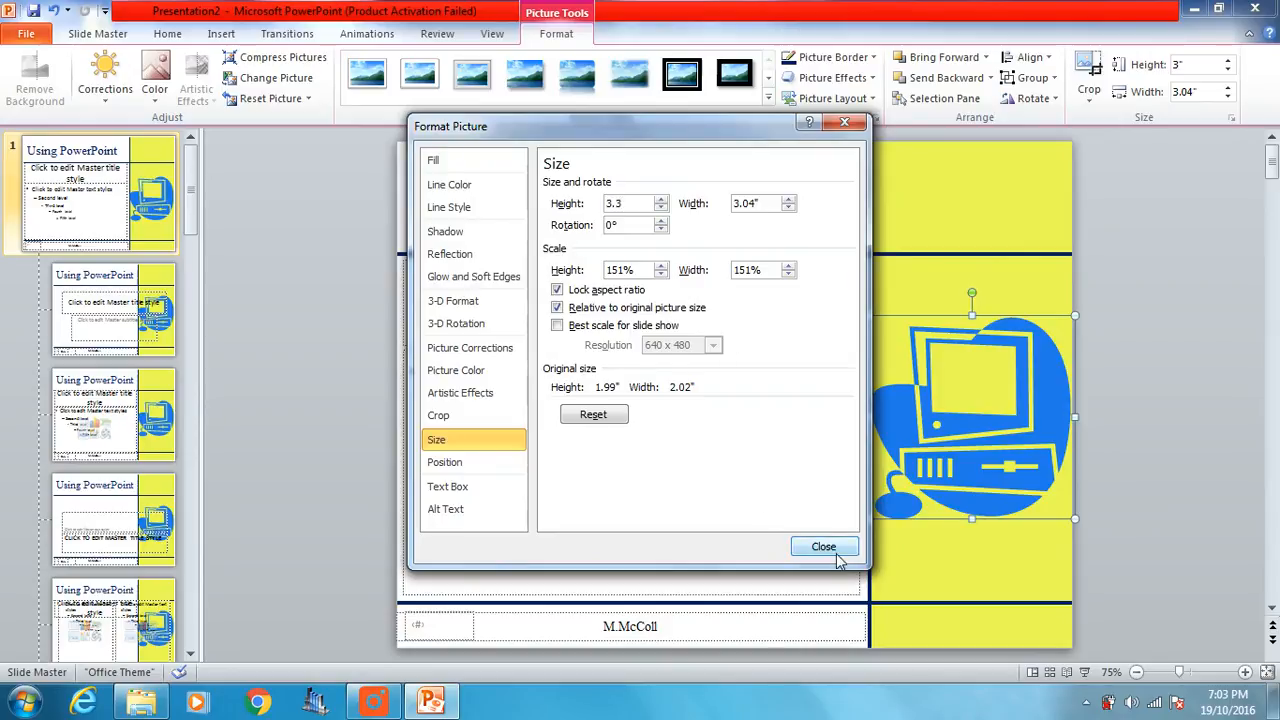
pyautogui.click(824, 546)
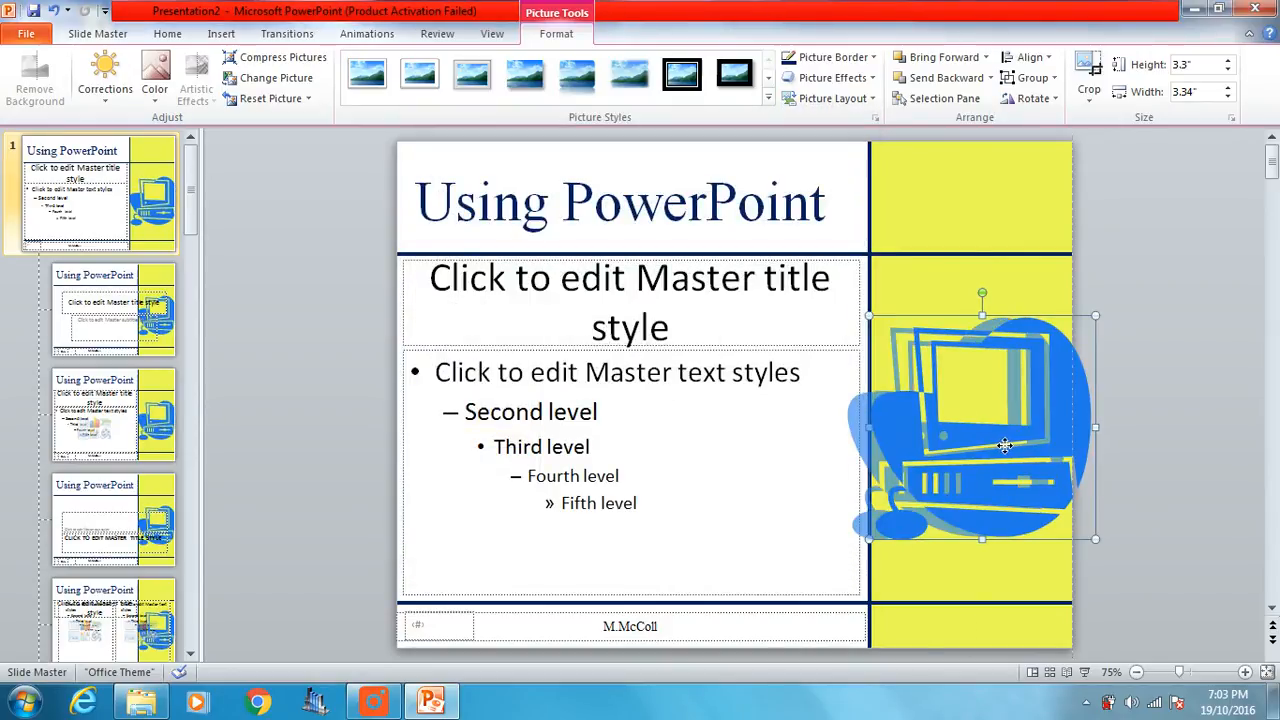
pyautogui.moveTo(1004, 444); pyautogui.dragTo(990, 436)
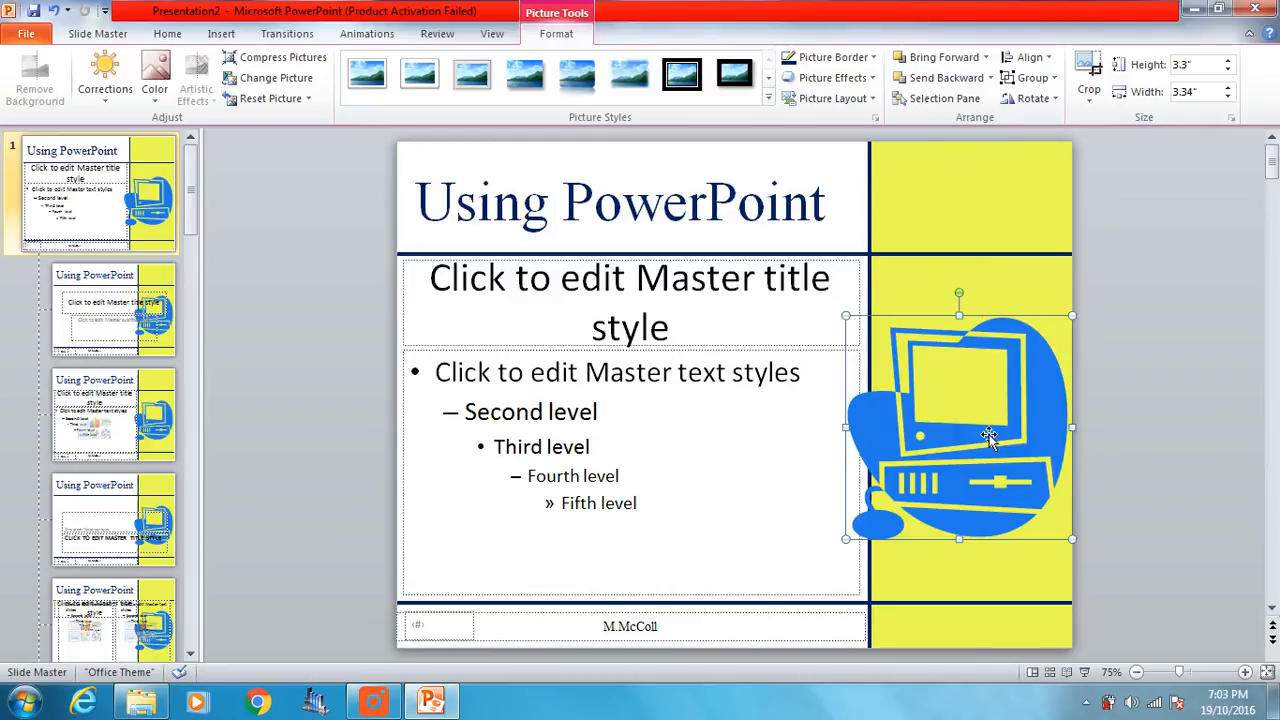
pyautogui.moveTo(1032, 308)
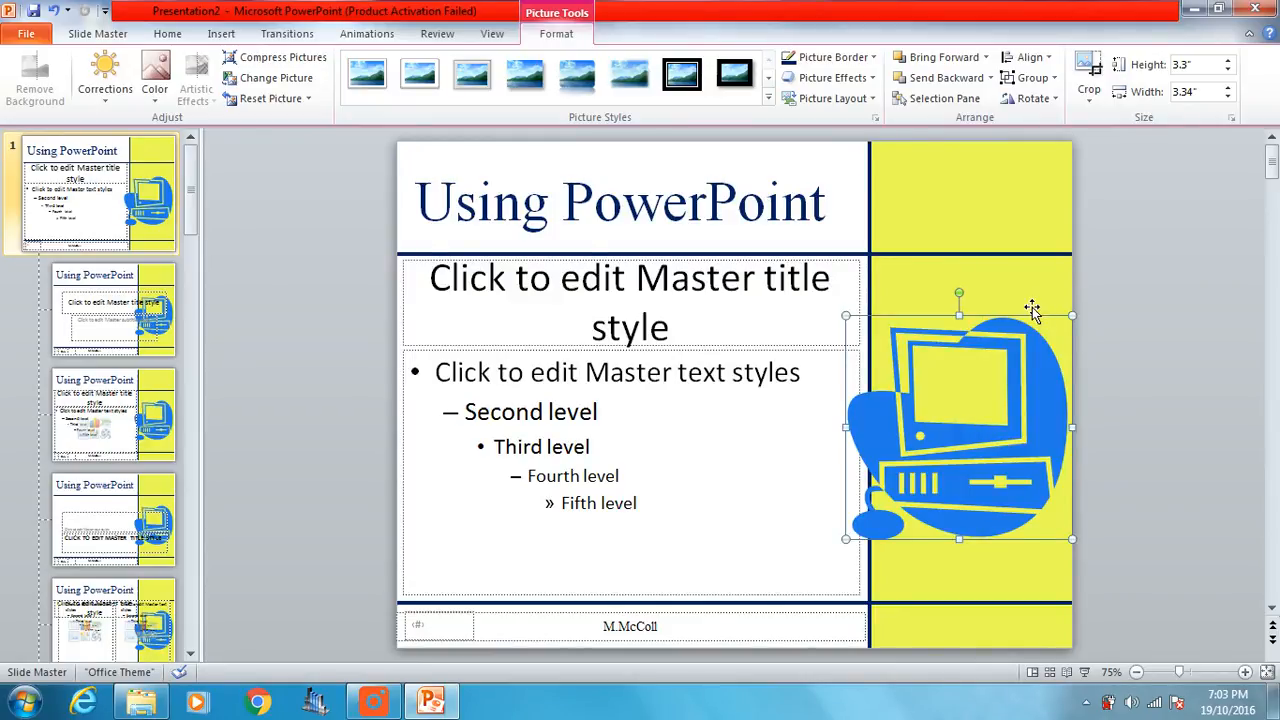
pyautogui.moveTo(858, 432)
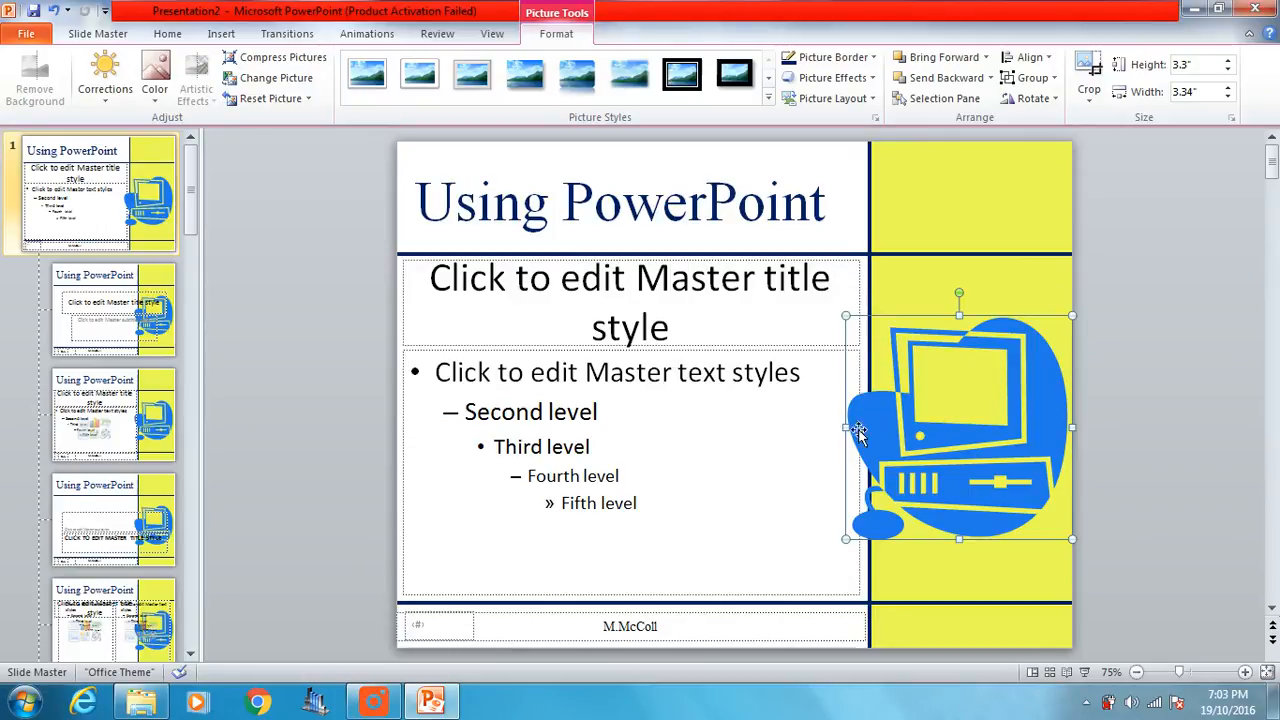
pyautogui.moveTo(1080, 340)
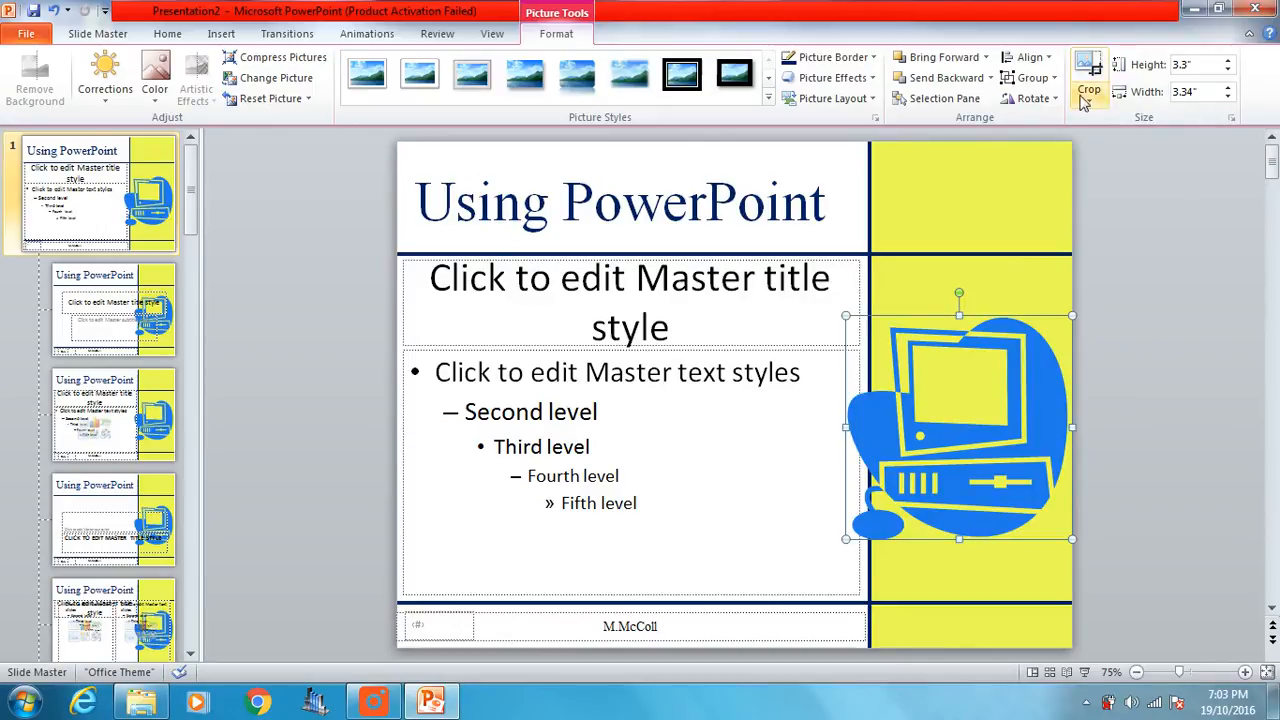
pyautogui.moveTo(1088, 64)
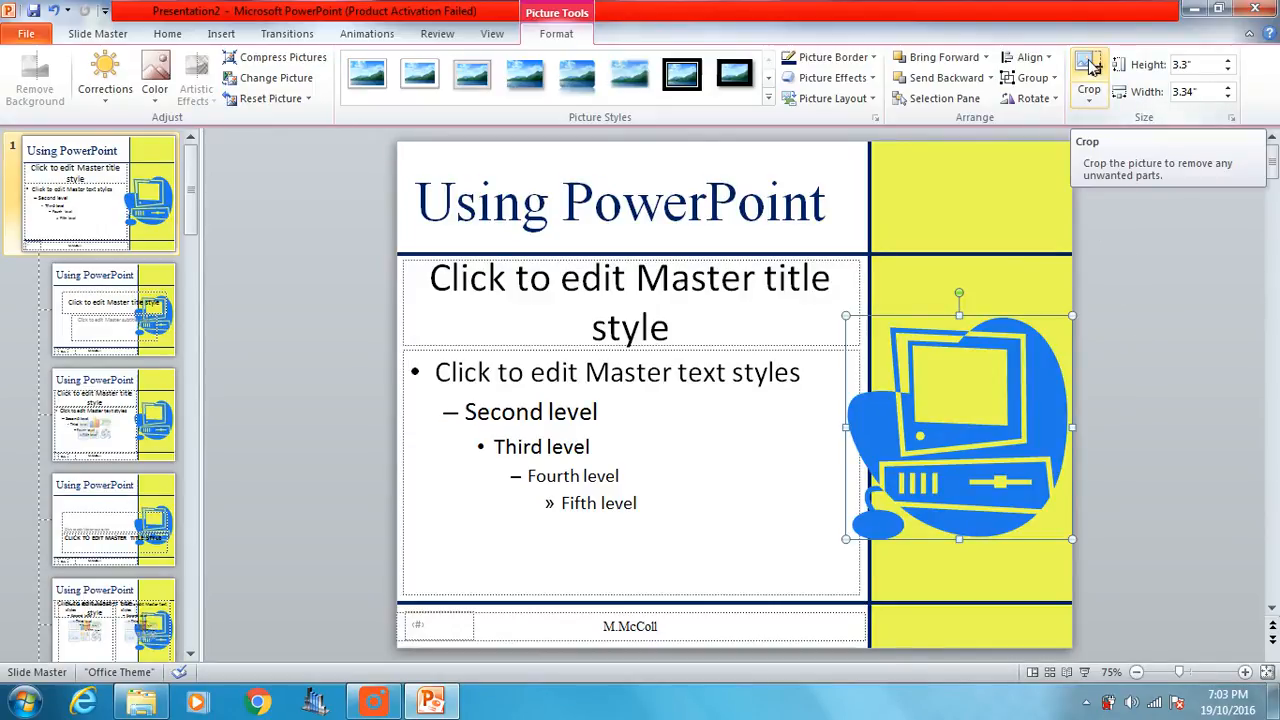
# Crop the clip art to 2.78 by 2.57 inches so it fits the yellow panel.
pyautogui.click(1088, 70)
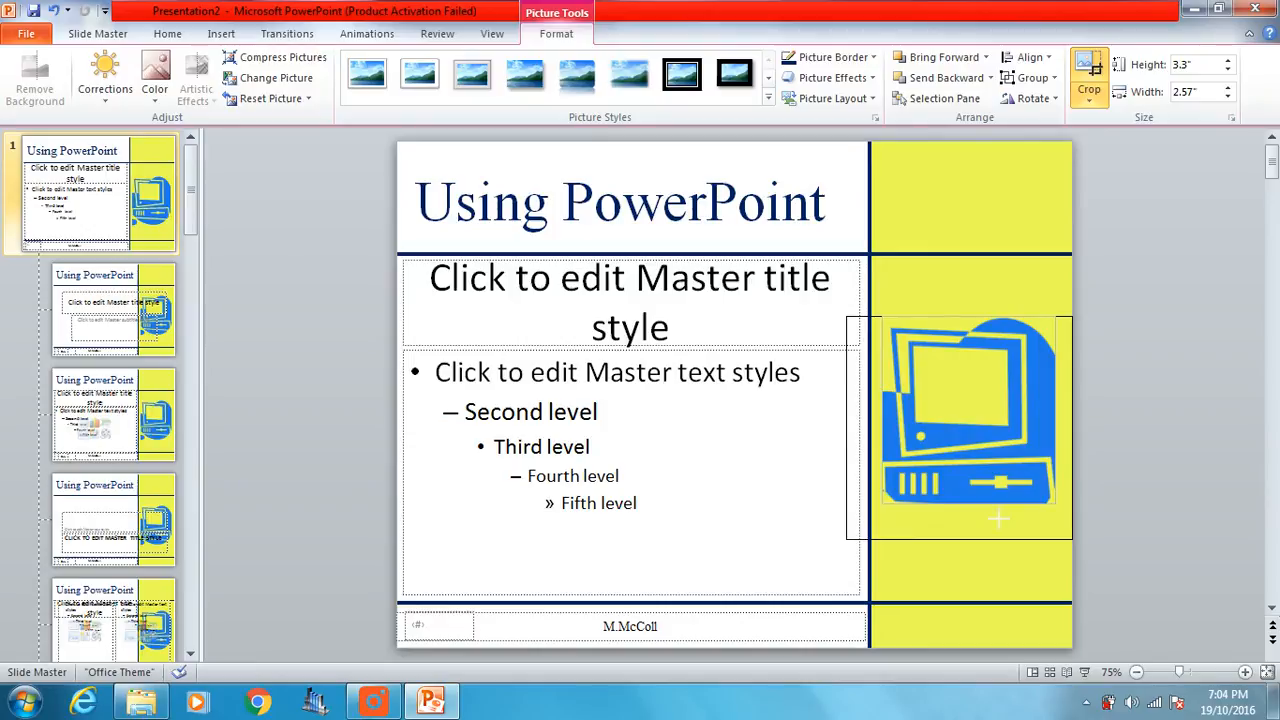
pyautogui.click(1088, 76)
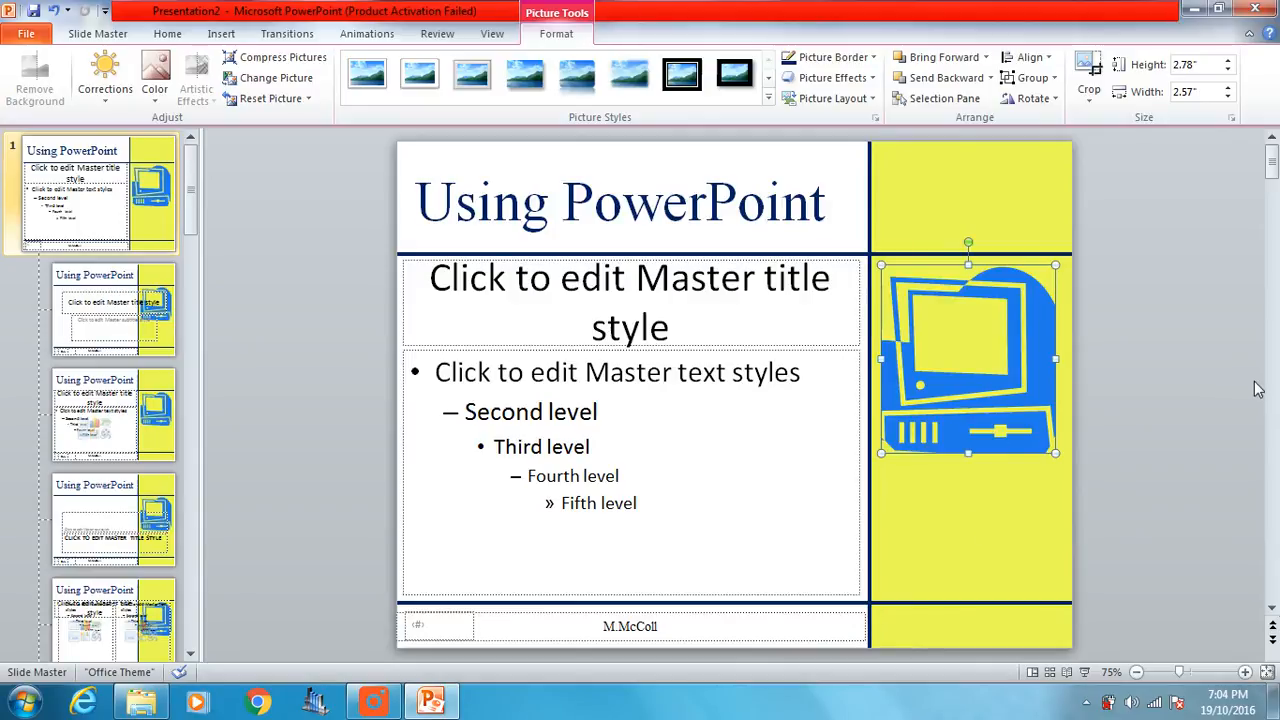
pyautogui.moveTo(968, 358); pyautogui.dragTo(968, 408)
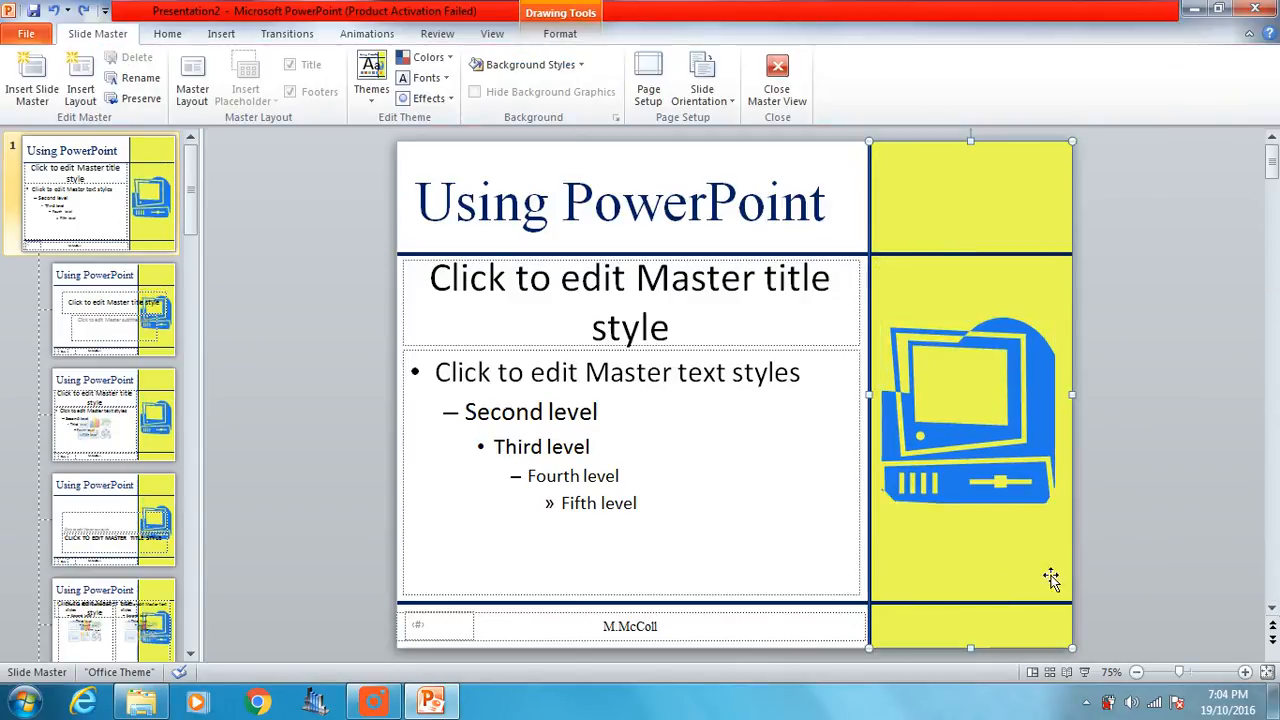
pyautogui.moveTo(1144, 488)
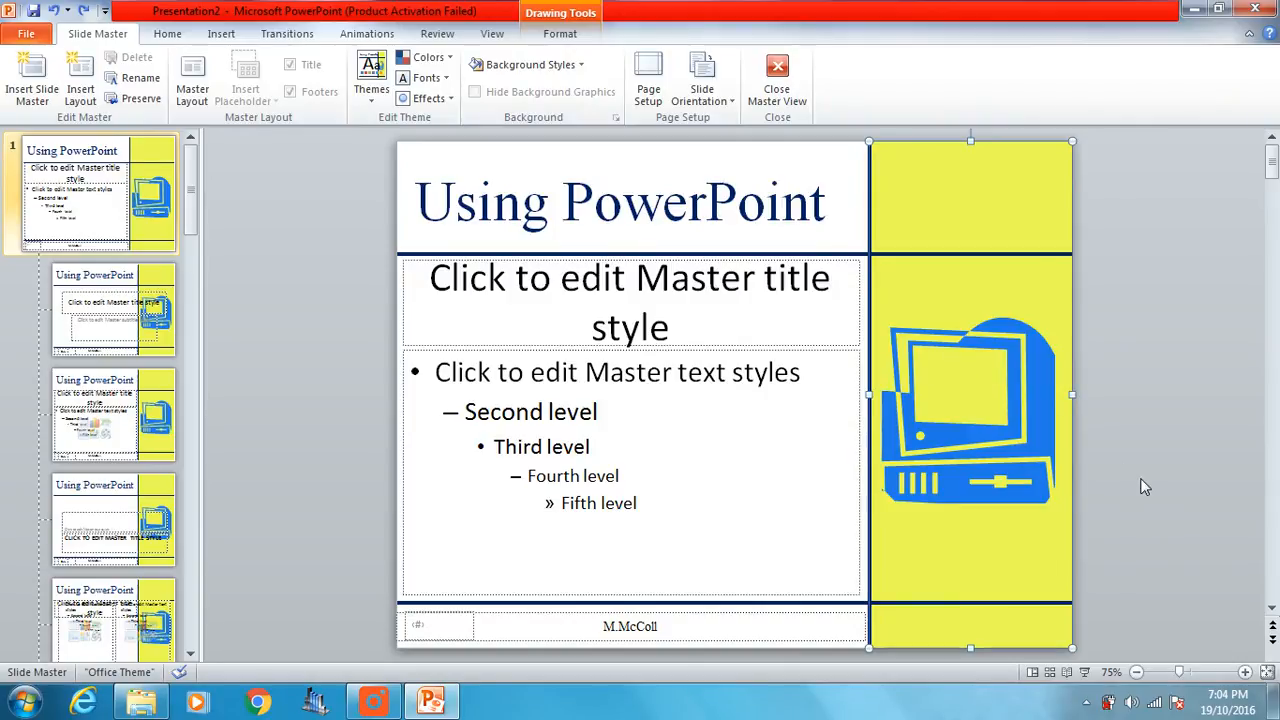
pyautogui.moveTo(1048, 364)
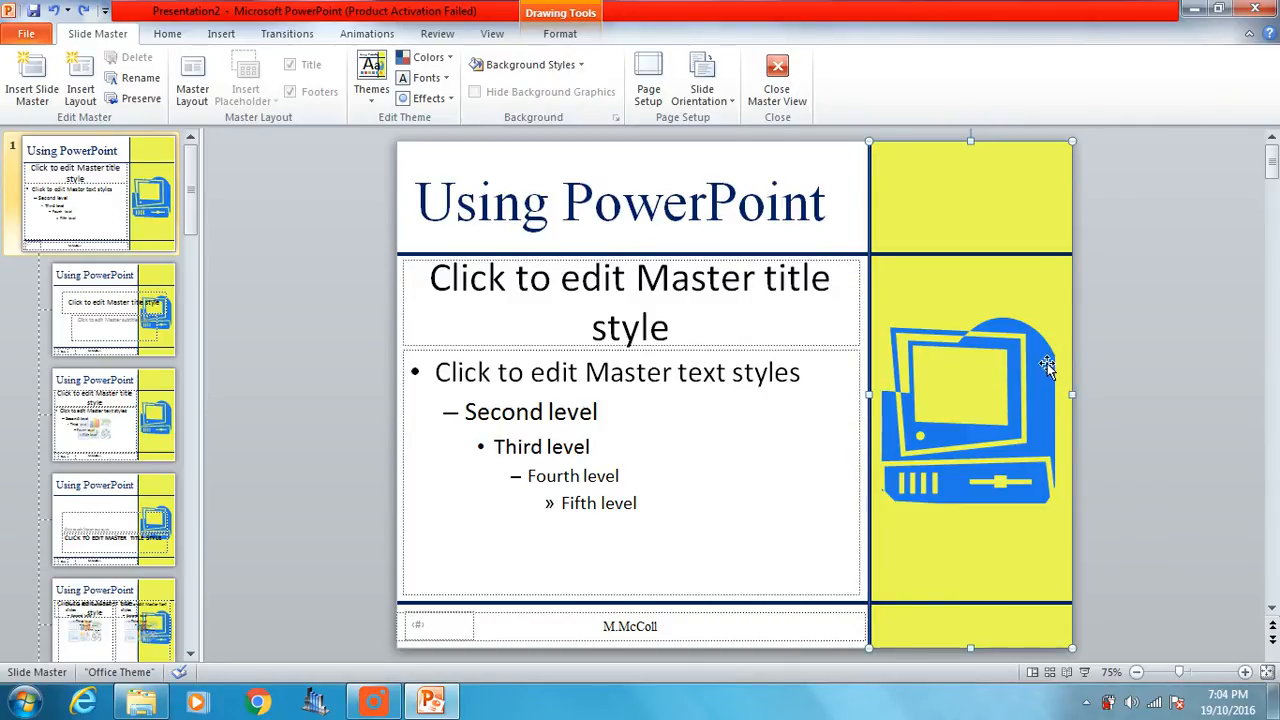
pyautogui.moveTo(1004, 470)
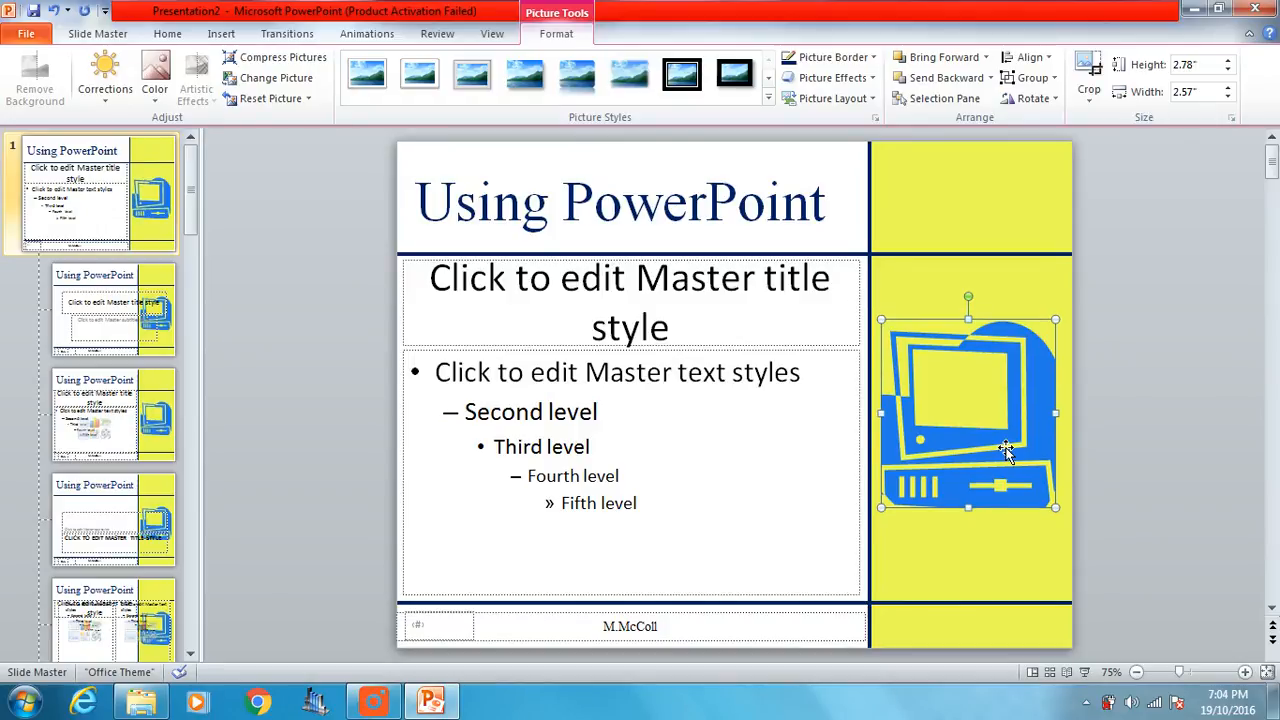
pyautogui.click(1136, 388)
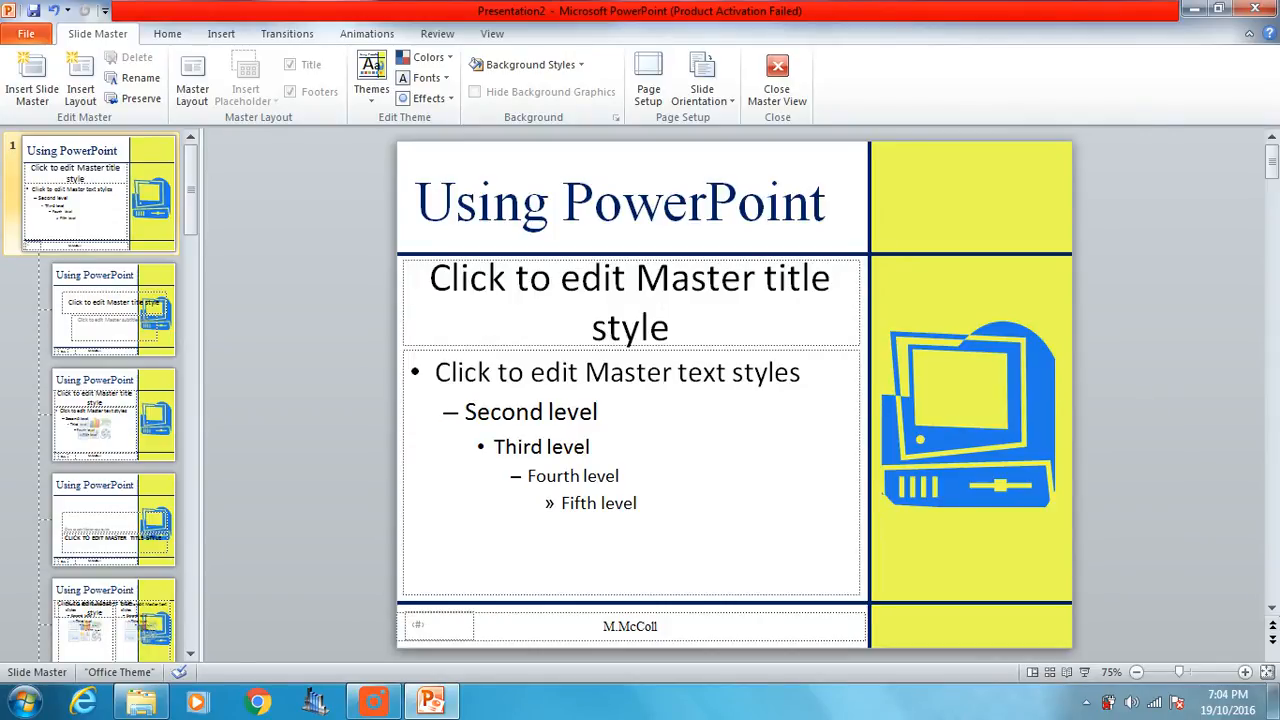
pyautogui.moveTo(112, 310)
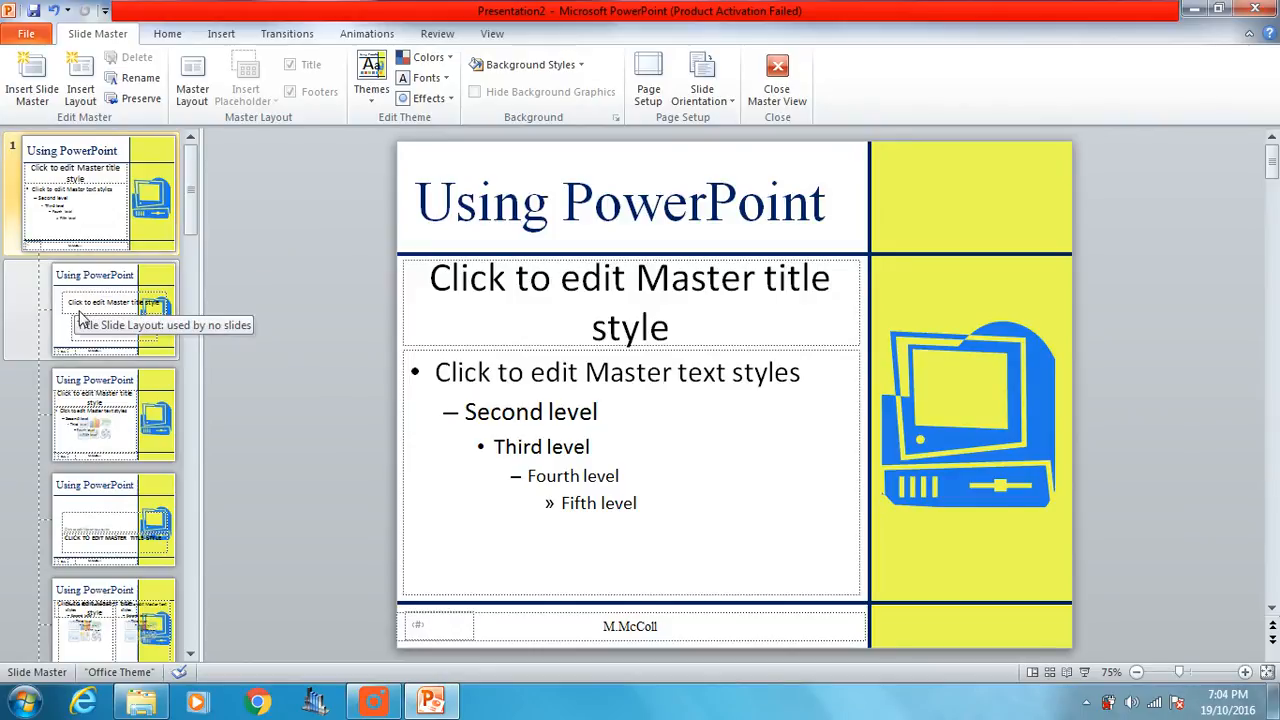
# Fit the Title Slide layout's title and subtitle placeholders left of the yellow panel, comparing with the master.
pyautogui.click(114, 310)
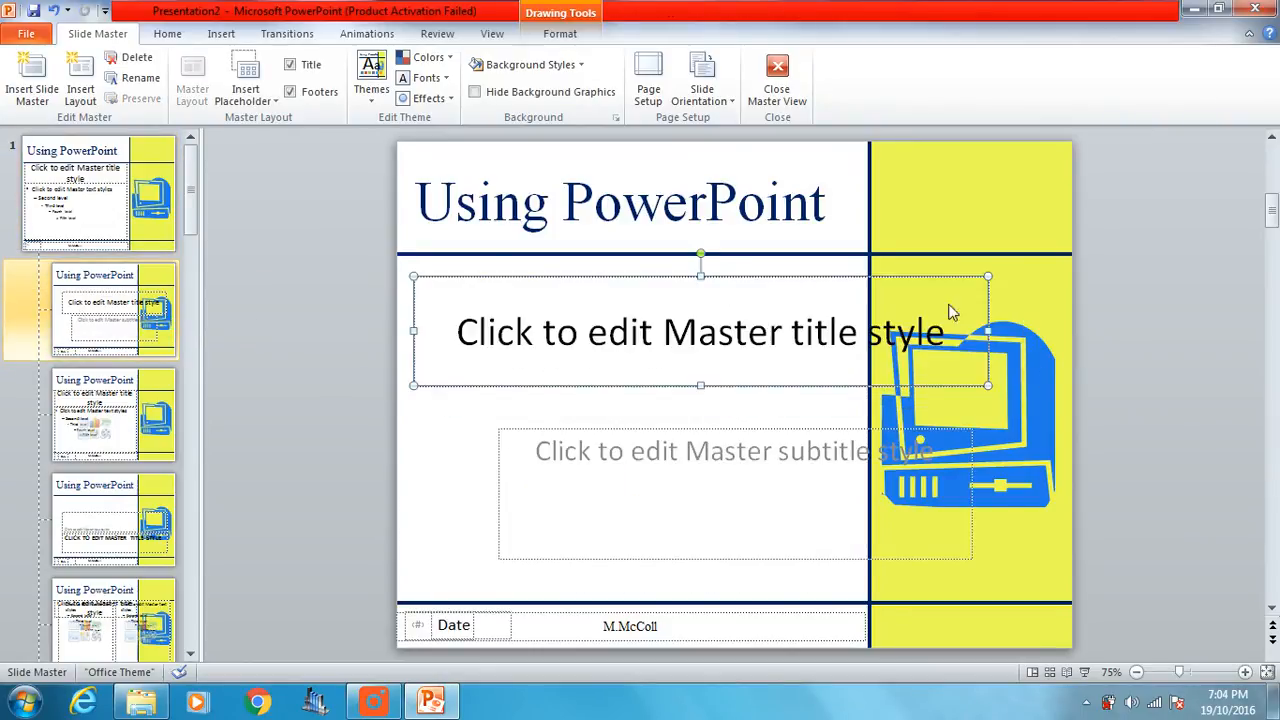
pyautogui.click(650, 332)
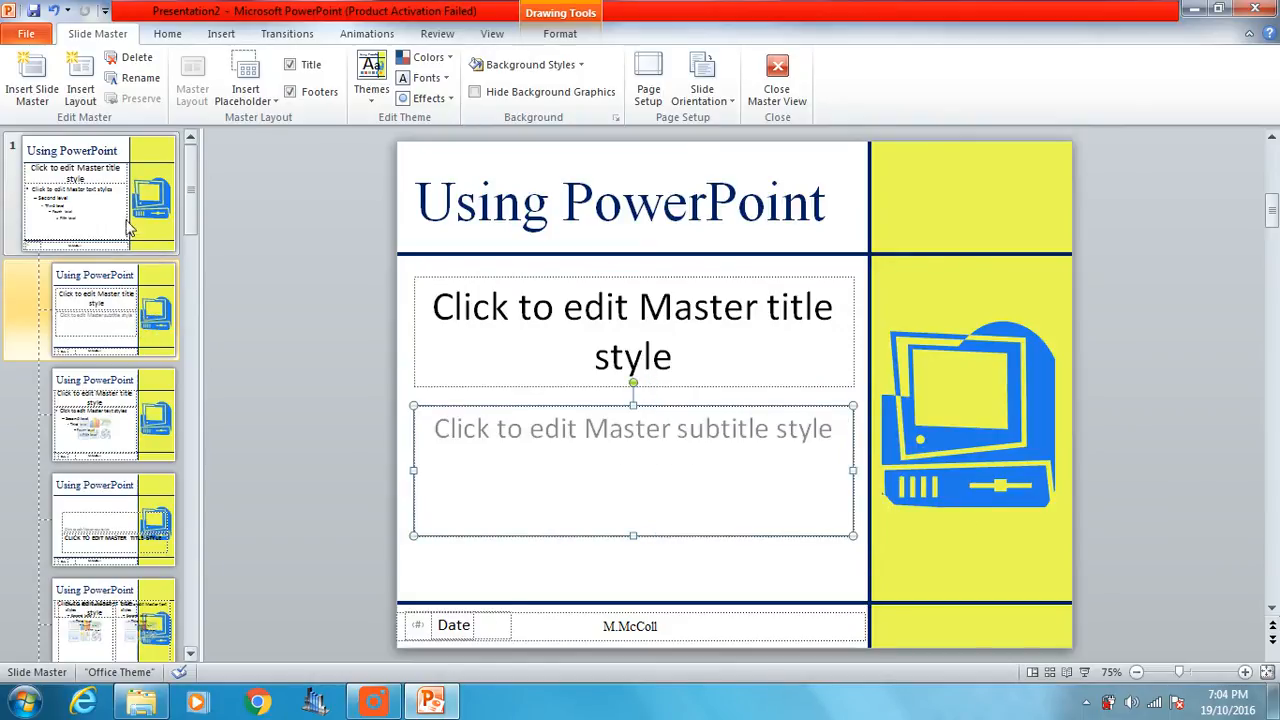
pyautogui.click(112, 310)
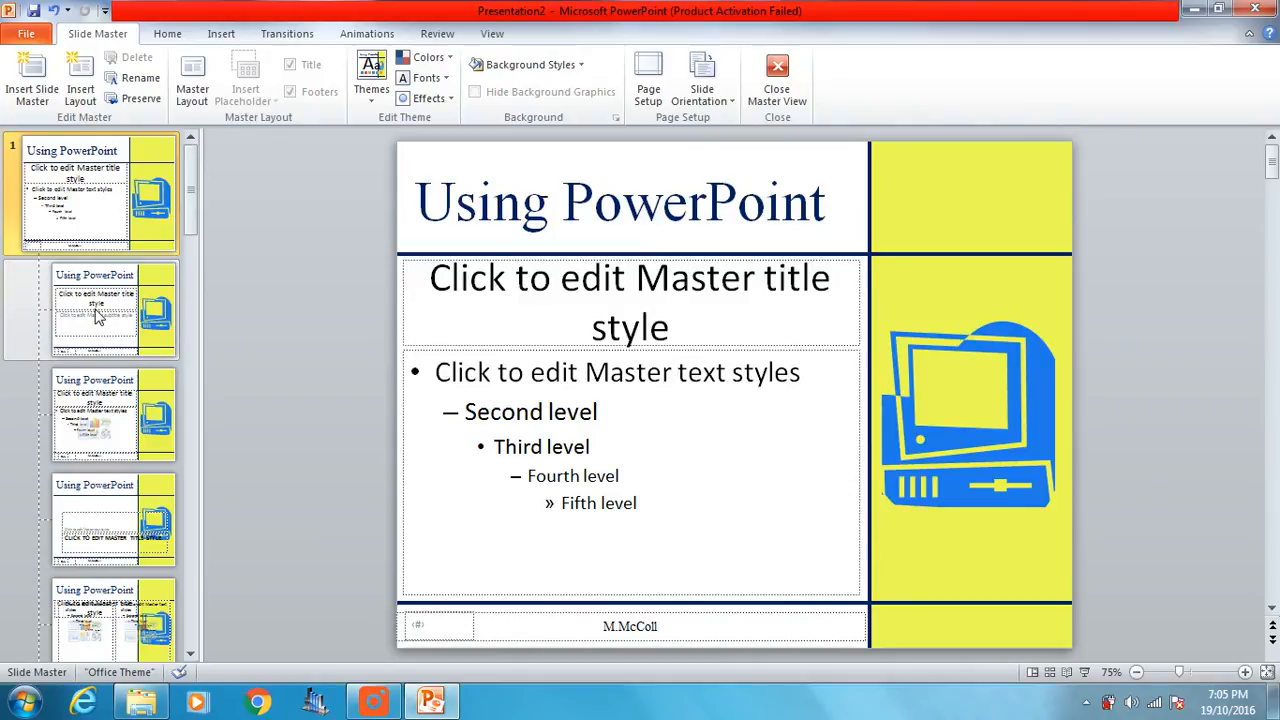
pyautogui.click(112, 310)
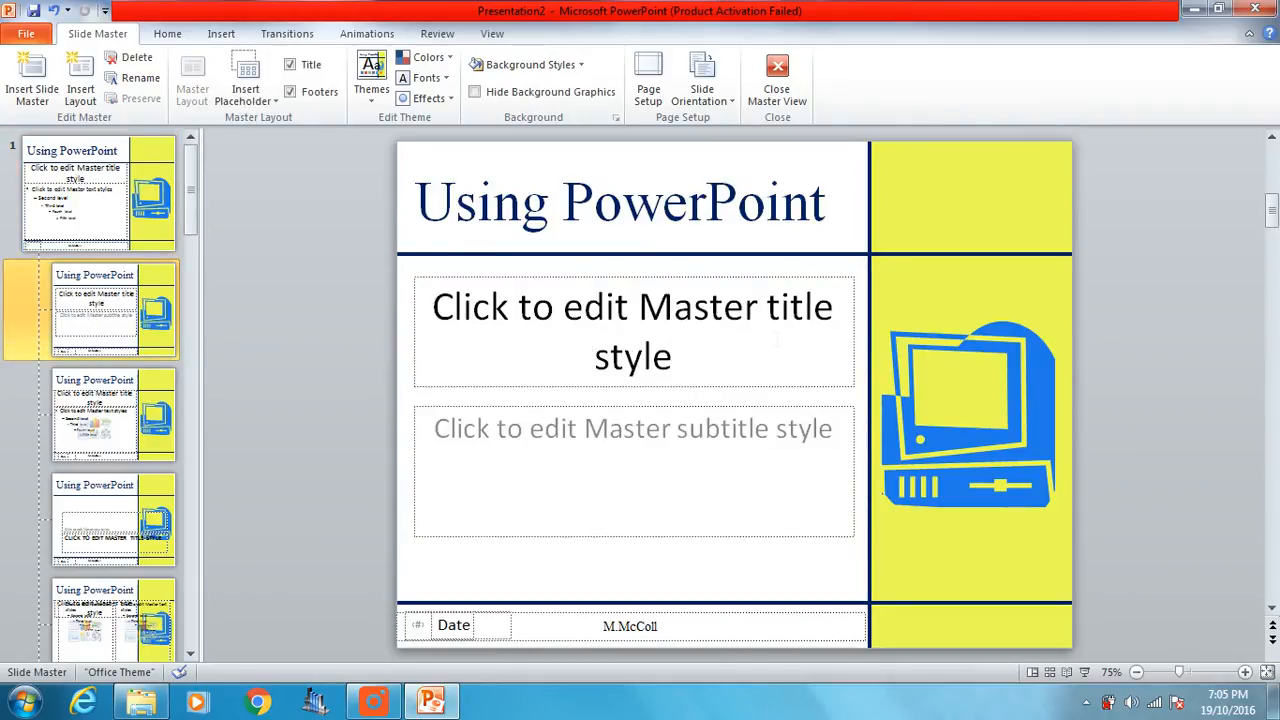
pyautogui.moveTo(704, 512)
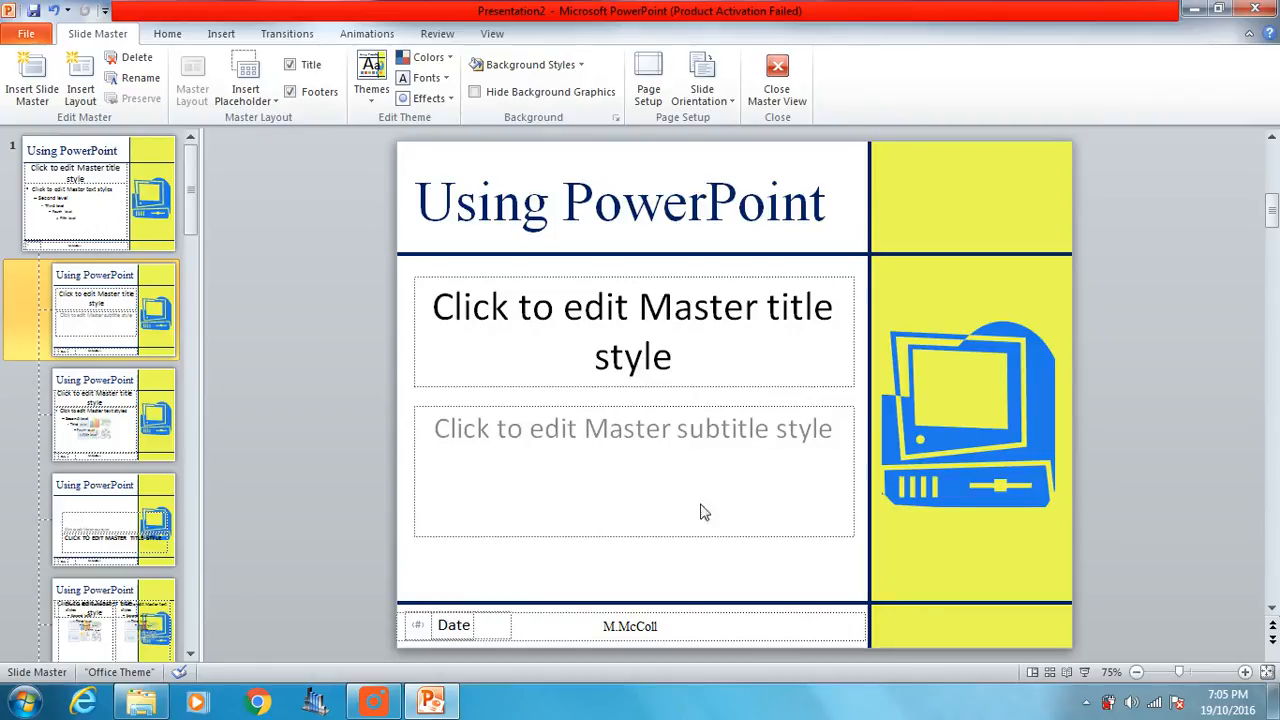
pyautogui.moveTo(684, 186)
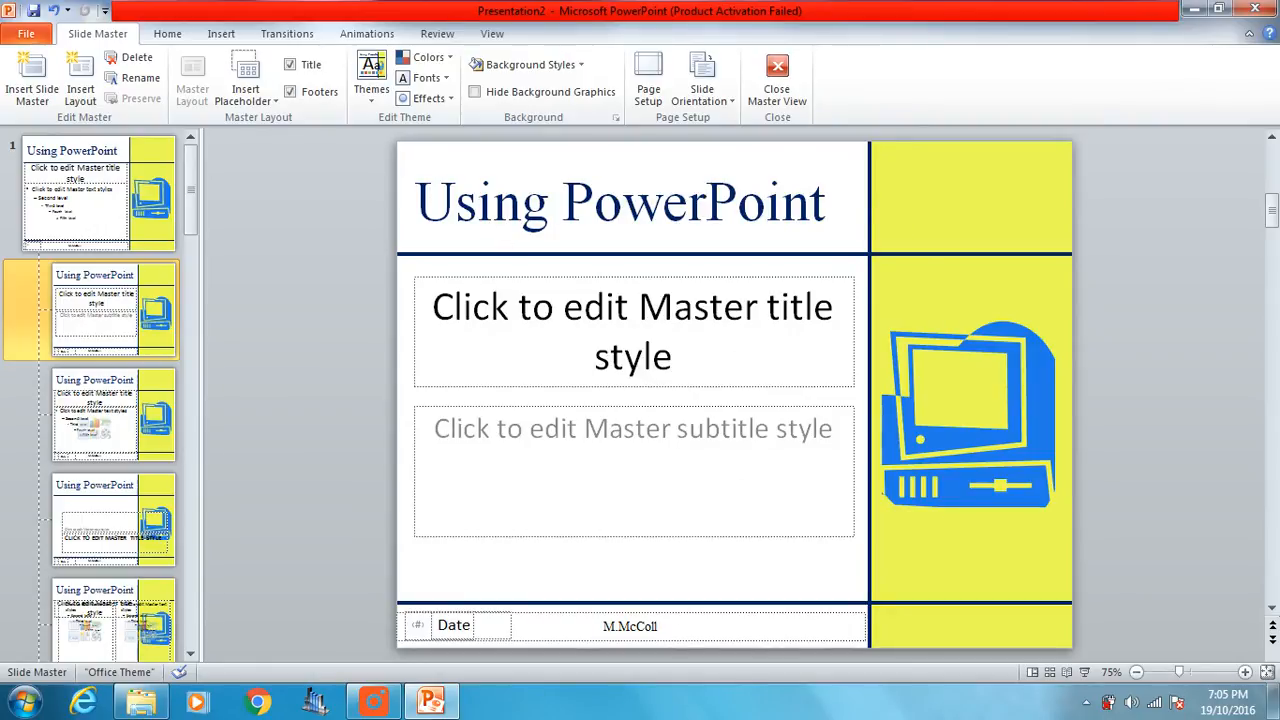
pyautogui.moveTo(108, 198)
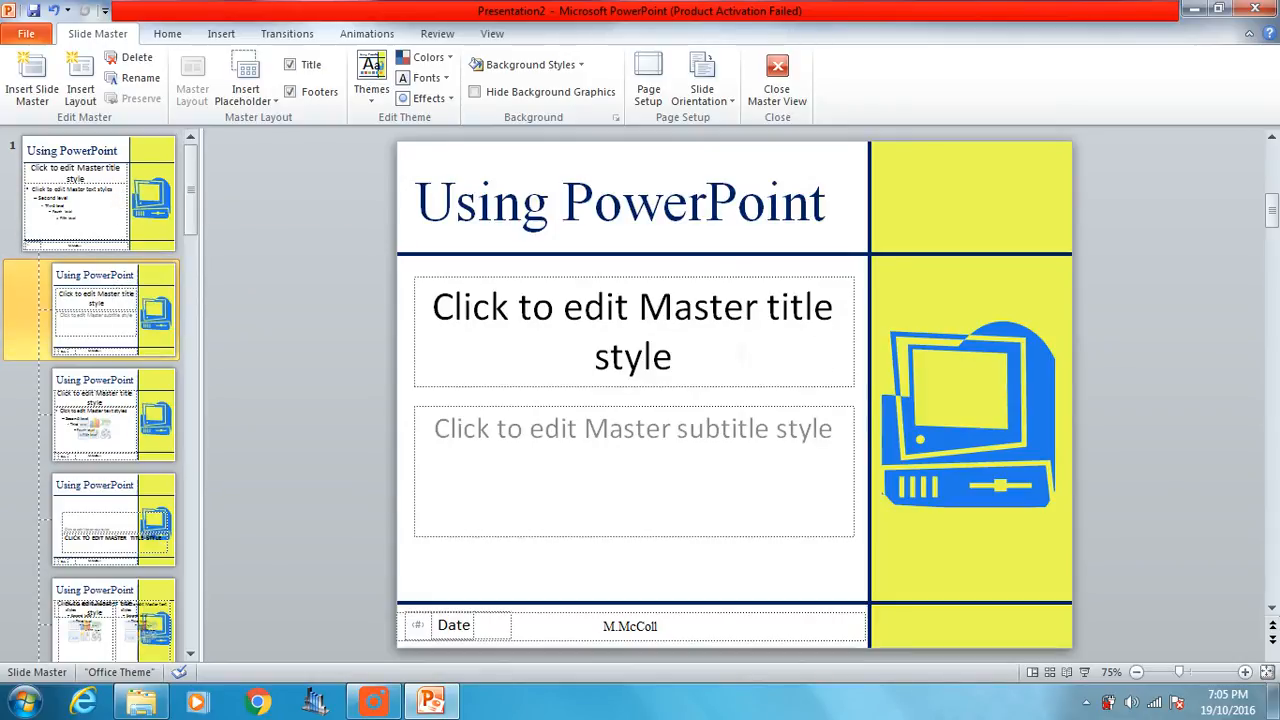
pyautogui.click(96, 190)
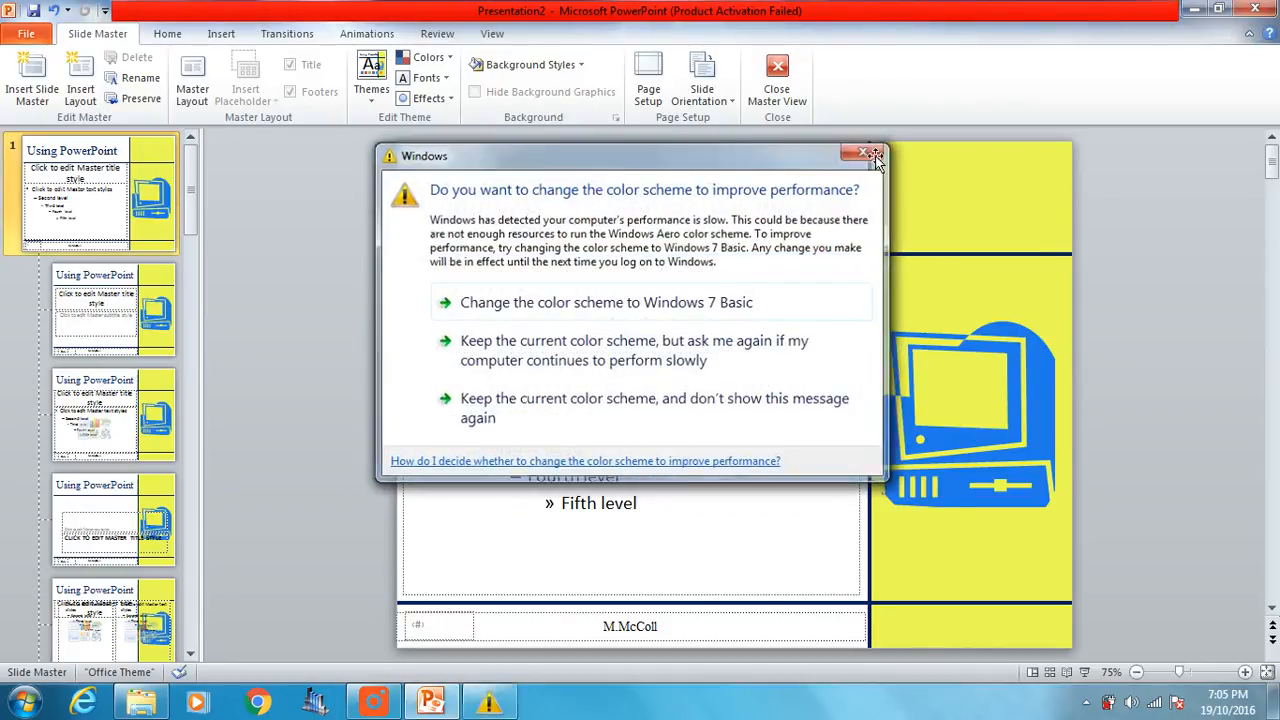
# Dismiss the Windows prompt, close Master View and show the first slide in Normal view.
pyautogui.click(866, 152)
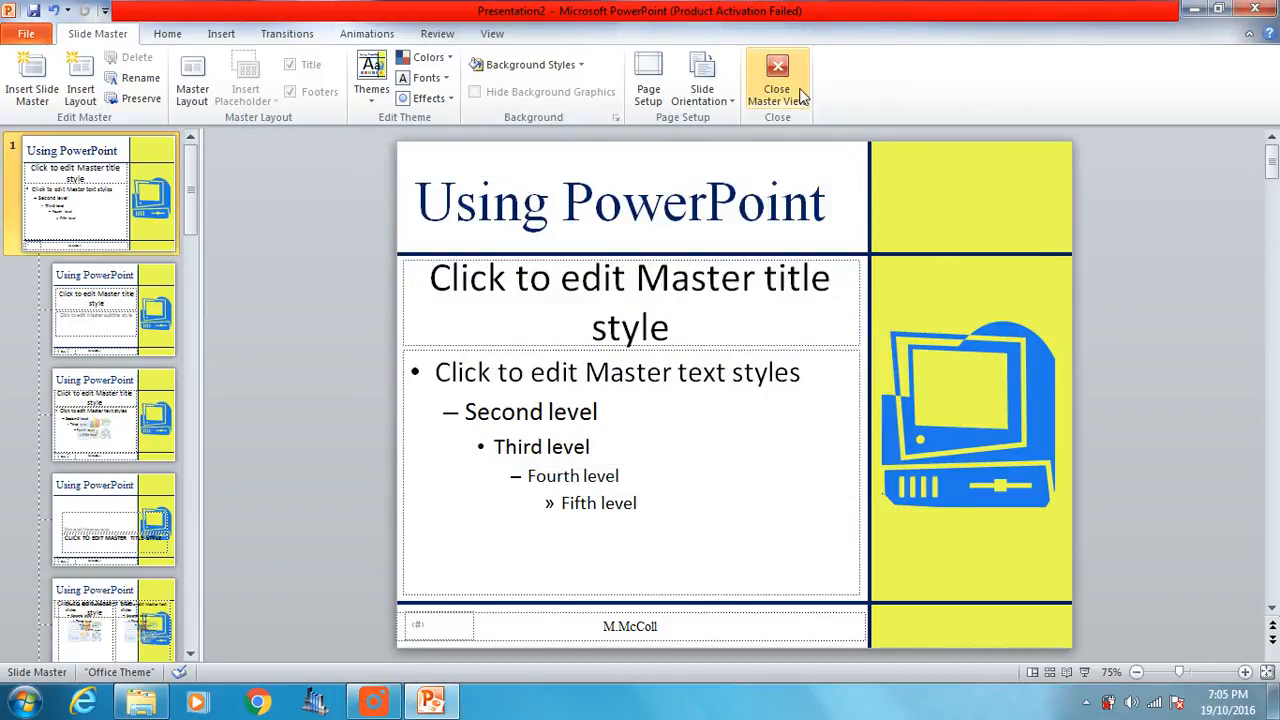
pyautogui.moveTo(776, 76)
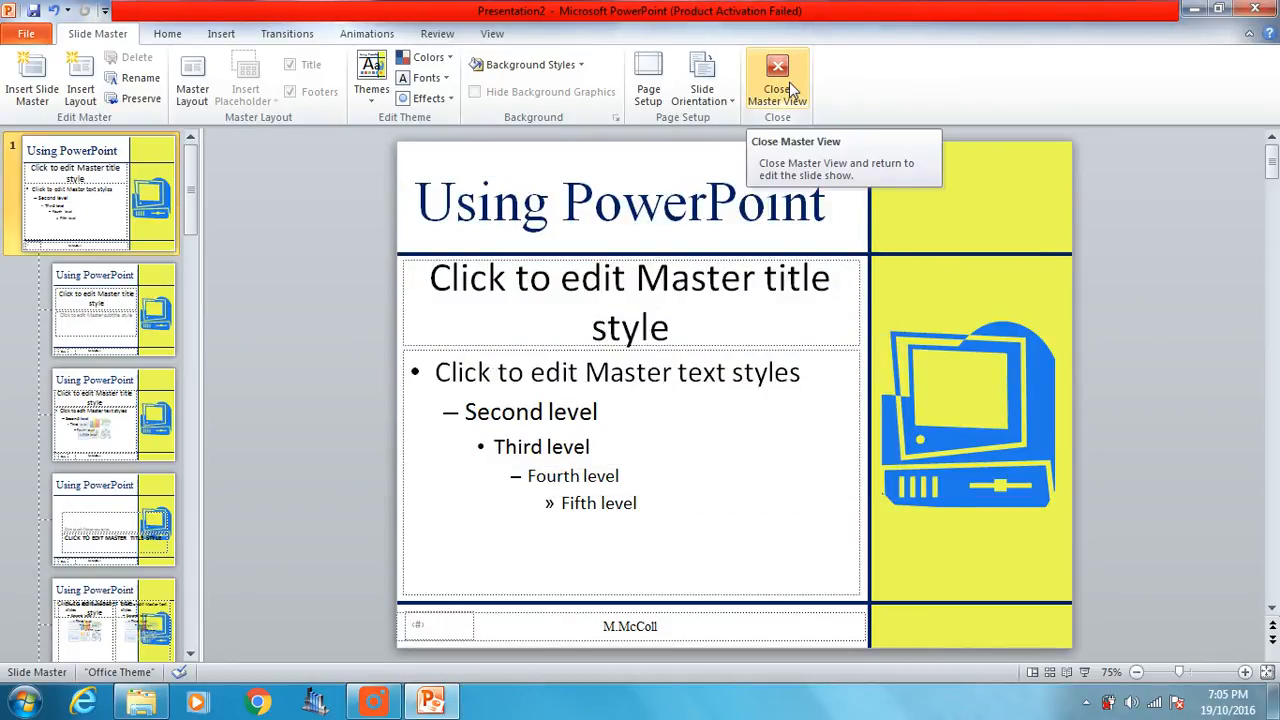
pyautogui.click(776, 80)
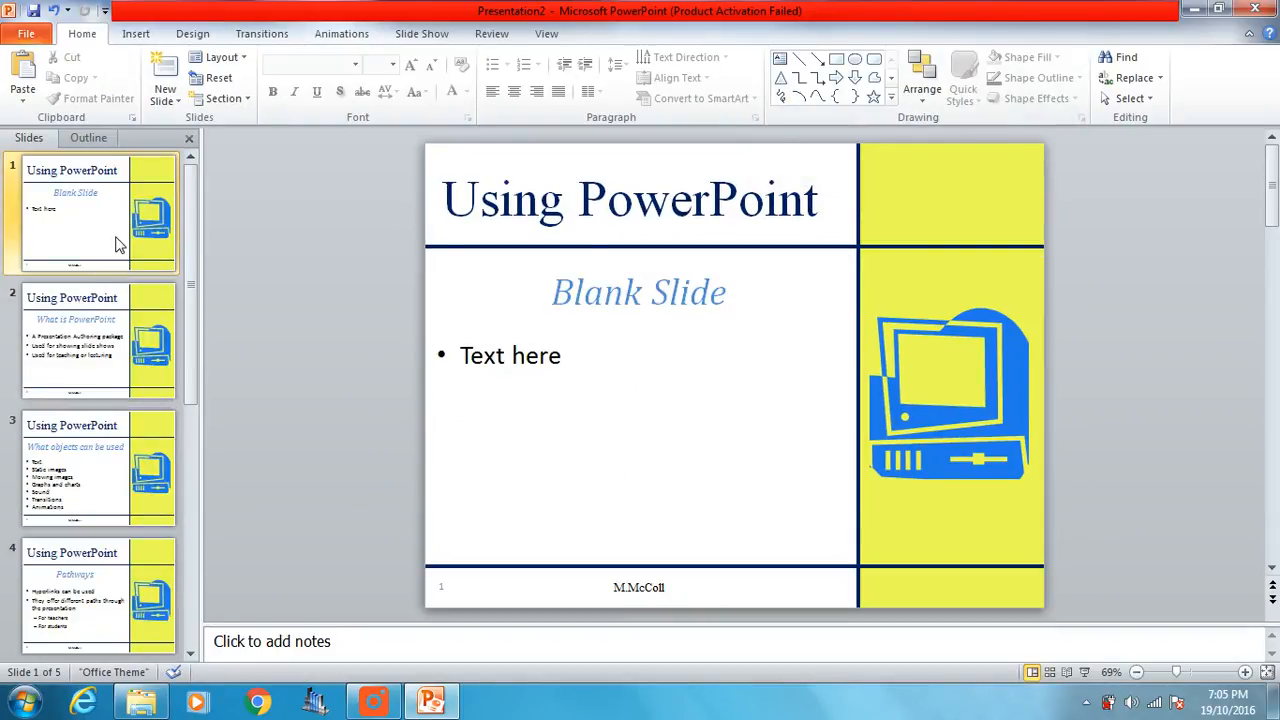
pyautogui.click(96, 340)
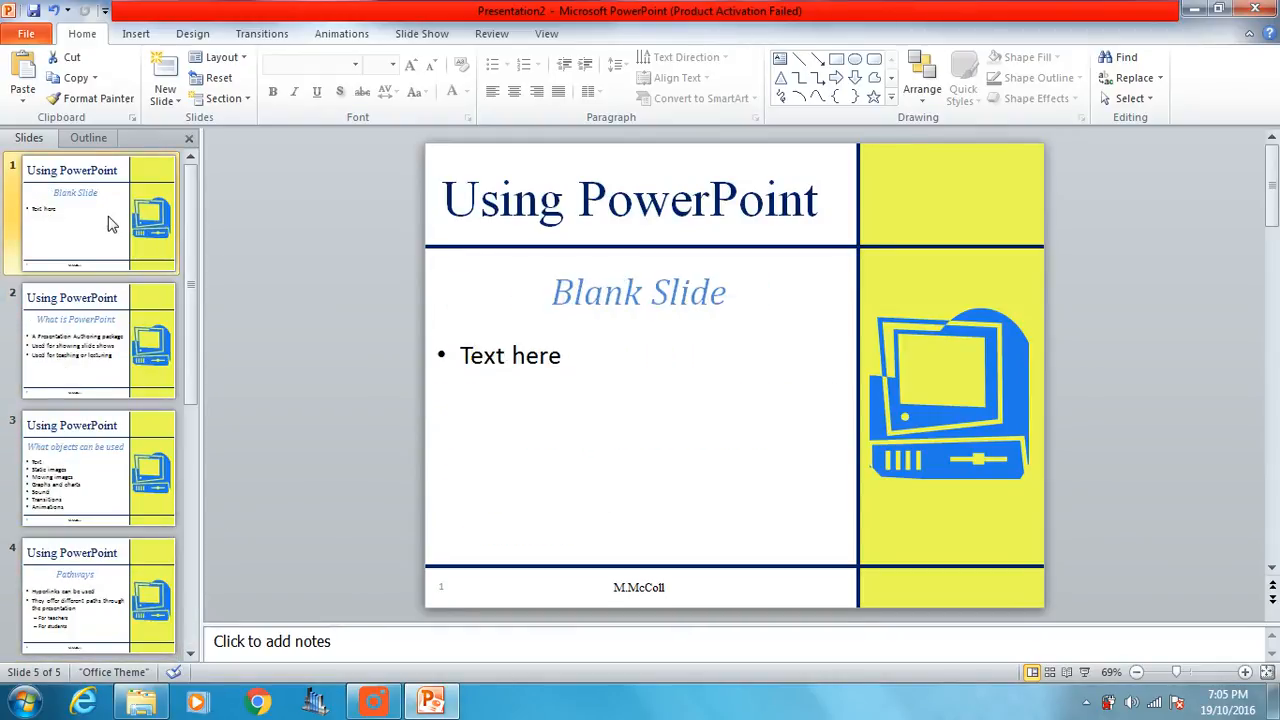
pyautogui.click(100, 212)
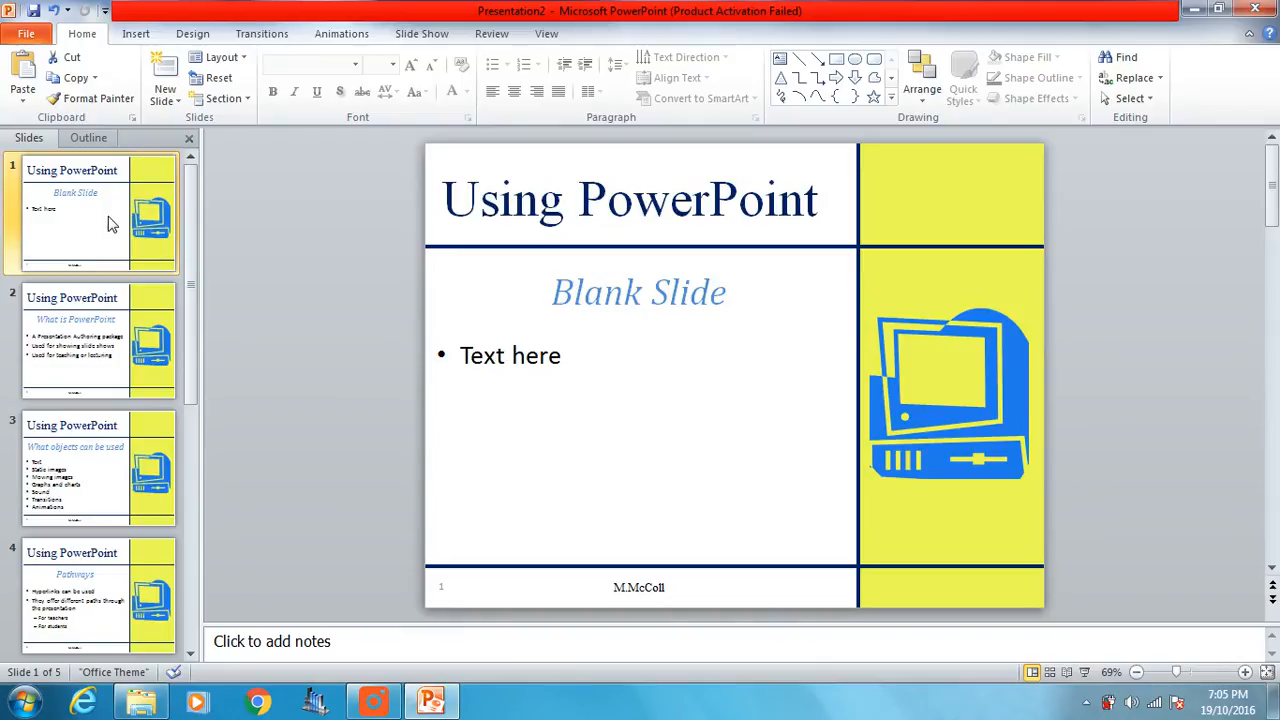